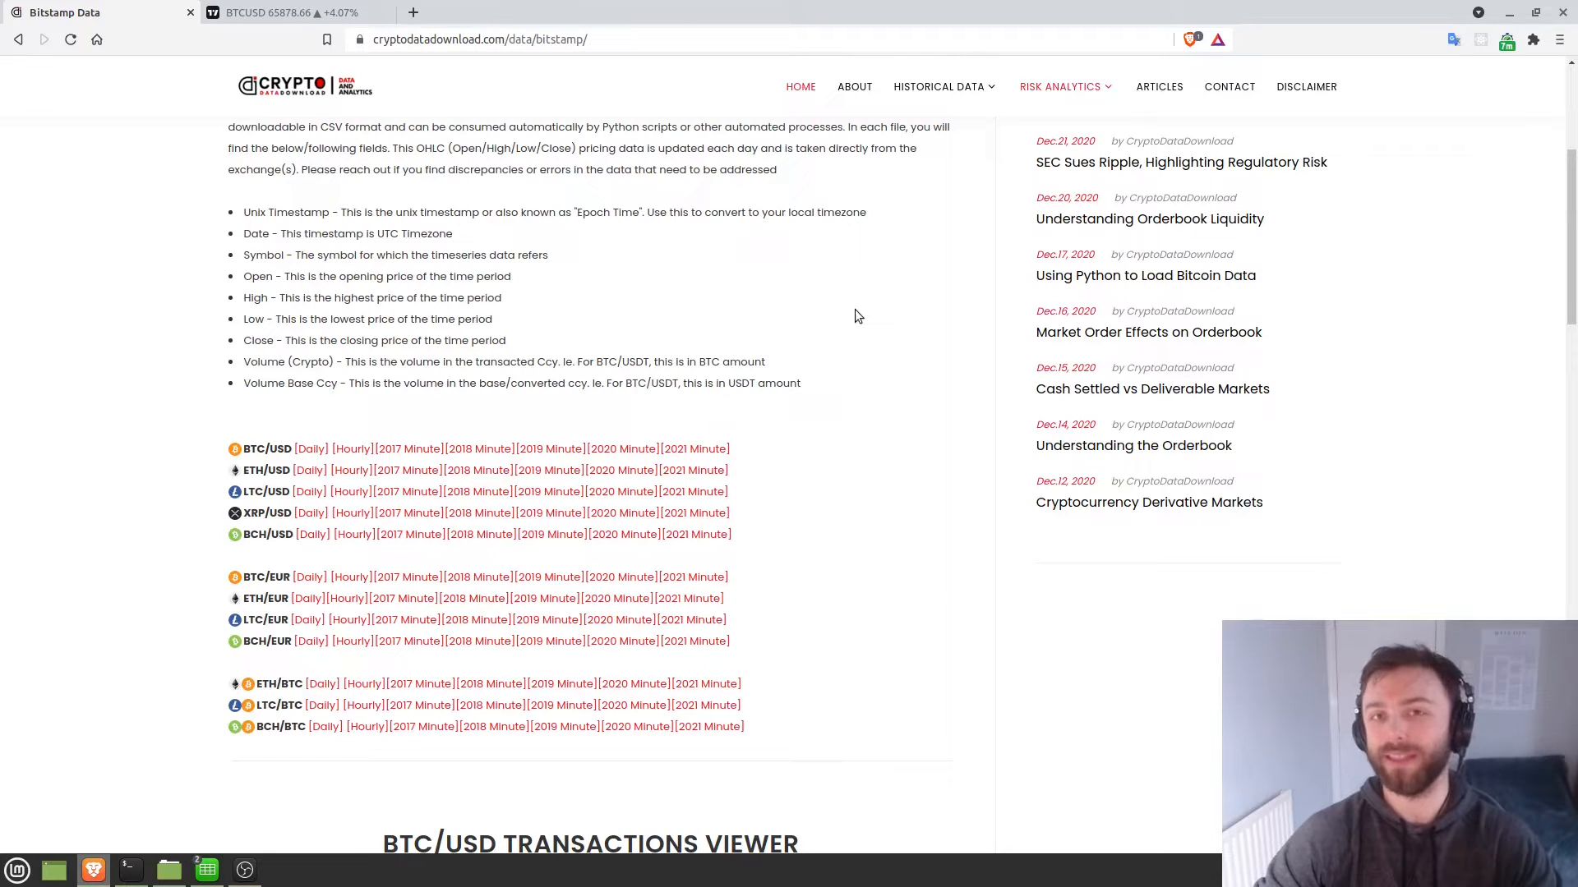
mouse_move(866, 322)
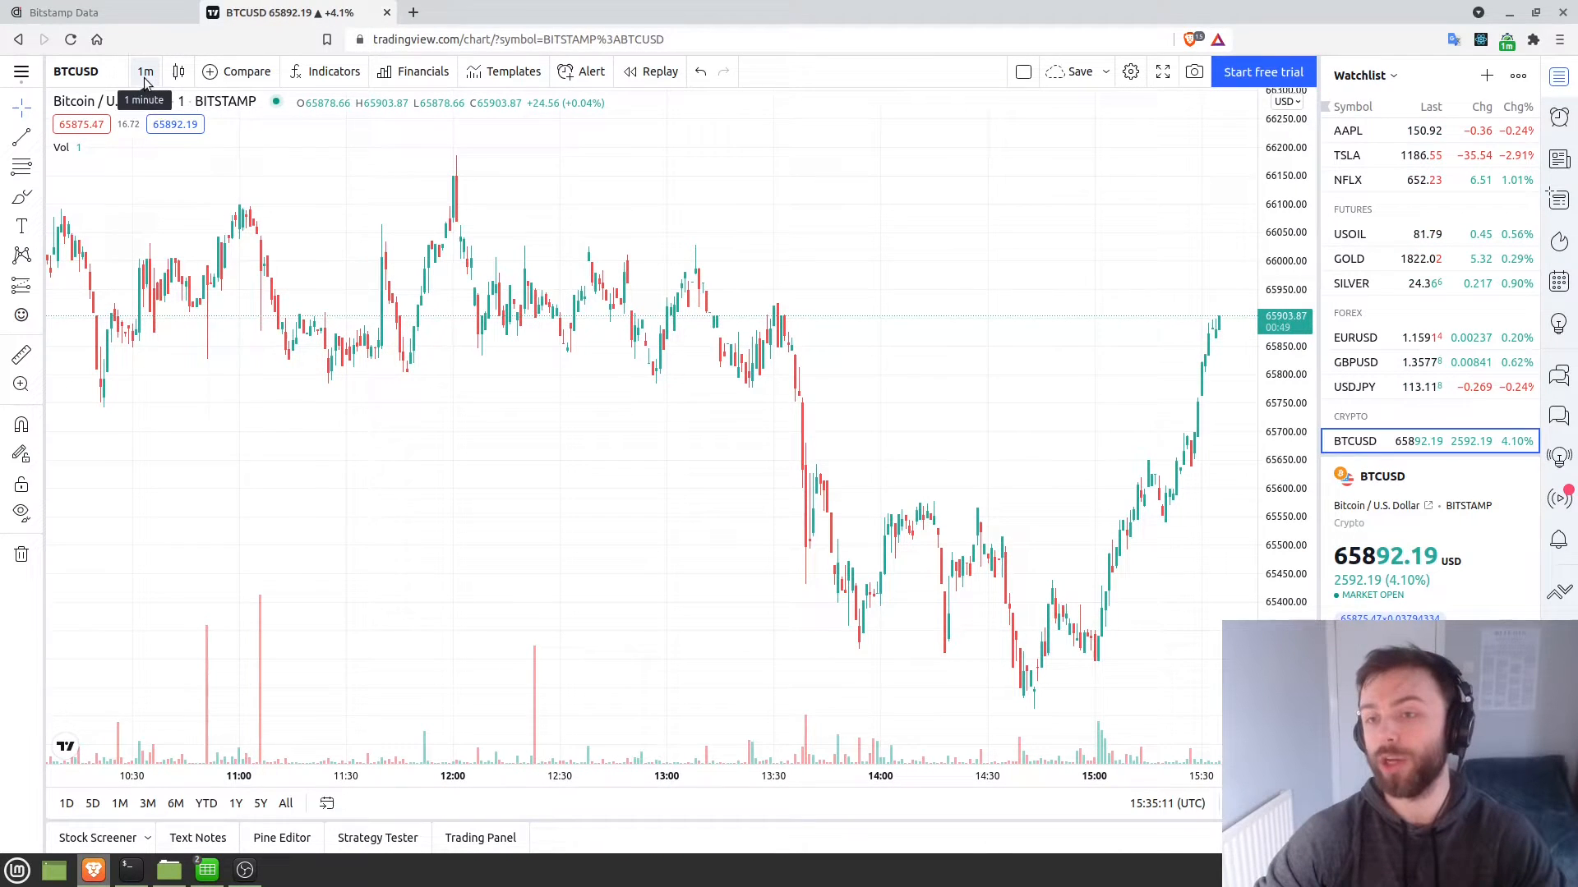
Switch the BTCUSD chart interval to 3-minute candles, then to 1-hour candles.
left_click(145, 71)
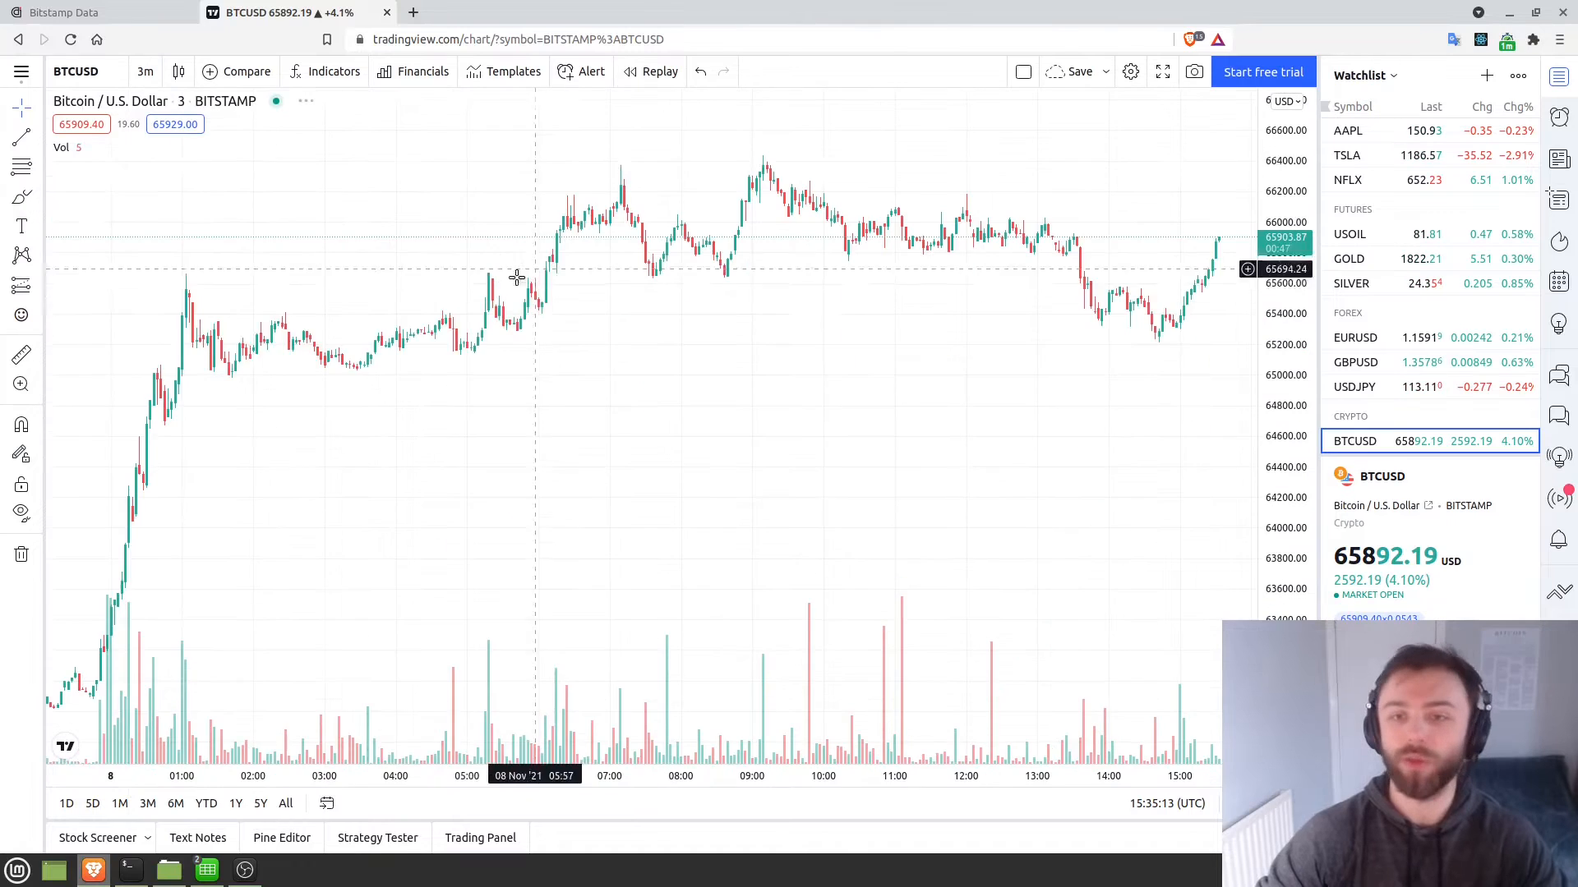
left_click(145, 72)
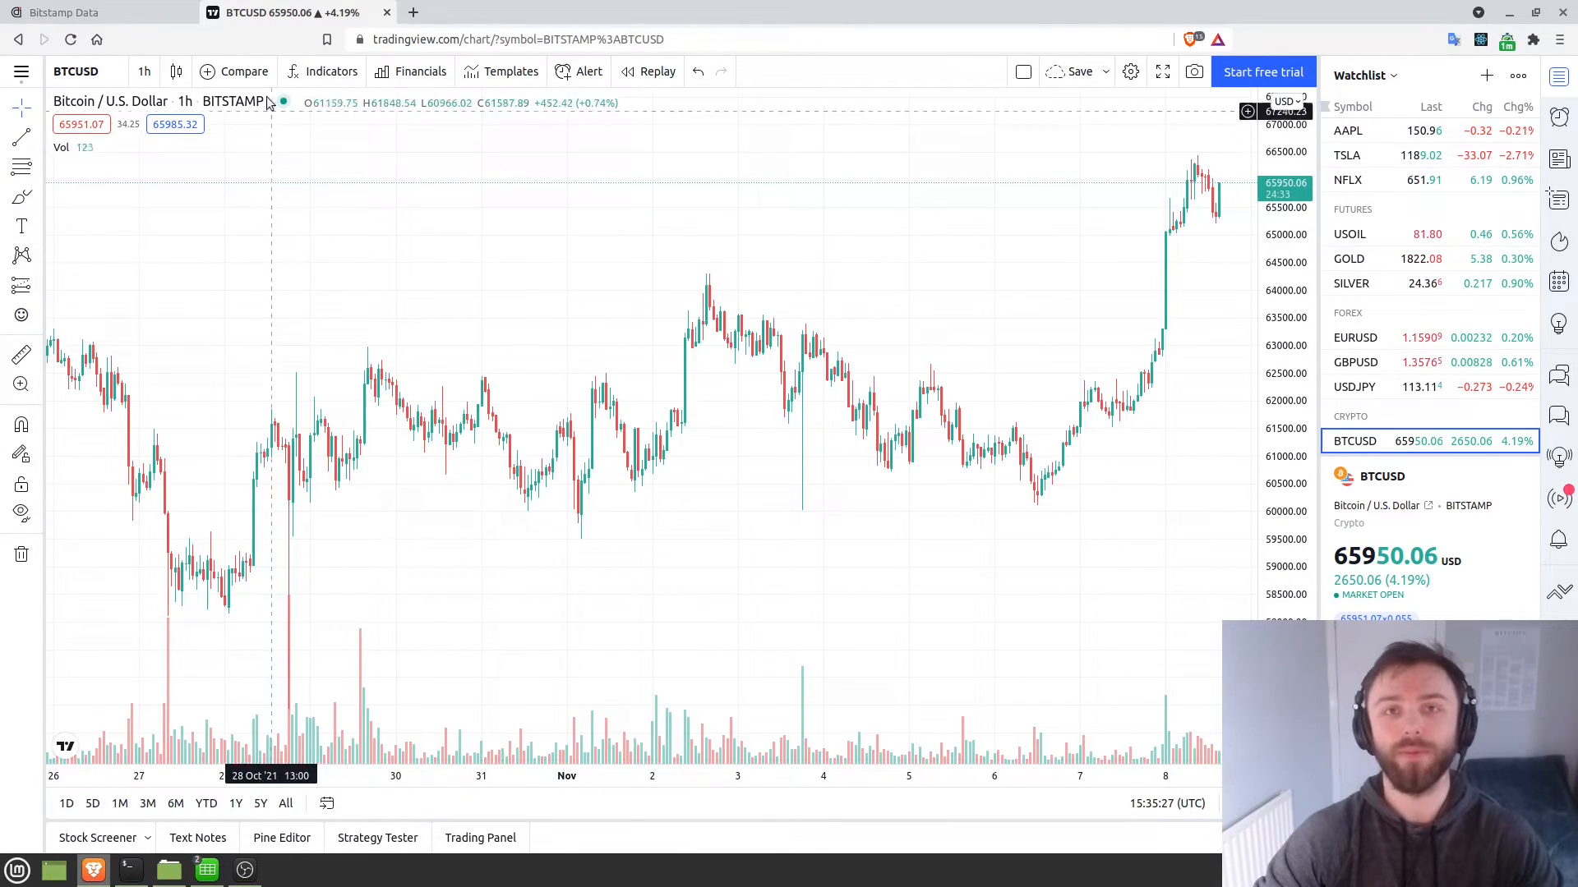
left_click(64, 13)
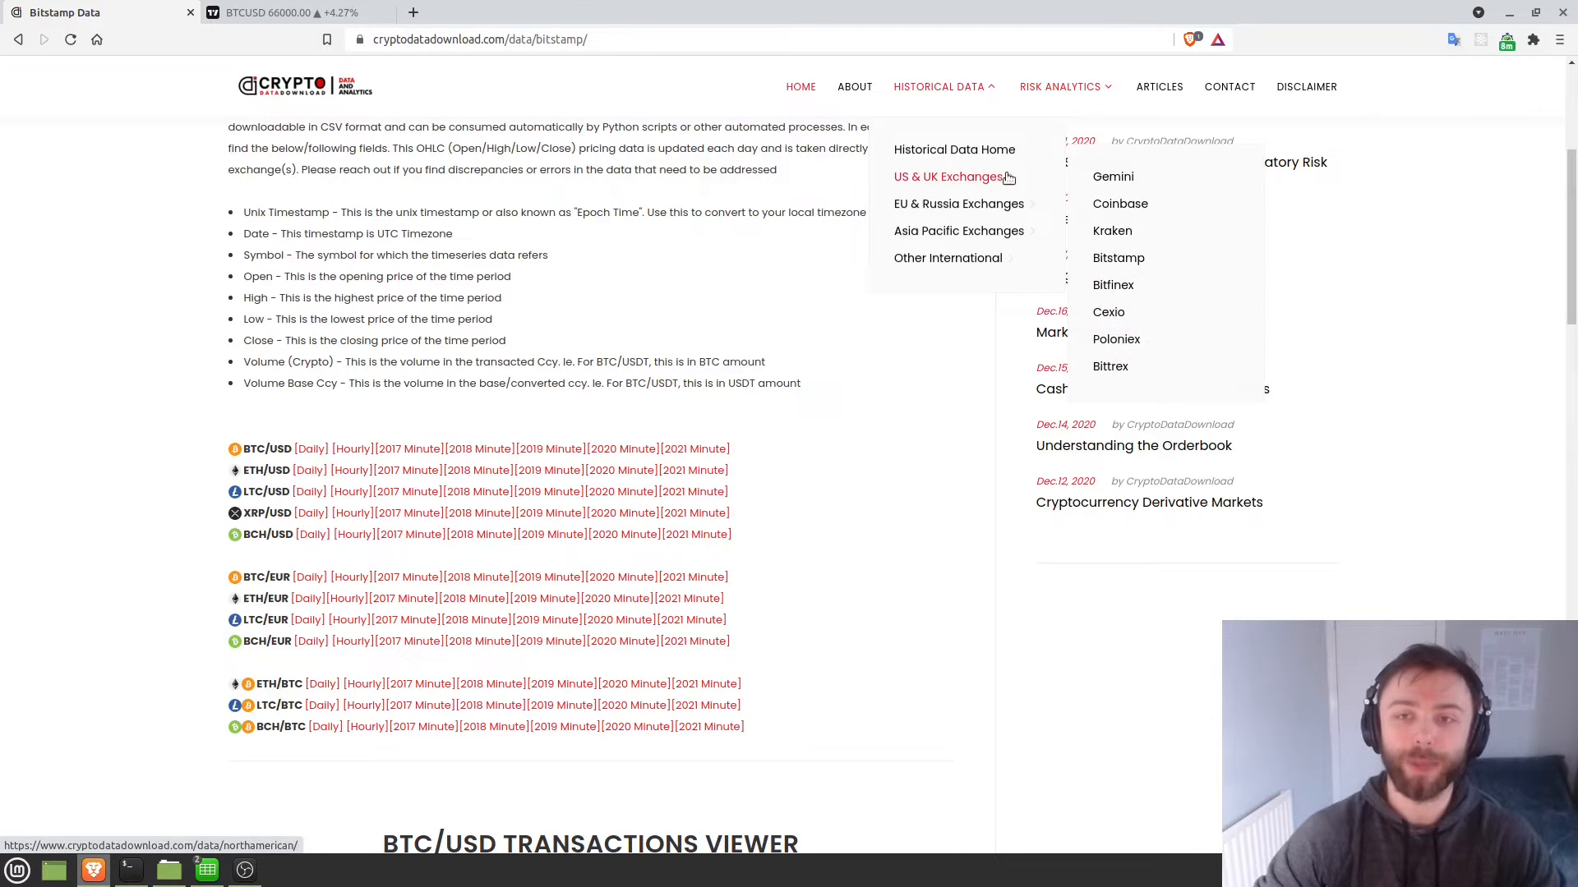
mouse_move(1124, 221)
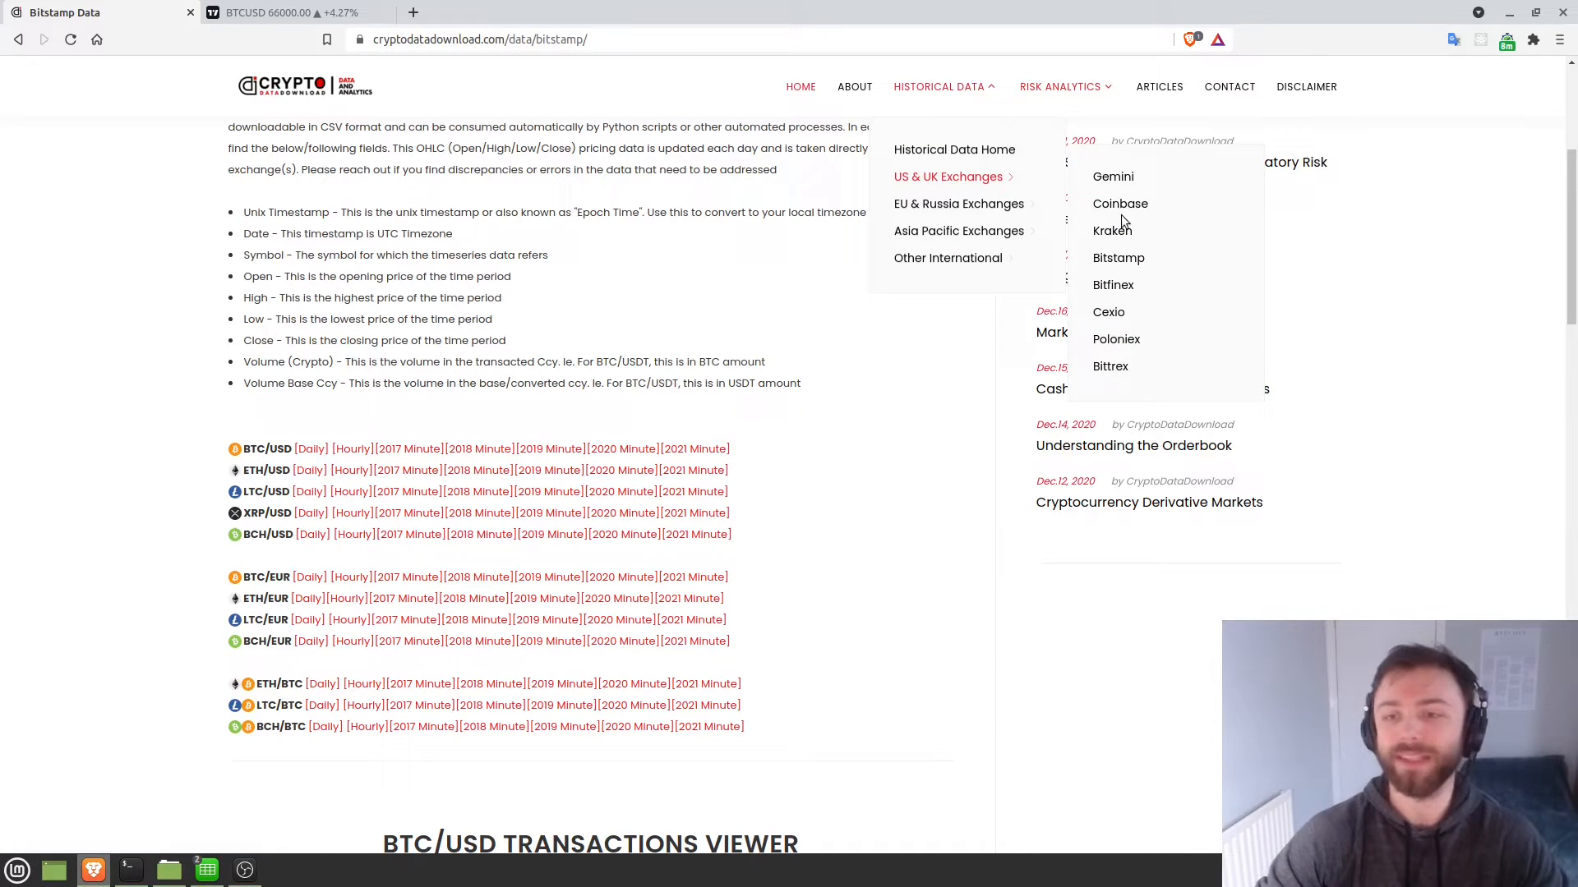
mouse_move(671, 428)
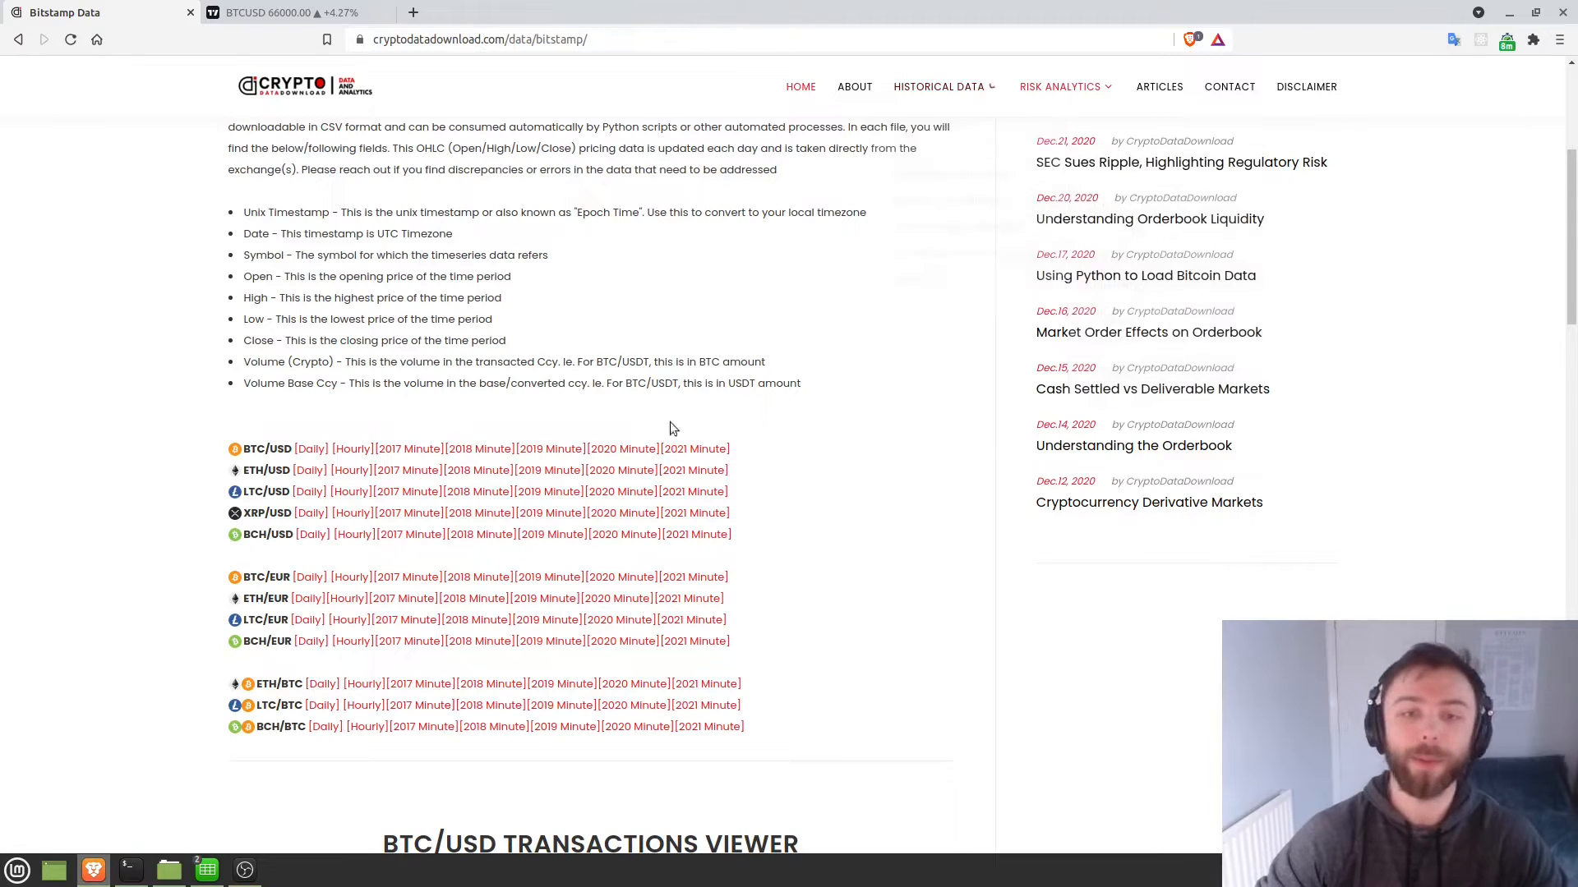
mouse_move(685, 456)
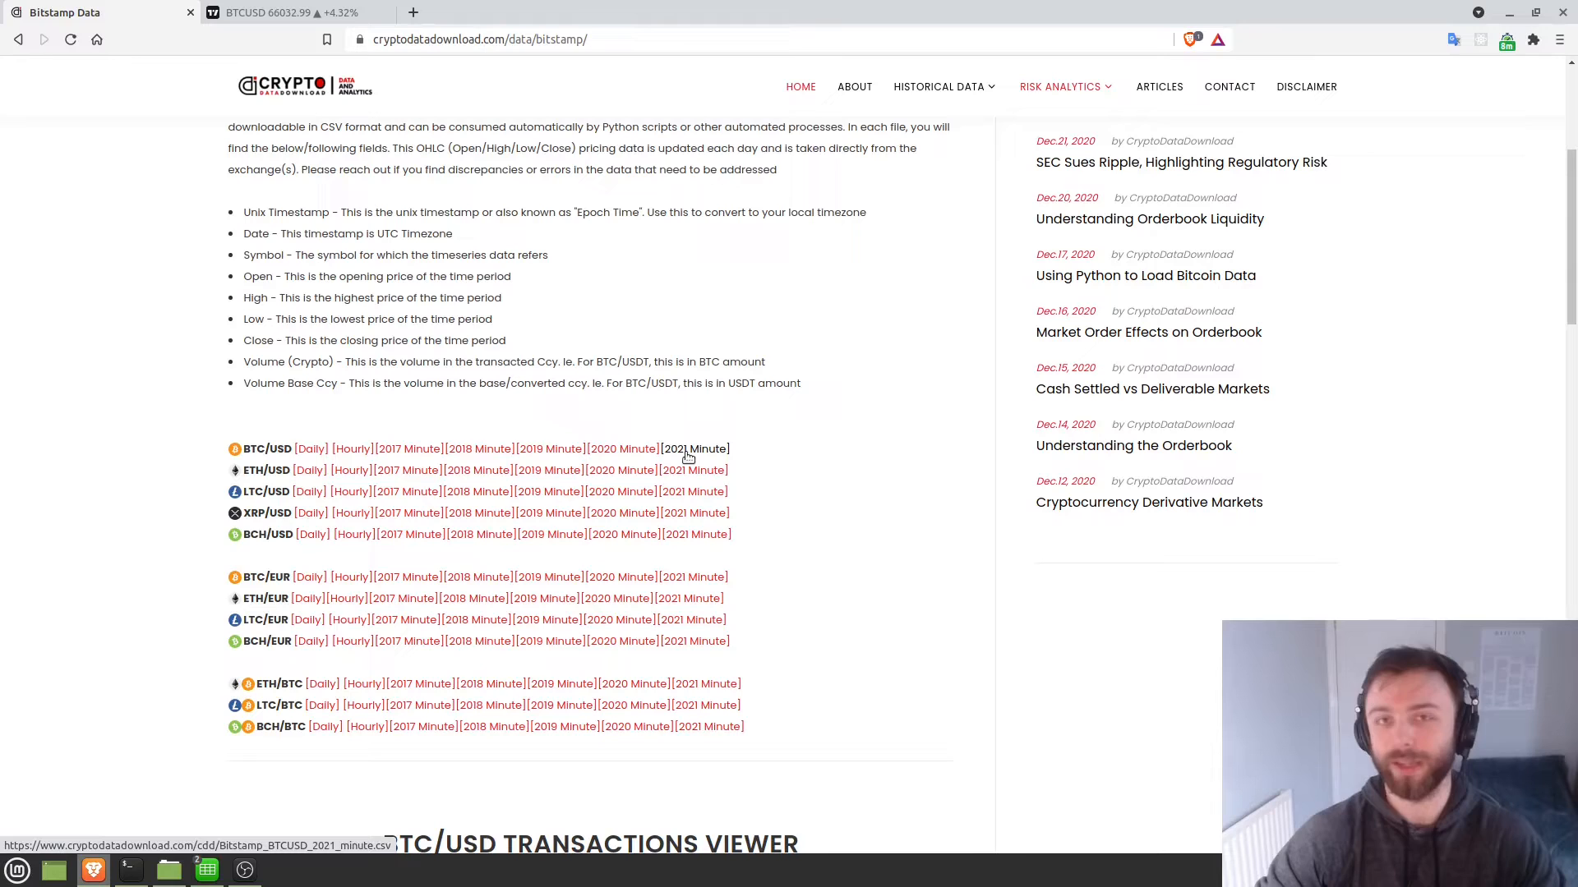
mouse_move(610, 354)
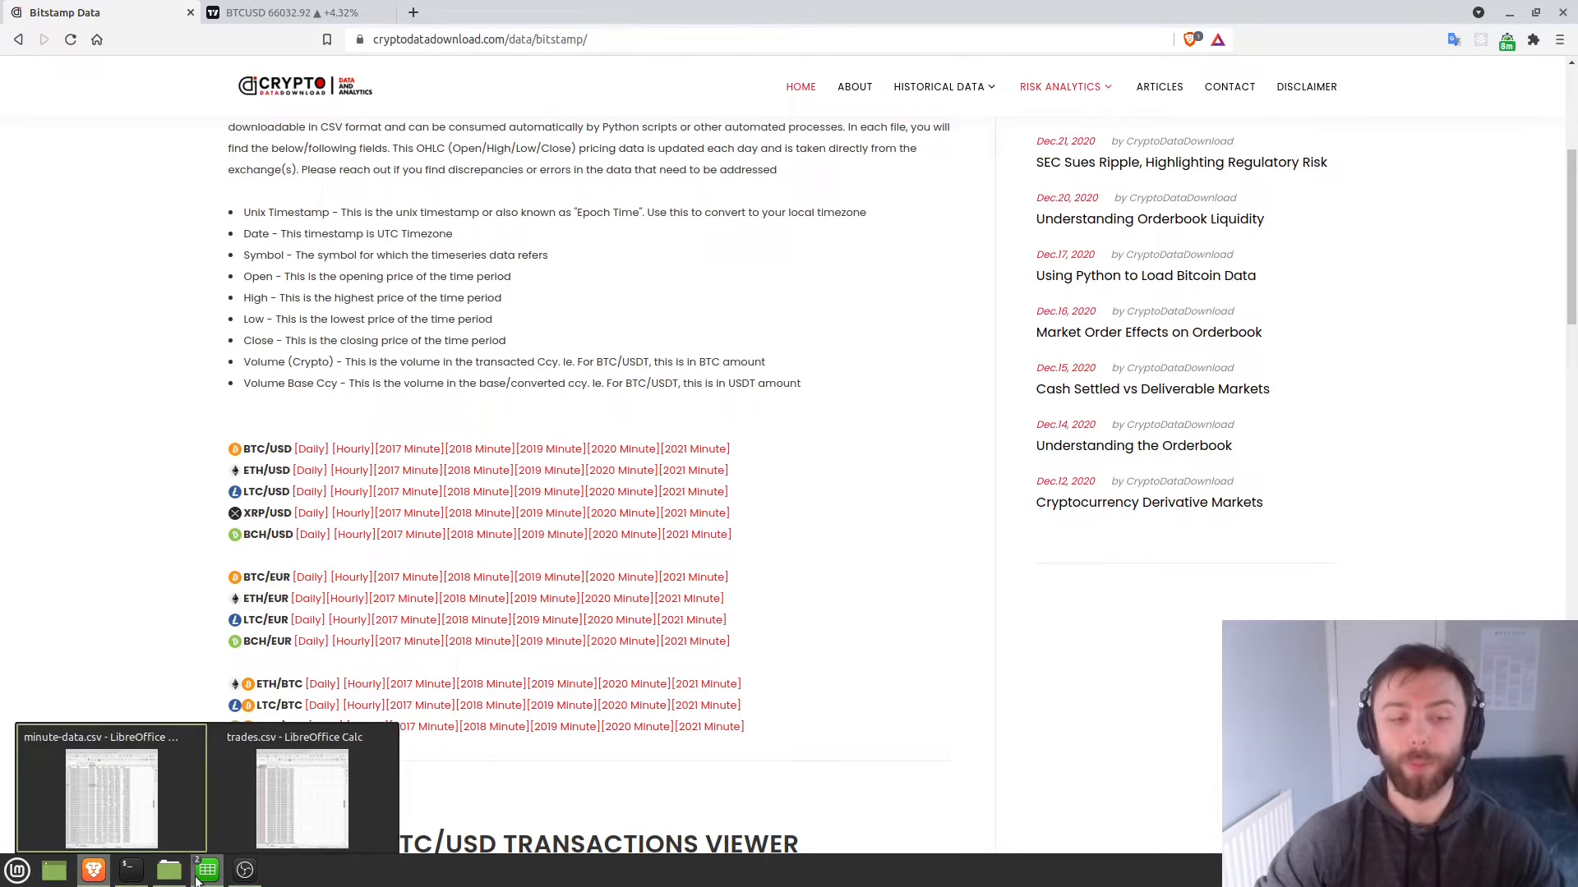
Bring up minute-data.csv in Calc and select the unix, date and volume columns.
left_click(111, 799)
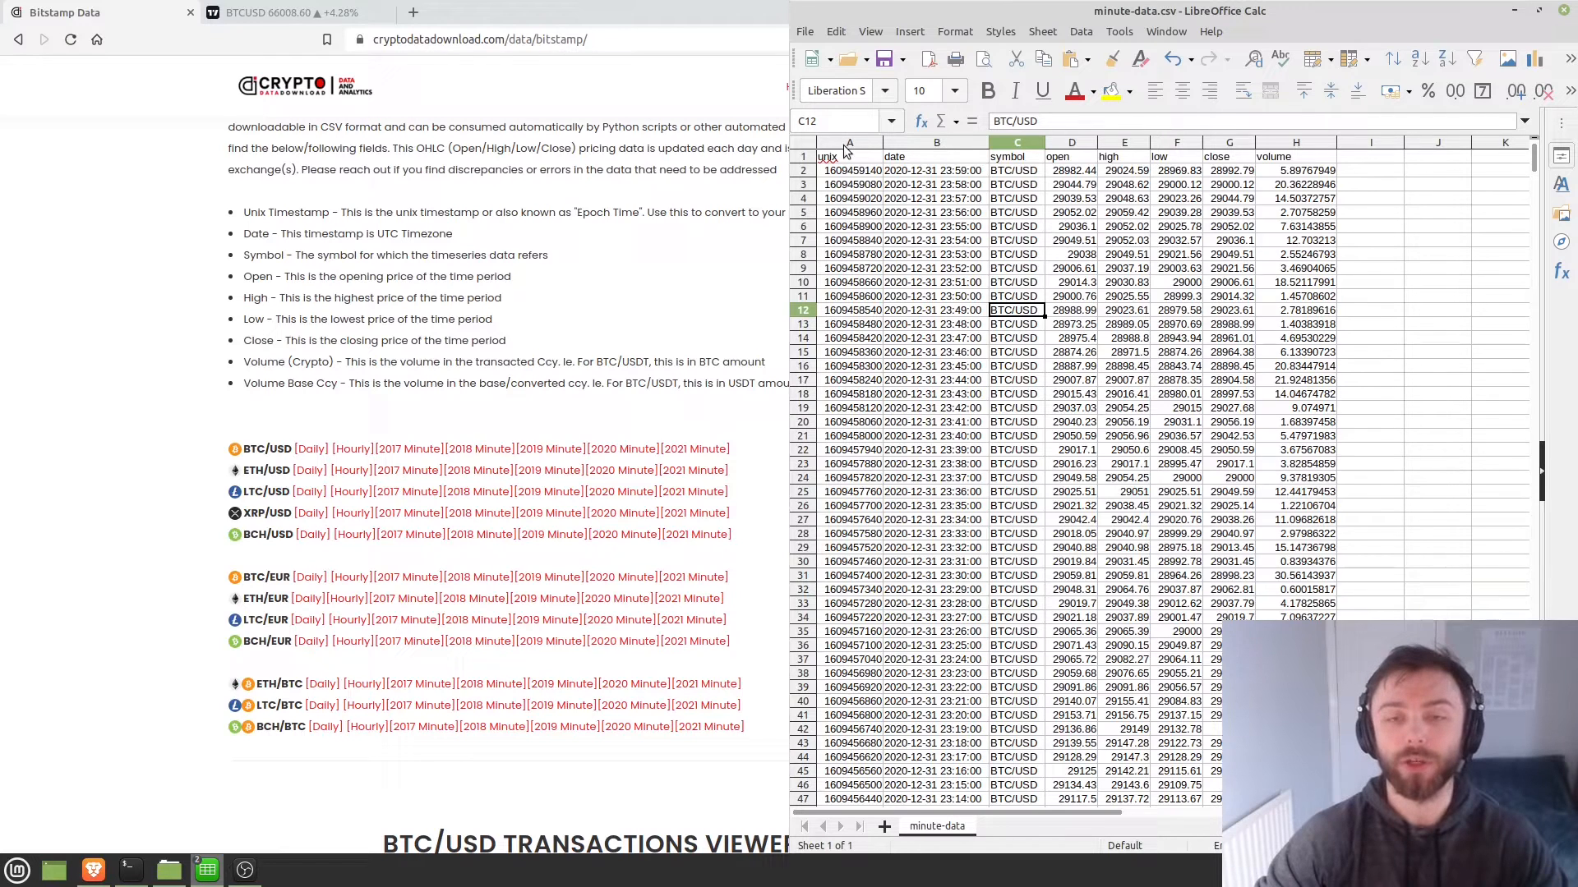
left_click(849, 156)
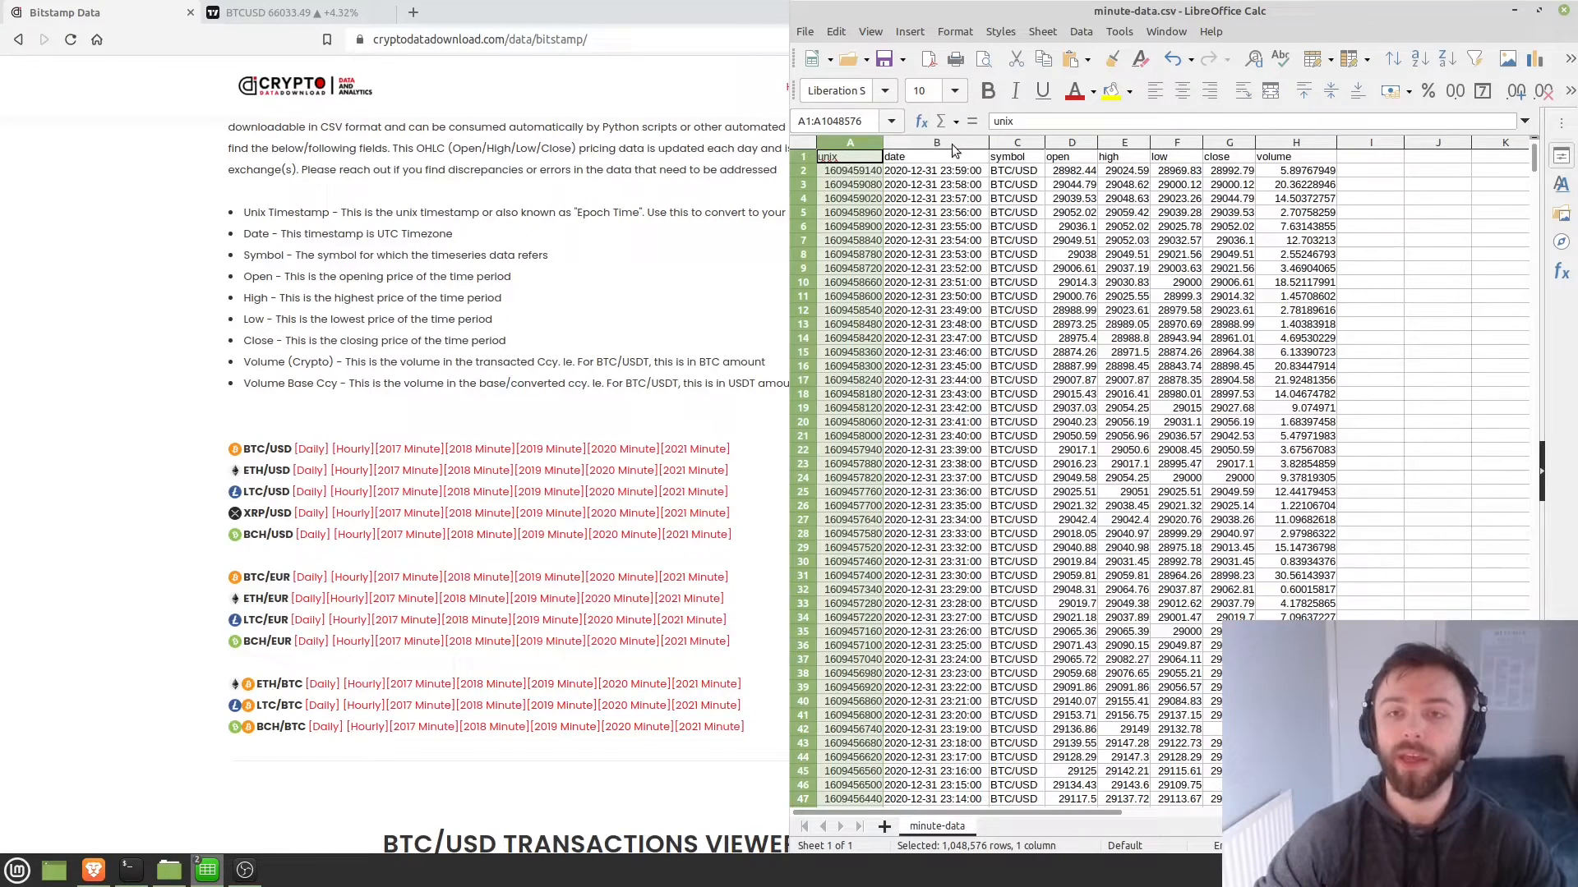
left_click(936, 156)
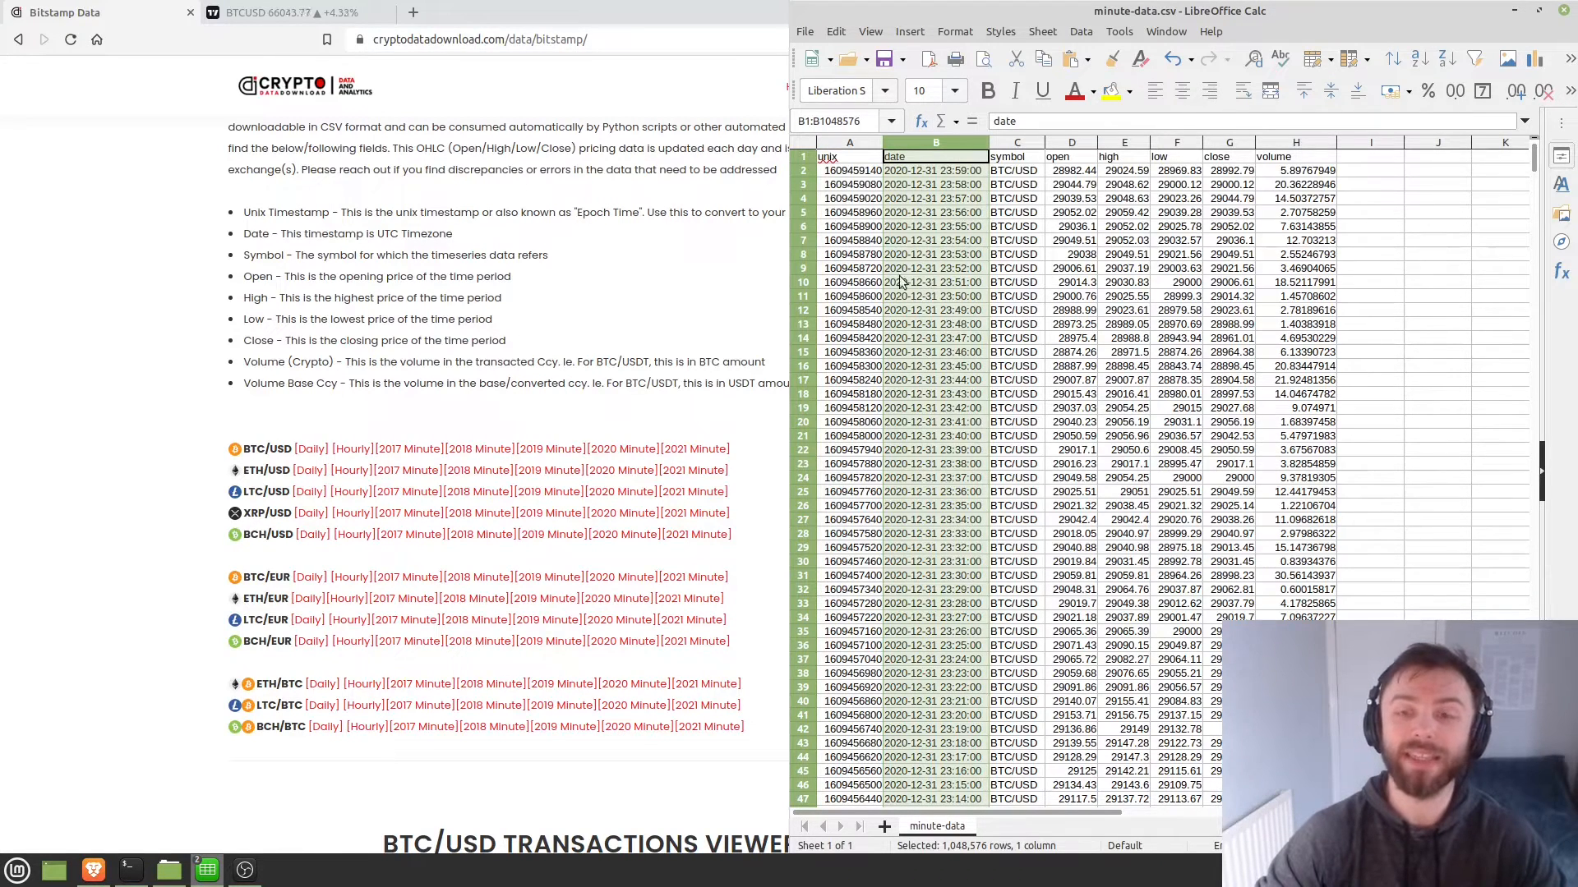
mouse_move(870, 216)
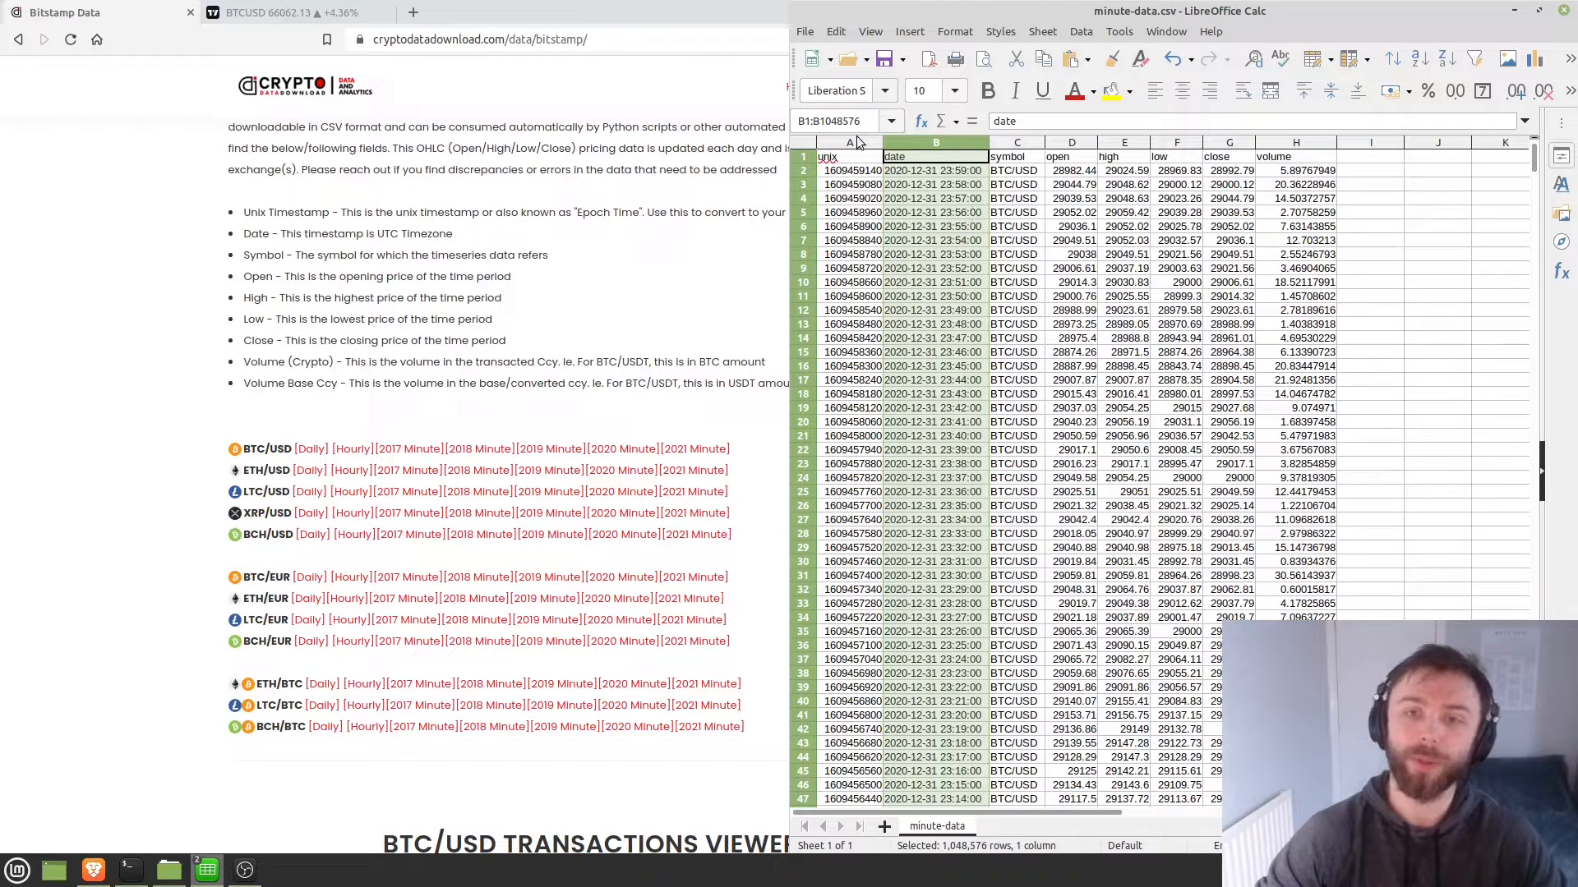
left_click(849, 156)
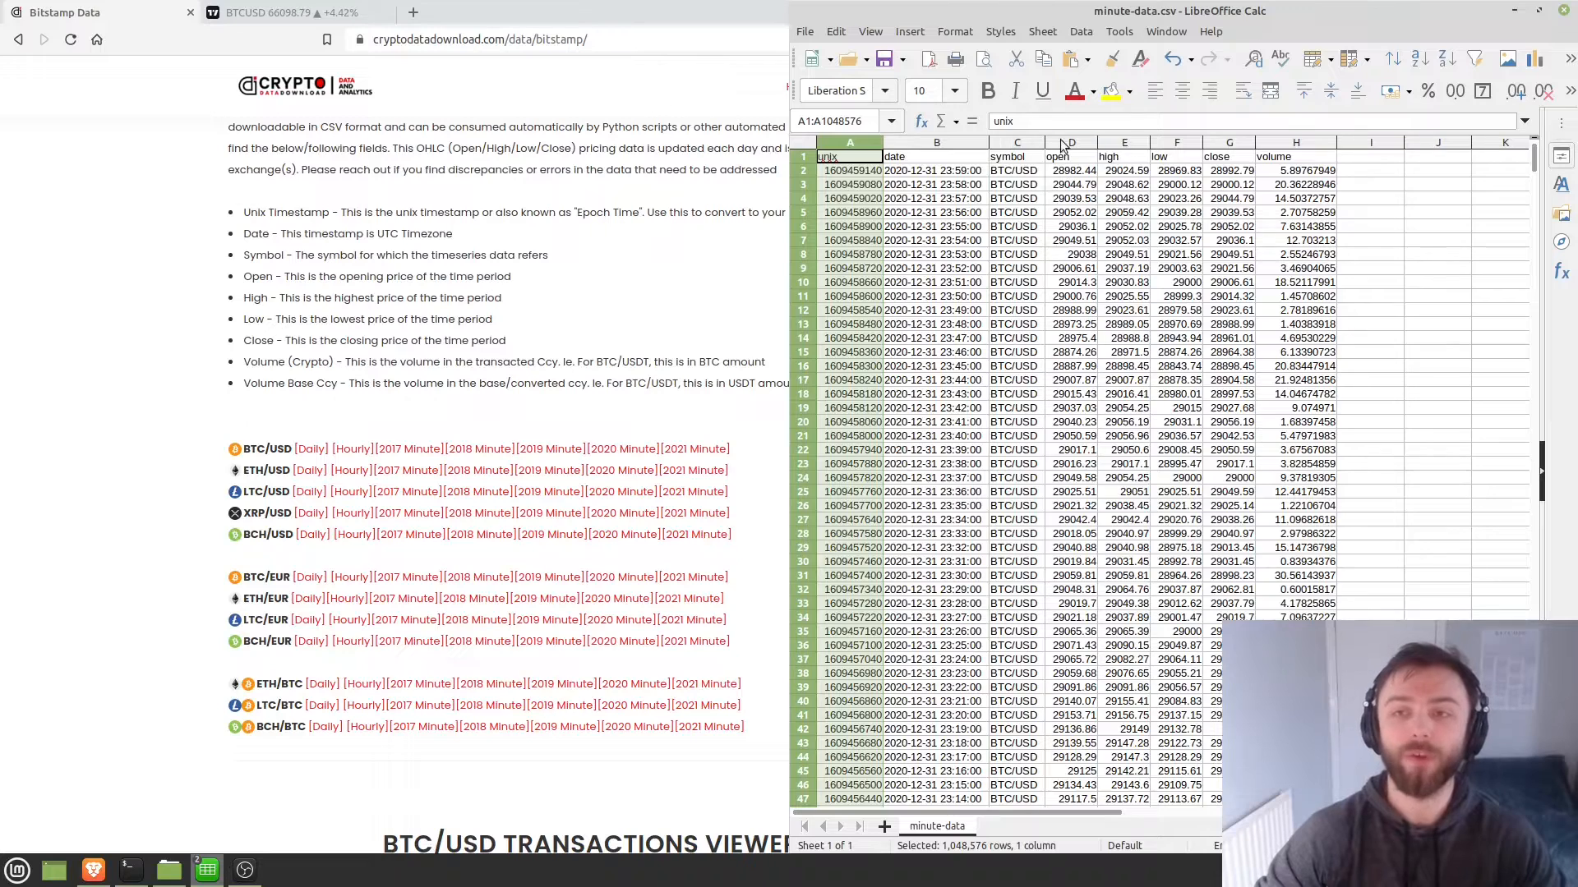
left_click(1295, 156)
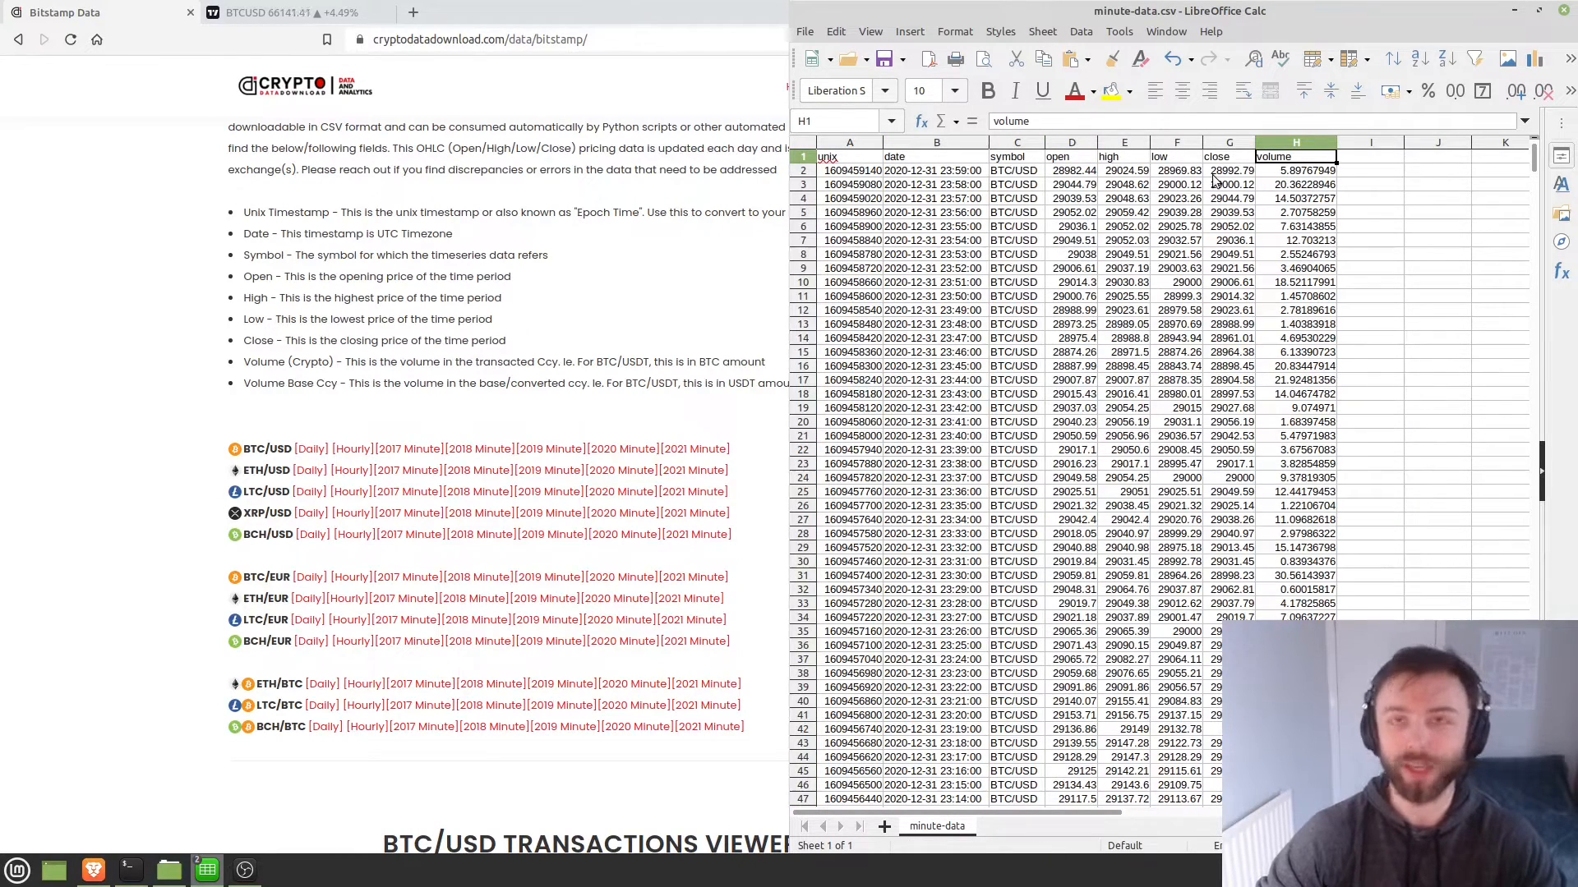
mouse_move(1197, 198)
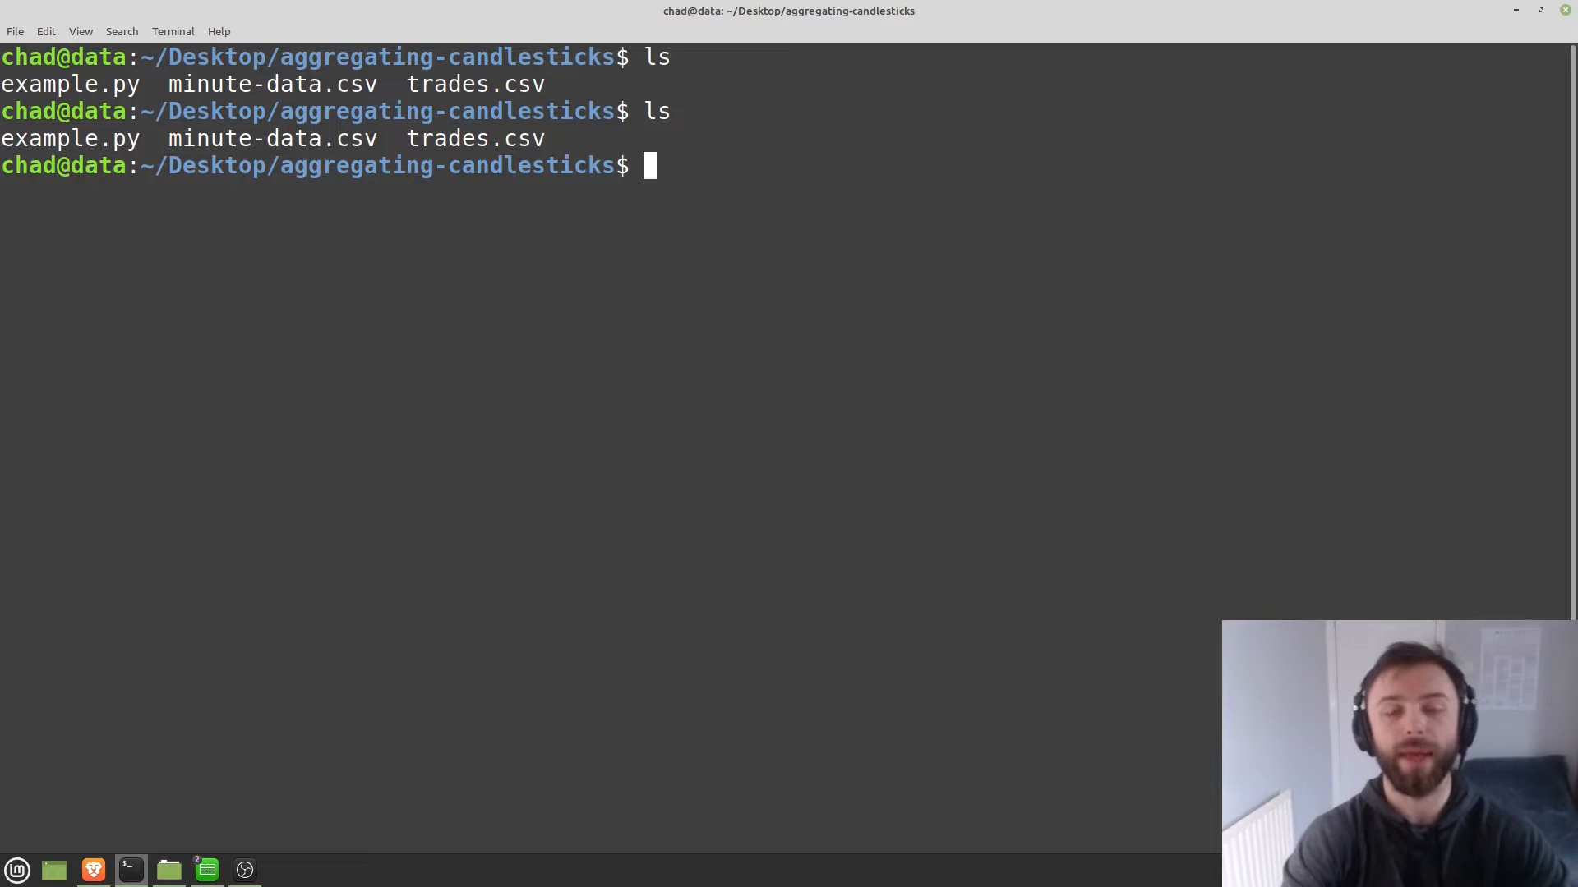
Open tutorial.py in Vim and add 'import pandas as pd'.
type("vim")
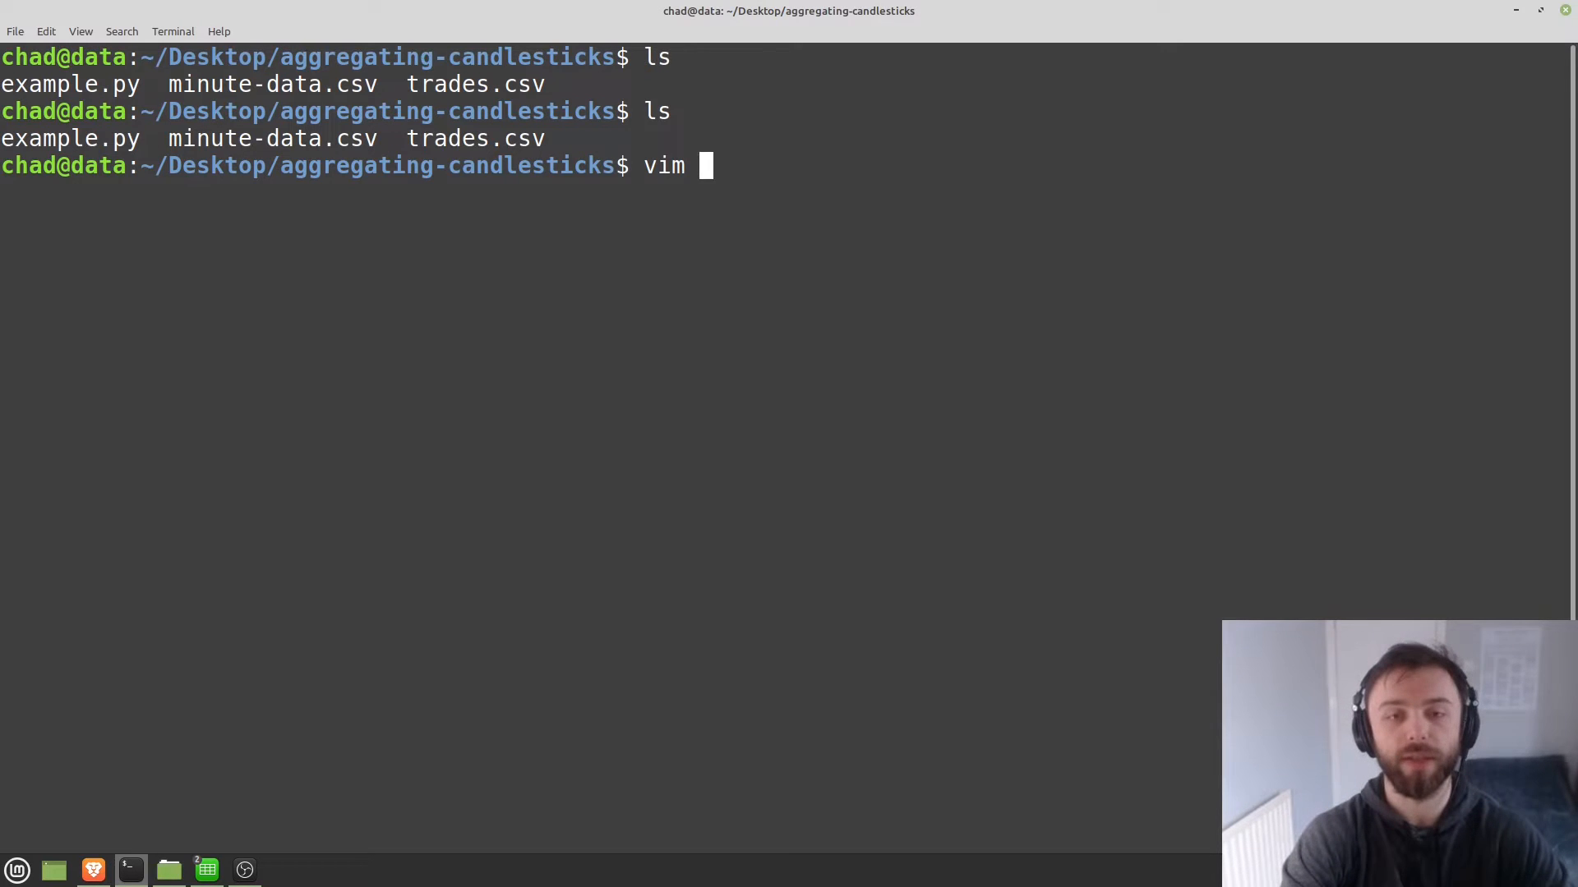
type("tutorial.py")
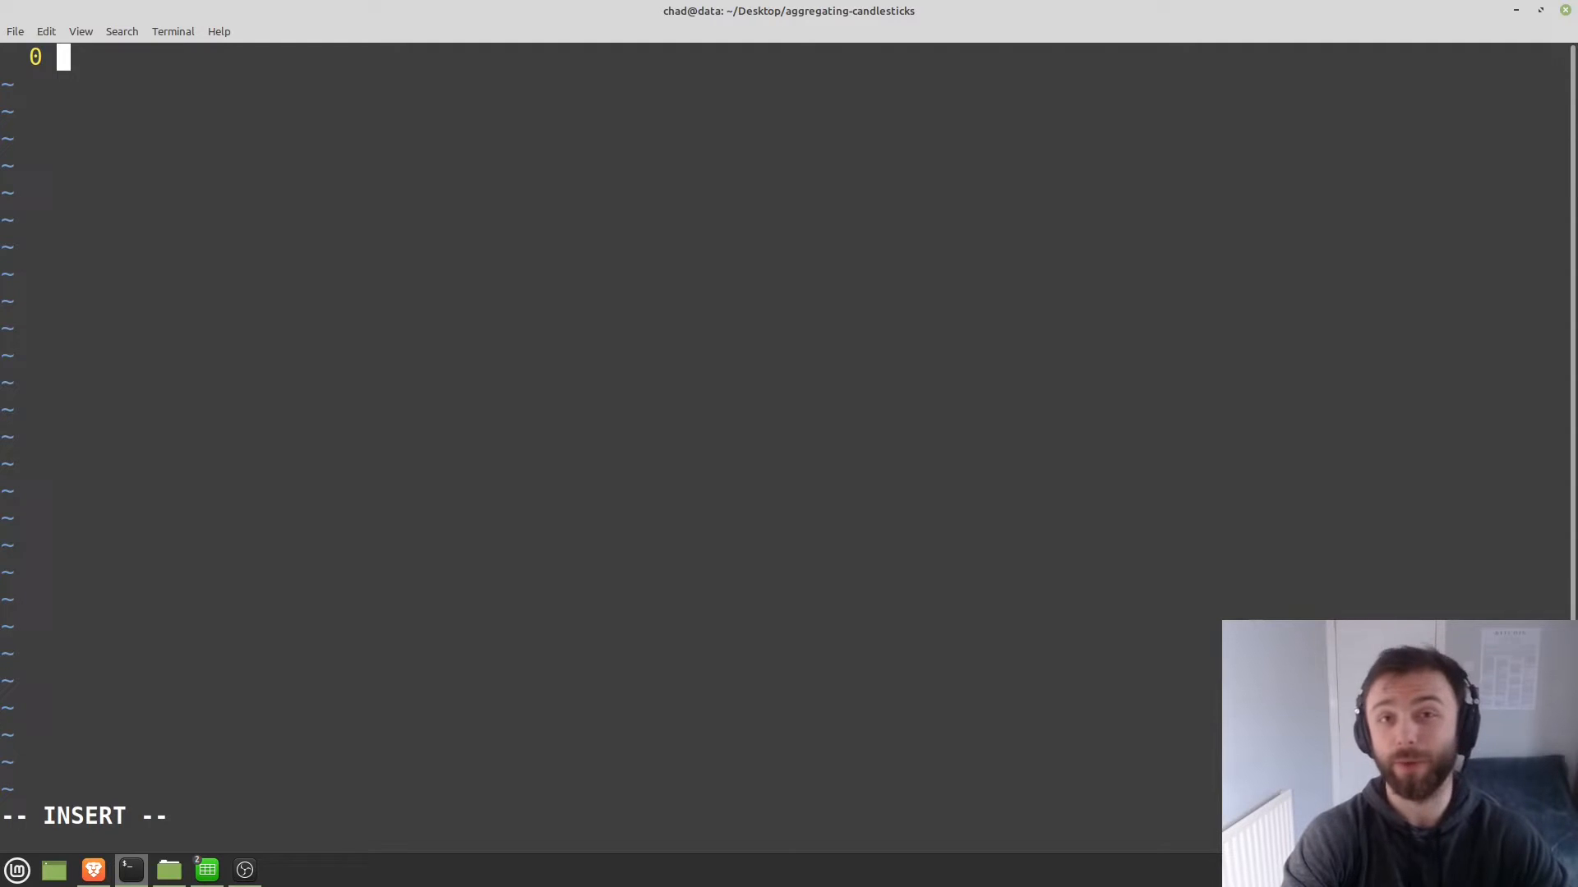
type("import pandas")
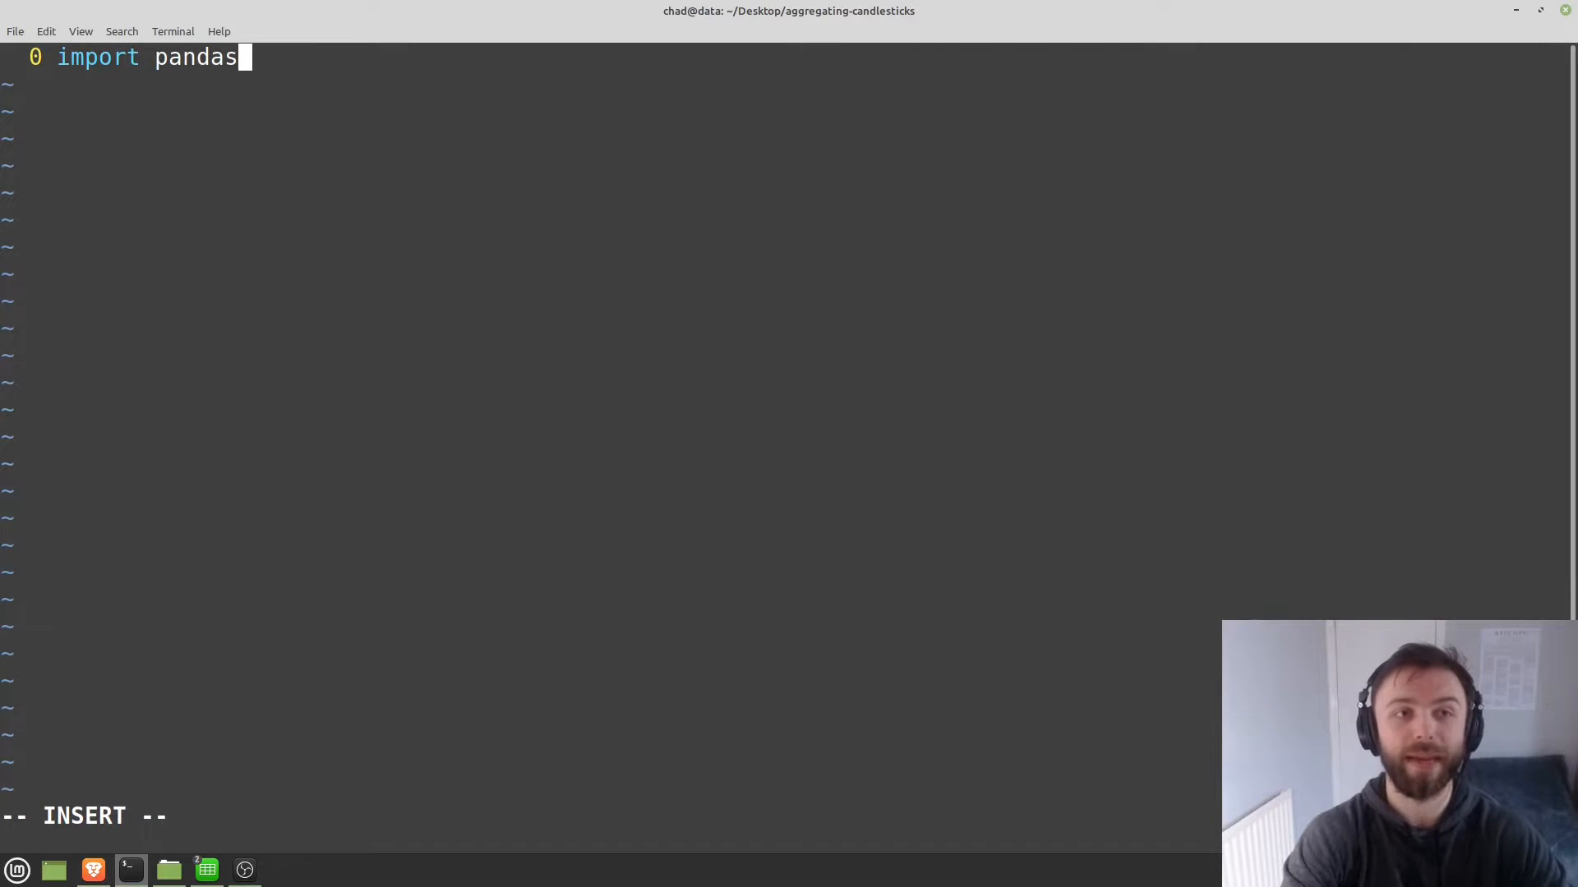
type("as pd")
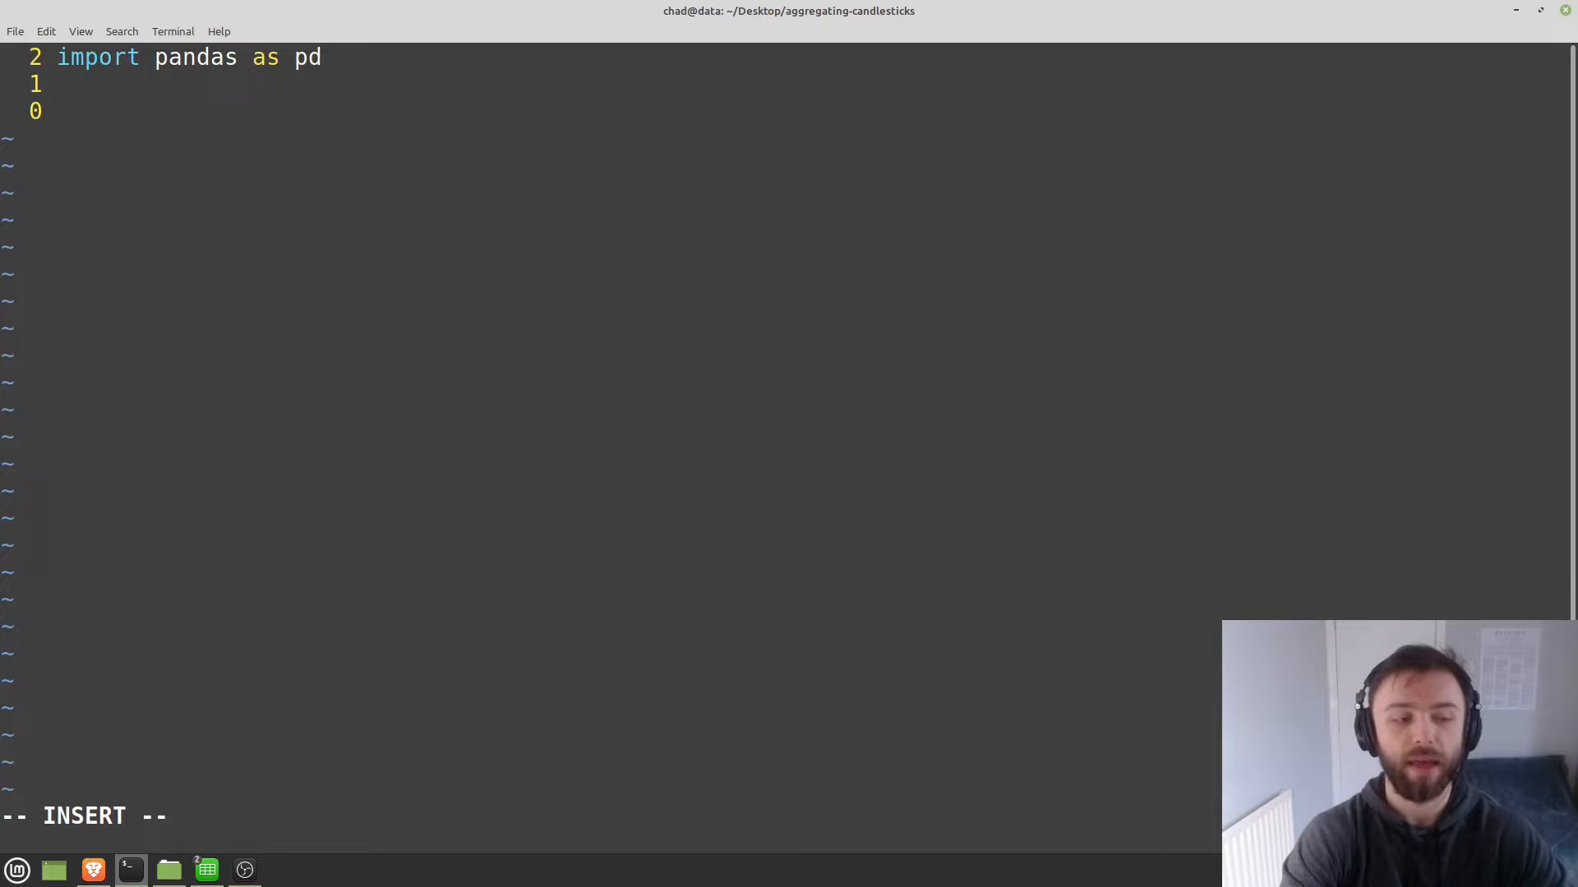
Type df = pd.read_csv("minute-data.csv") on a new line.
type("df")
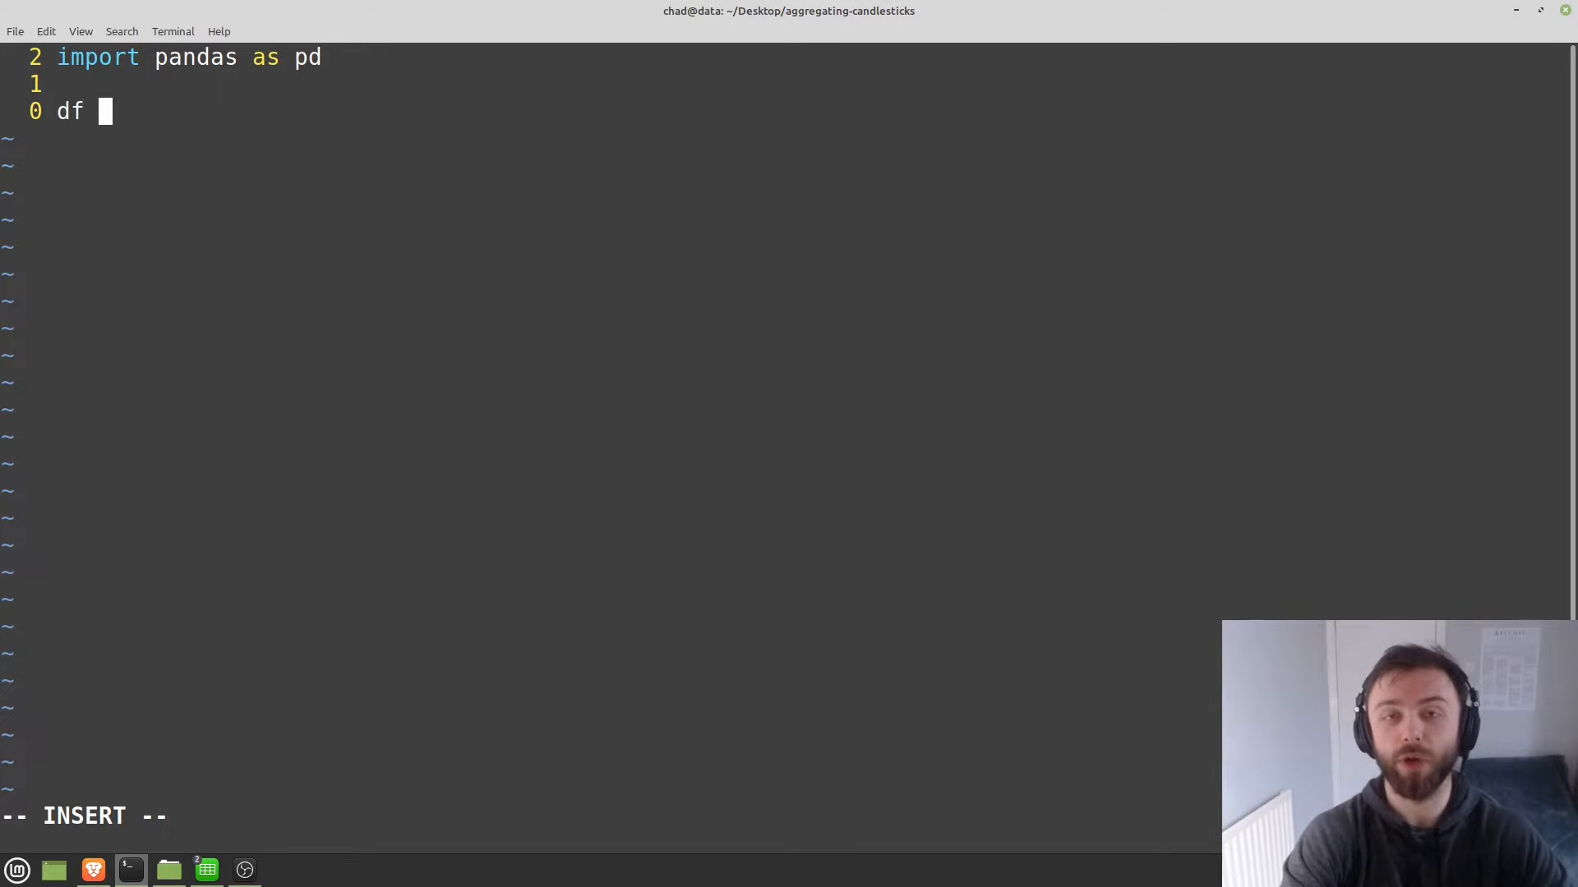
type("=")
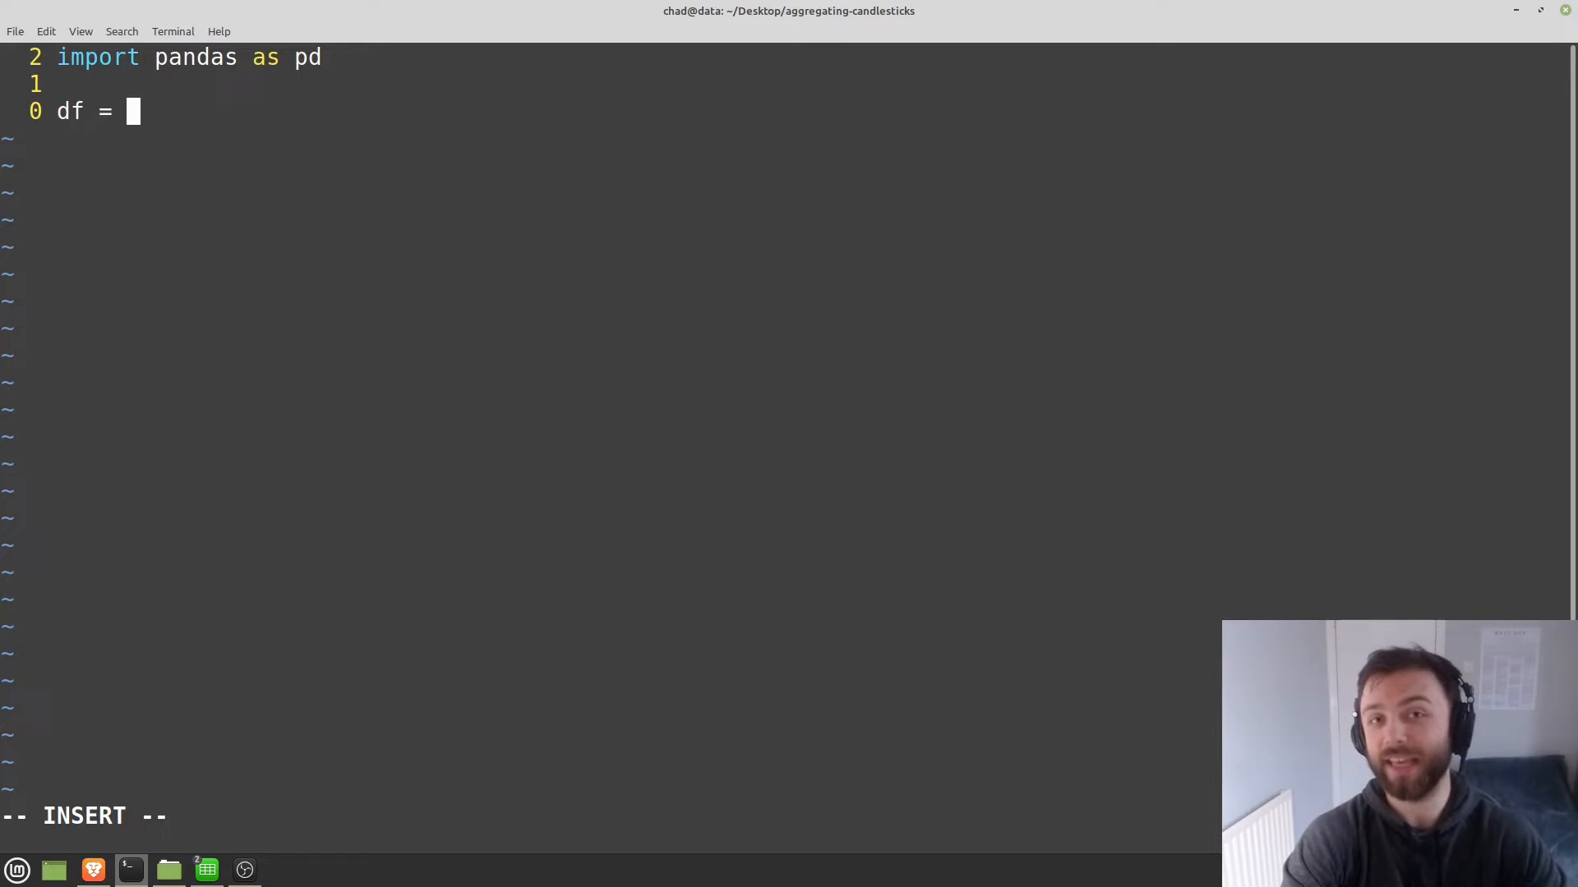
type("p")
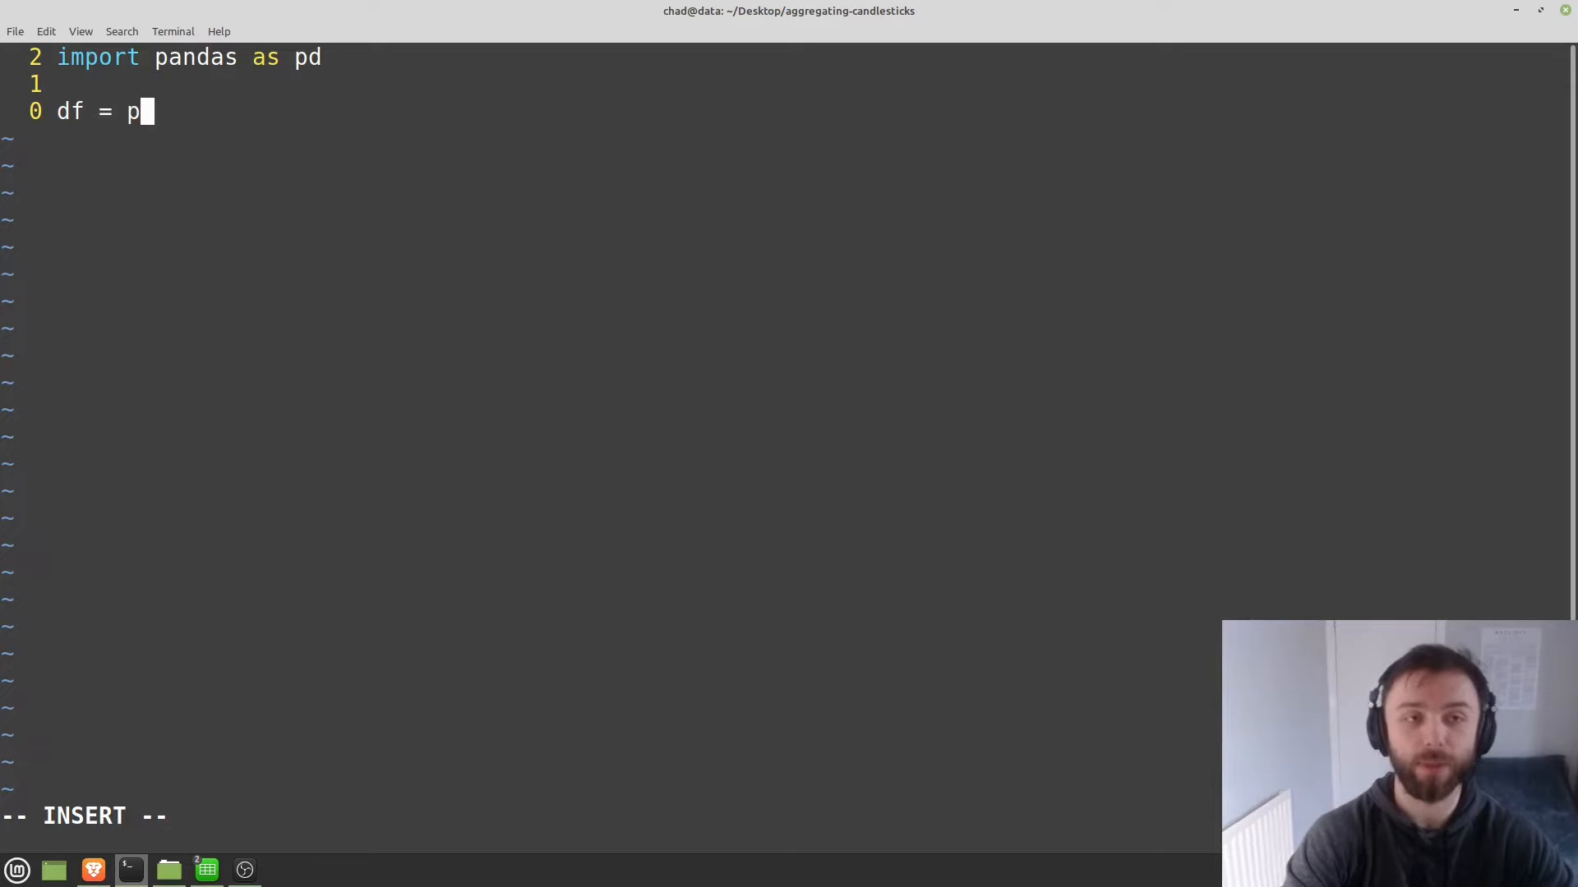
type("d.read_csv(\"")
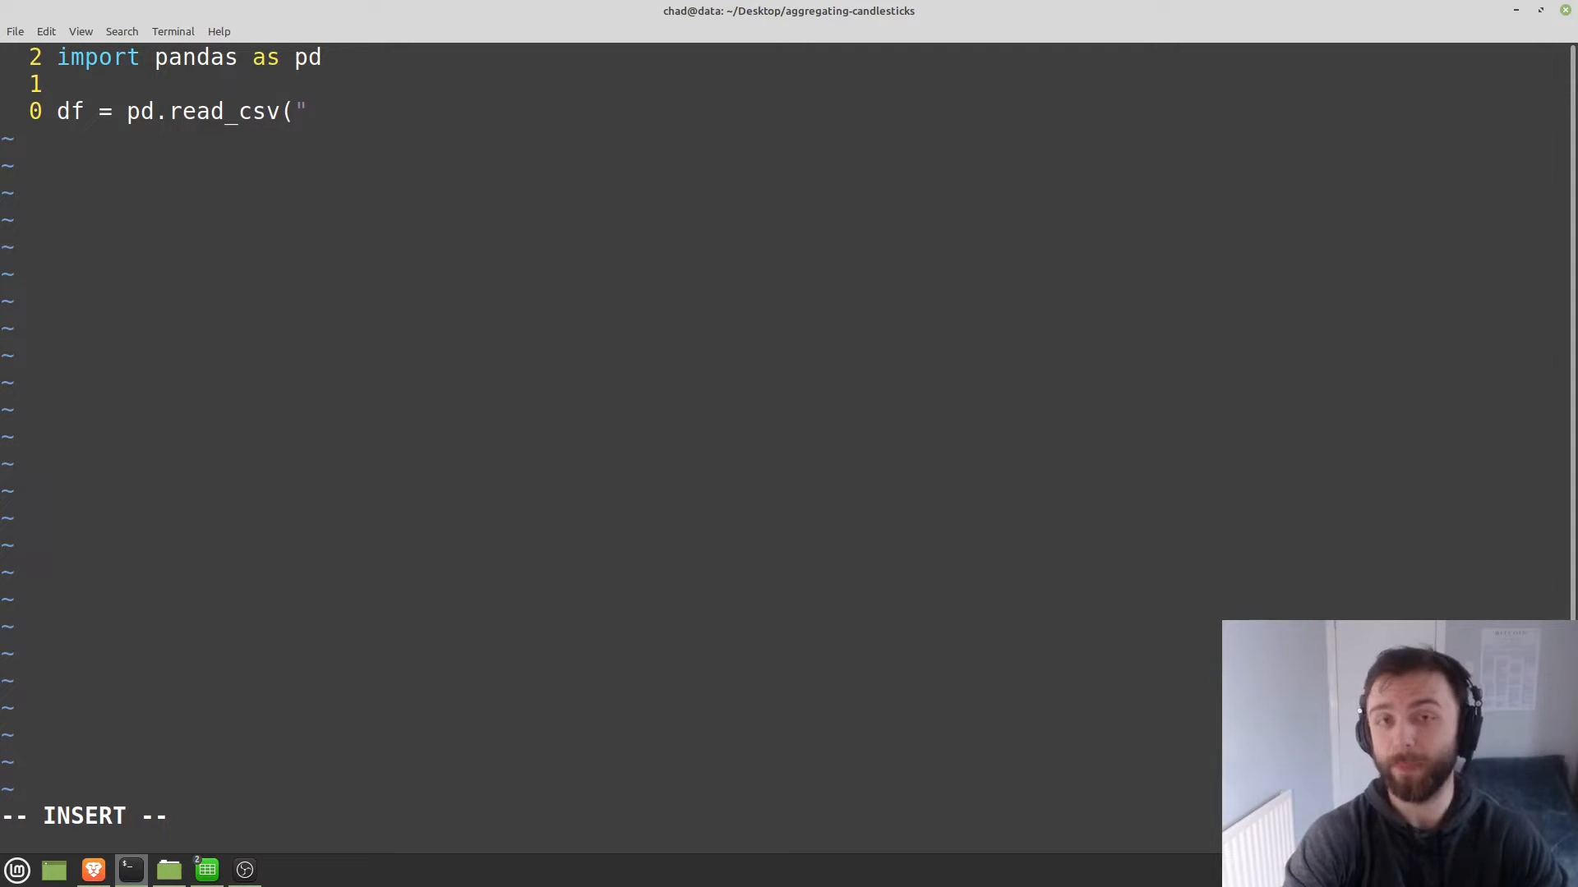
left_click(169, 869)
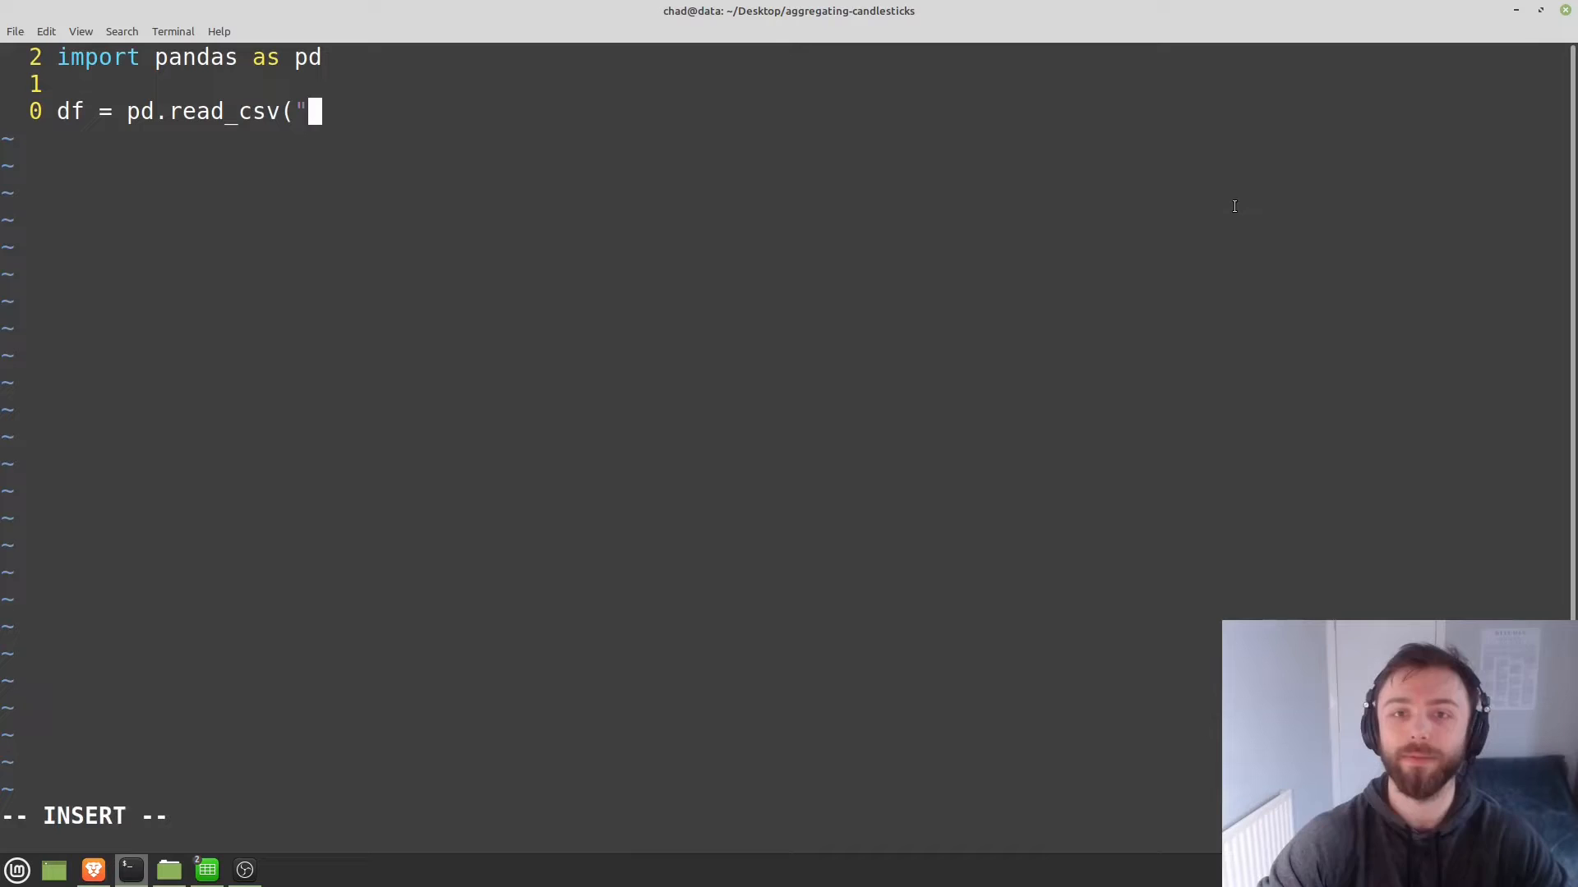
type("minute")
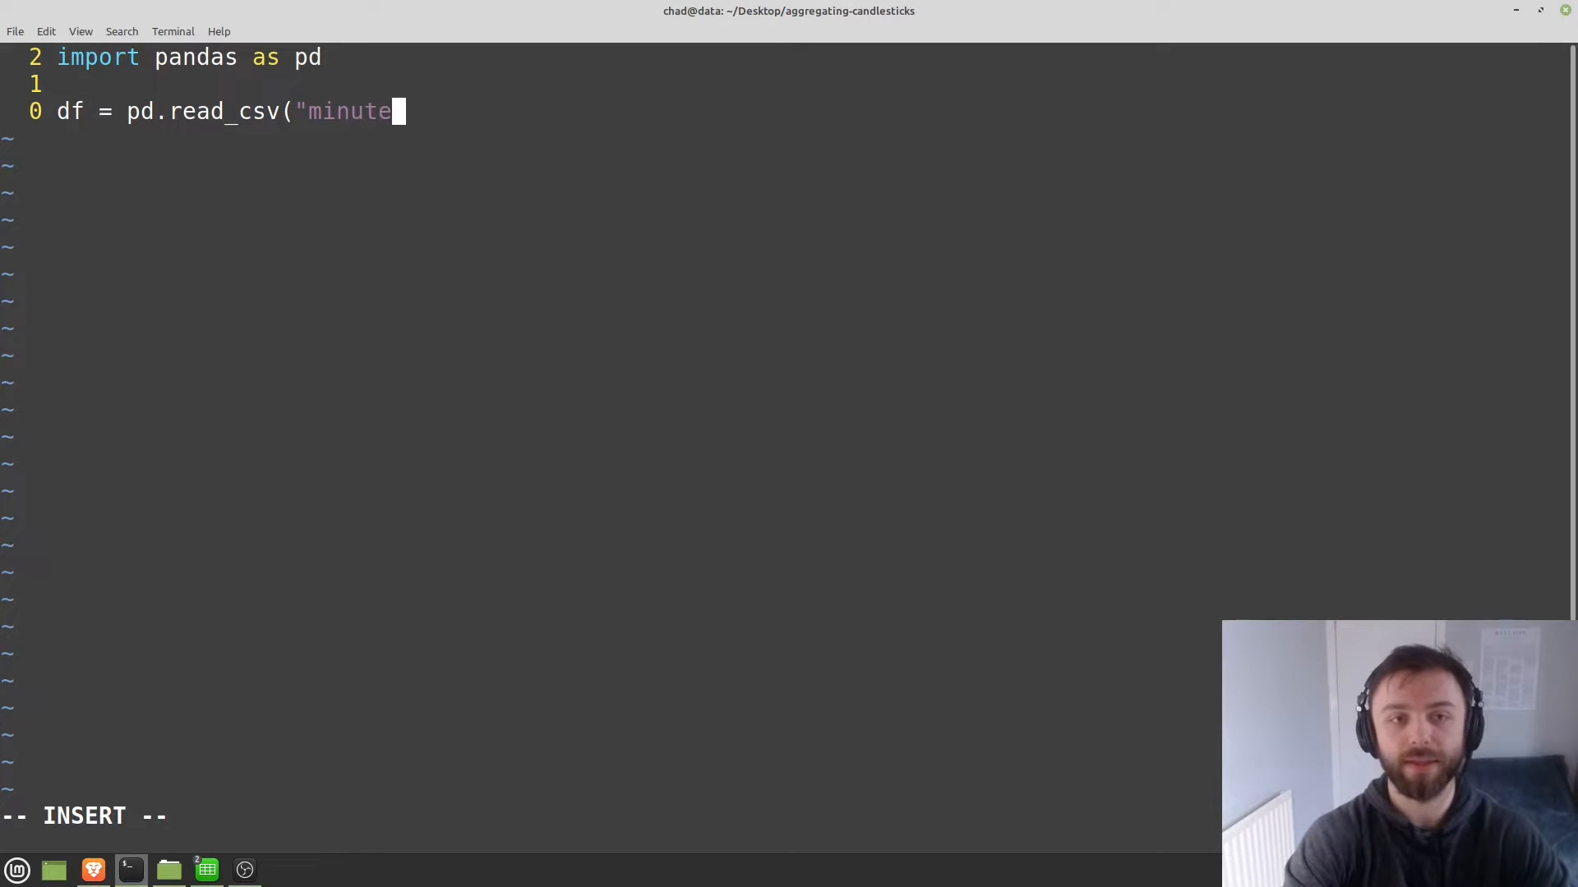
type("-data.c")
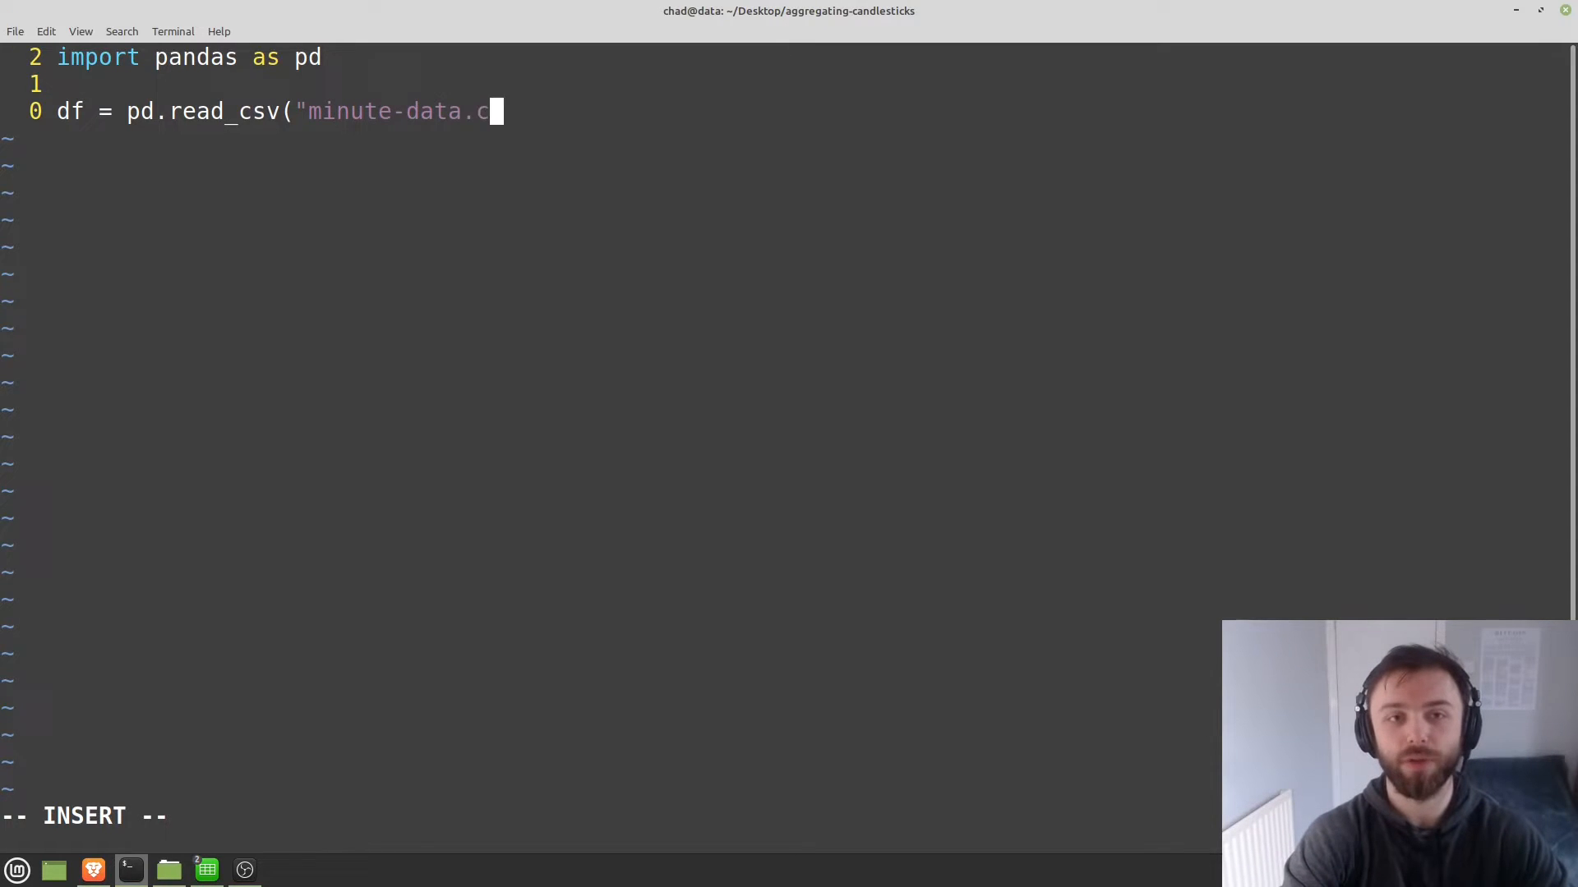
type("sv\")")
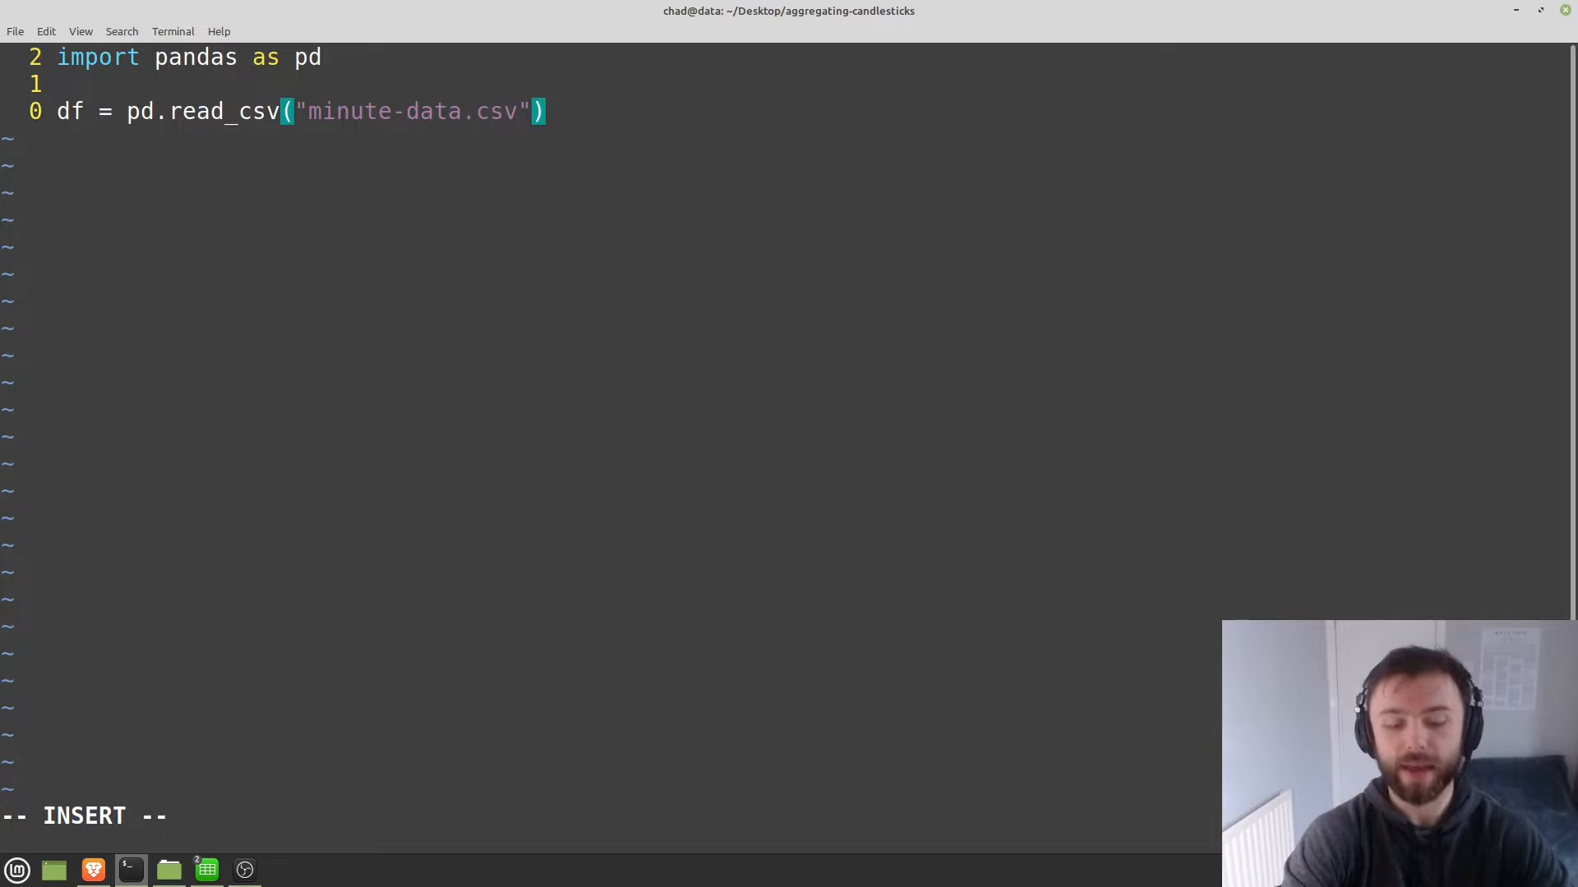
Begin the [[" column selection and switch back to the minute-data spreadsheet.
type("[[")
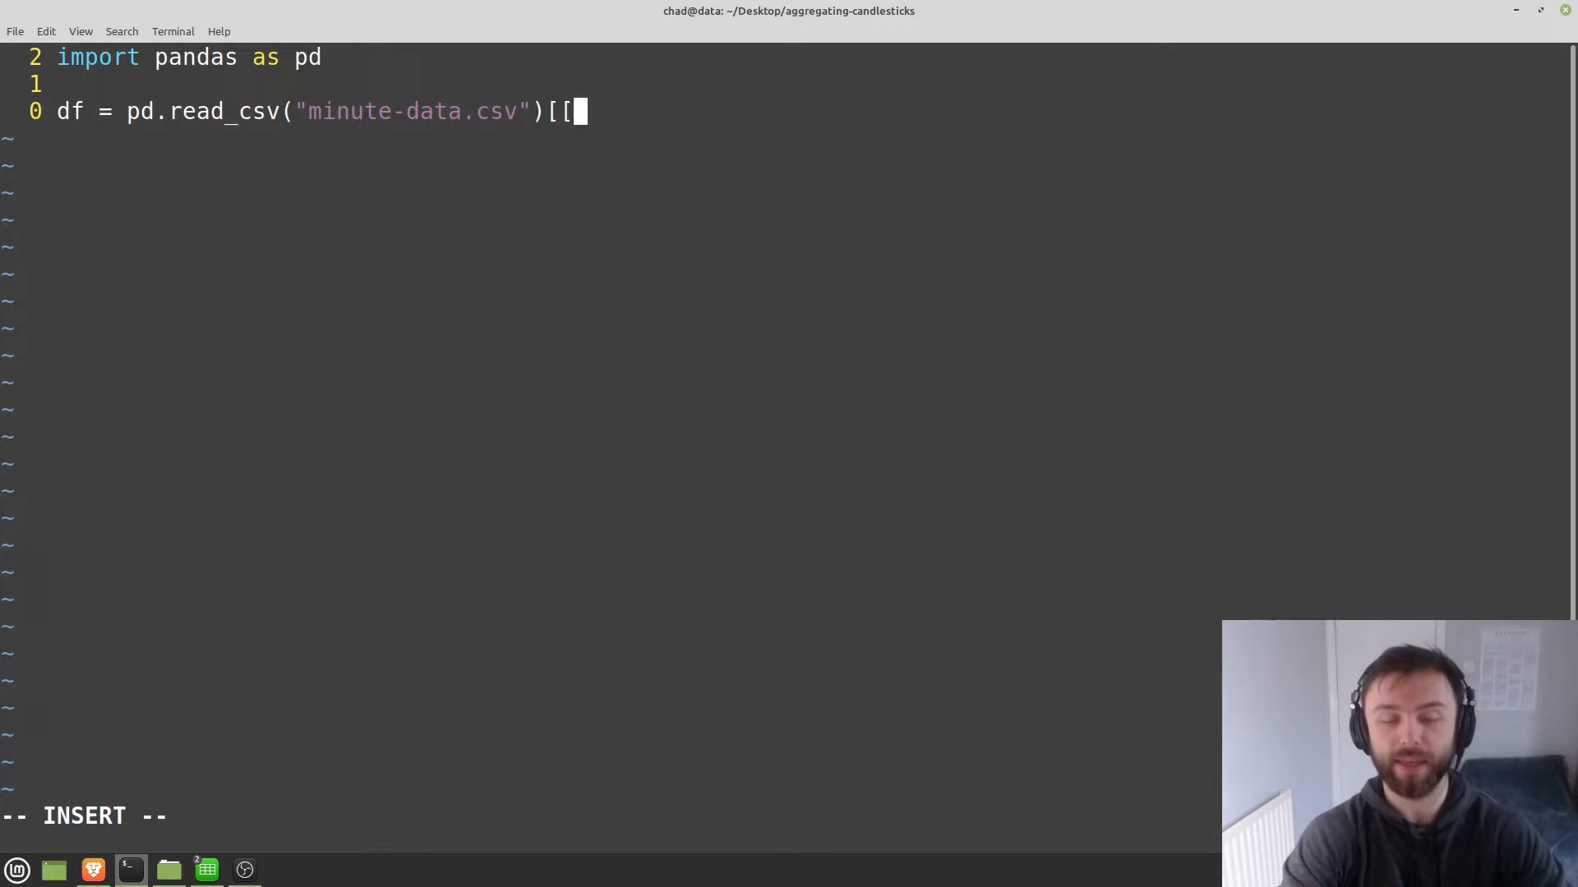
type("\"")
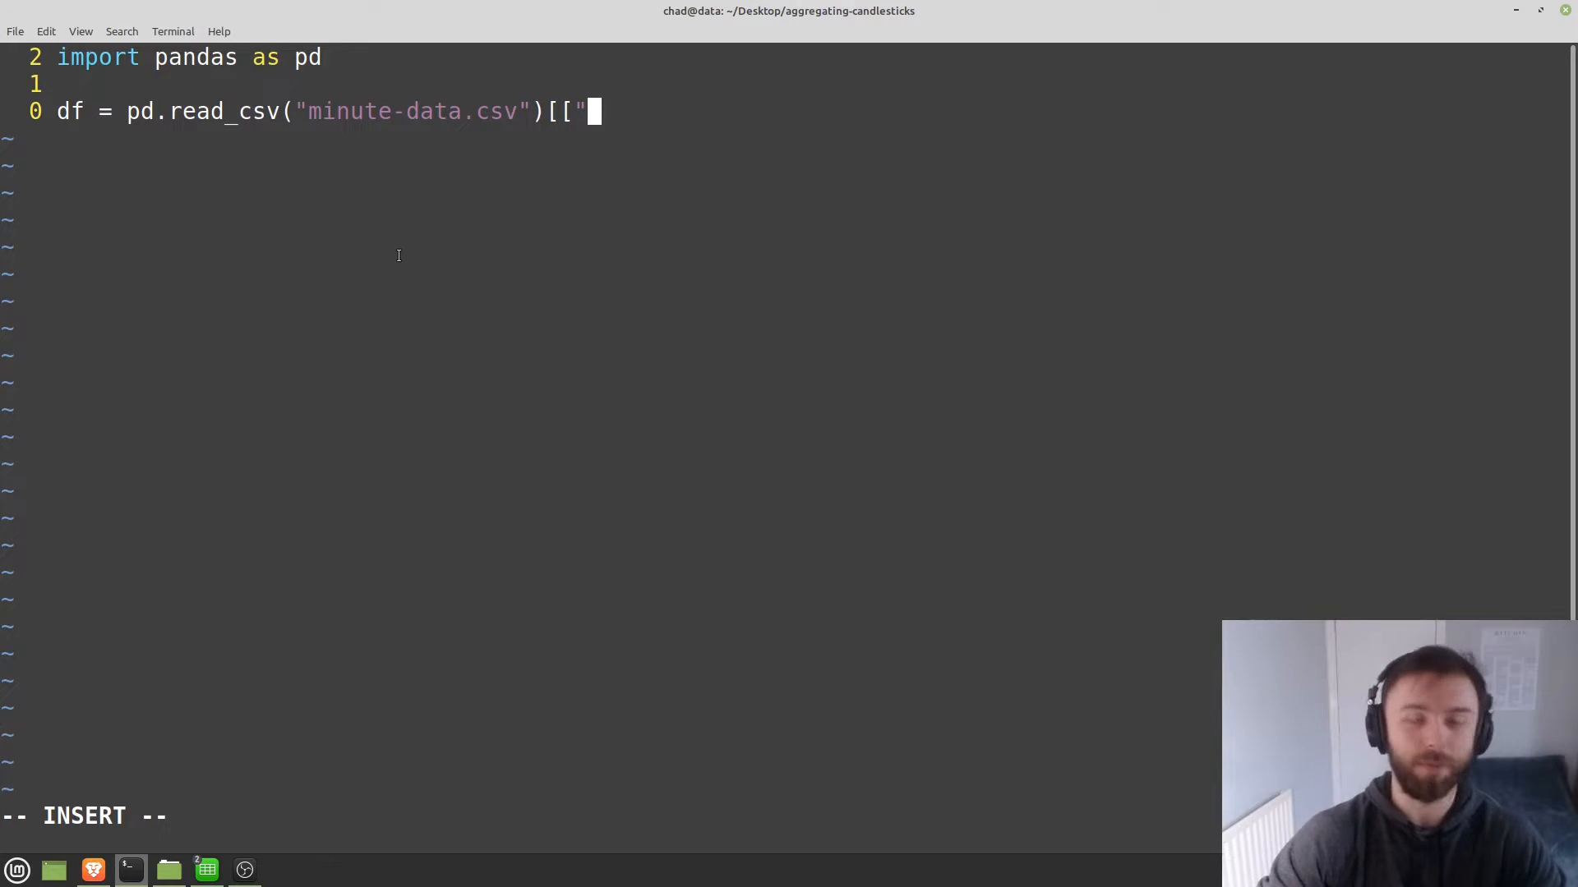
mouse_move(207, 869)
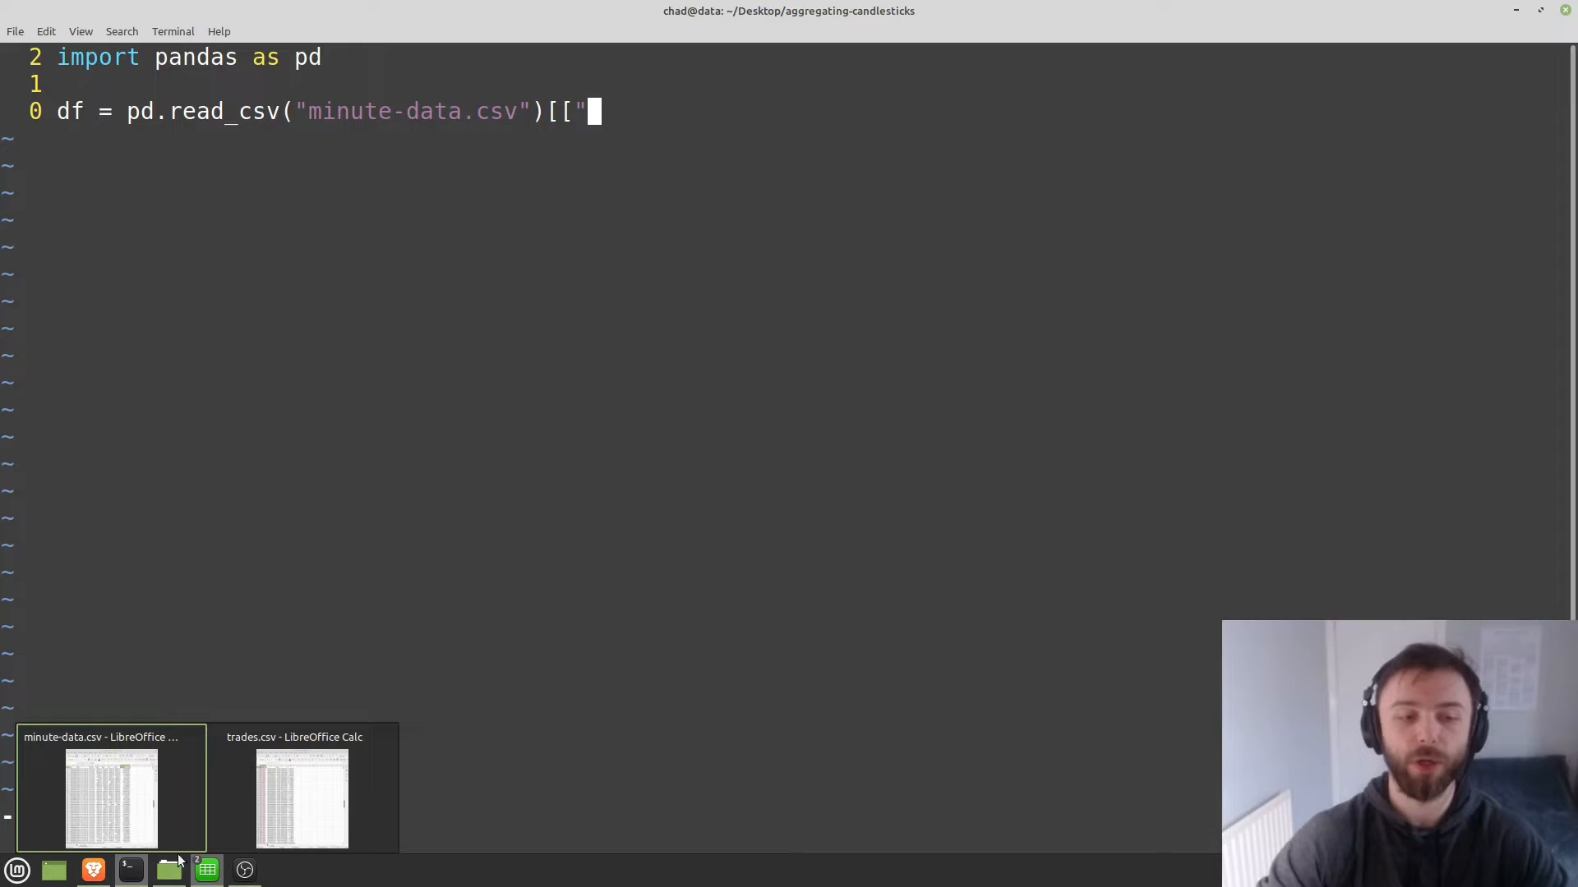
left_click(111, 797)
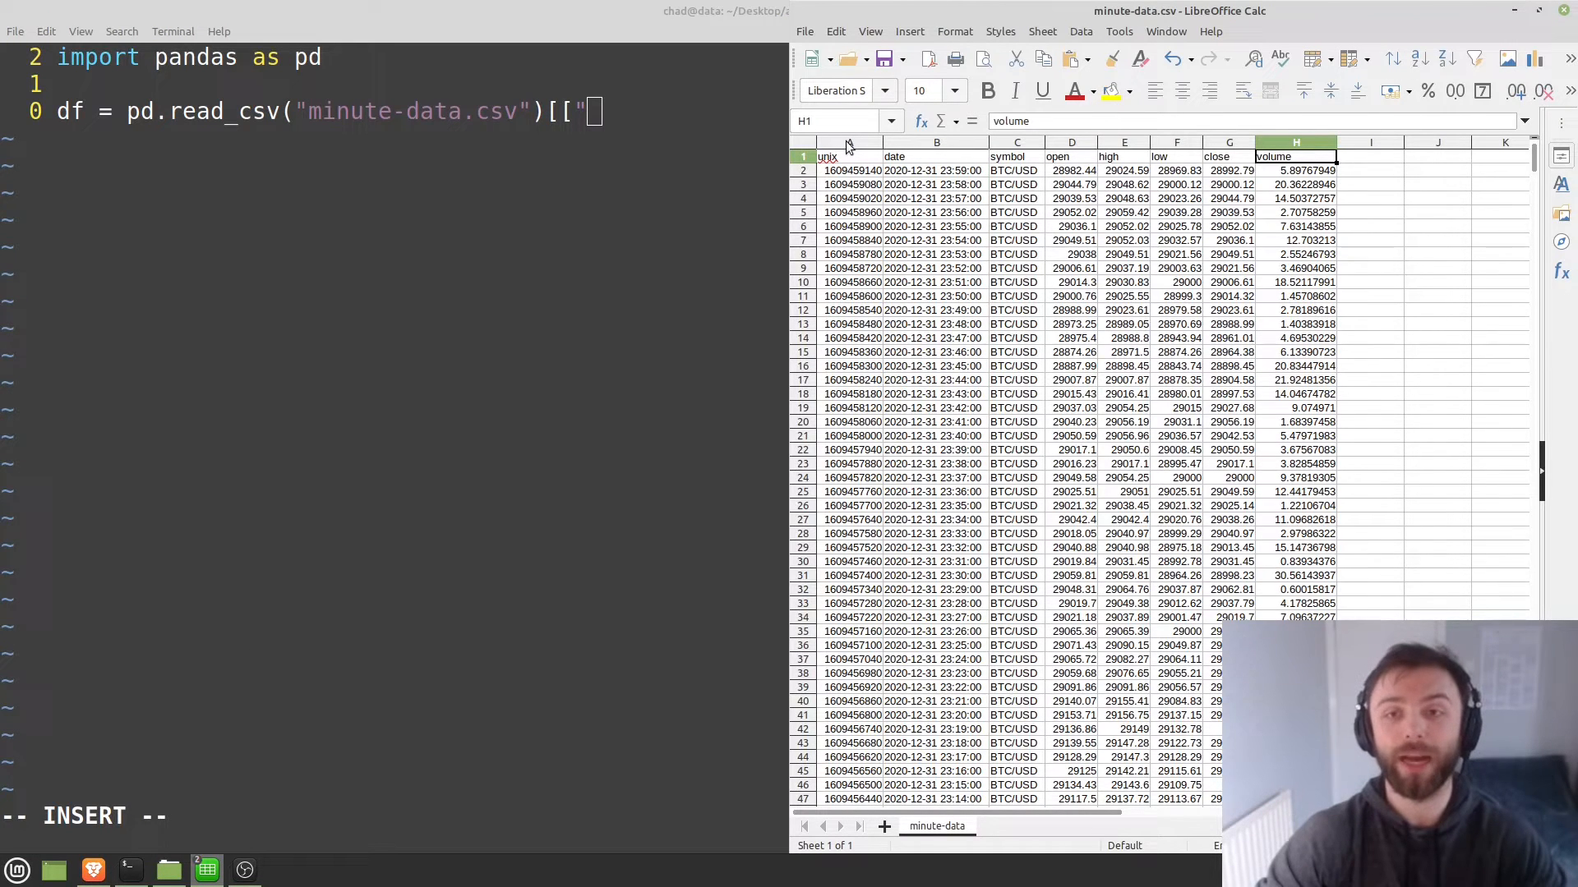
mouse_move(1230, 145)
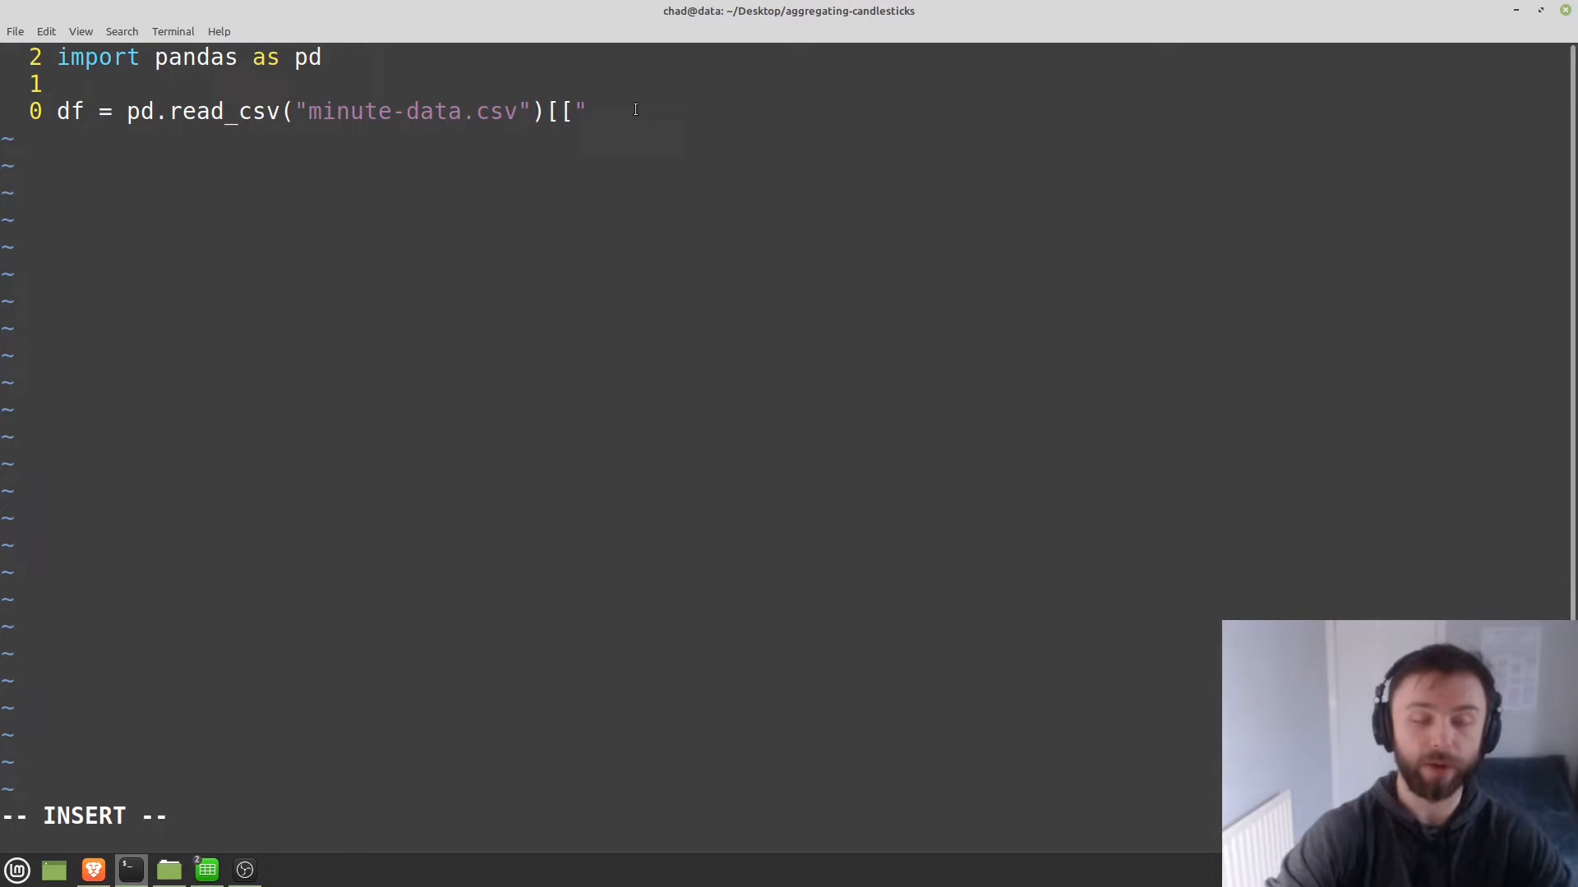
Complete the column list with "unix", "open", "high", "low", "close" and "volume".
type("uni")
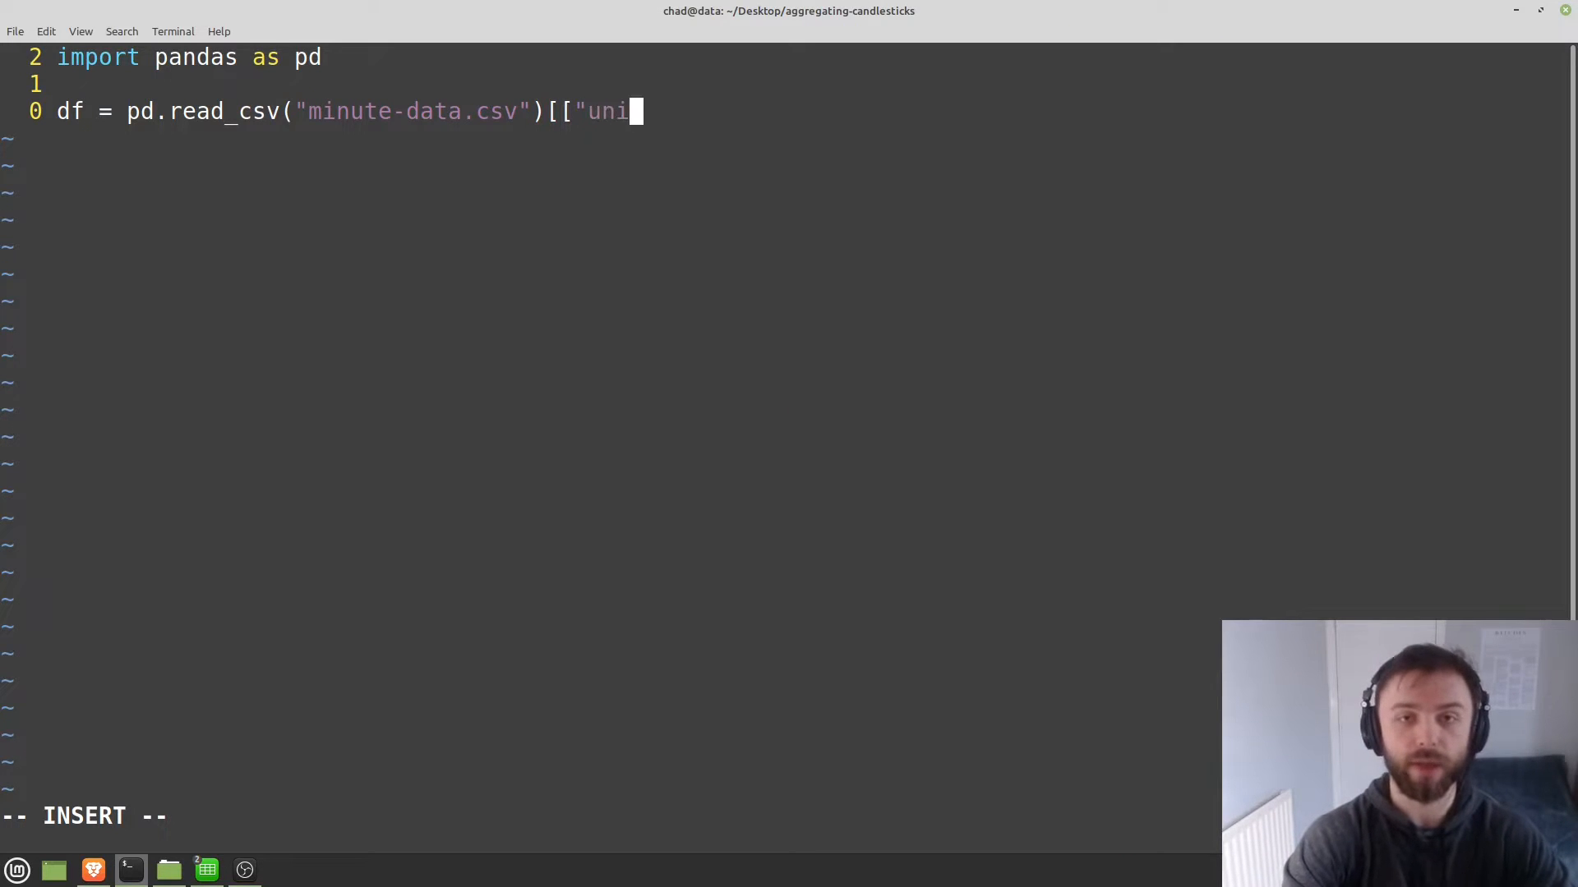
type("x\",")
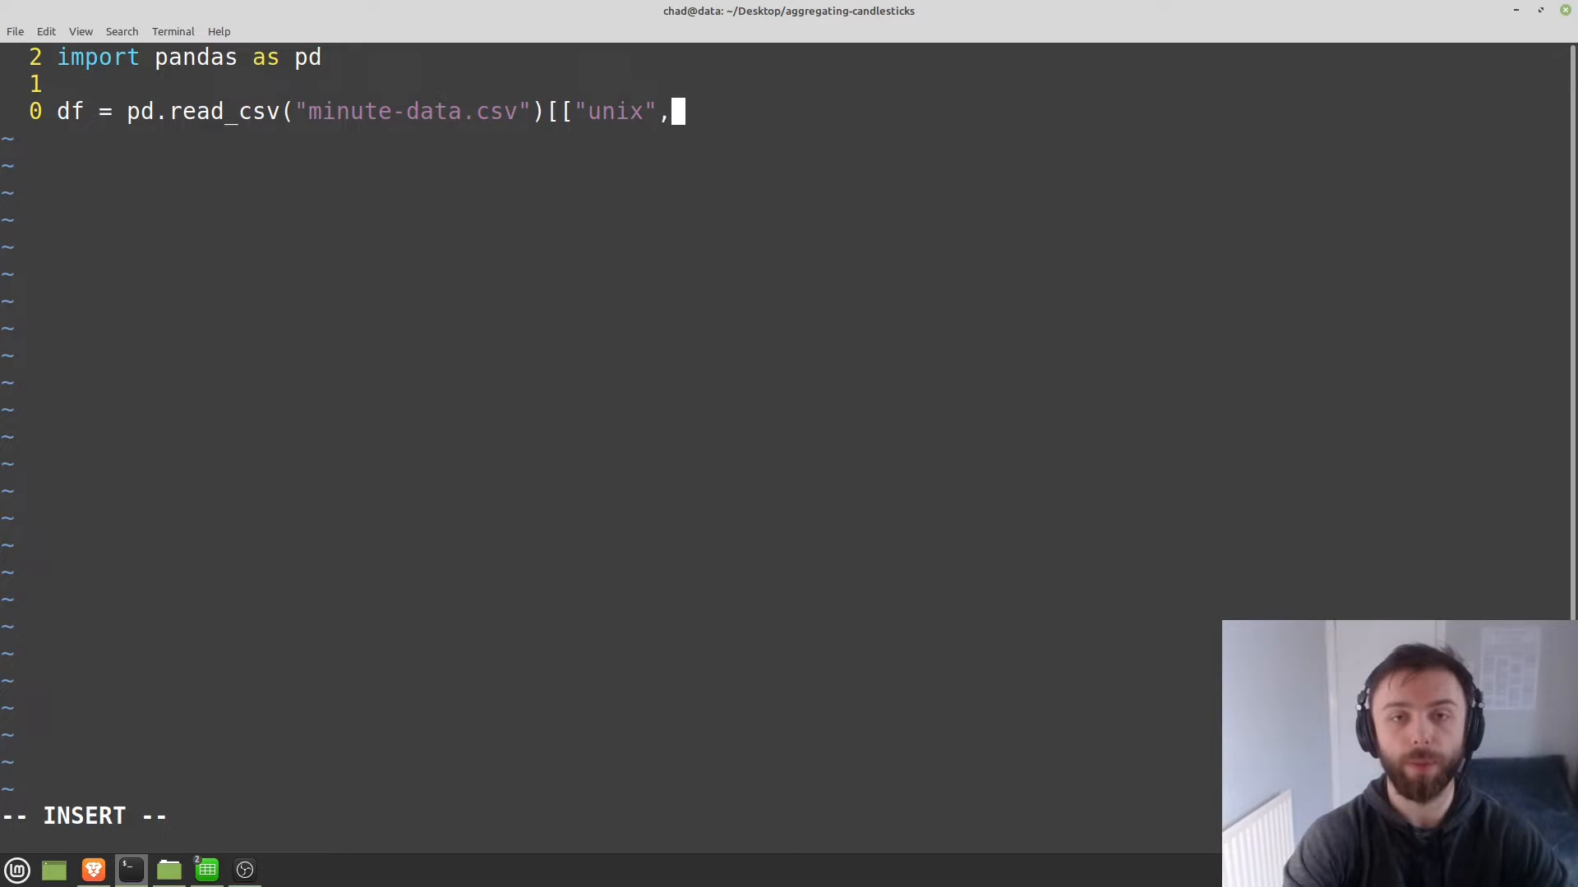
type("\"open\",")
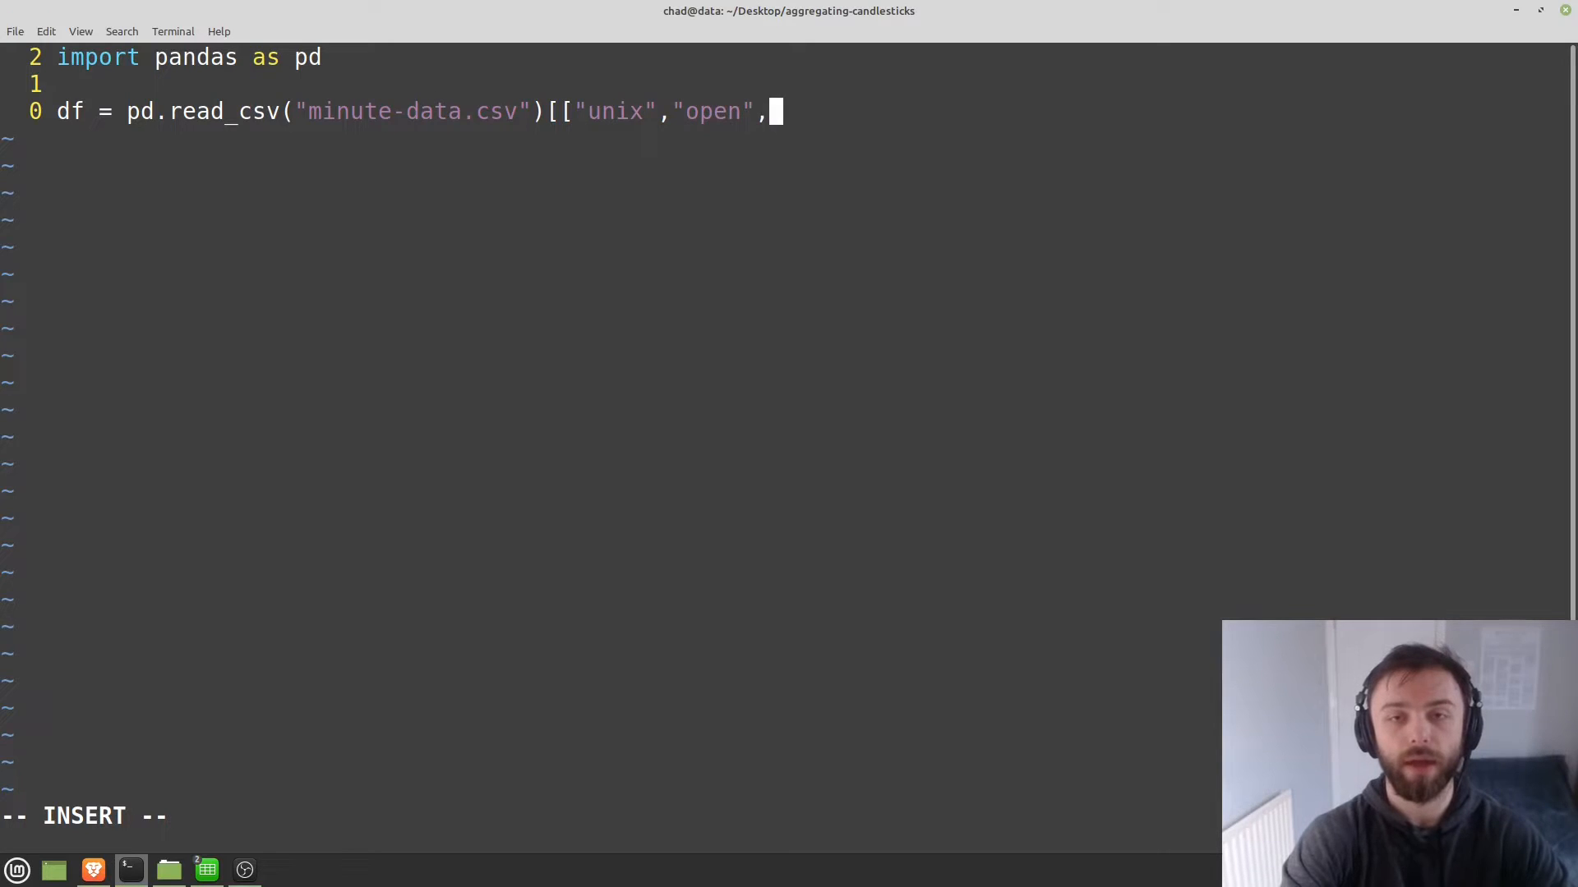
type("\"high\",\"l")
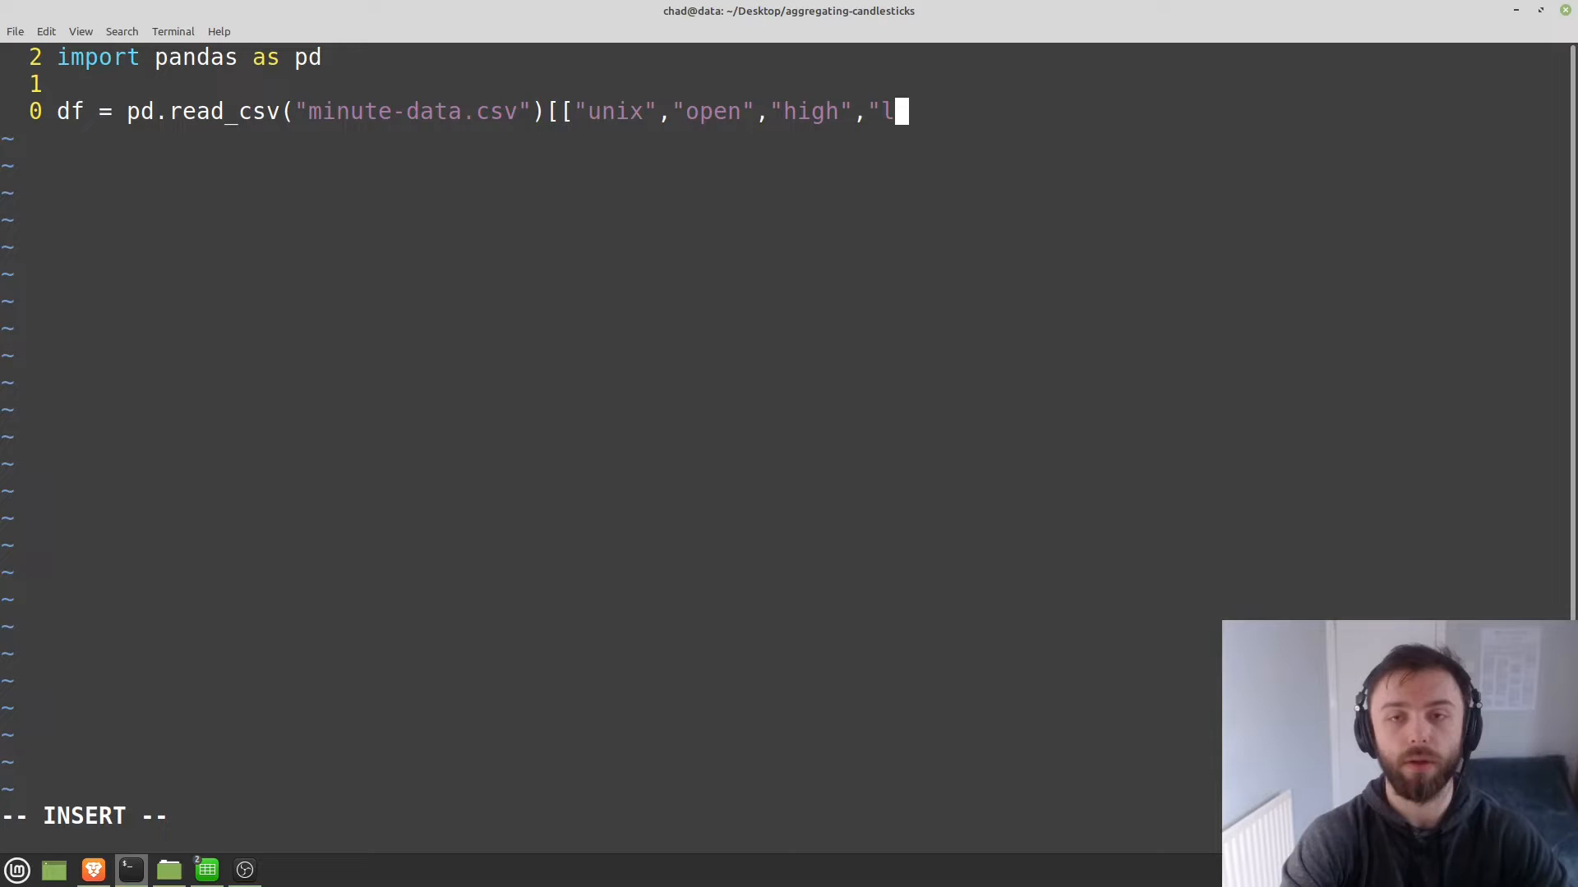
type("ow\",\"cl")
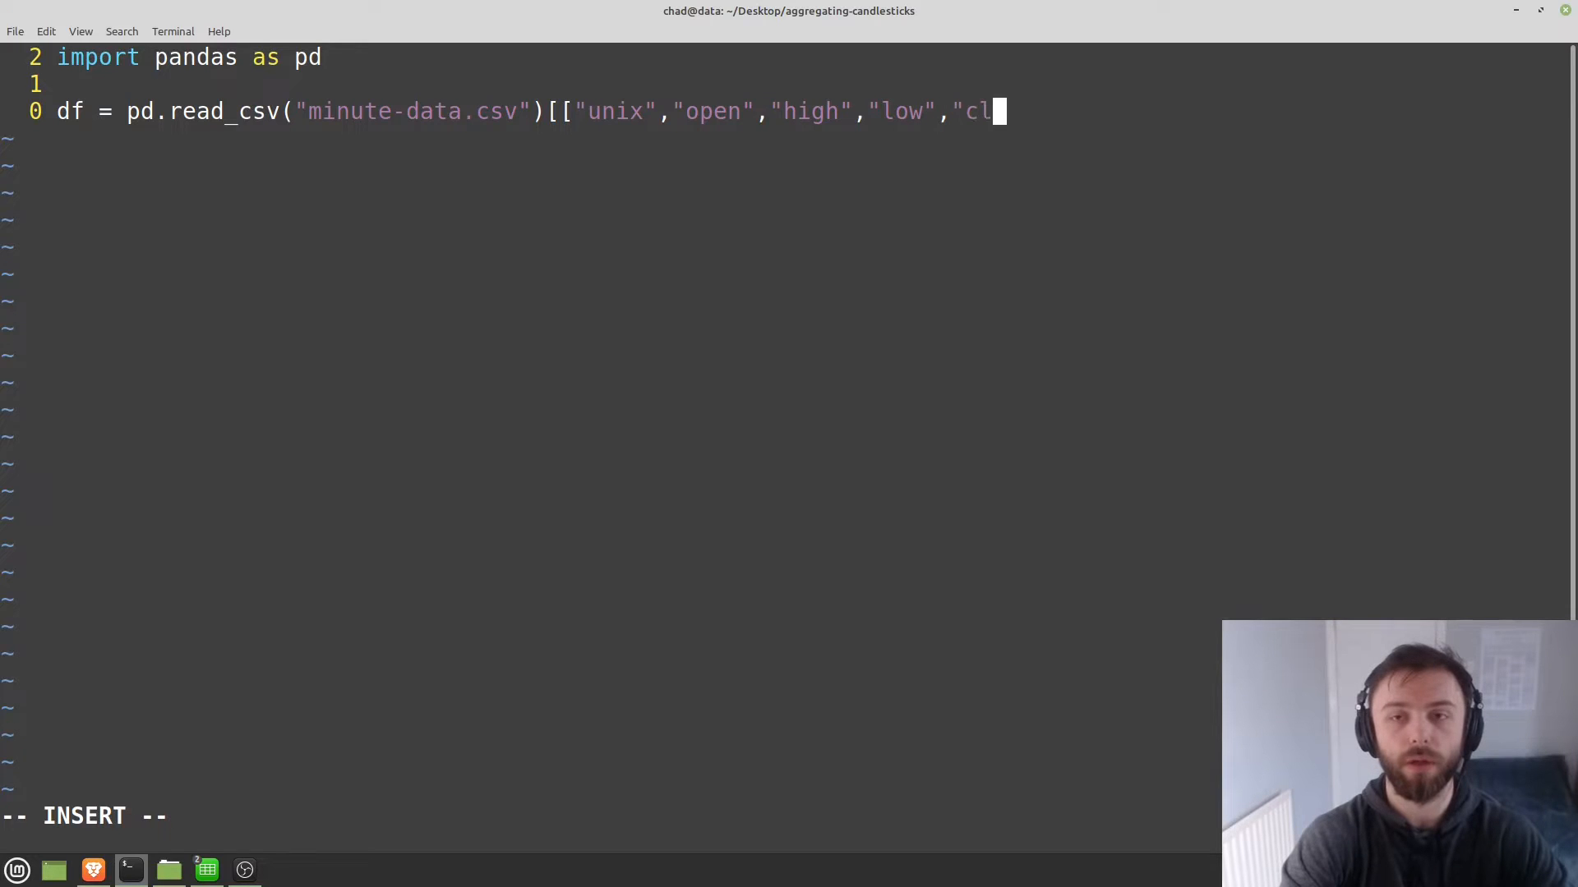
type("ose\",")
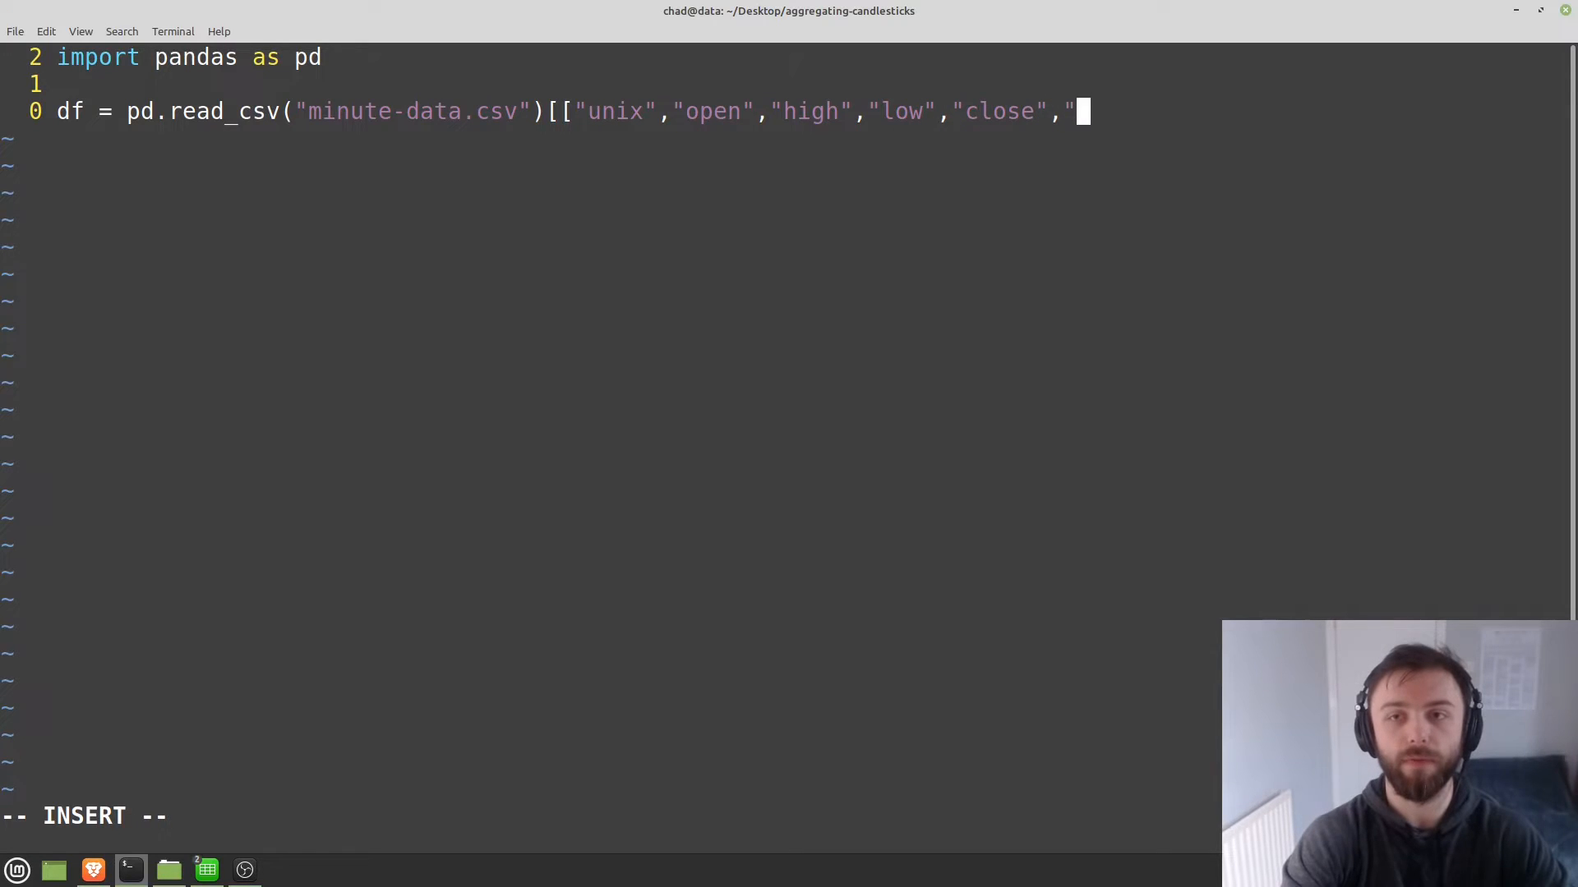
type("vol")
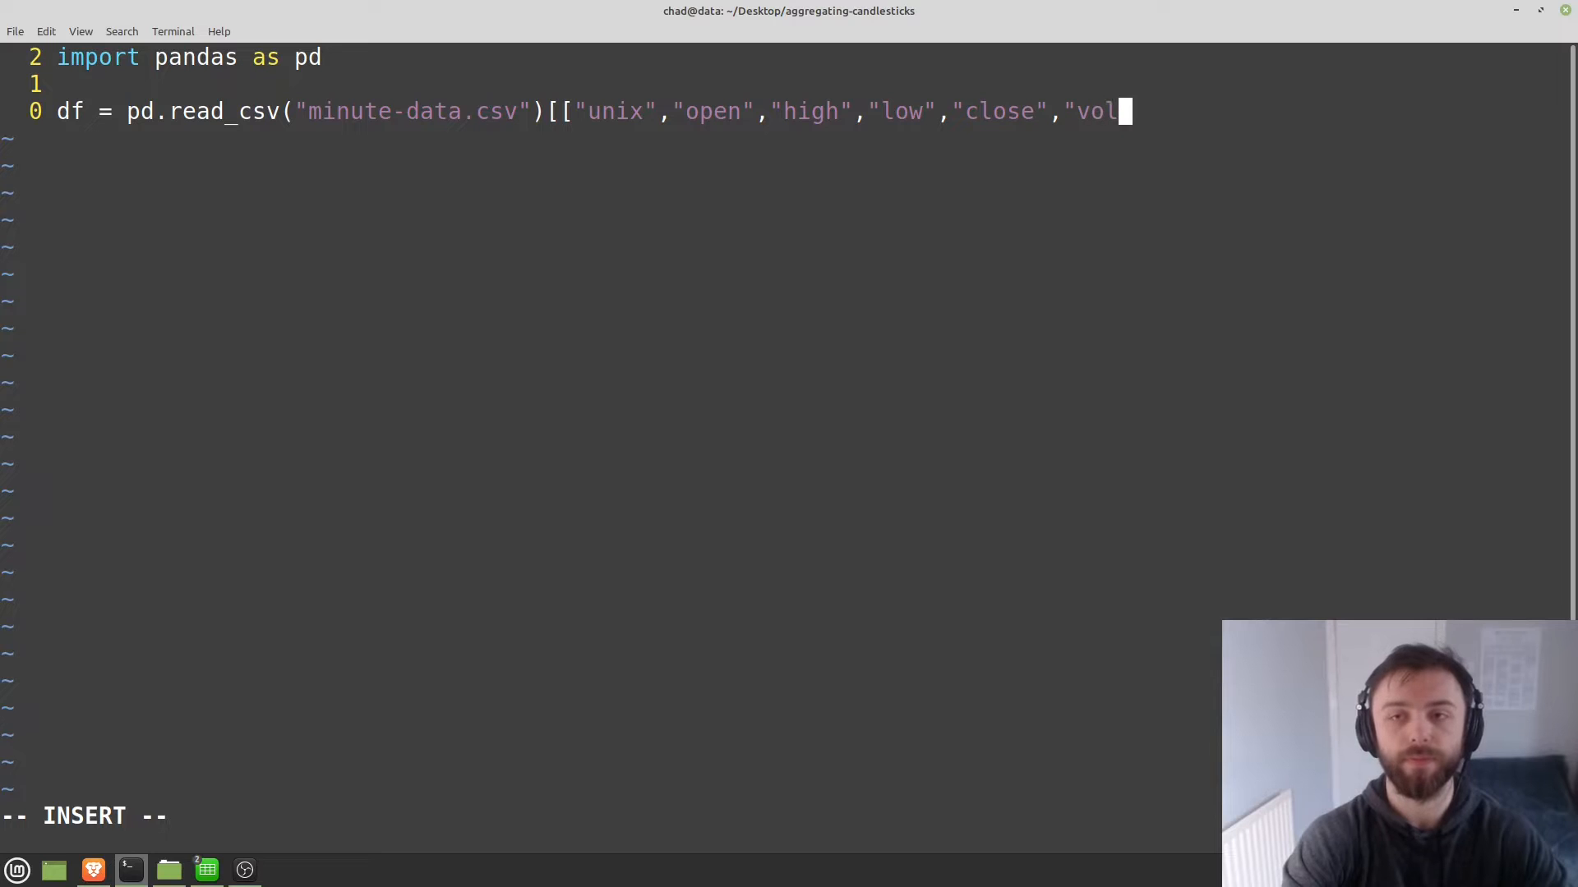
type("ume\"]")
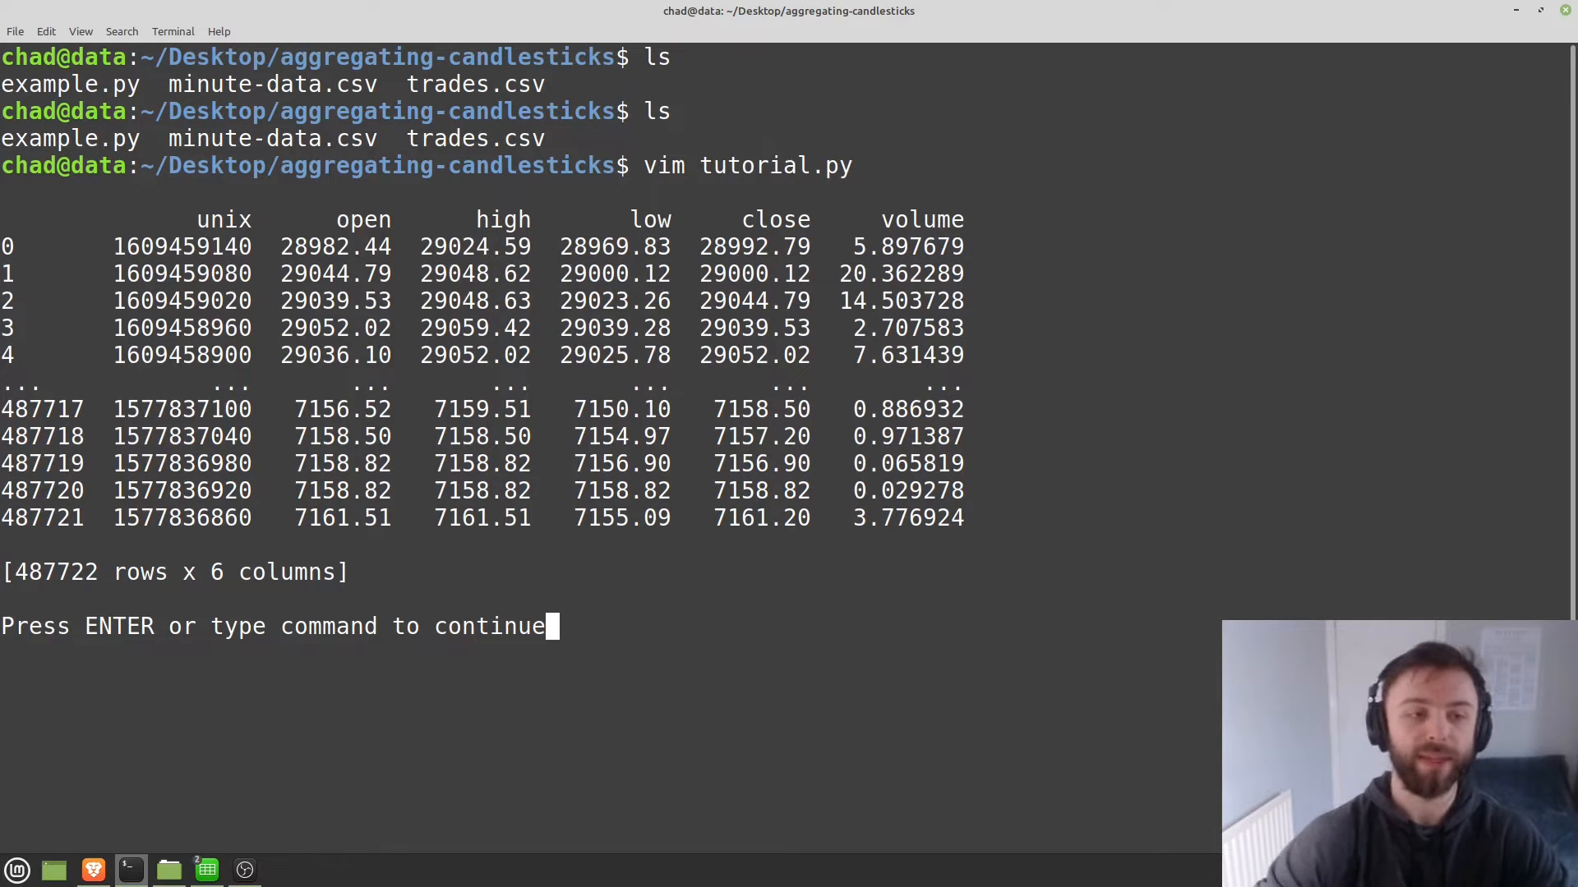
double_click(56, 572)
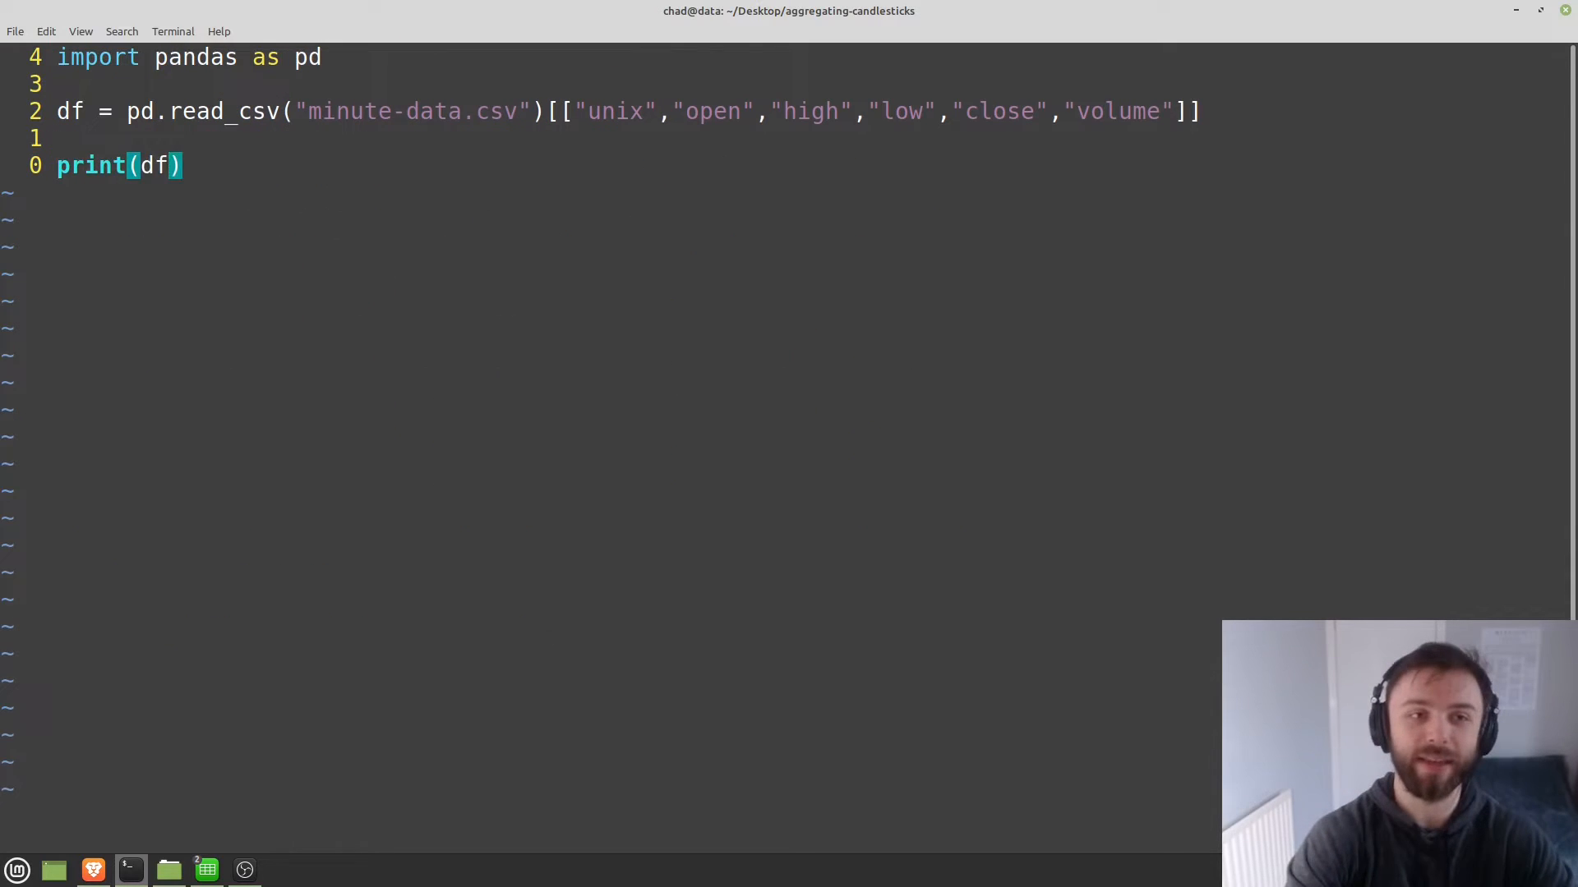
Add df["date"] = pd.to_datetime(df["unix"]) and begin a print statement.
key("i")
type(".dtypes")
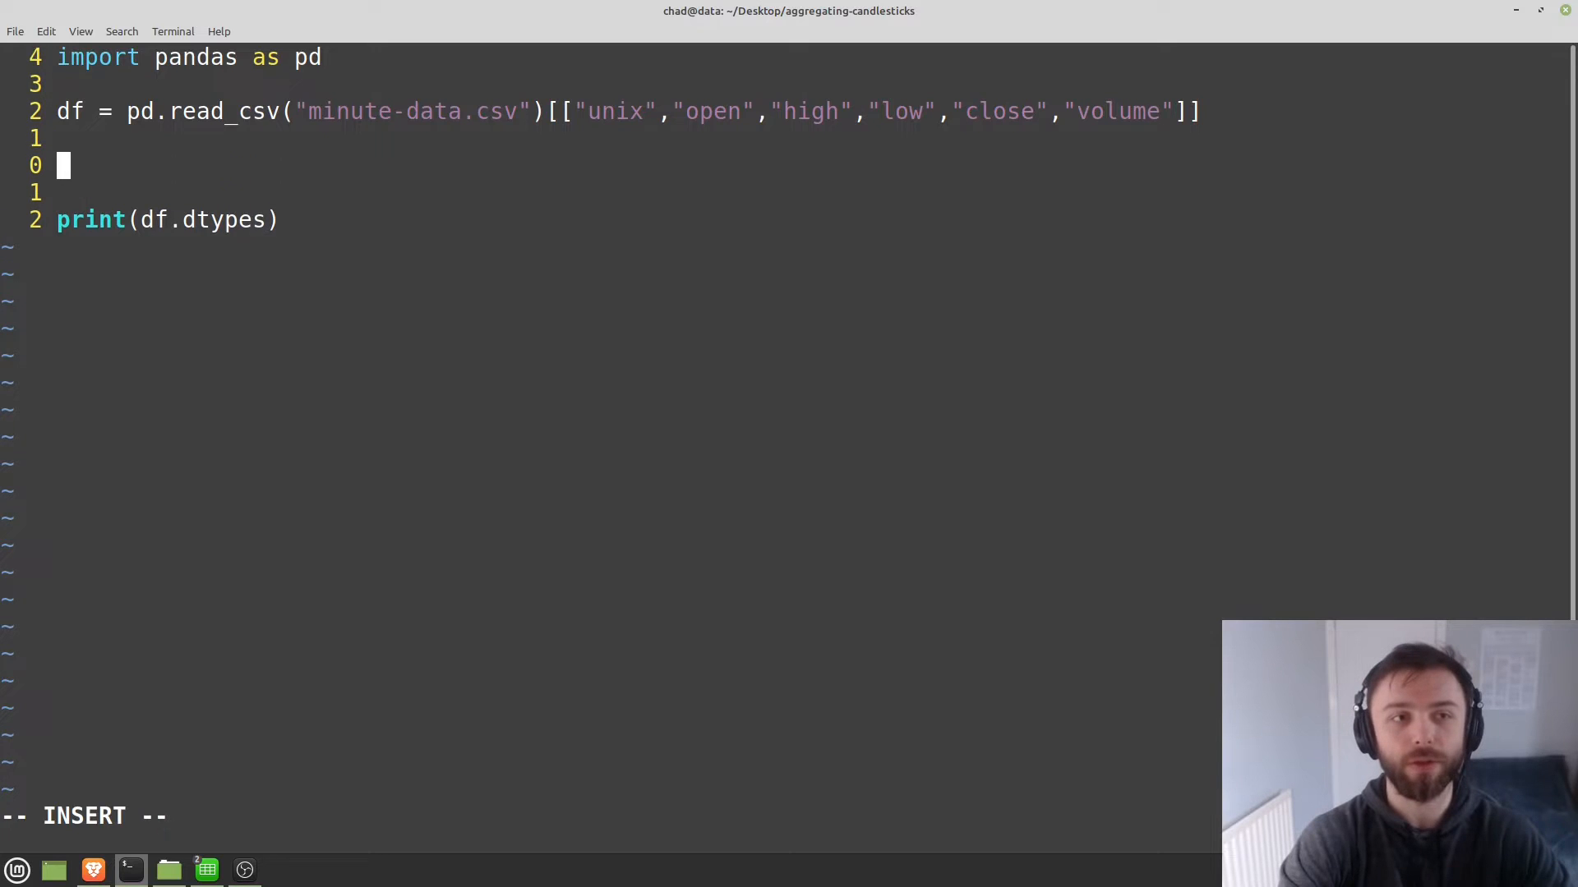
type("df[\"date\"] =")
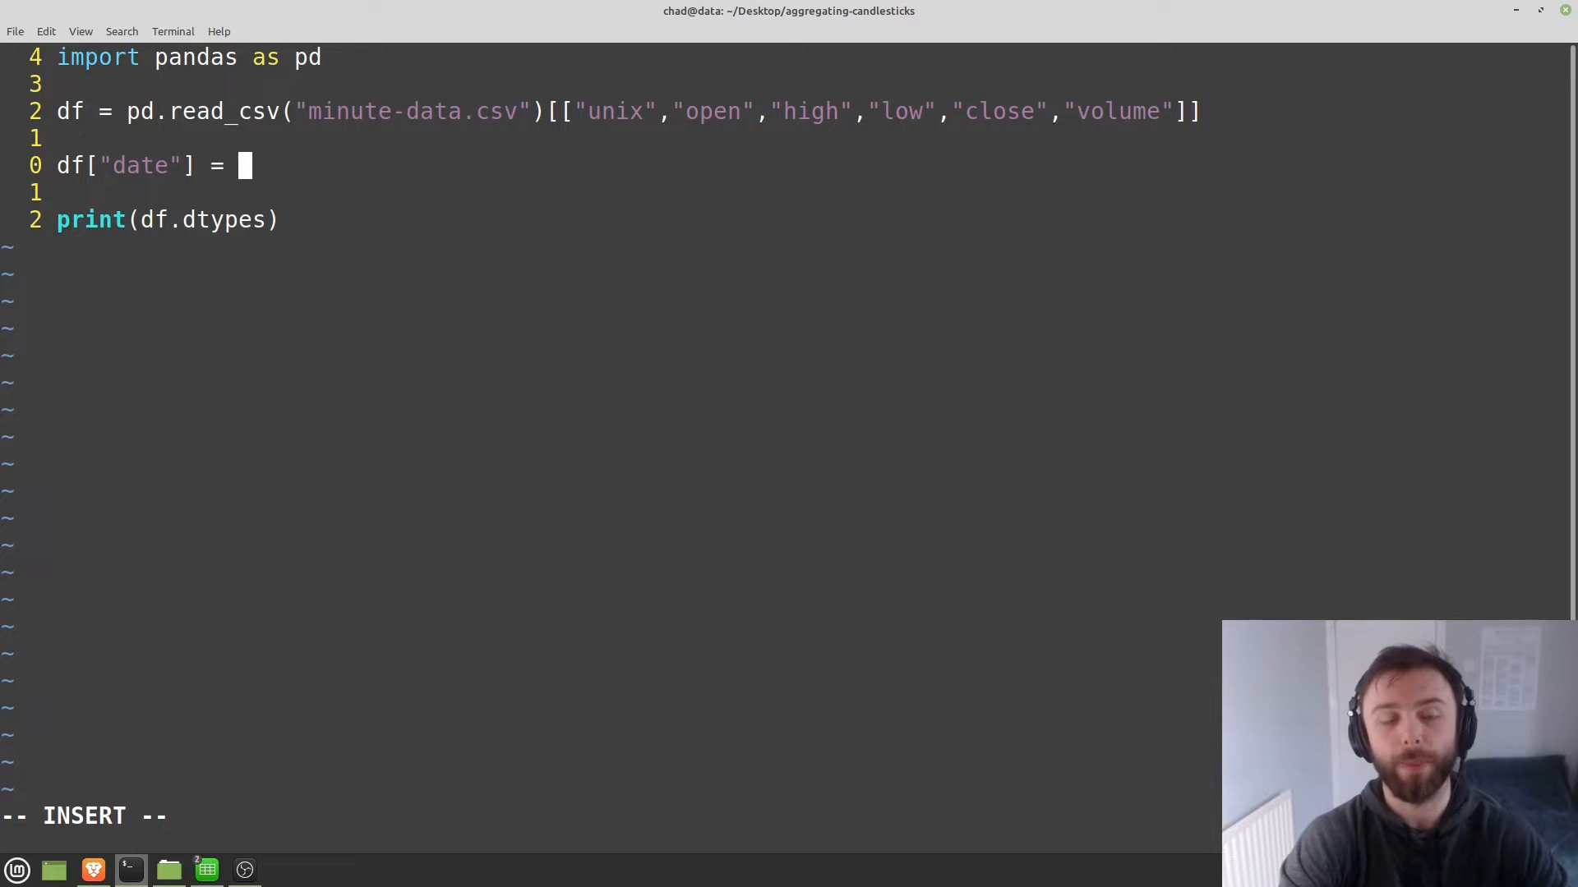
type("pd.to")
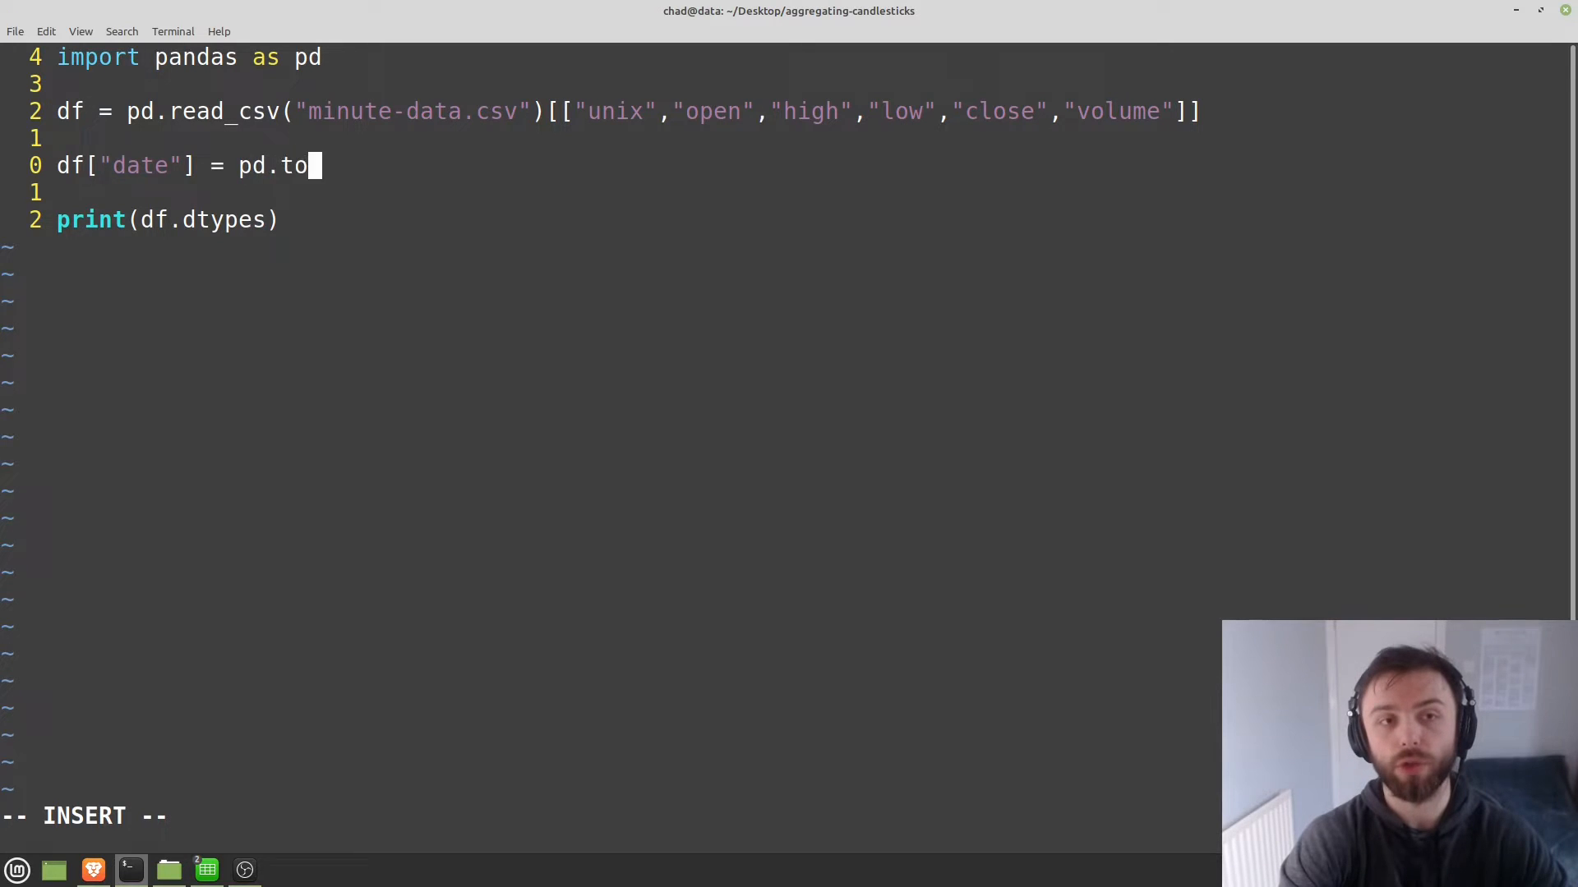
type("_datetime")
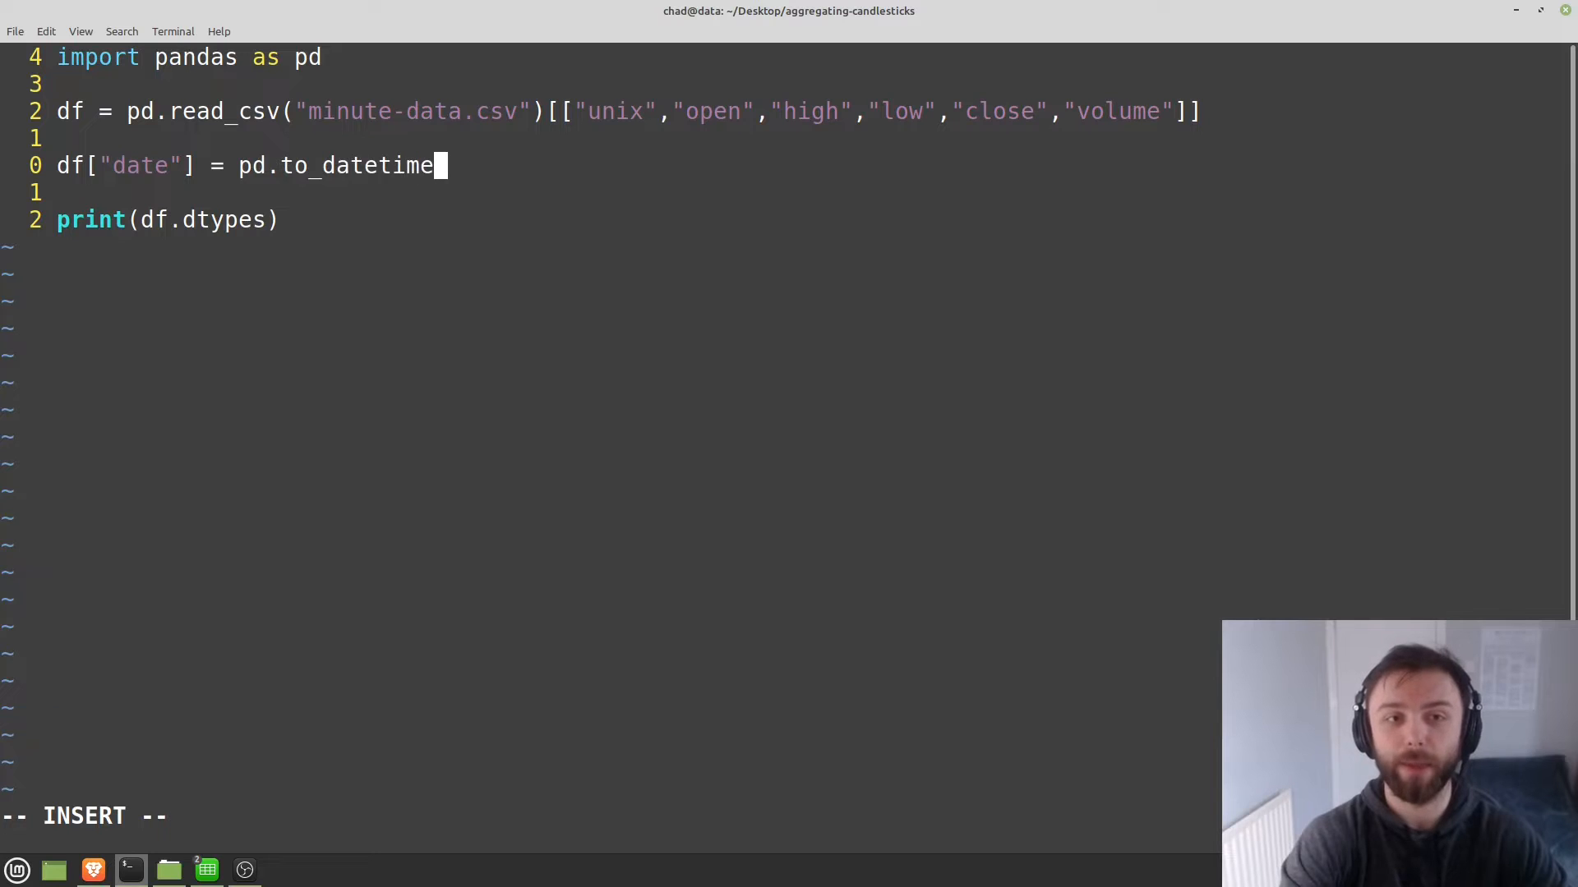
type("(df")
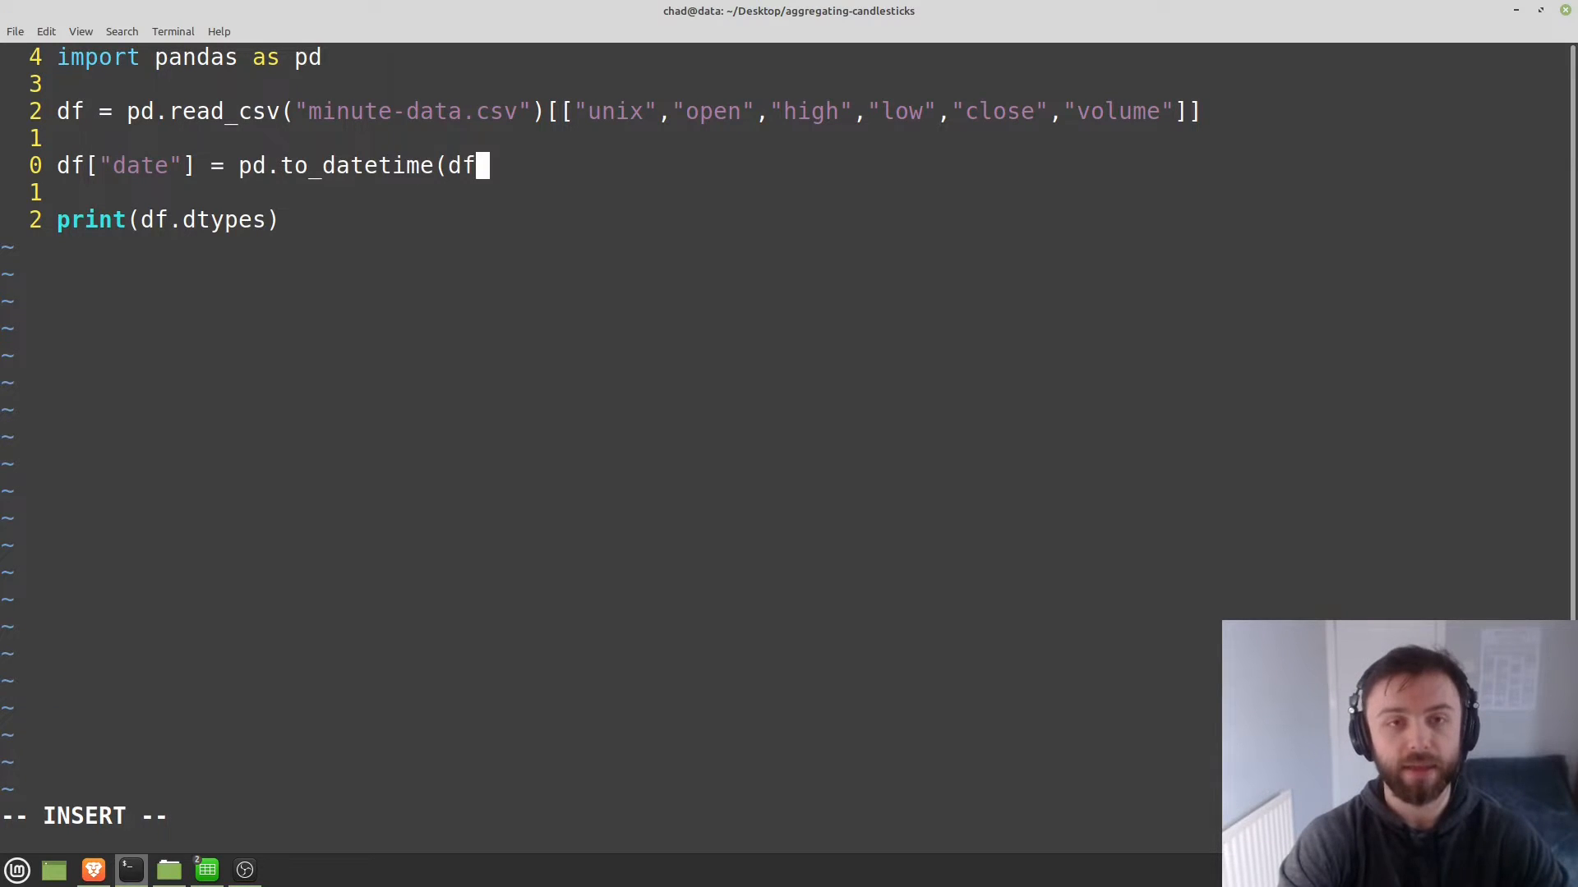
type("[\"unix")
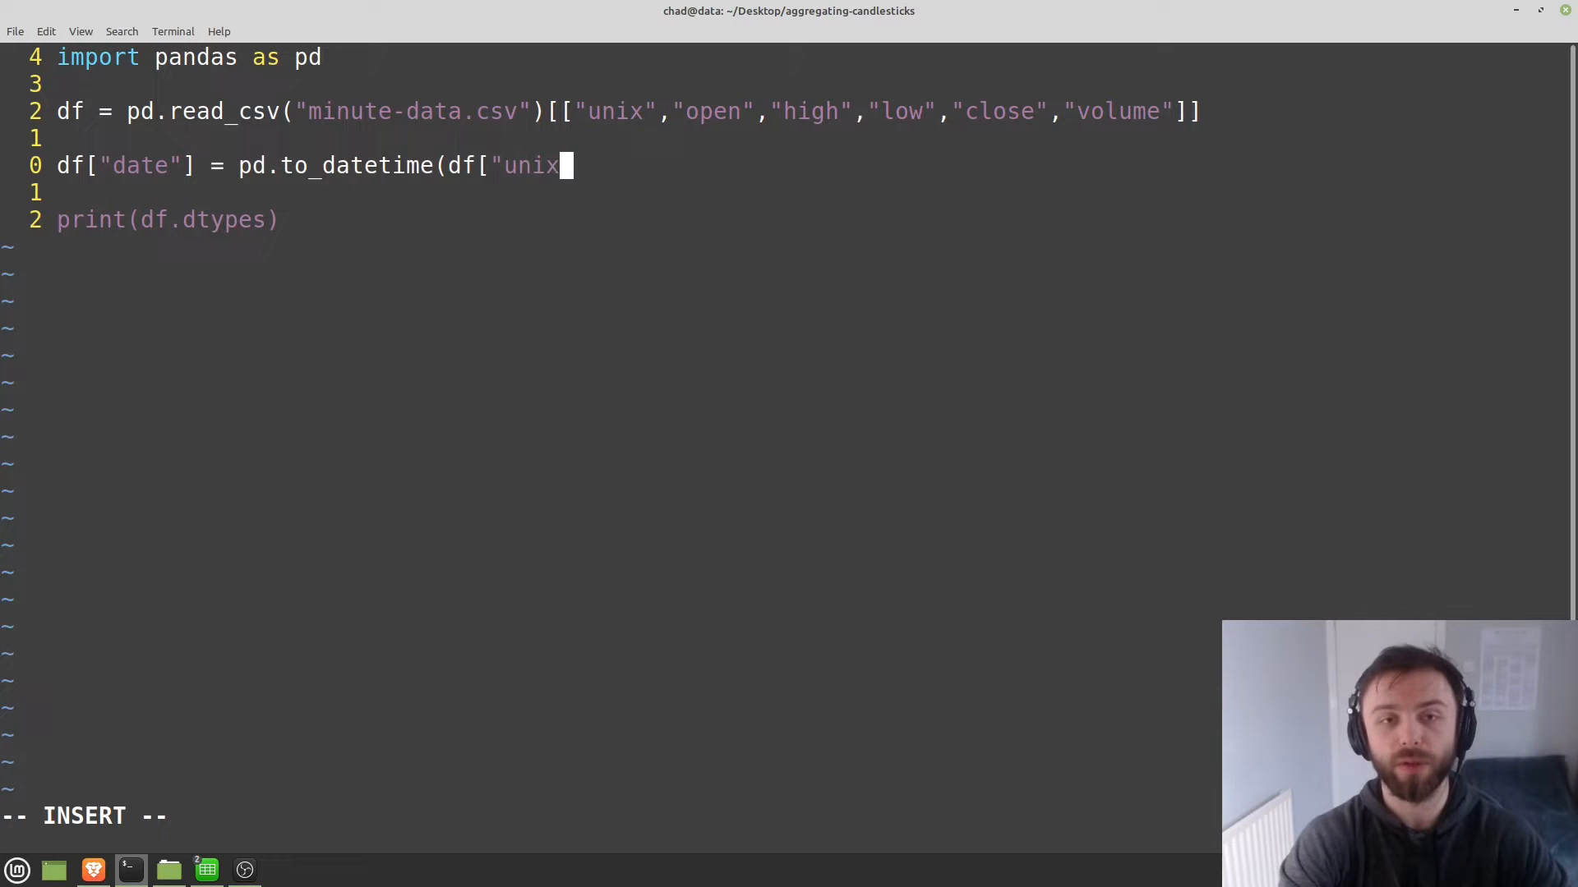
type("\"")
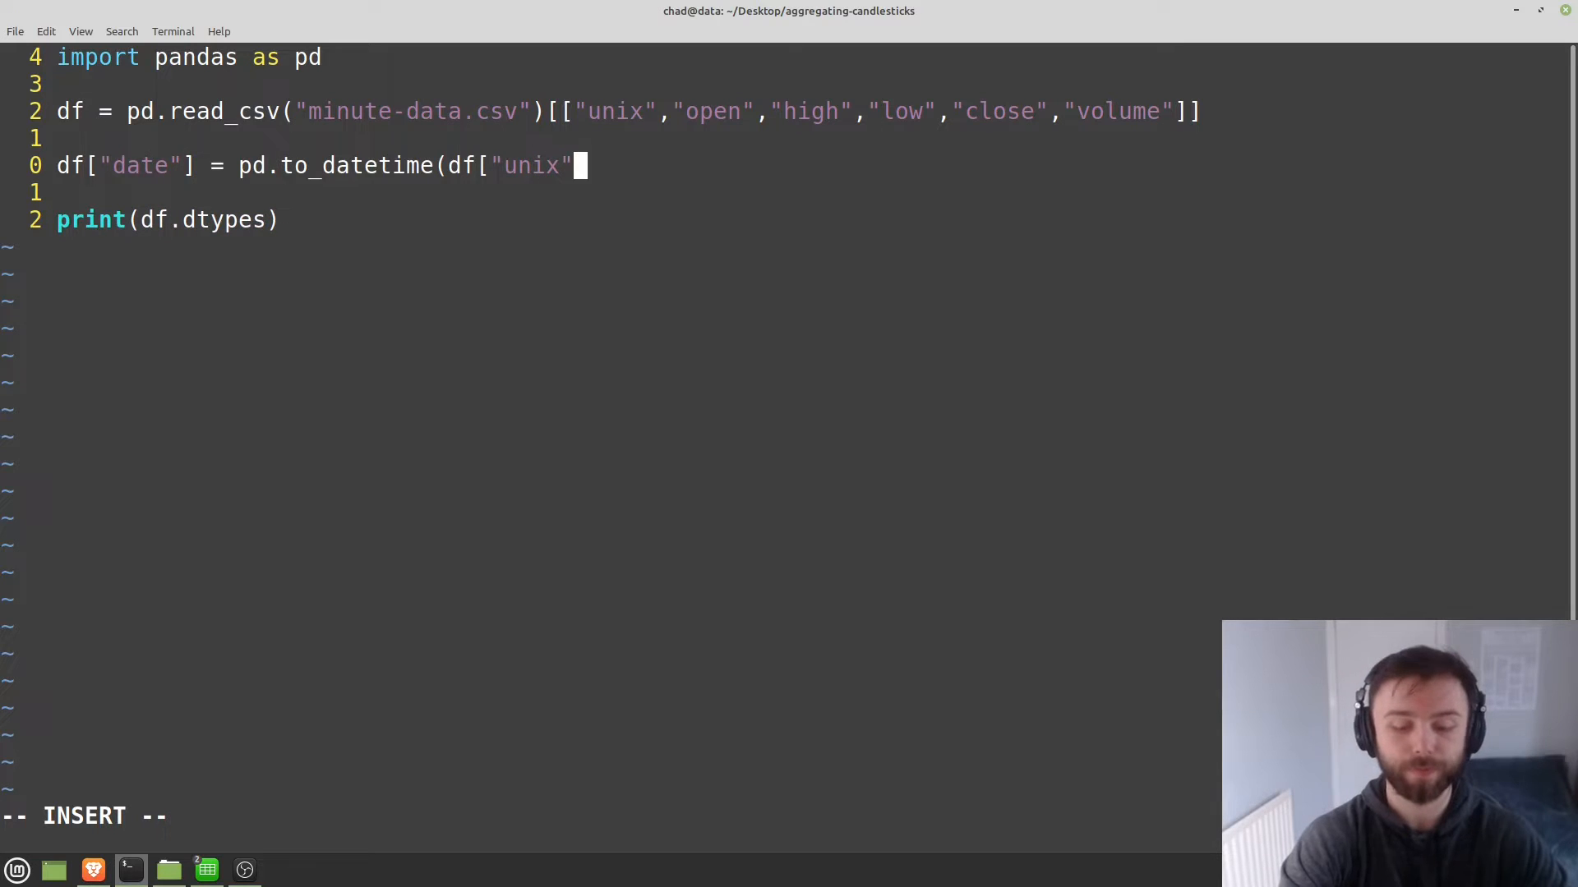
type("])")
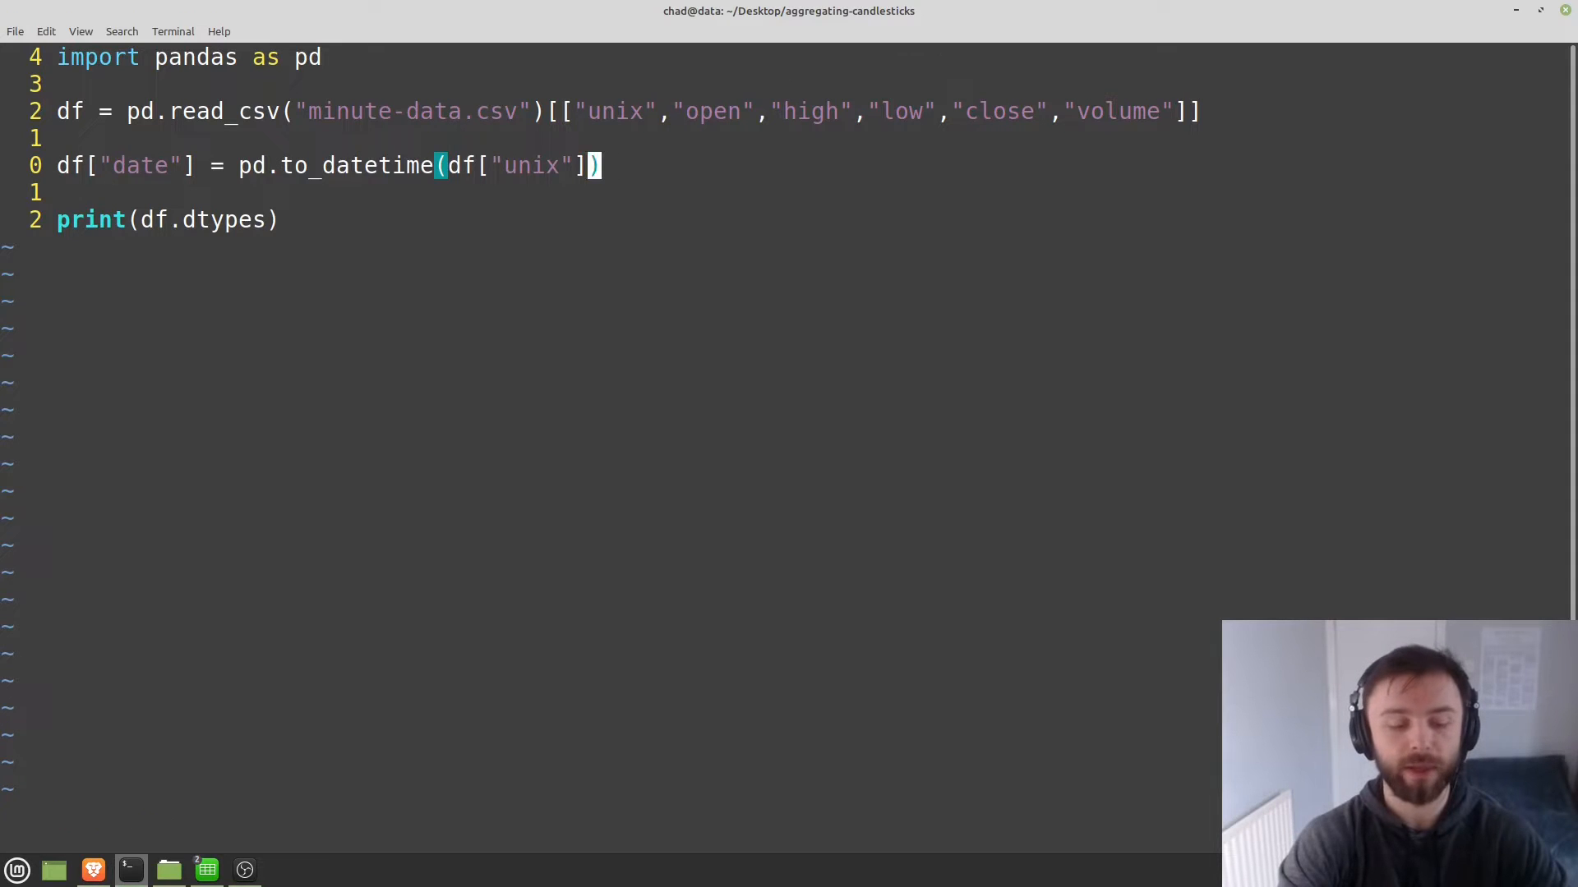
type("print(")
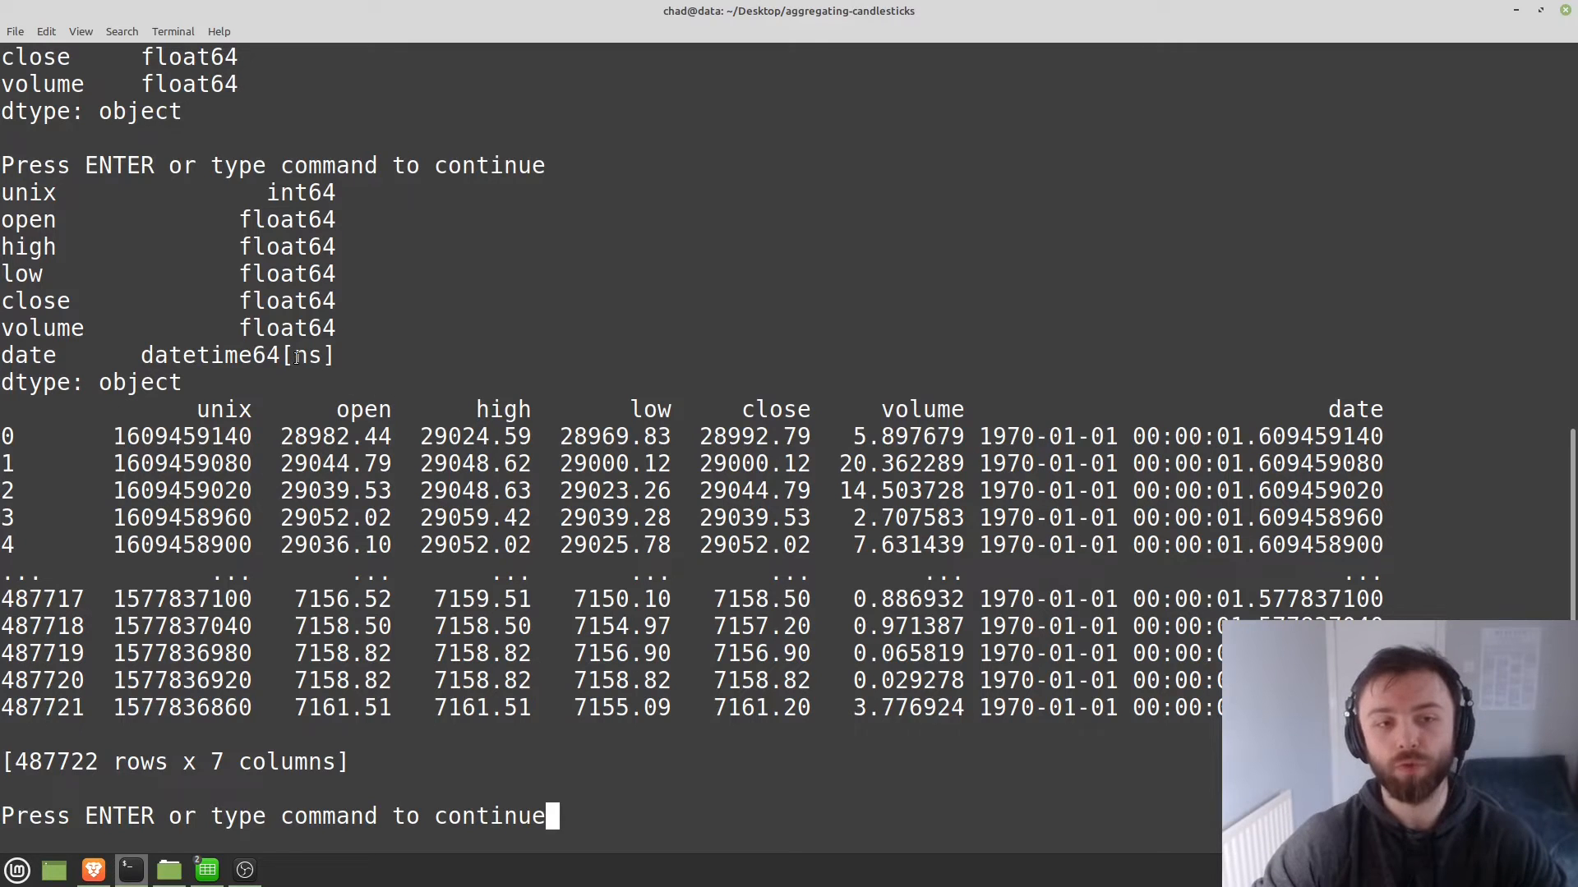
Inspect the nanosecond datetime type and 1970 dates against the spreadsheet.
double_click(311, 356)
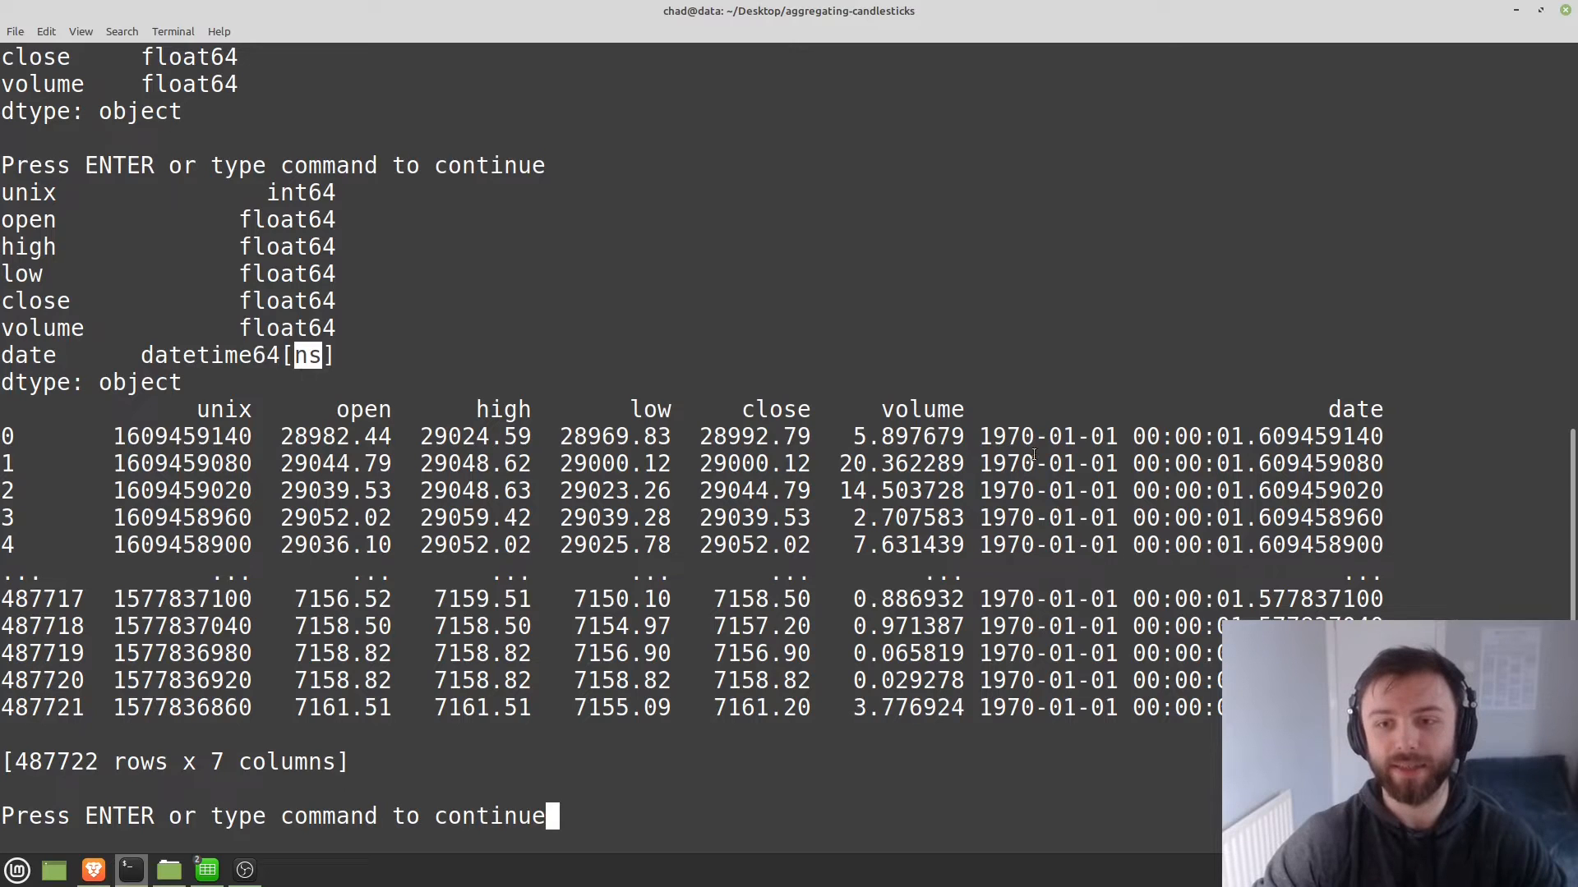
double_click(1054, 437)
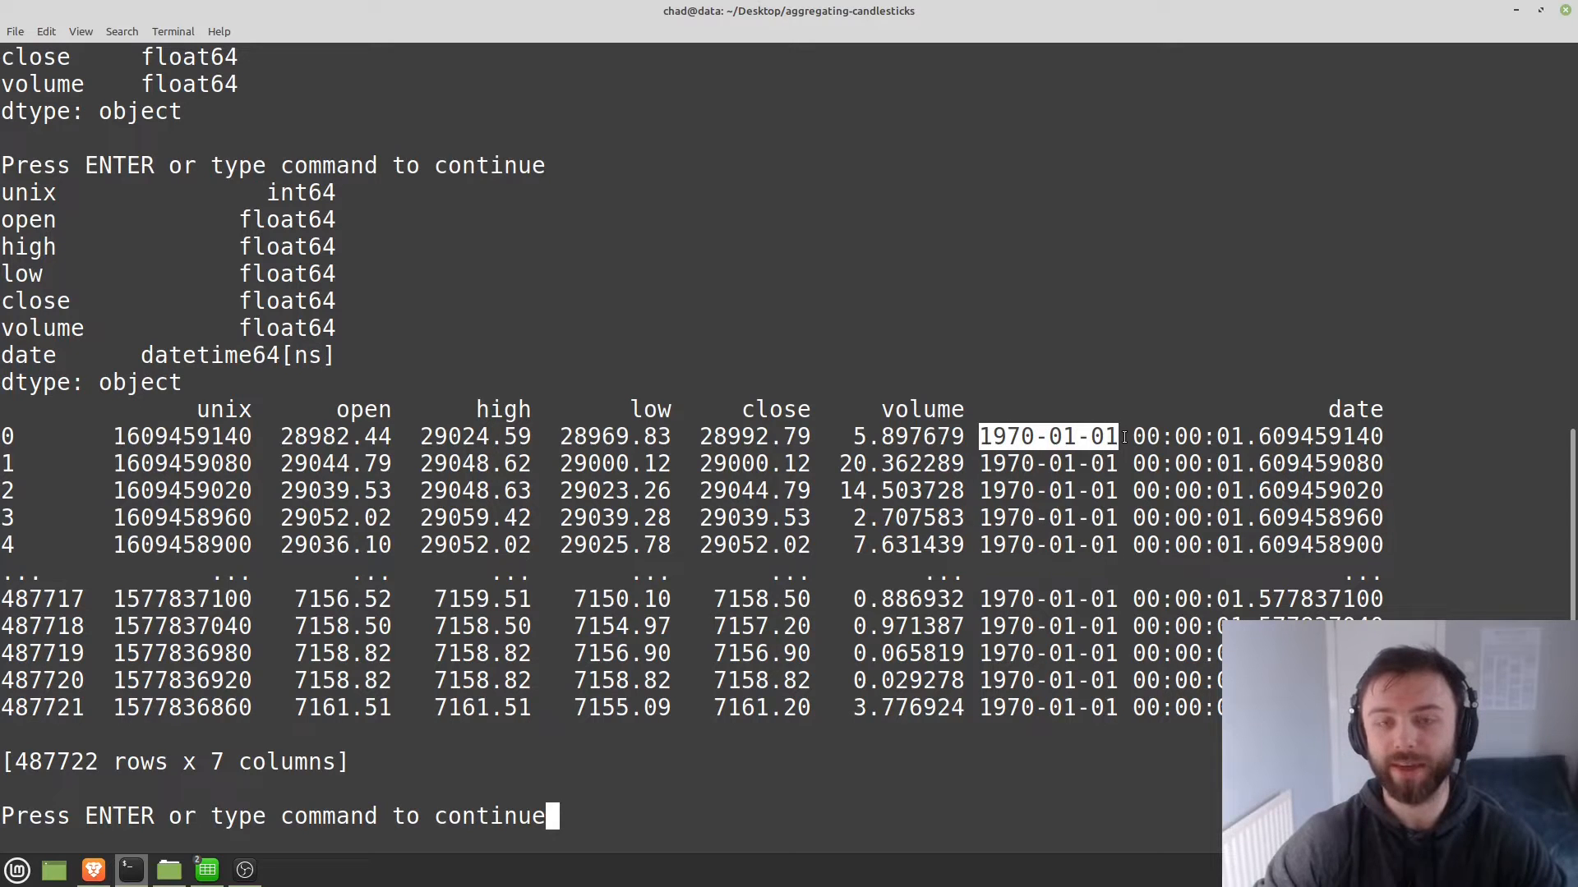
mouse_move(327, 693)
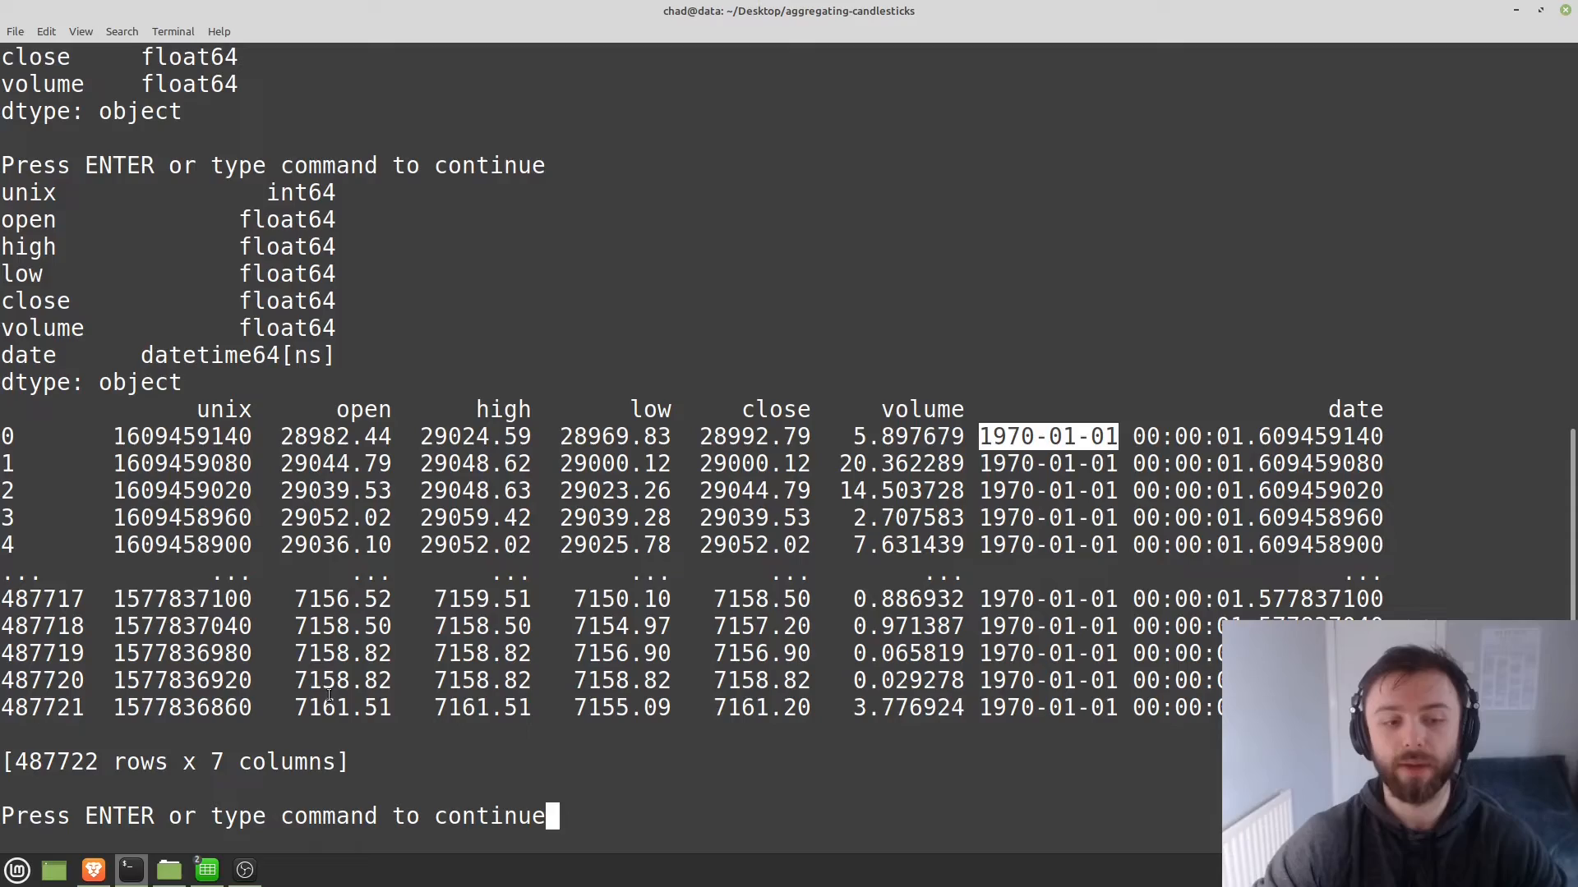
left_click(206, 870)
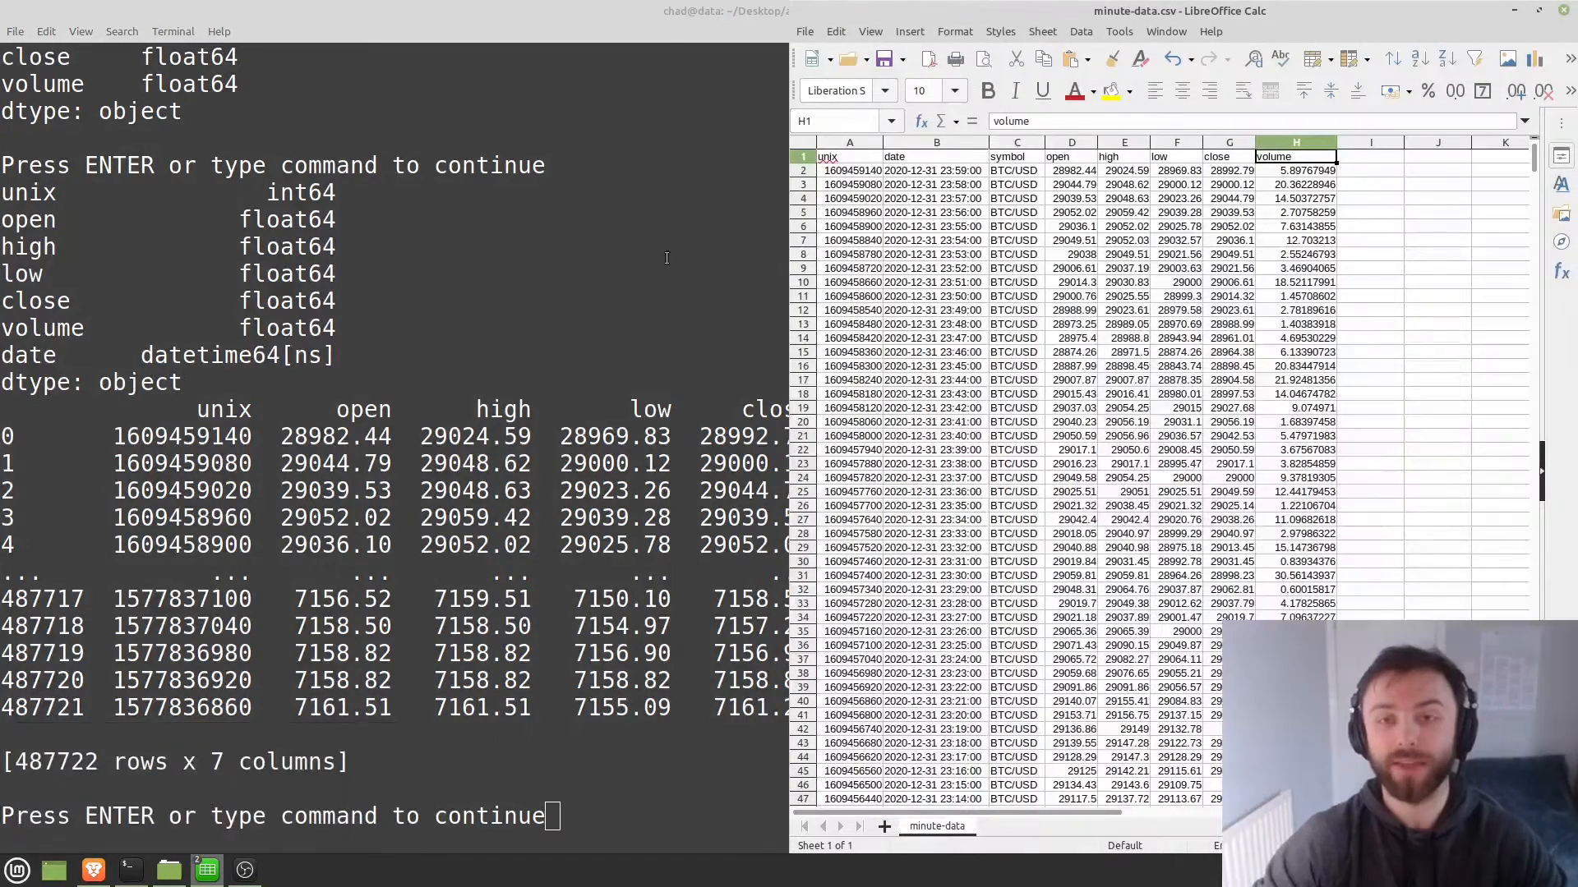
left_click(850, 212)
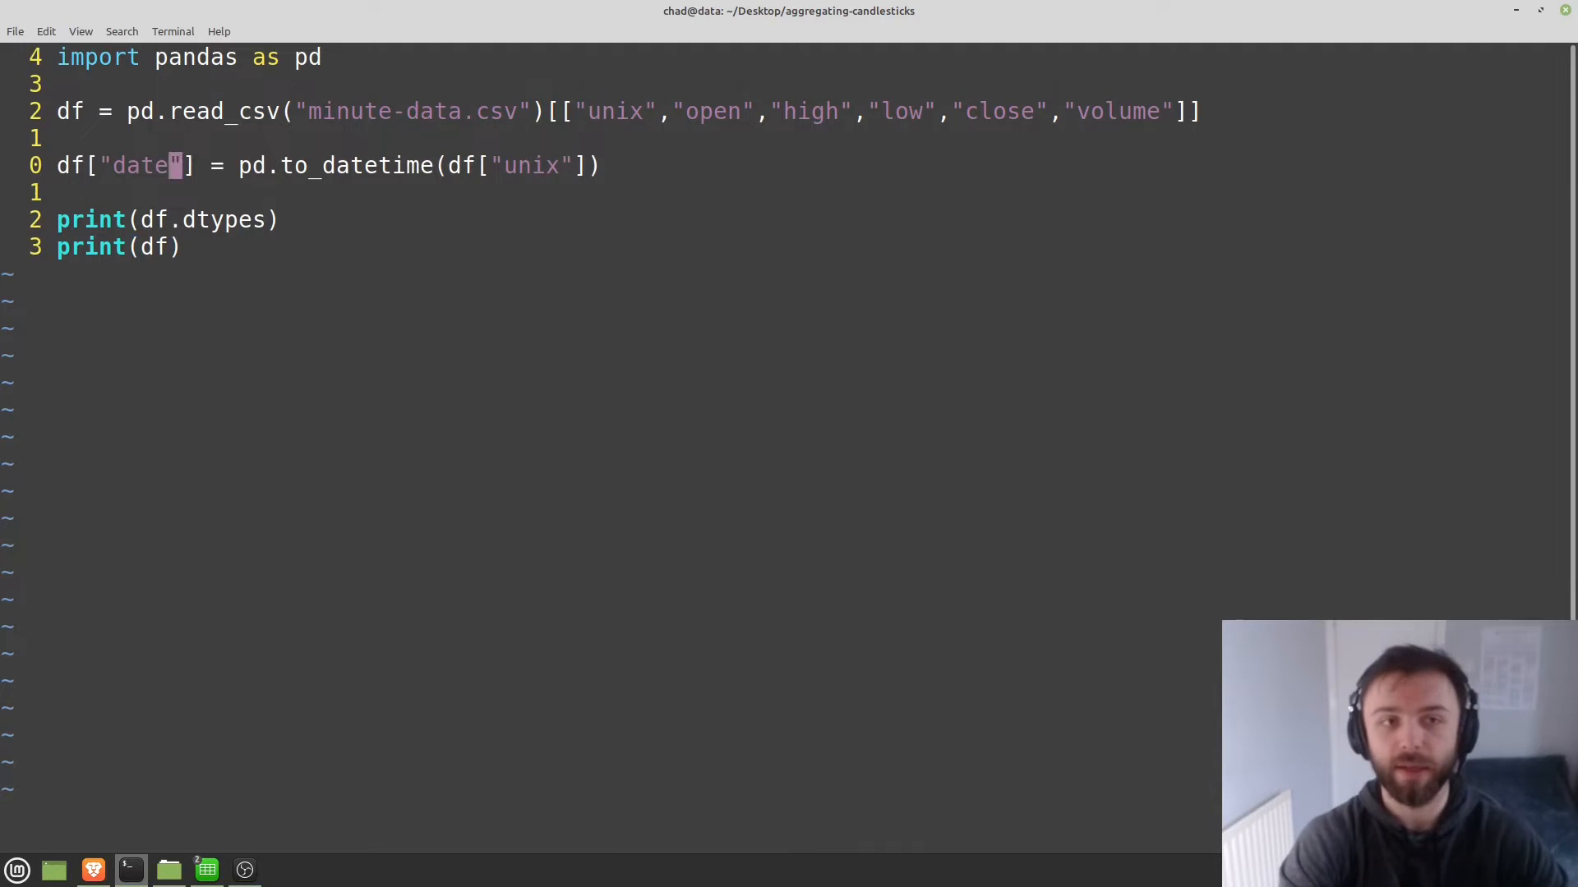
Add unit="s" to pd.to_datetime and rerun to get 2020 timestamps.
key("i")
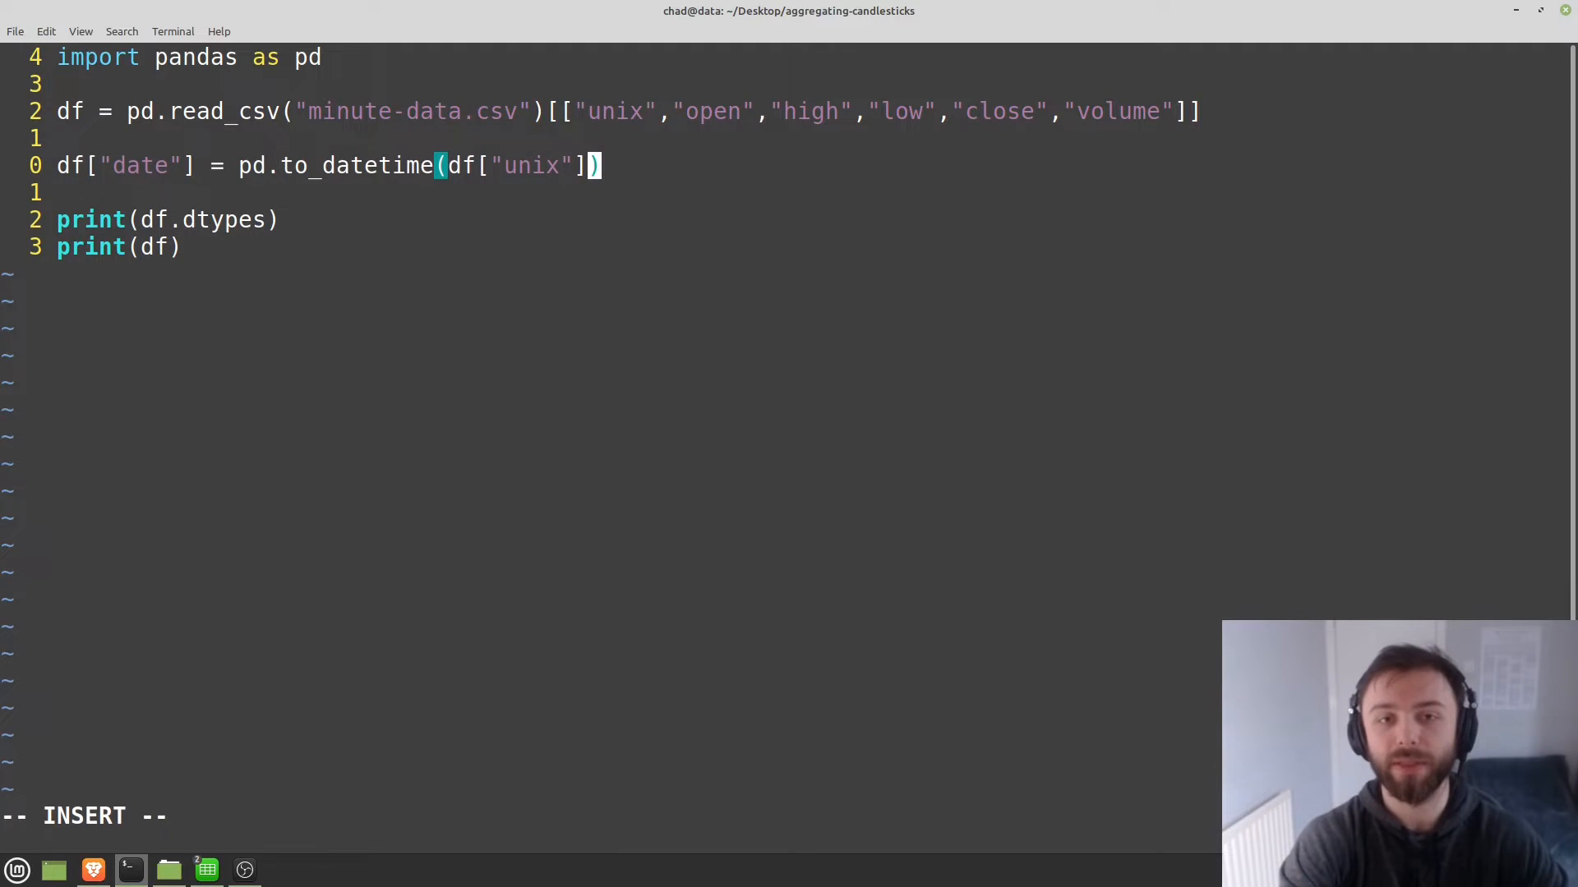
type(", unit = \"s")
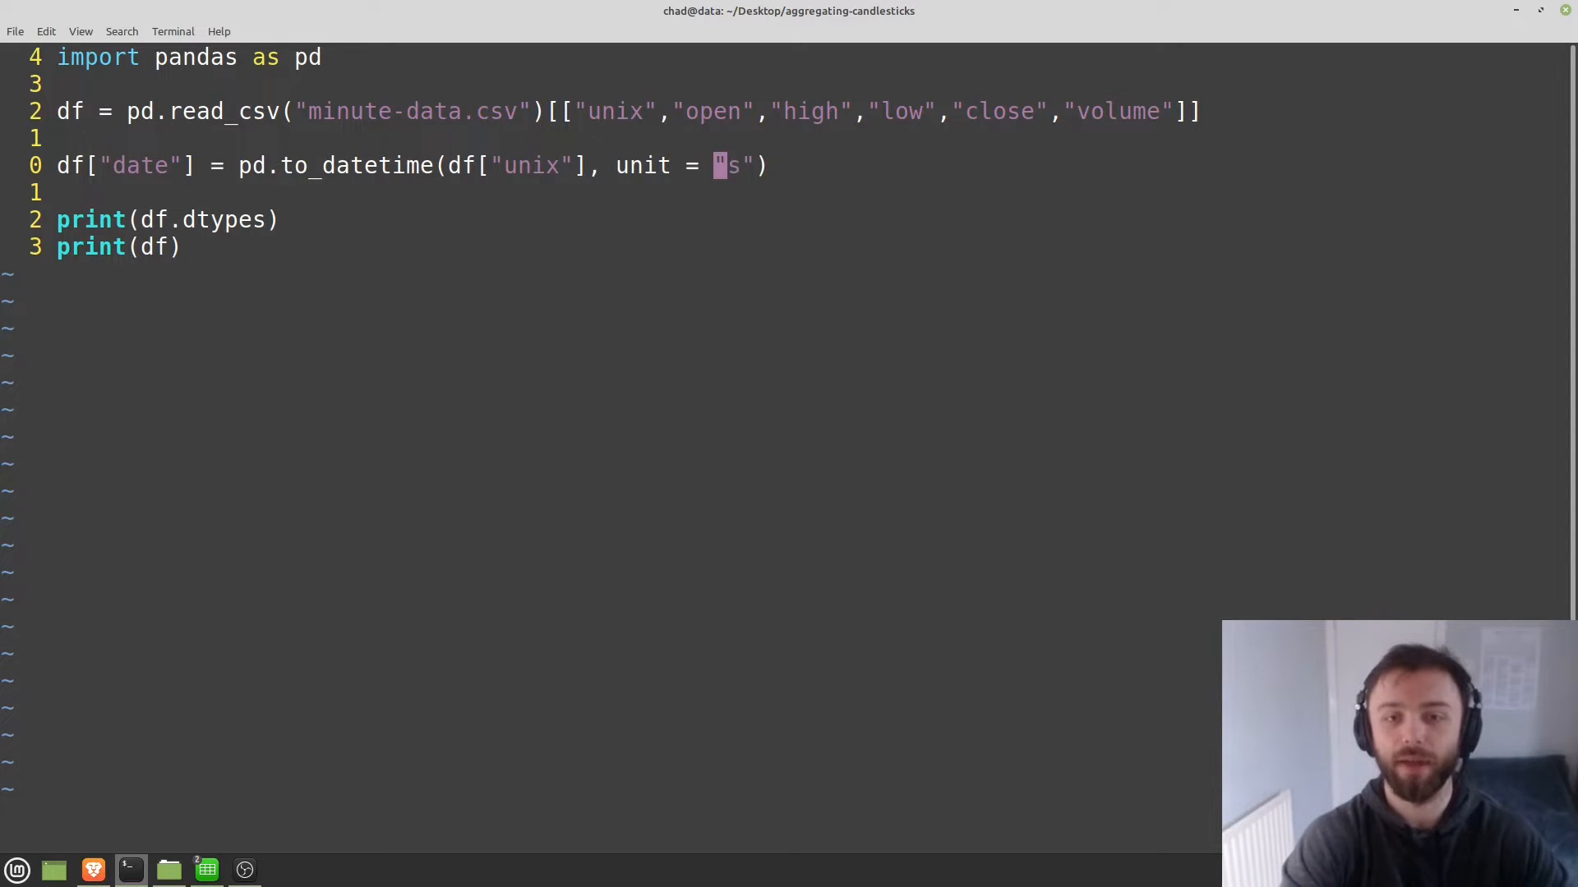
key("Return")
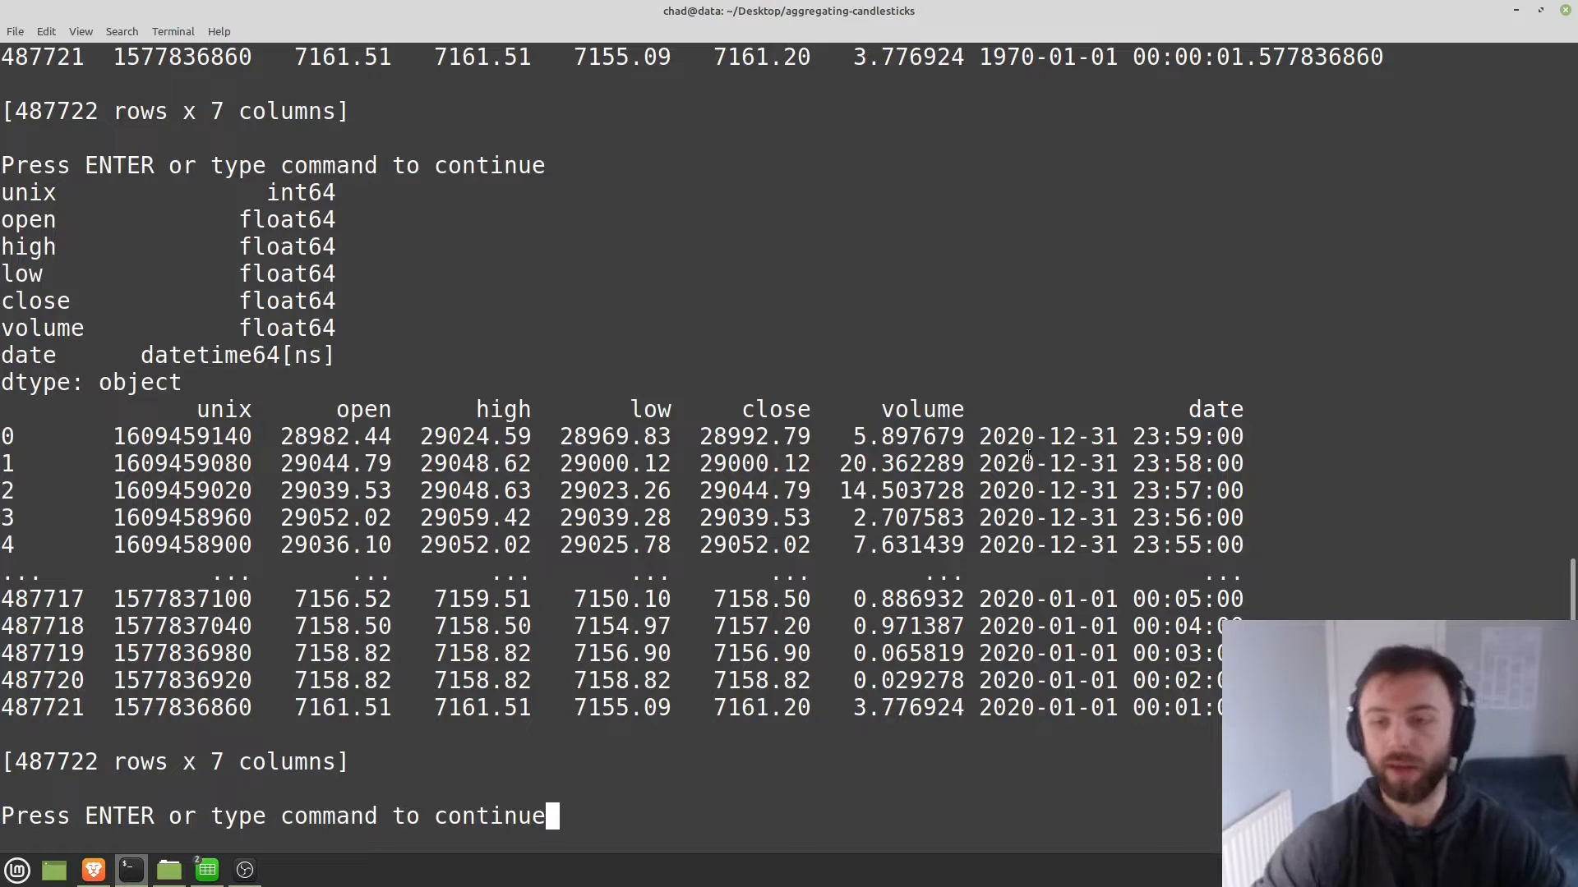
double_click(1106, 436)
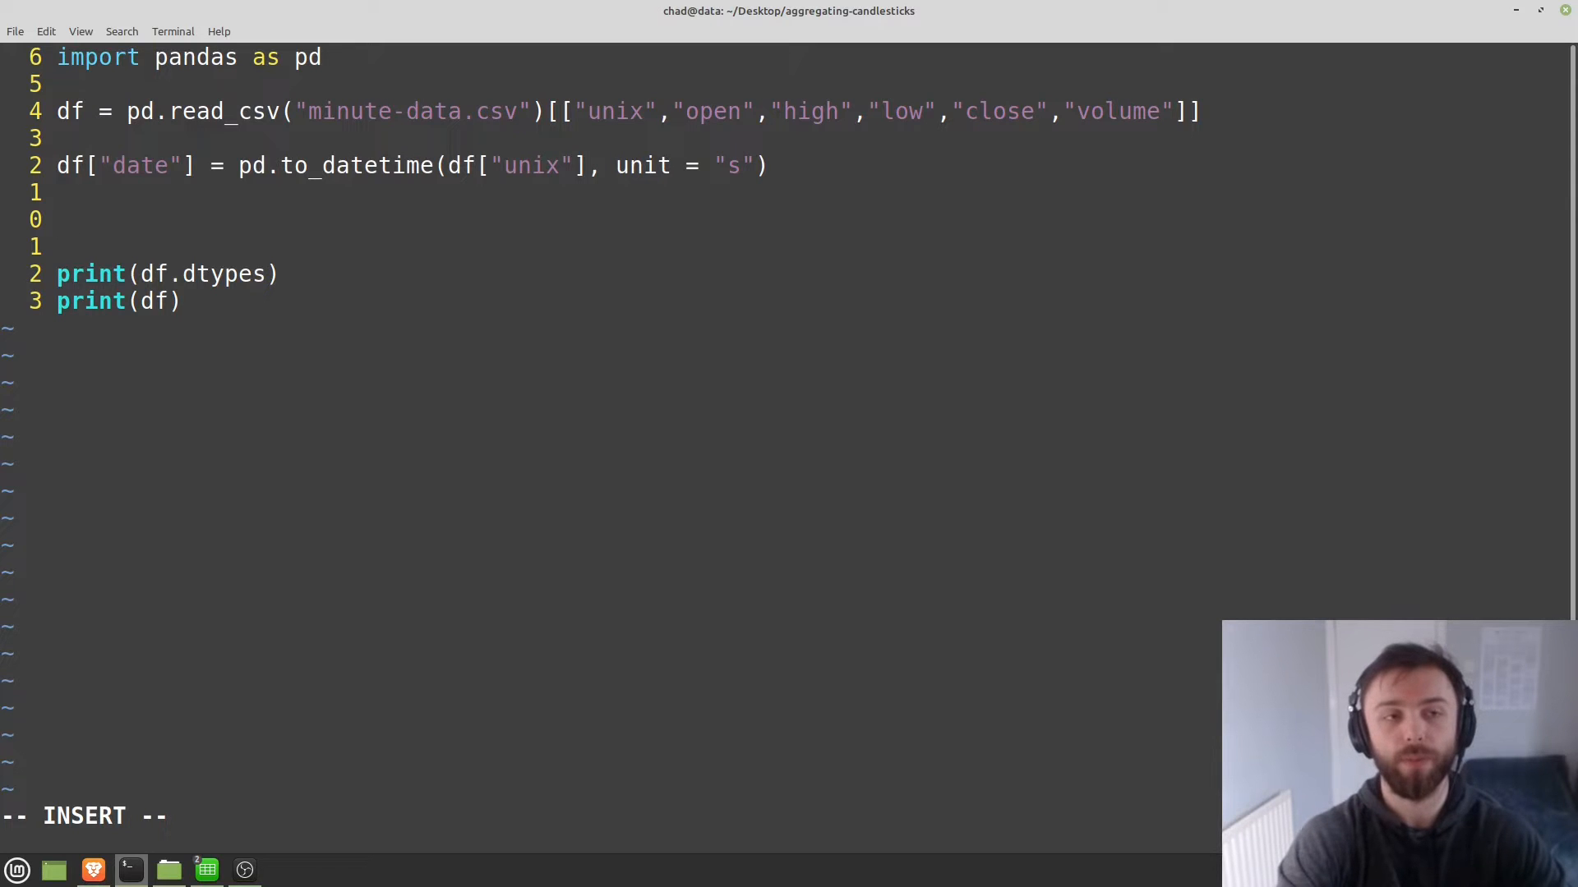
Write df.set_index("date", inplace=True) in the script.
type("df")
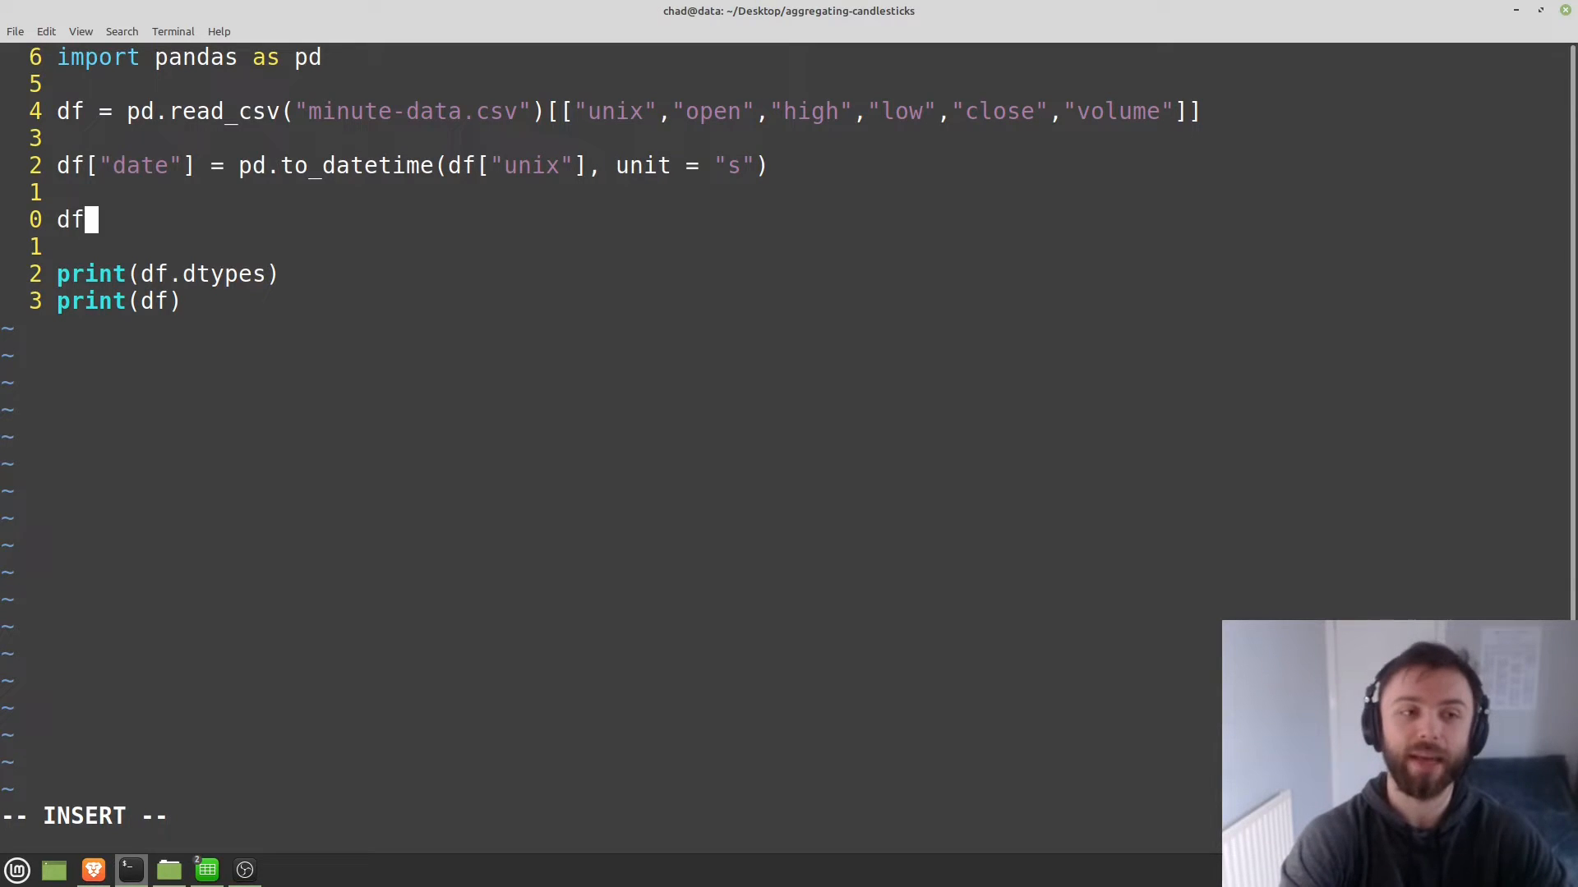
type(".set_index(")
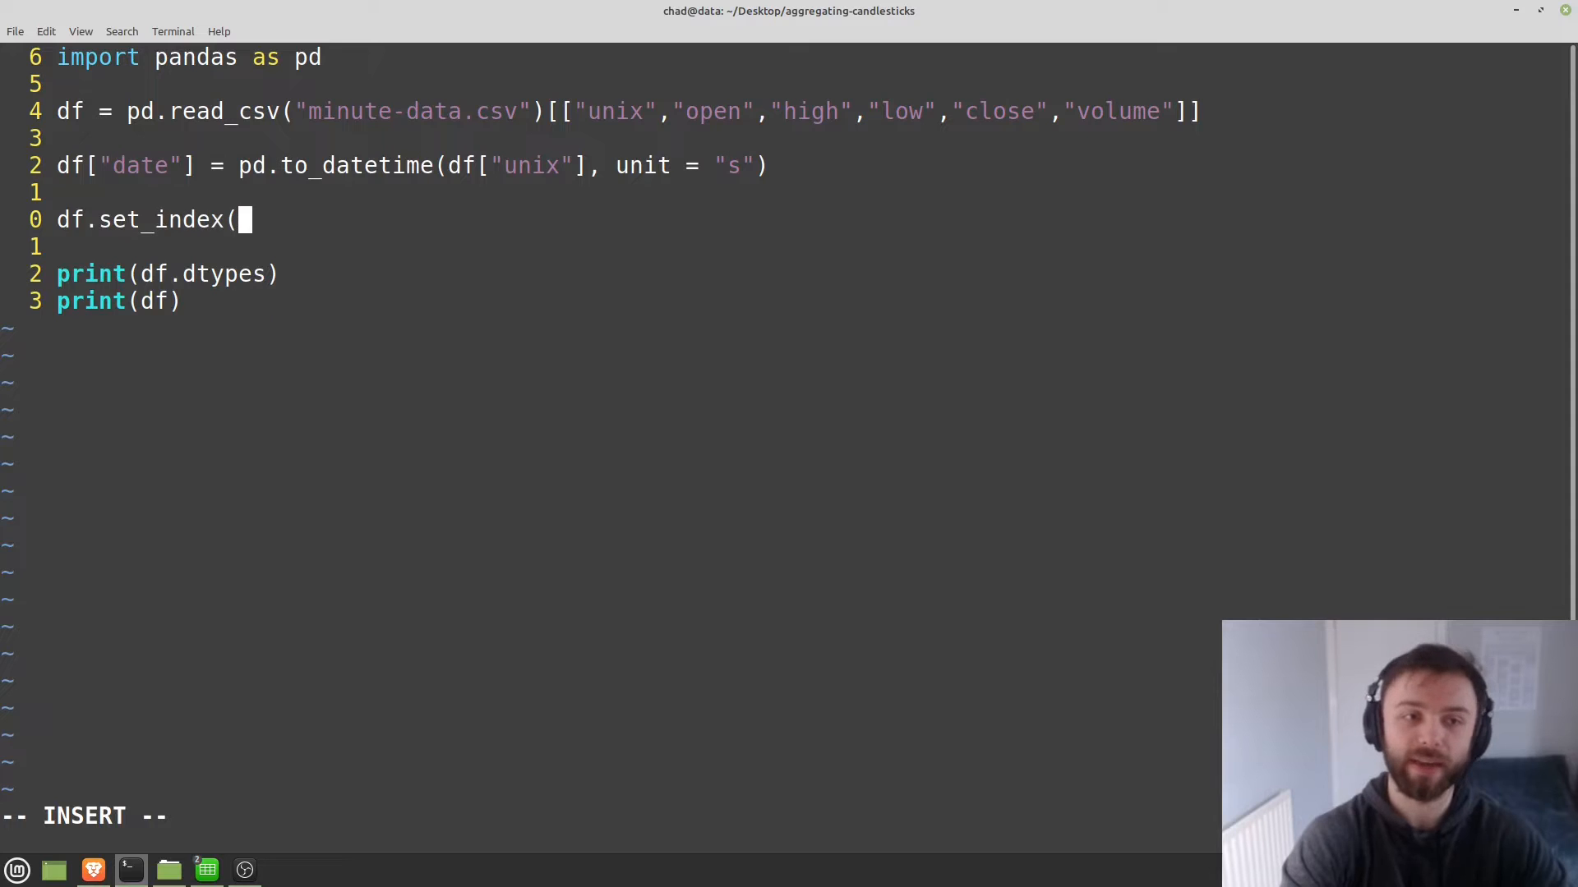
type("\"")
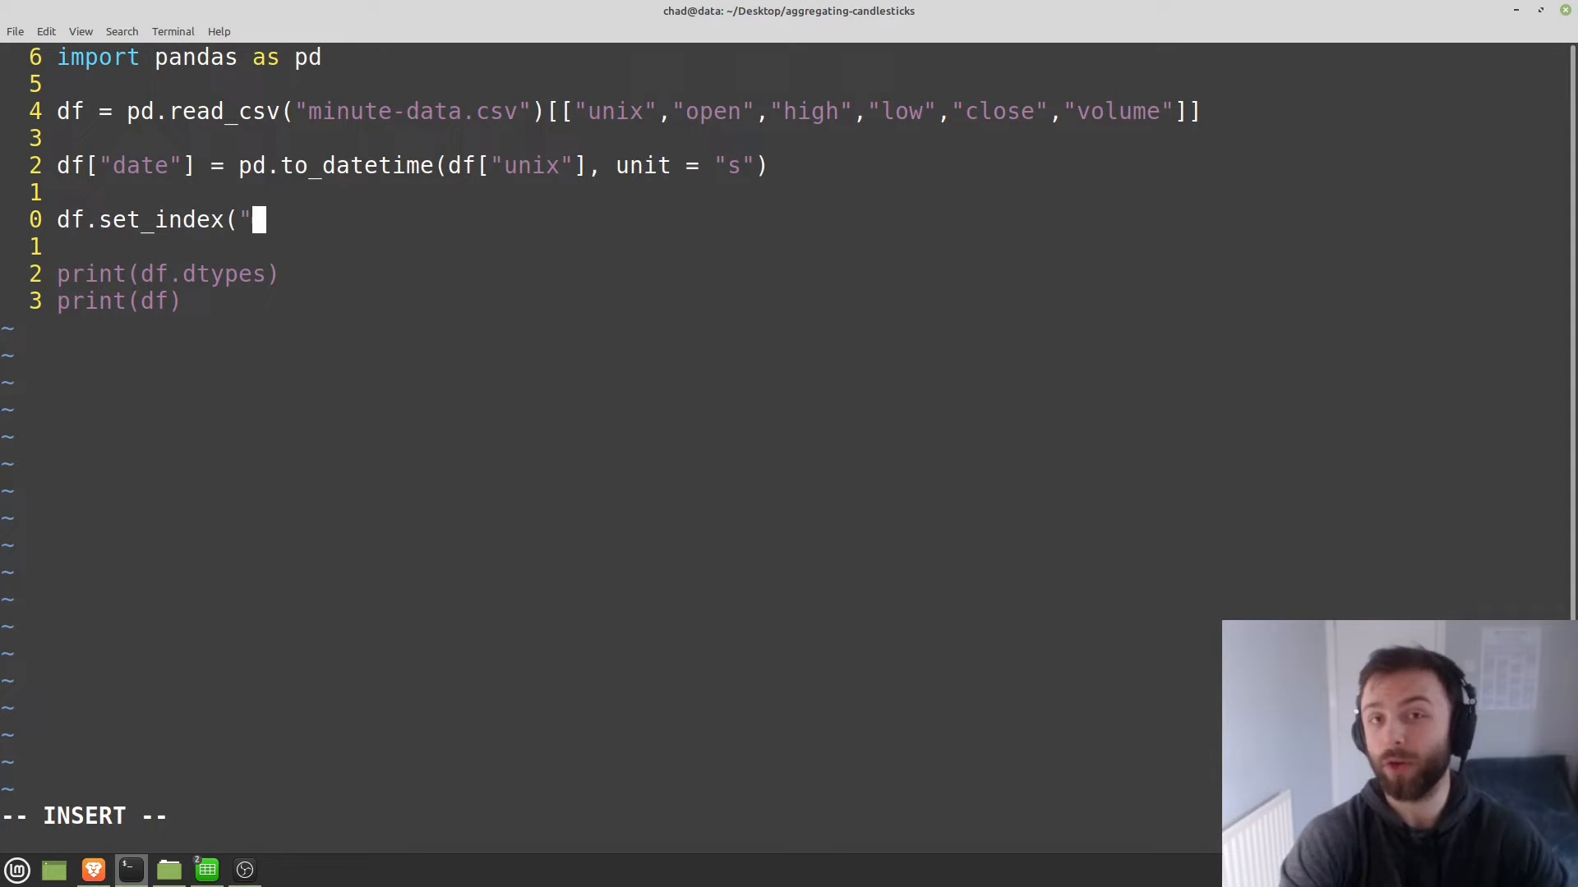
type("date")
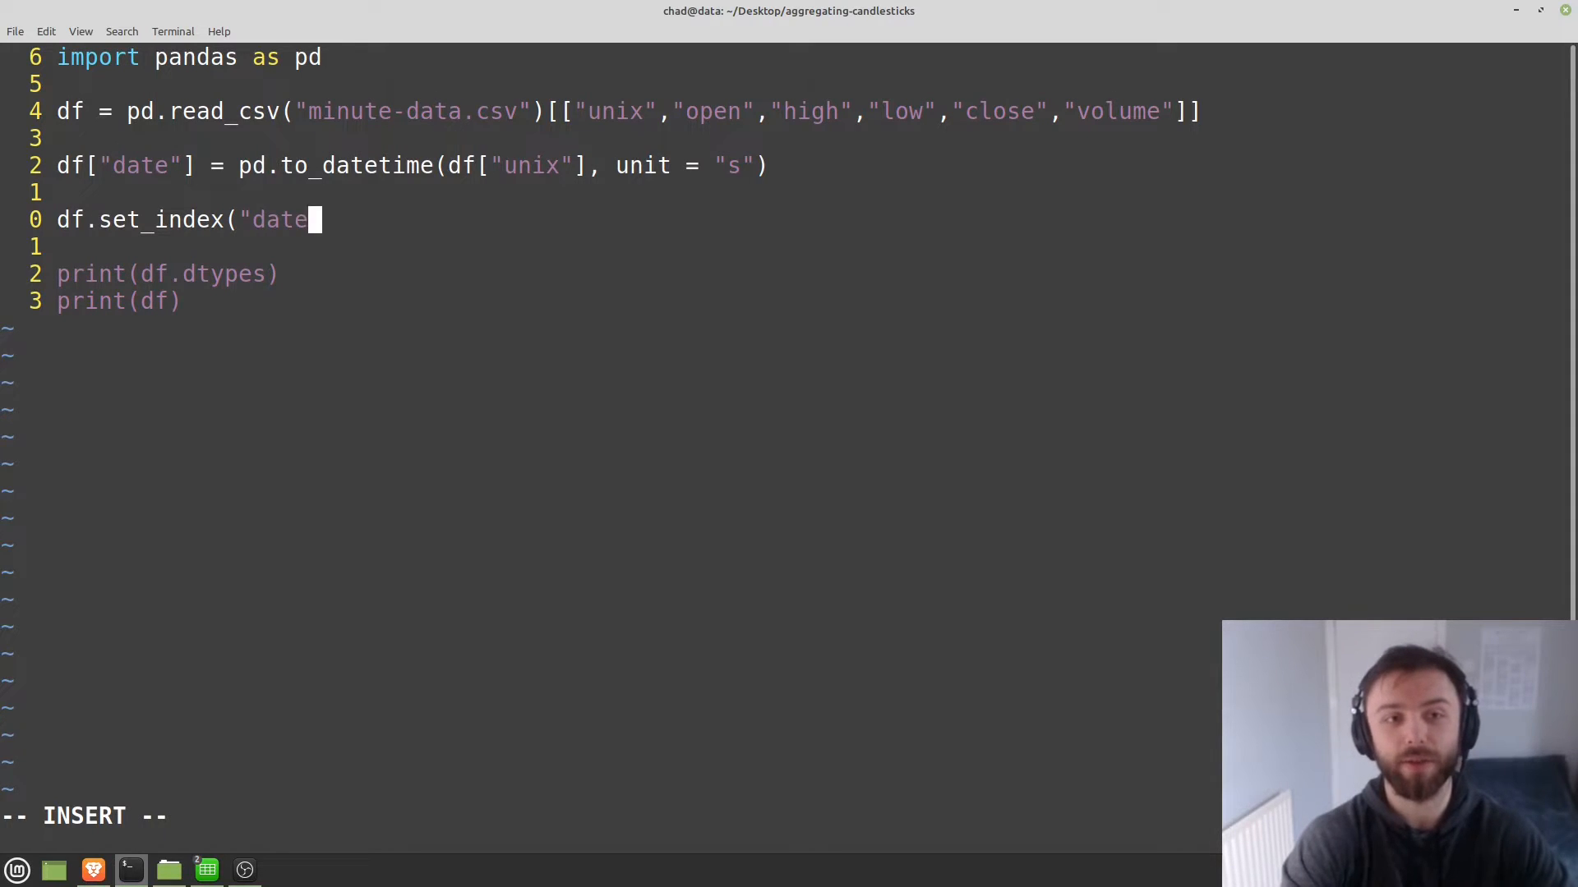
type("\", inplace=True")
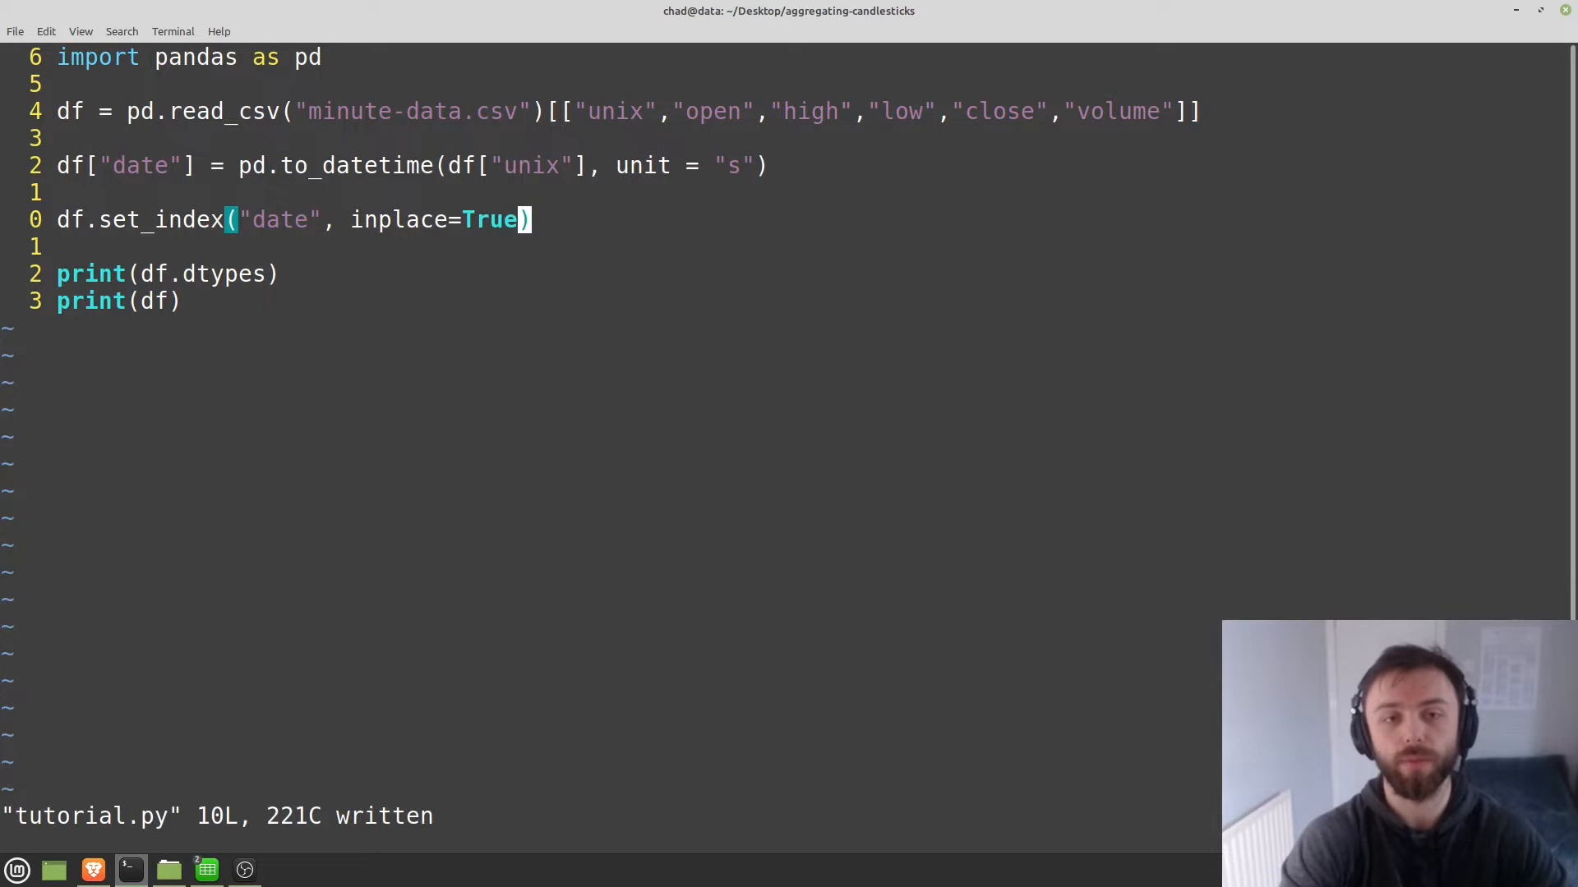
Run the script to check the date-indexed table, then return to editing.
key("Return")
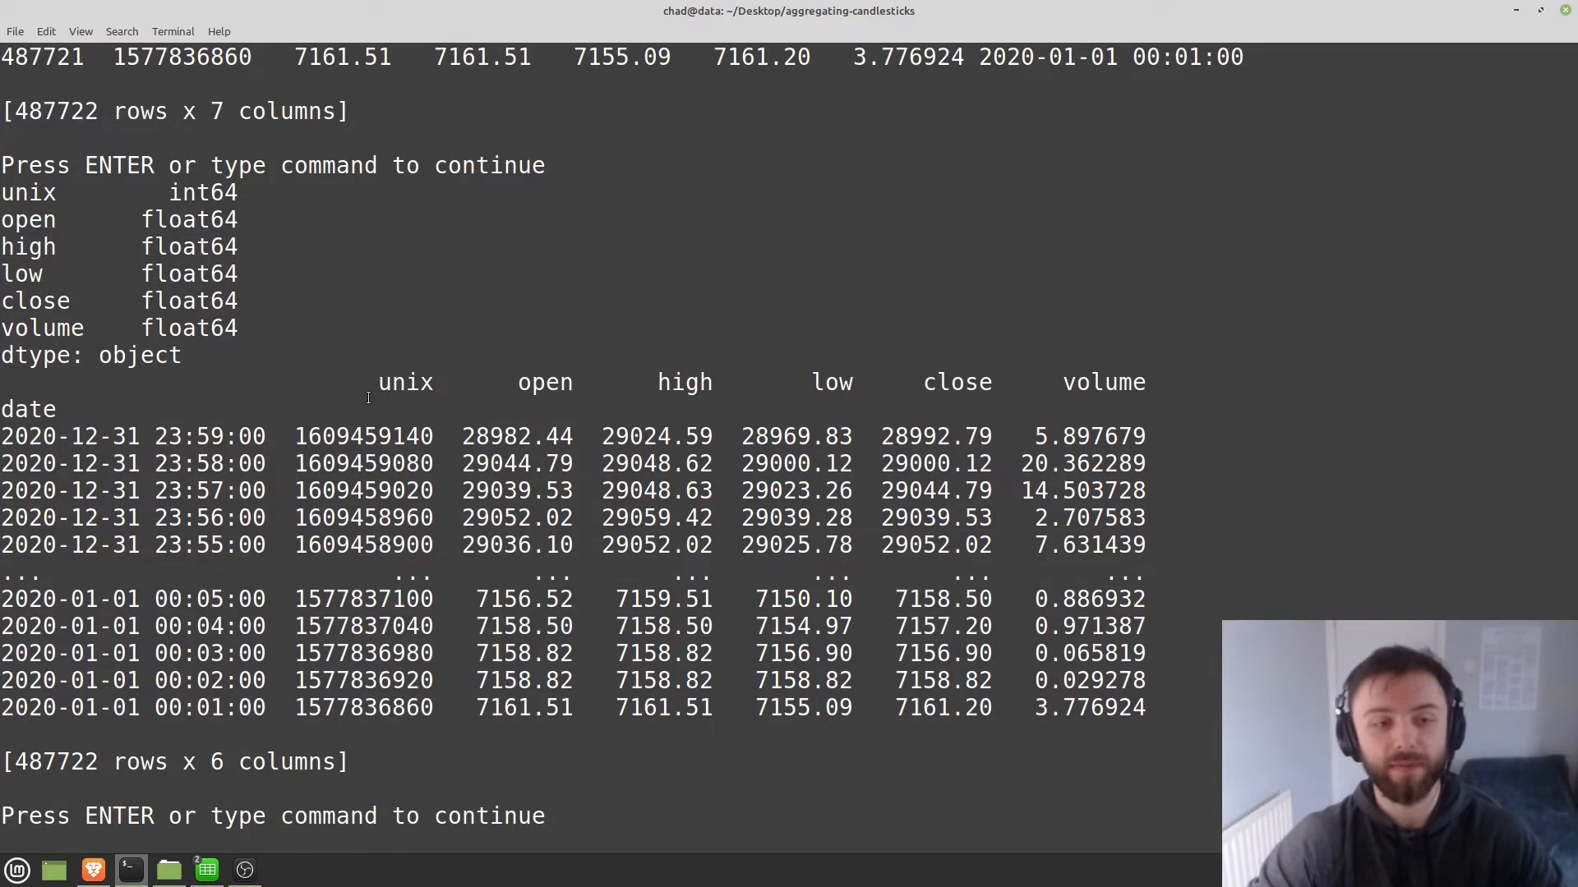
key("Return")
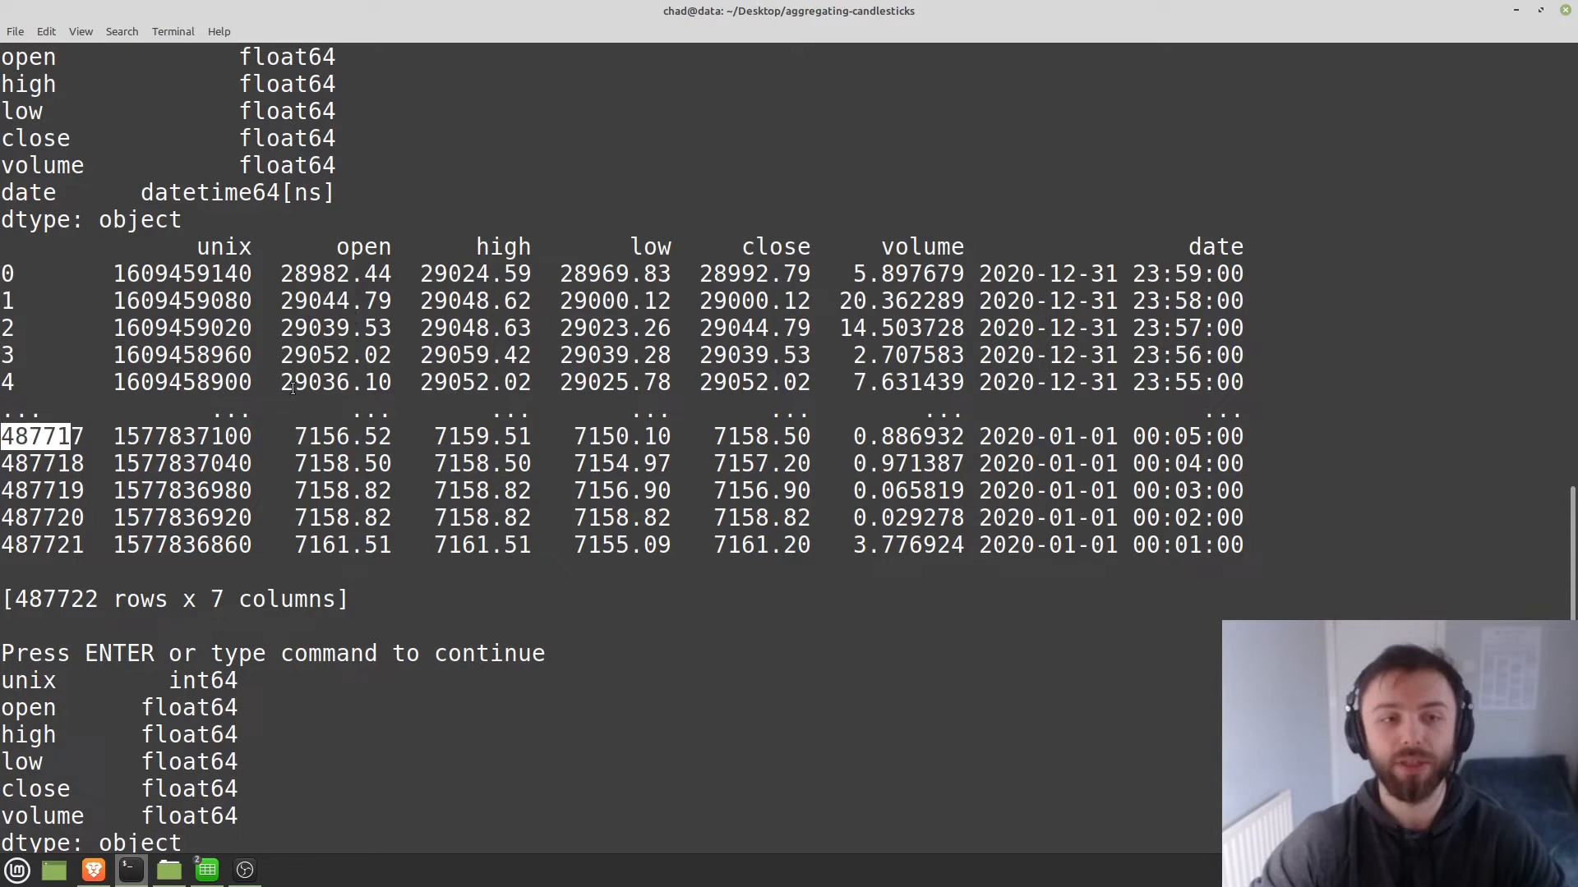
key("Return")
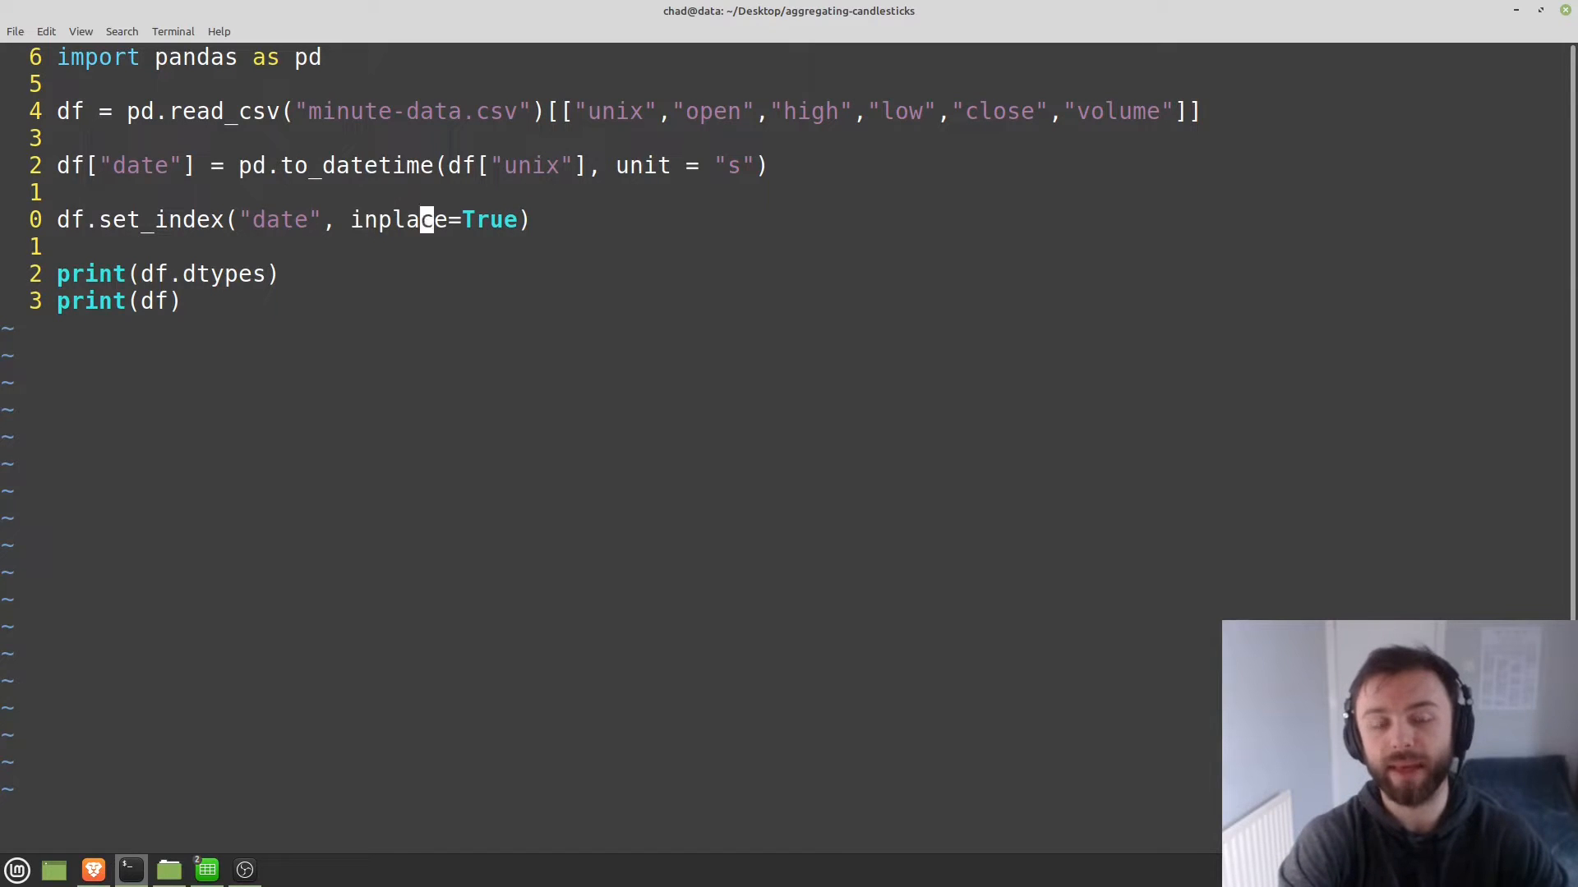
type("df")
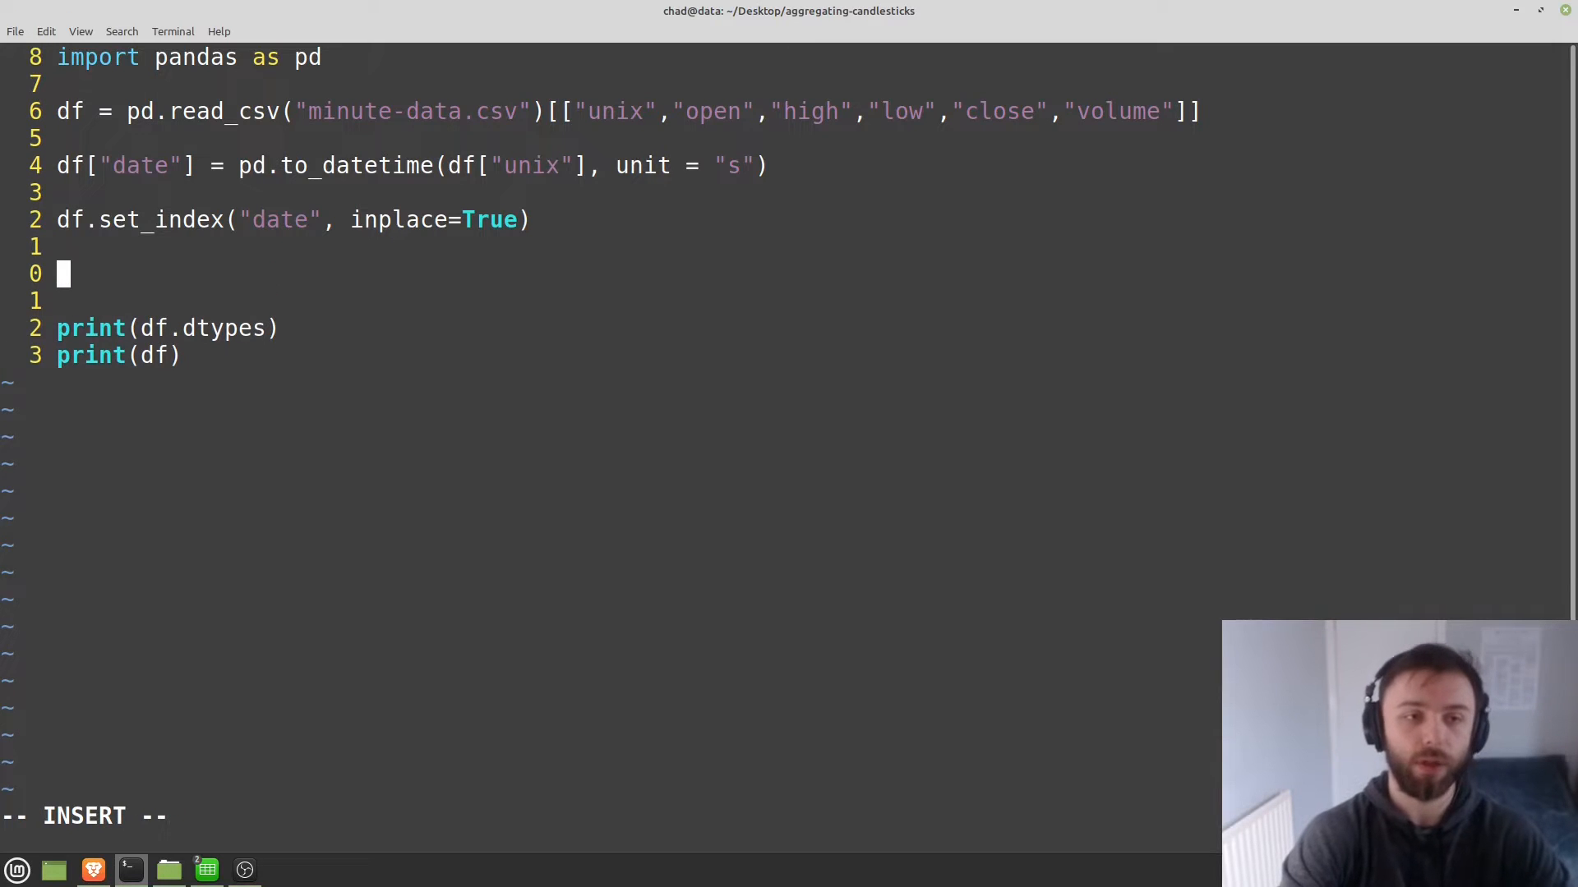
Type df = df.resample(" with a trial frequency value.
type("df =")
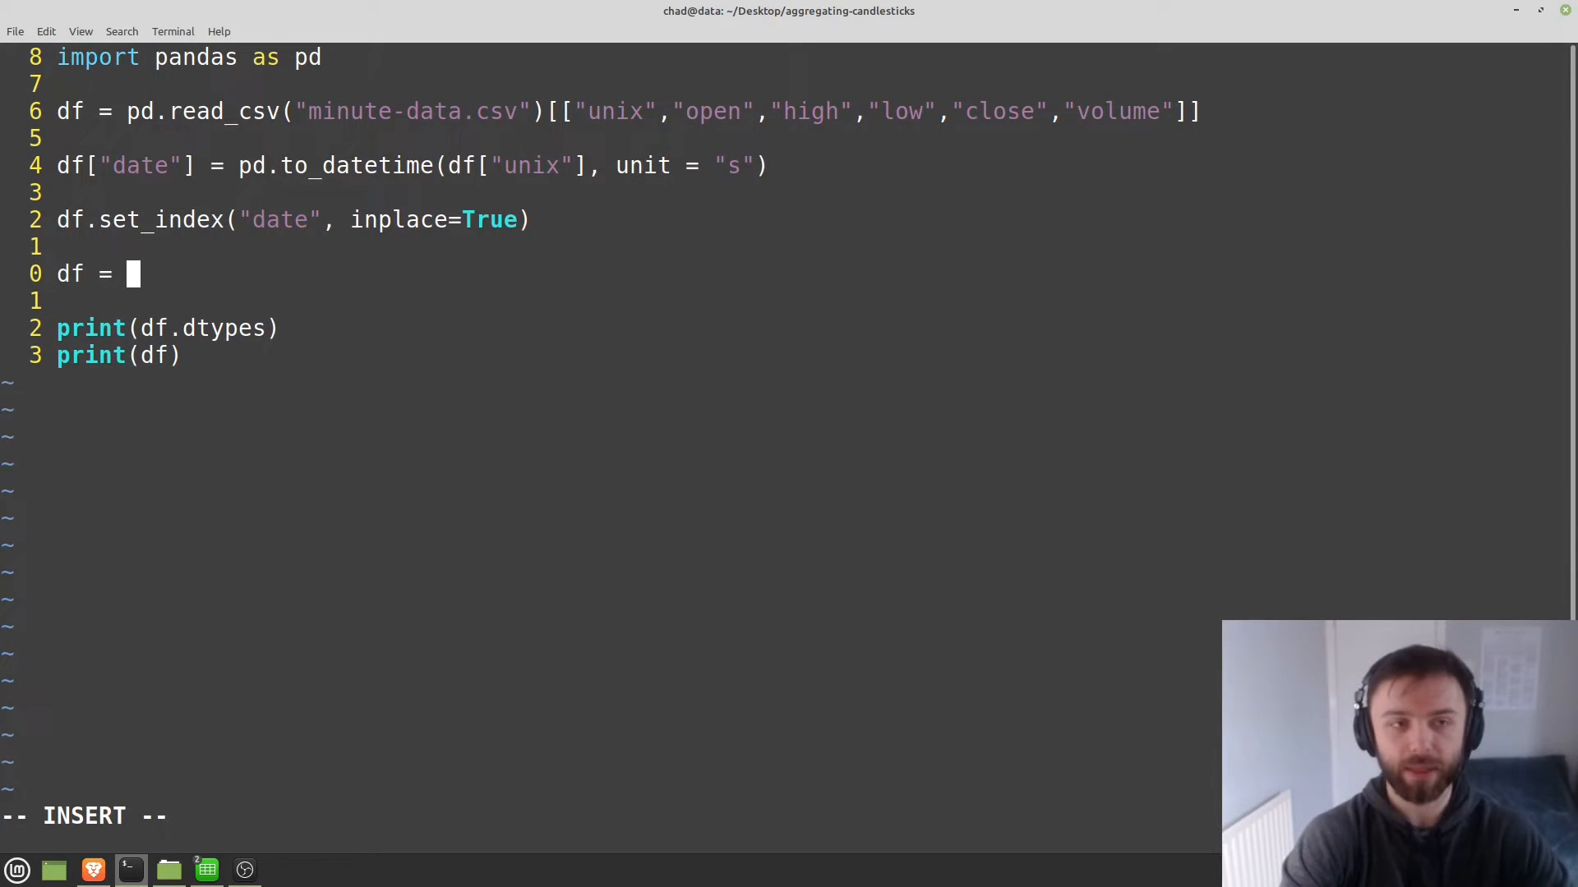
type("df.res")
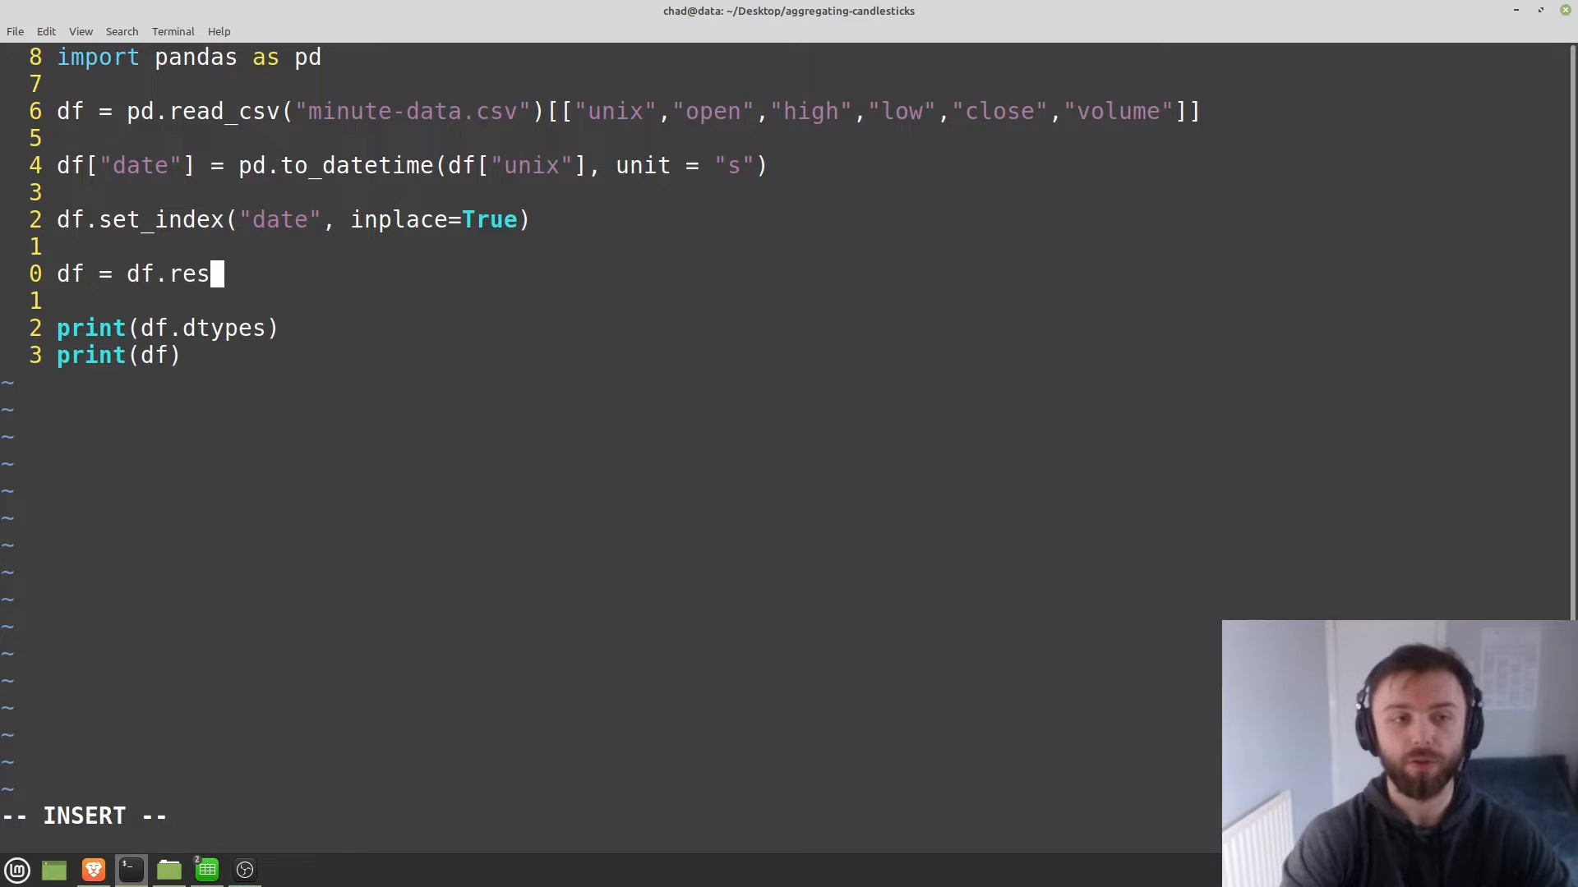
type("ample(\"")
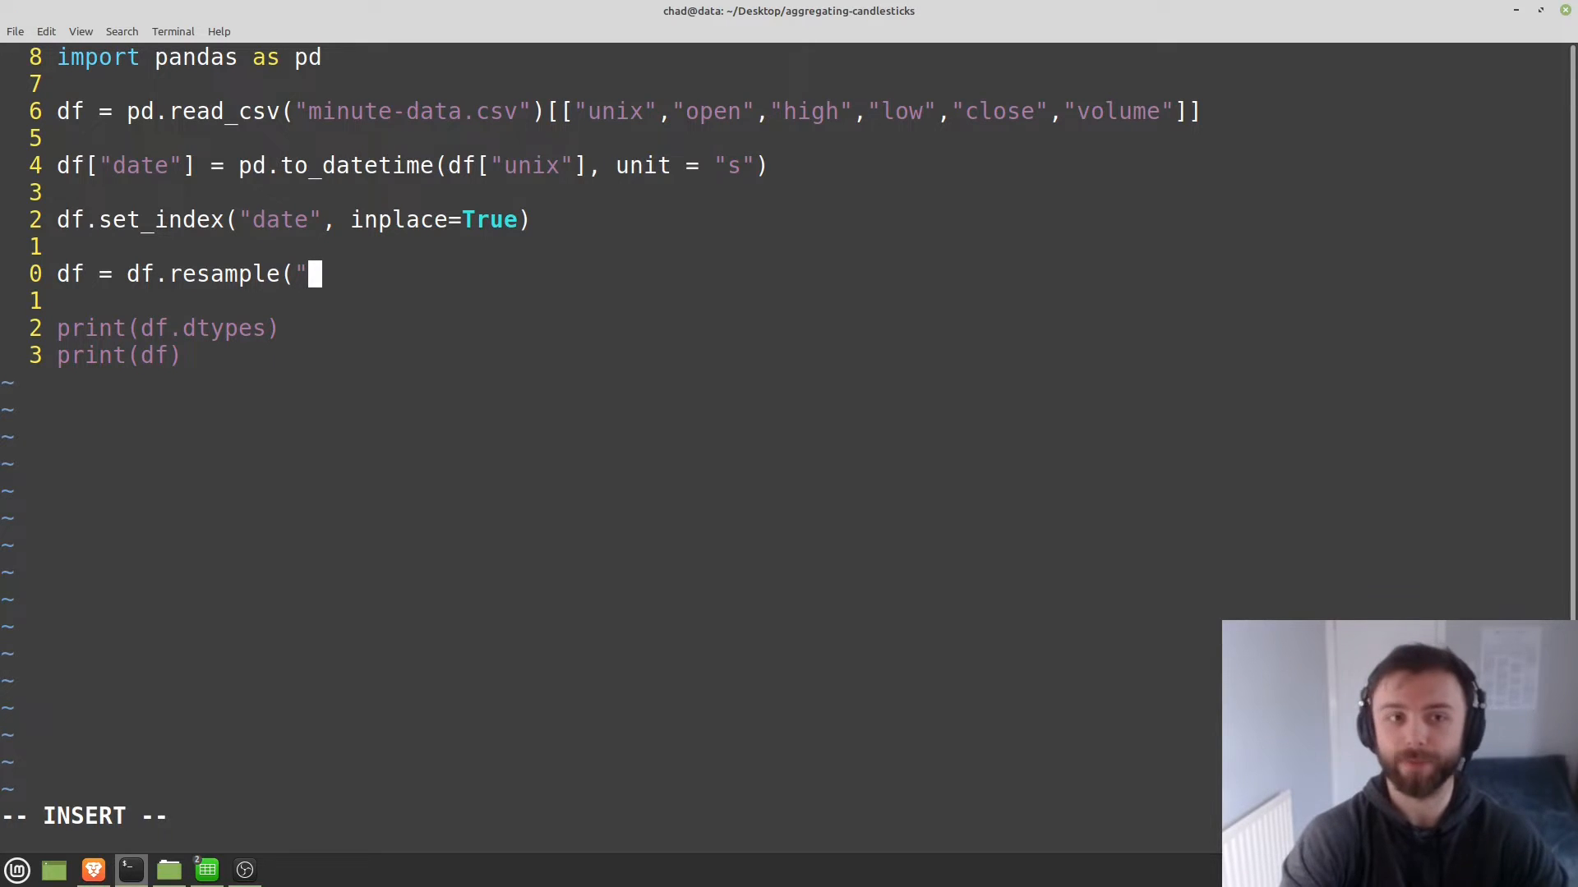
type("1")
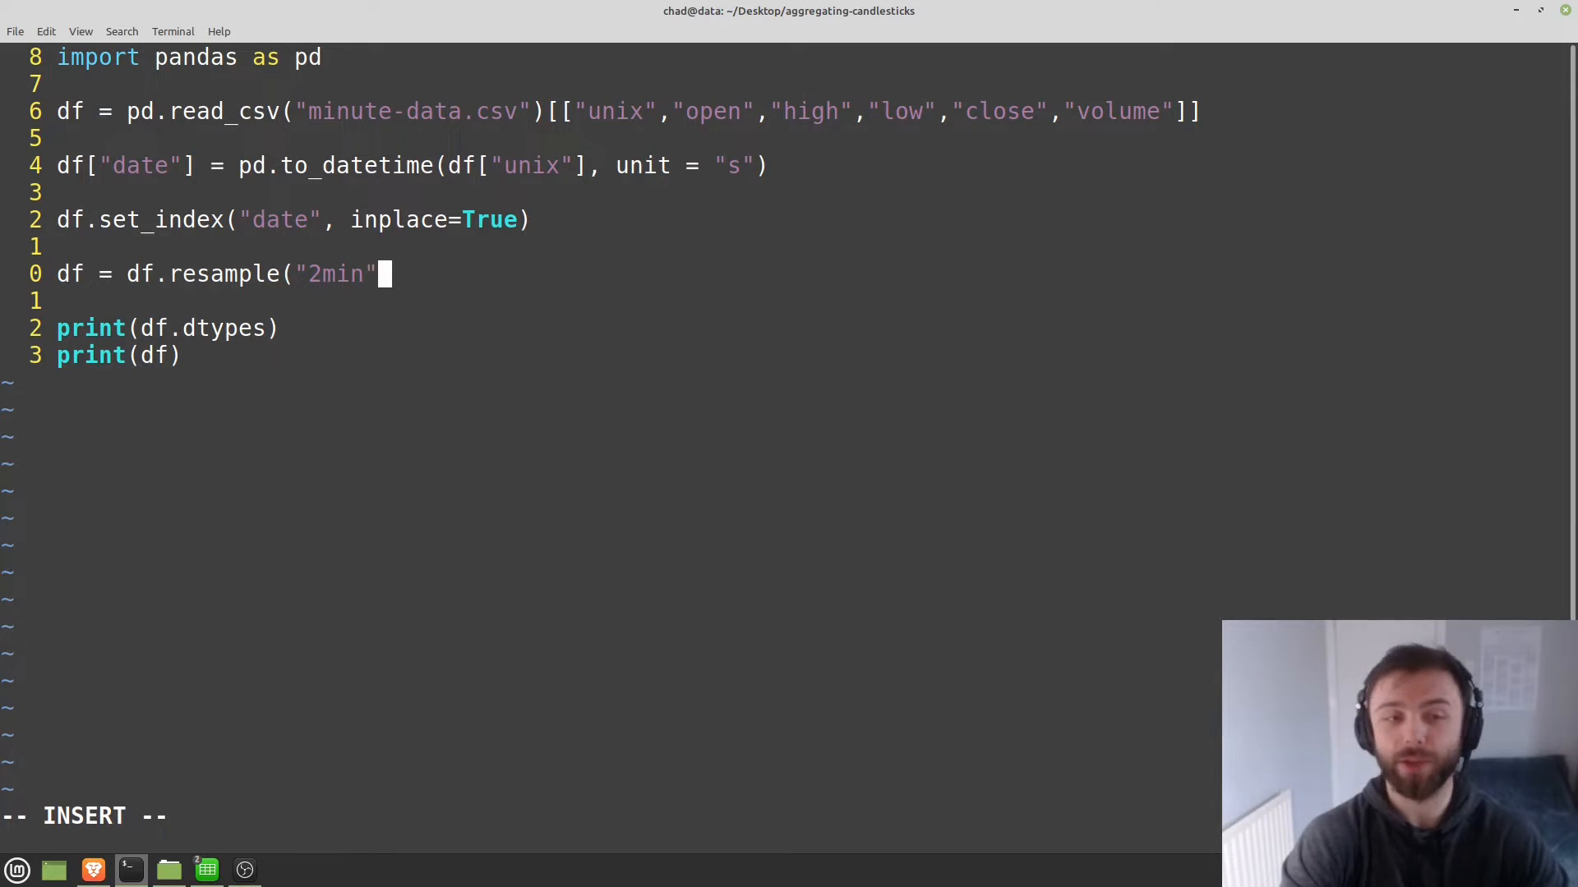
key("Escape")
type("T")
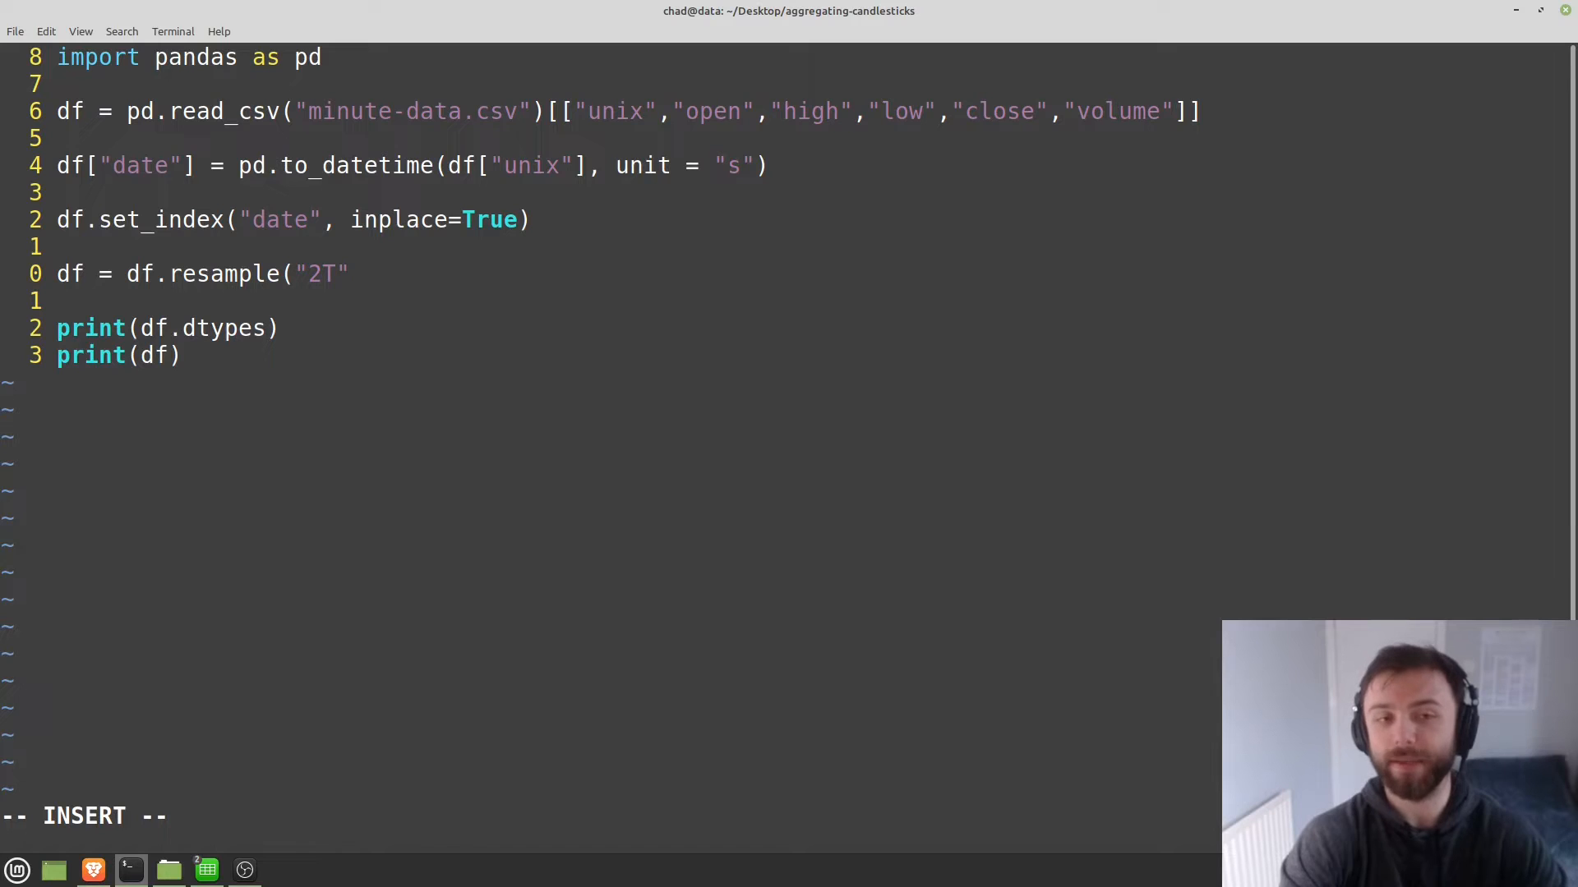
Try the m, S and W frequency codes, erasing each one.
key("BackSpace")
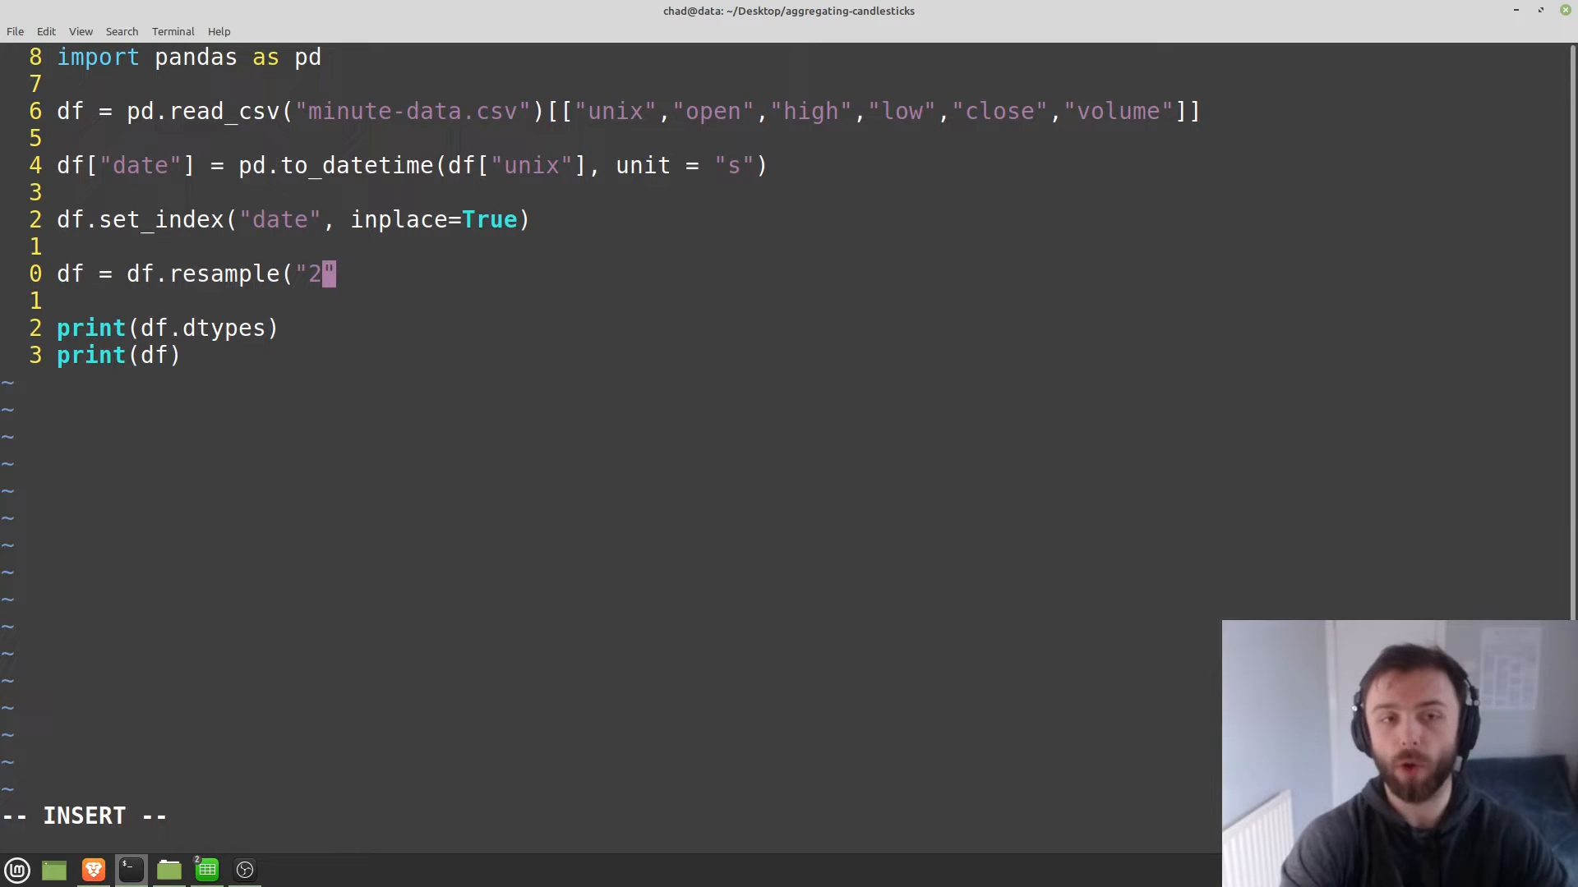
type("m")
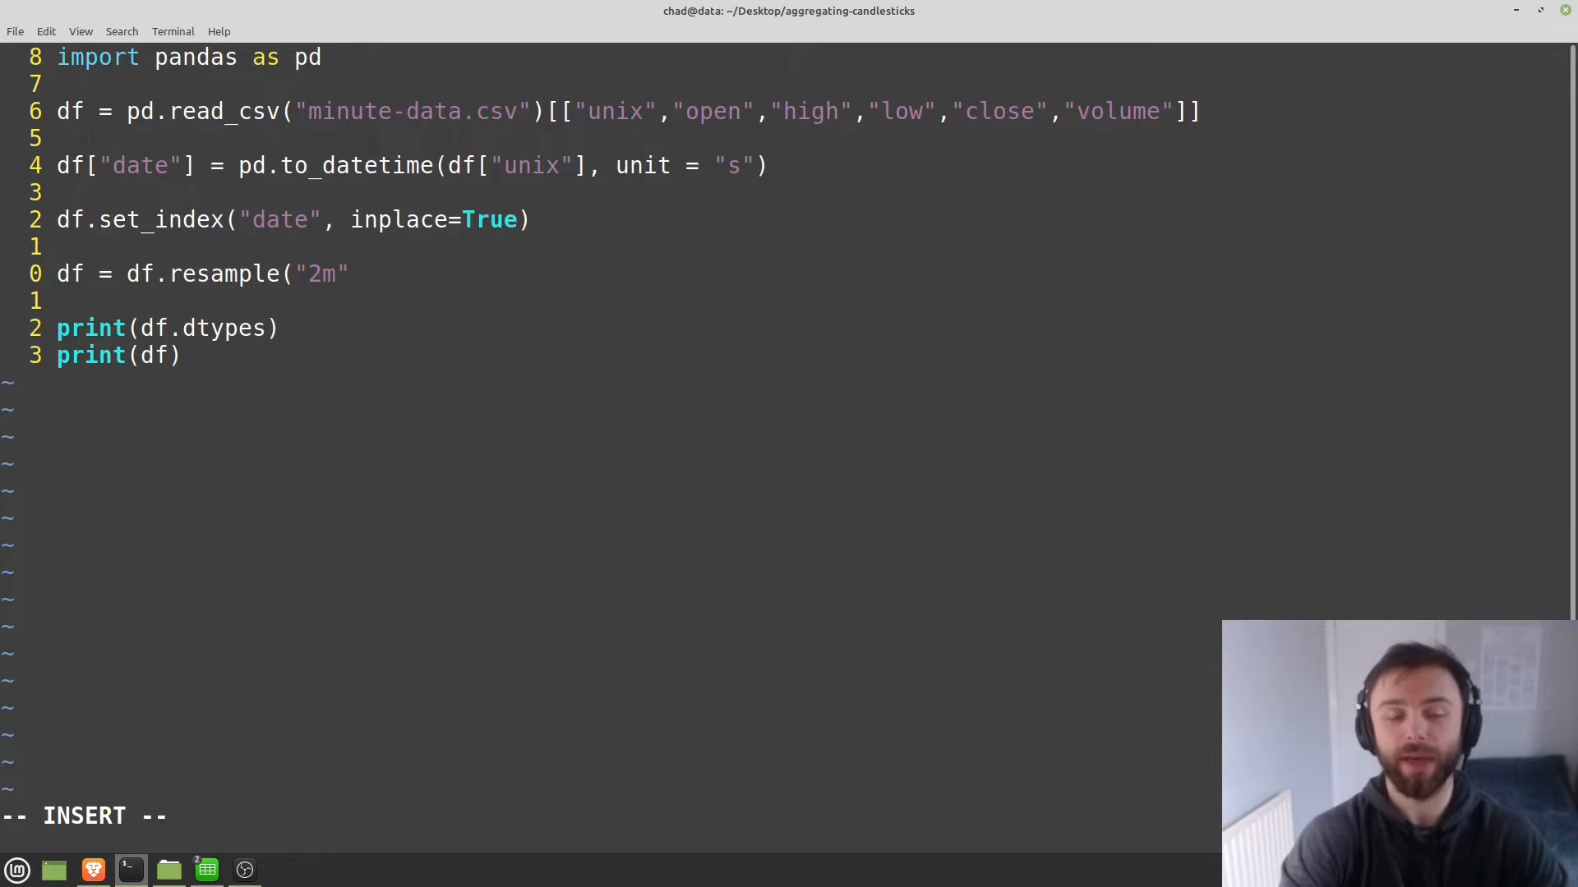
key("BackSpace")
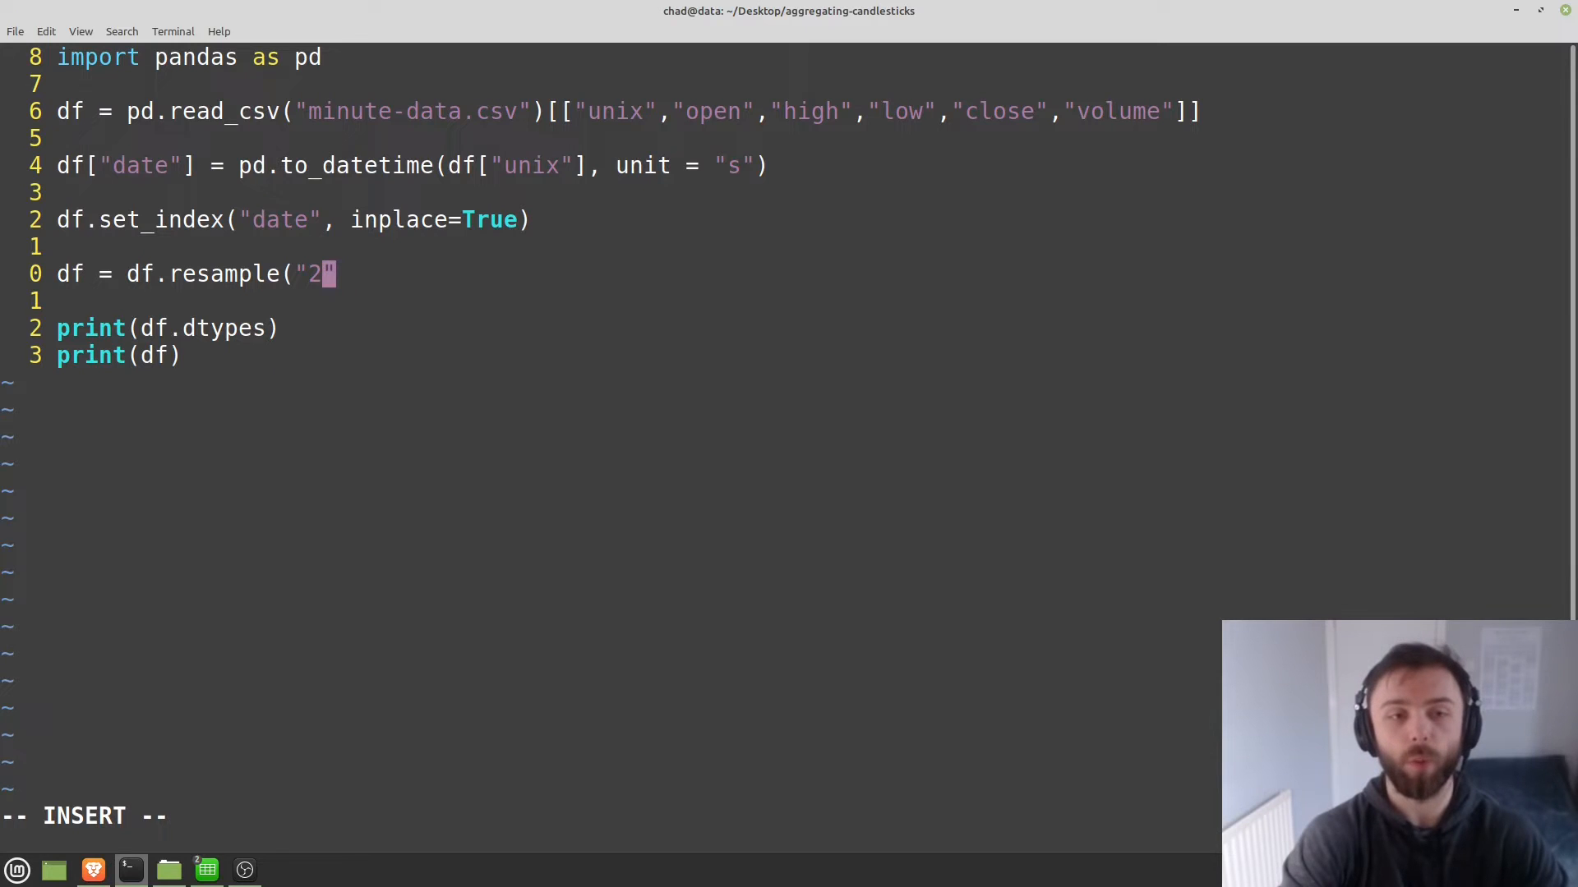
type("S")
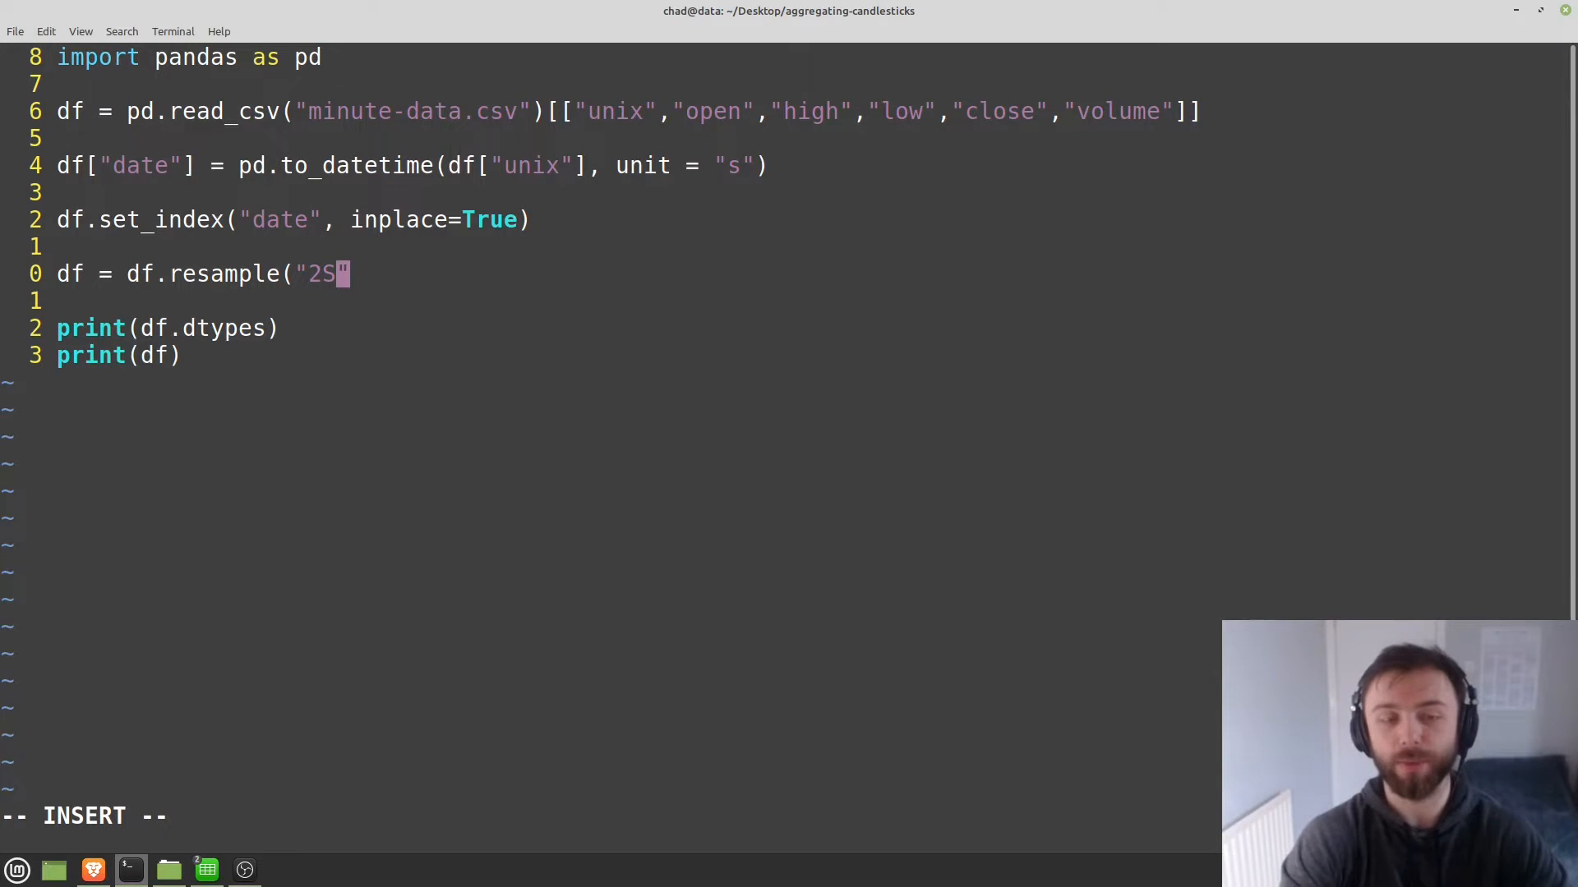
key("BackSpace")
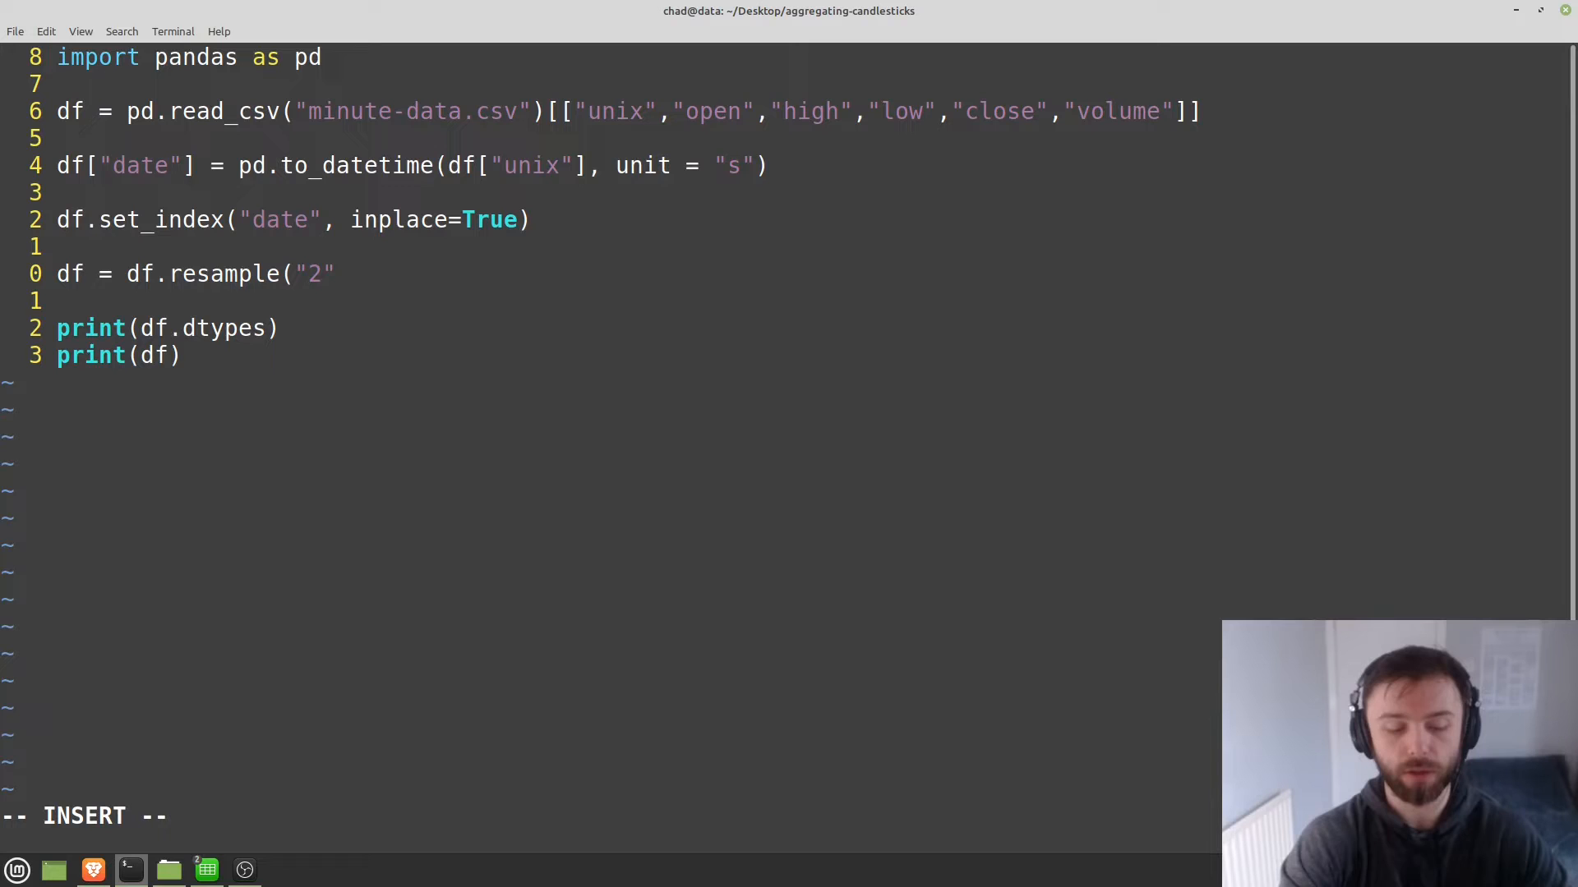
type("W")
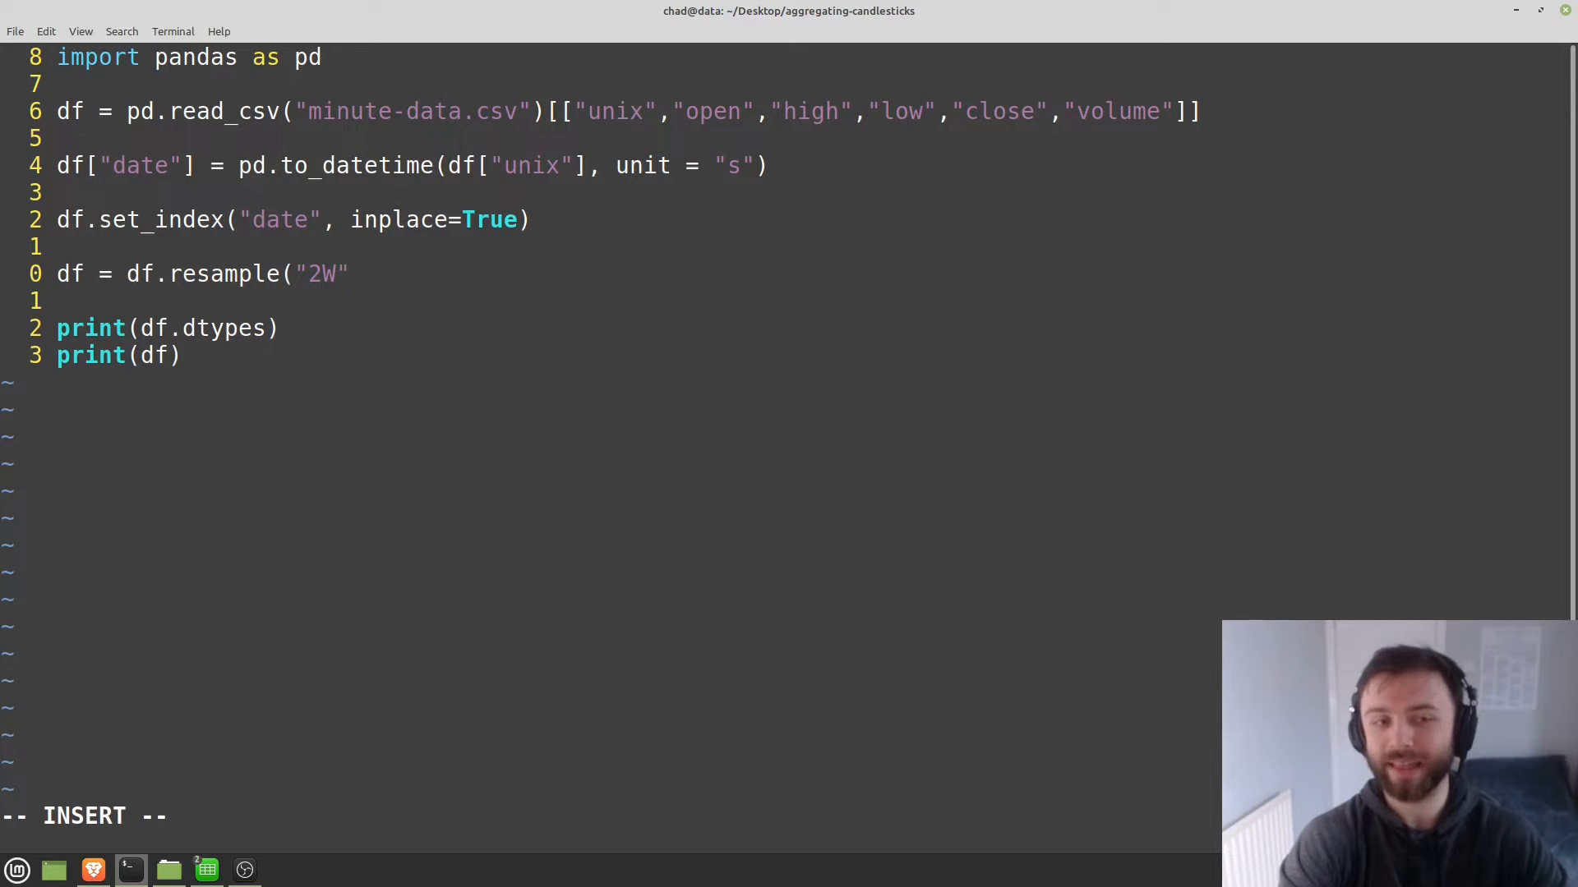
key("BackSpace")
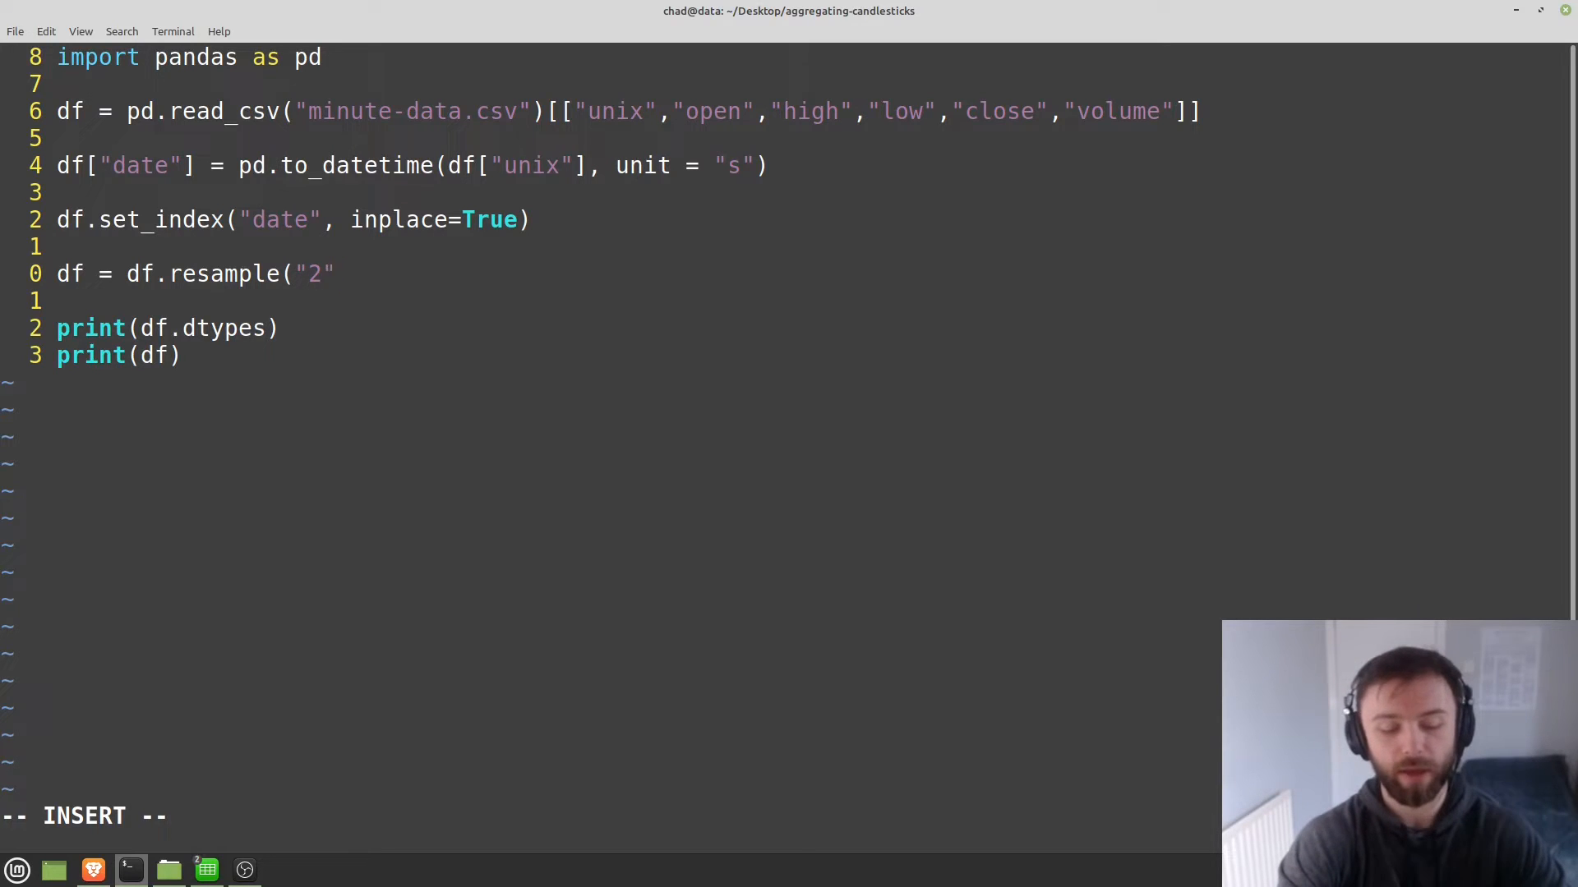
Settle on the "2min" frequency and start chaining .agg.
type("mi")
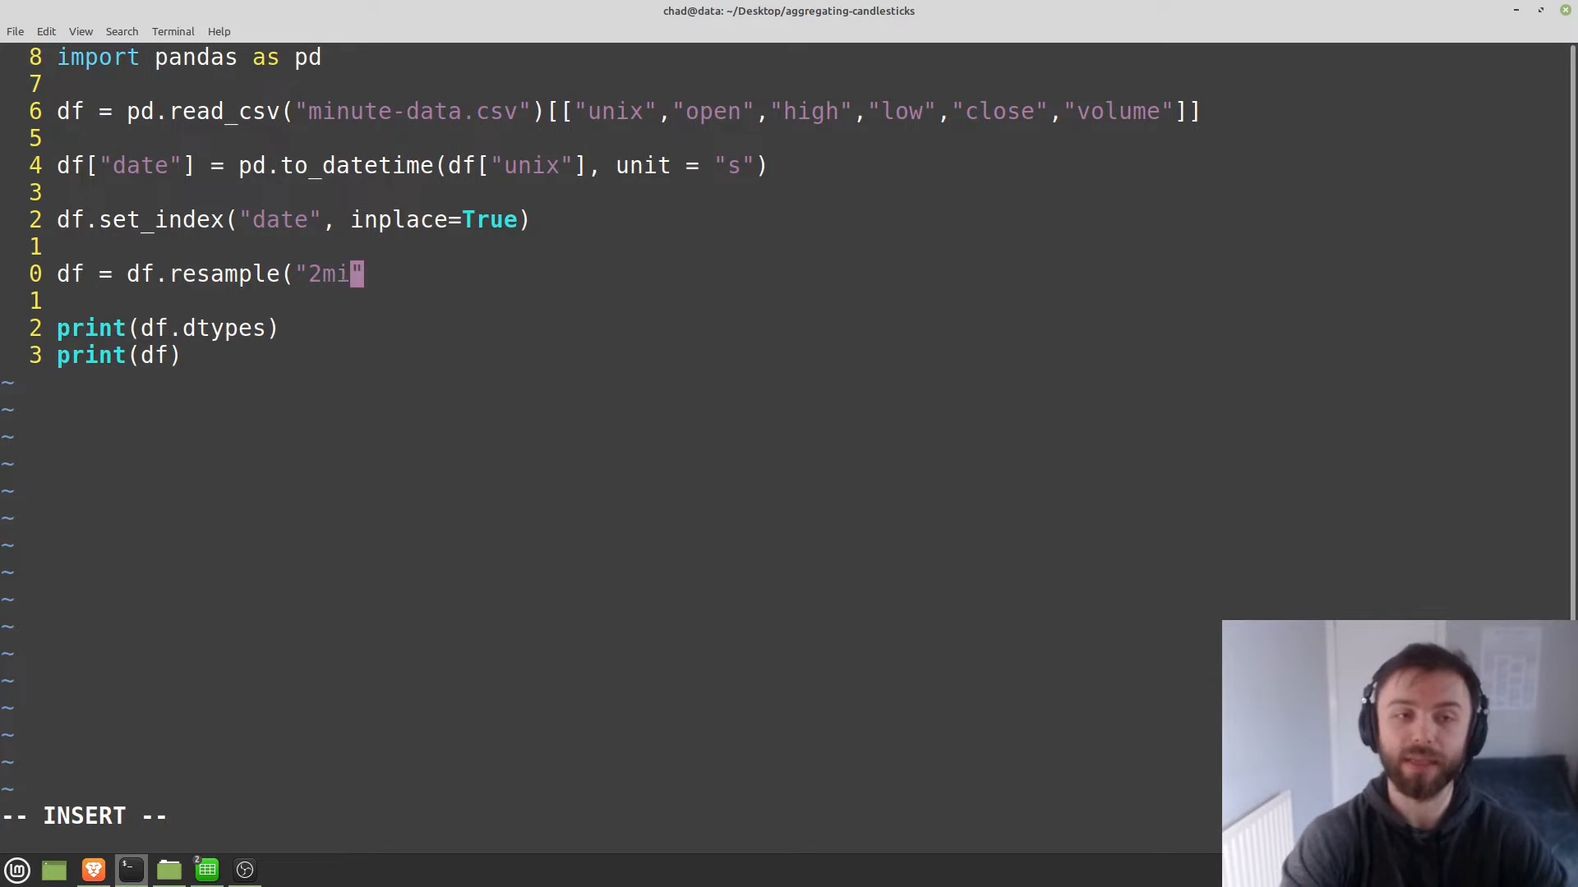
type("n")
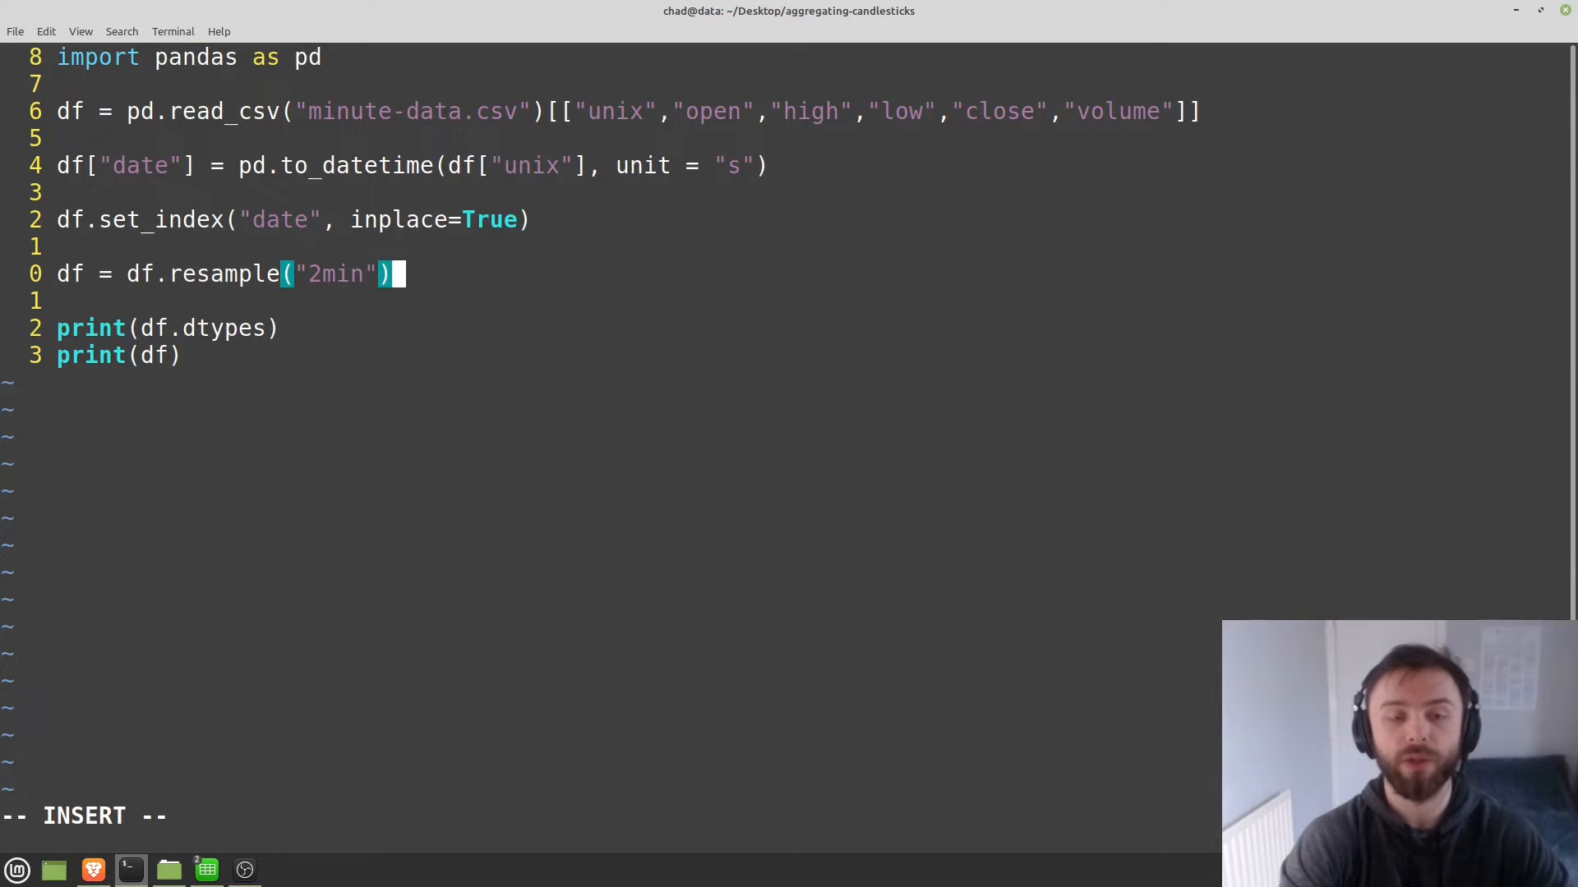
type(".agg")
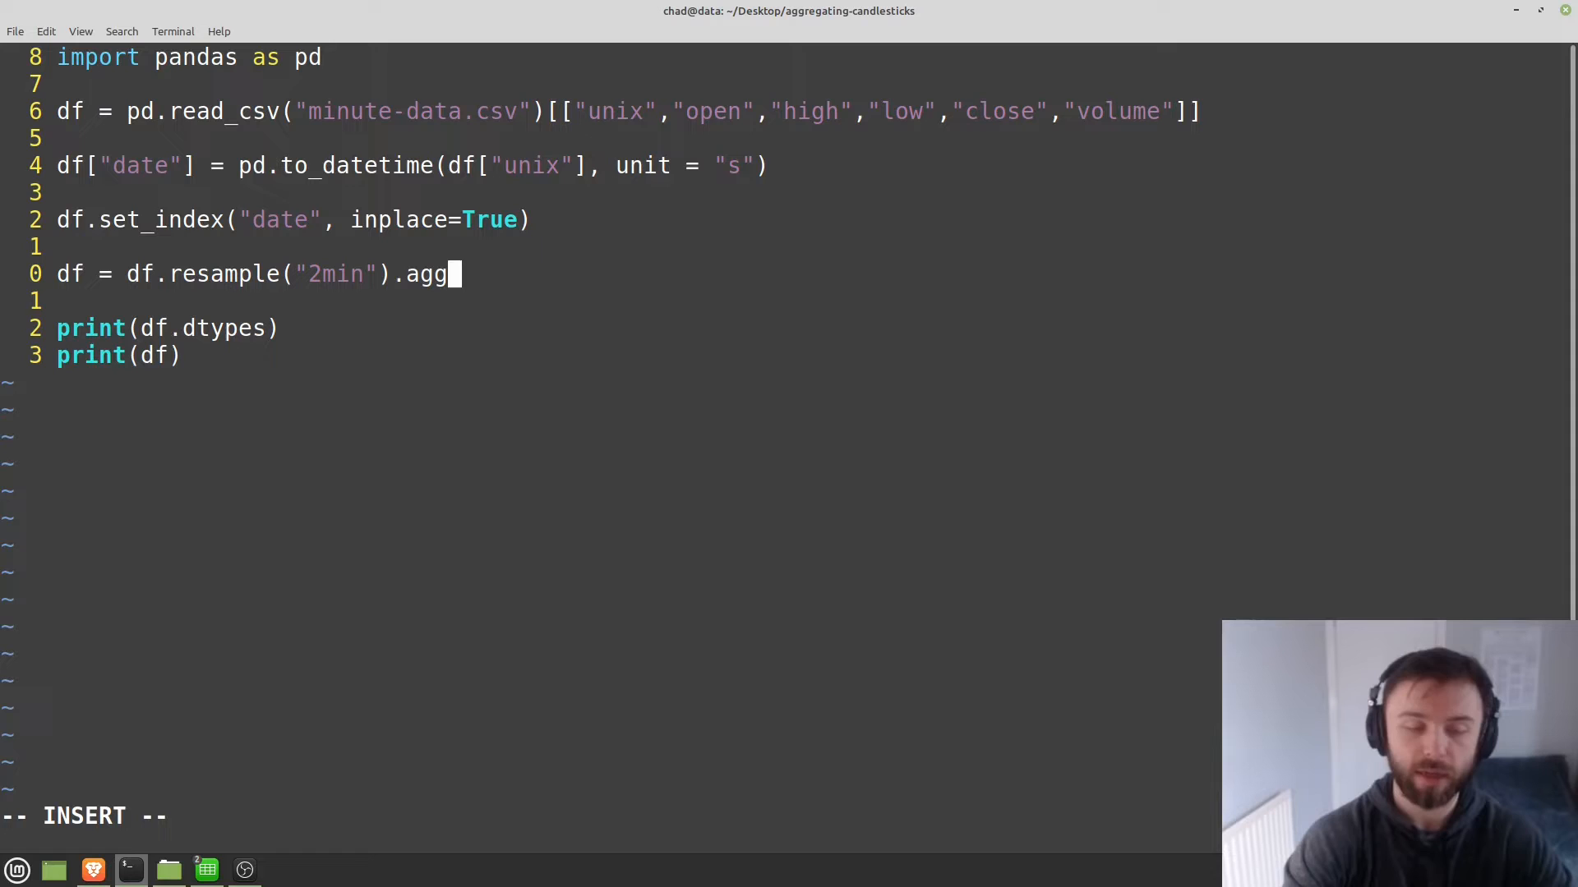
type("(")
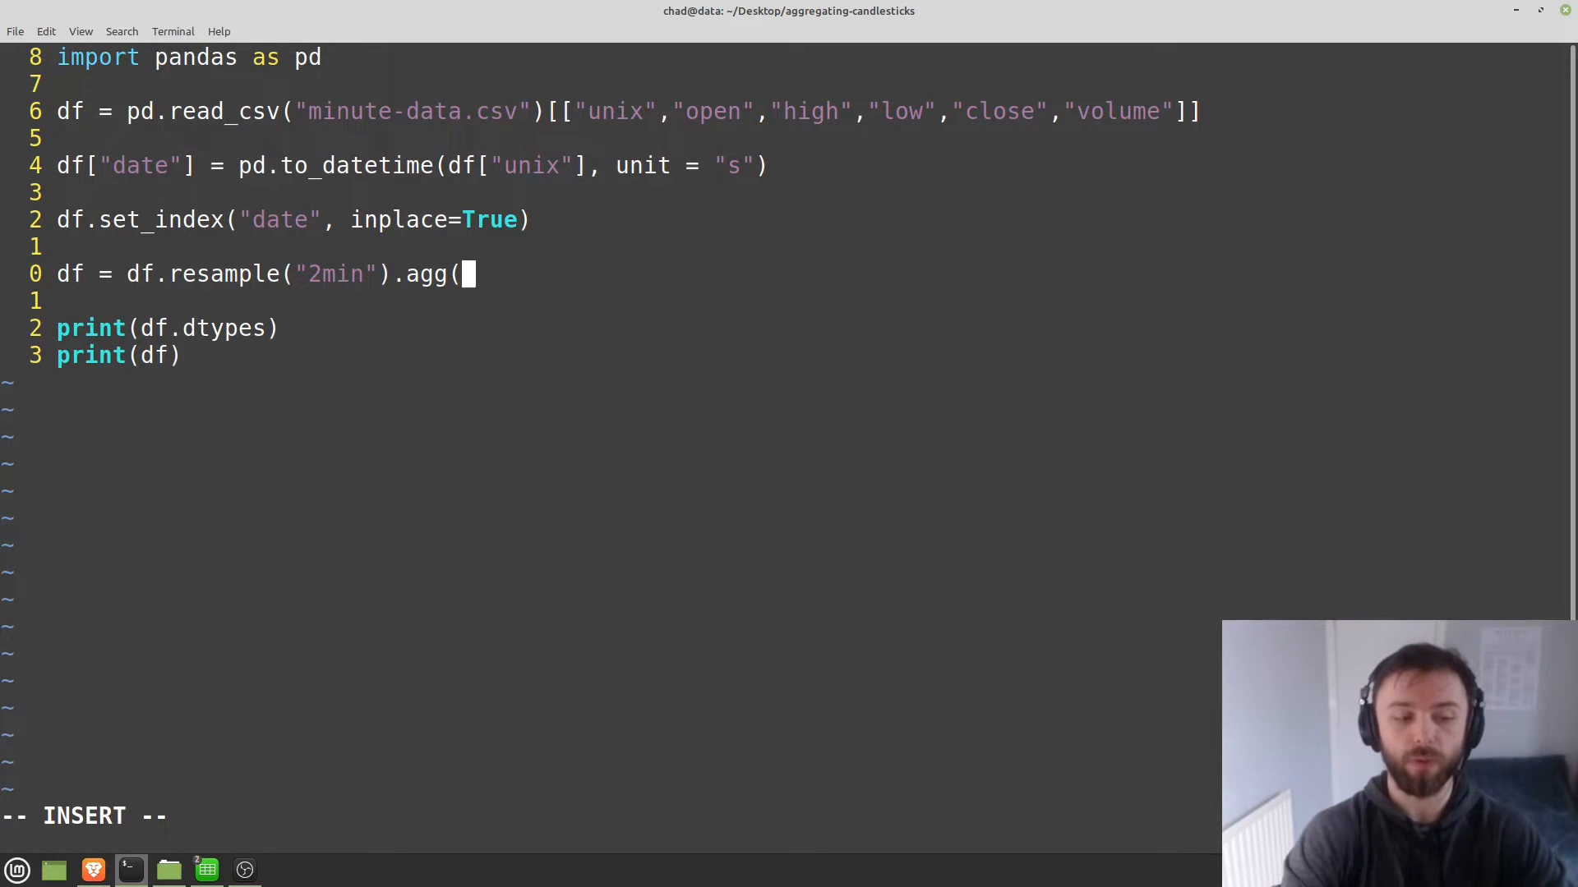
type("{")
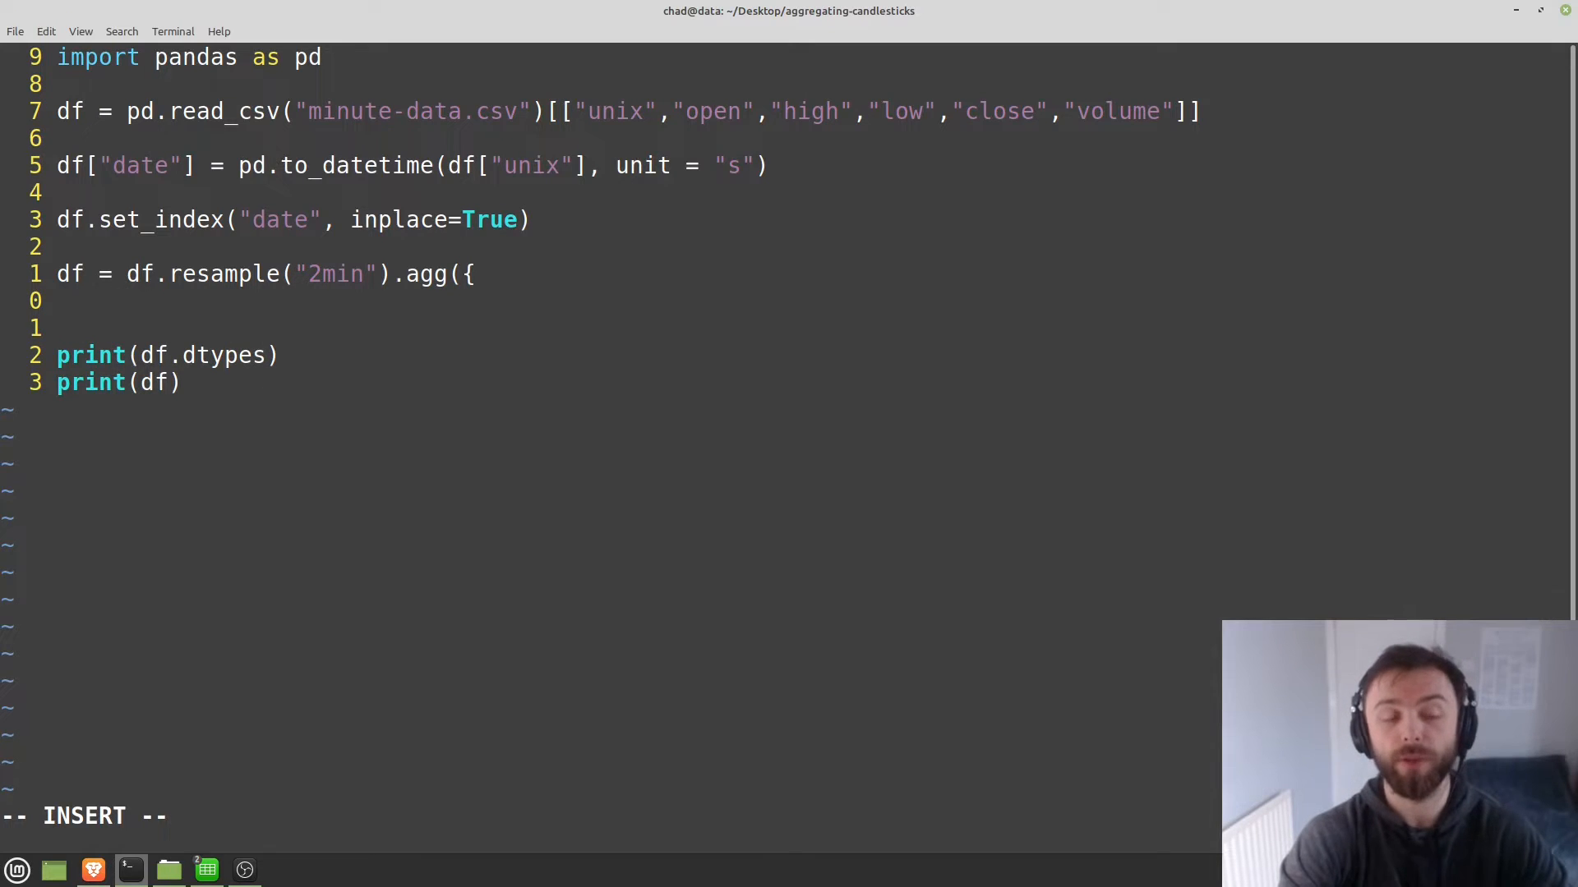
type("\"o")
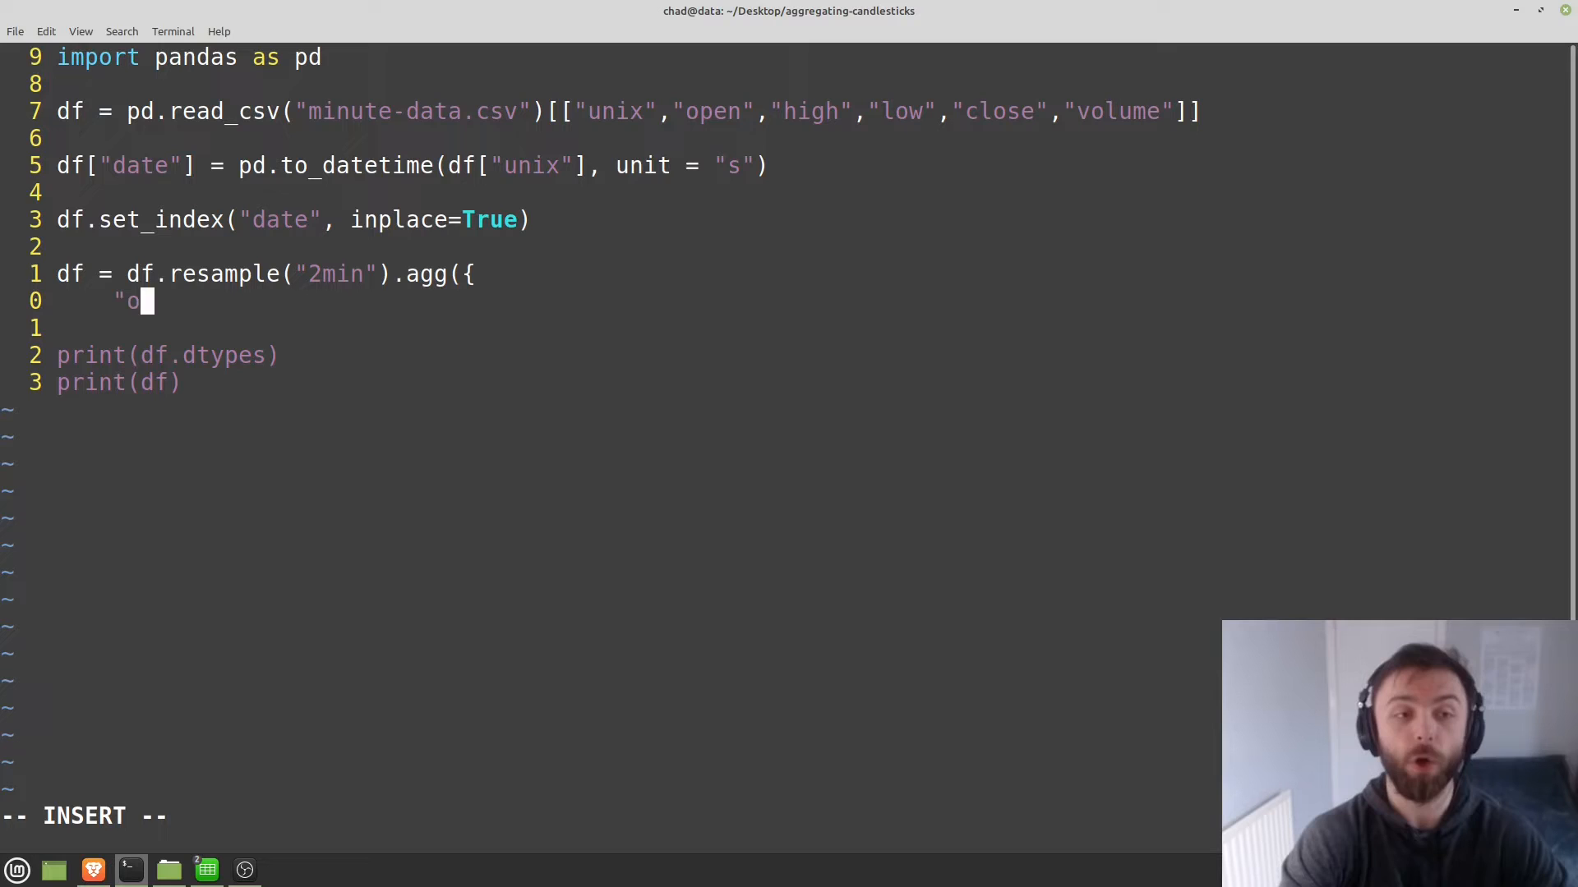
type("pen\":\"first\",")
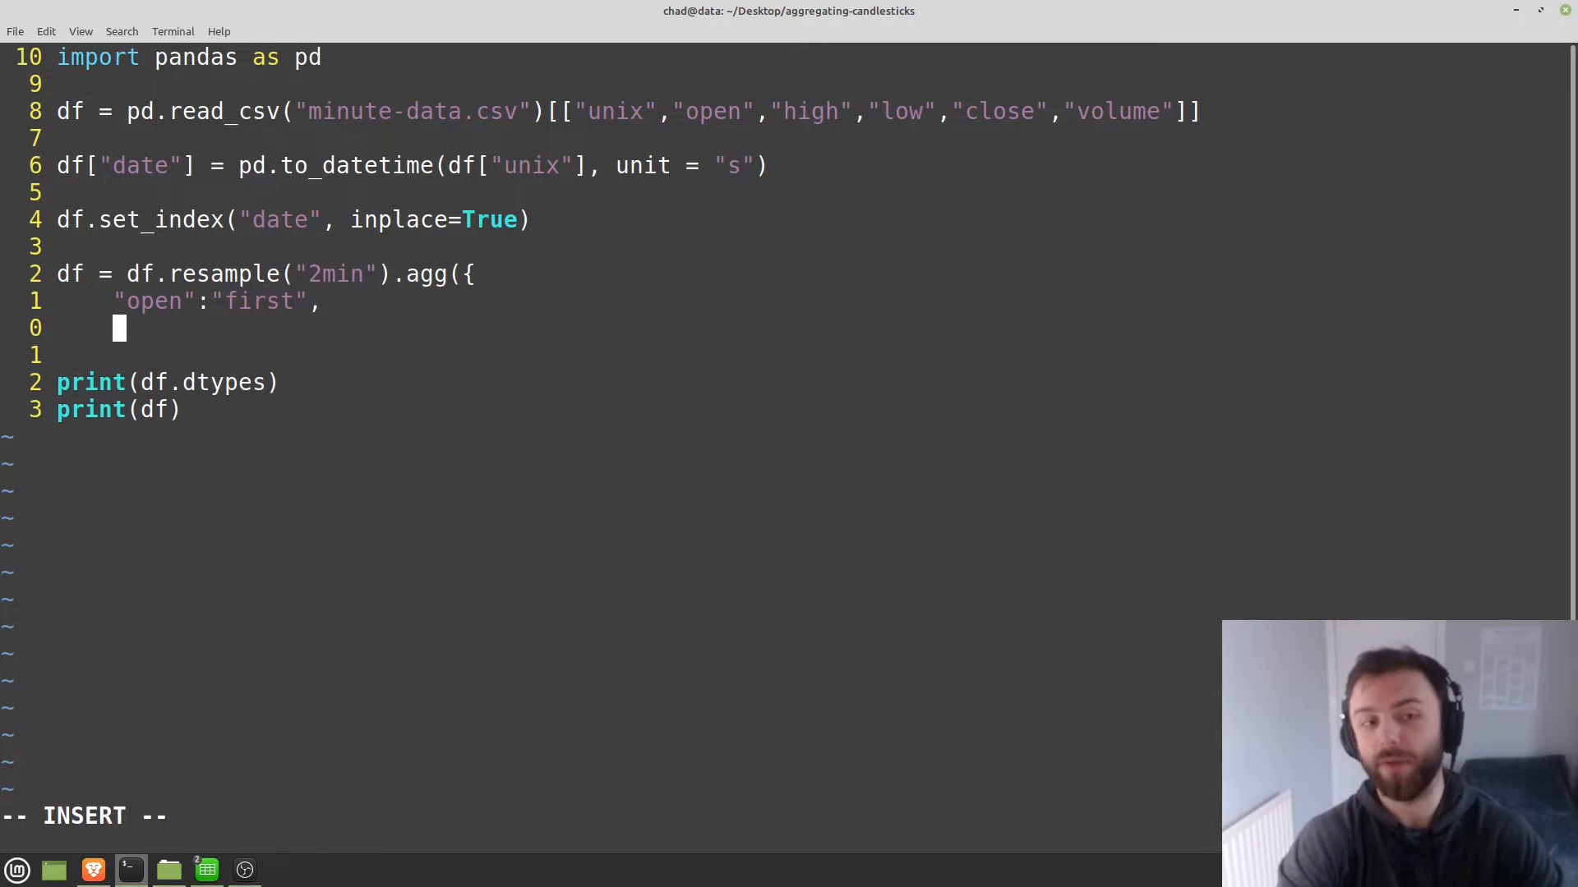
type("\"high")
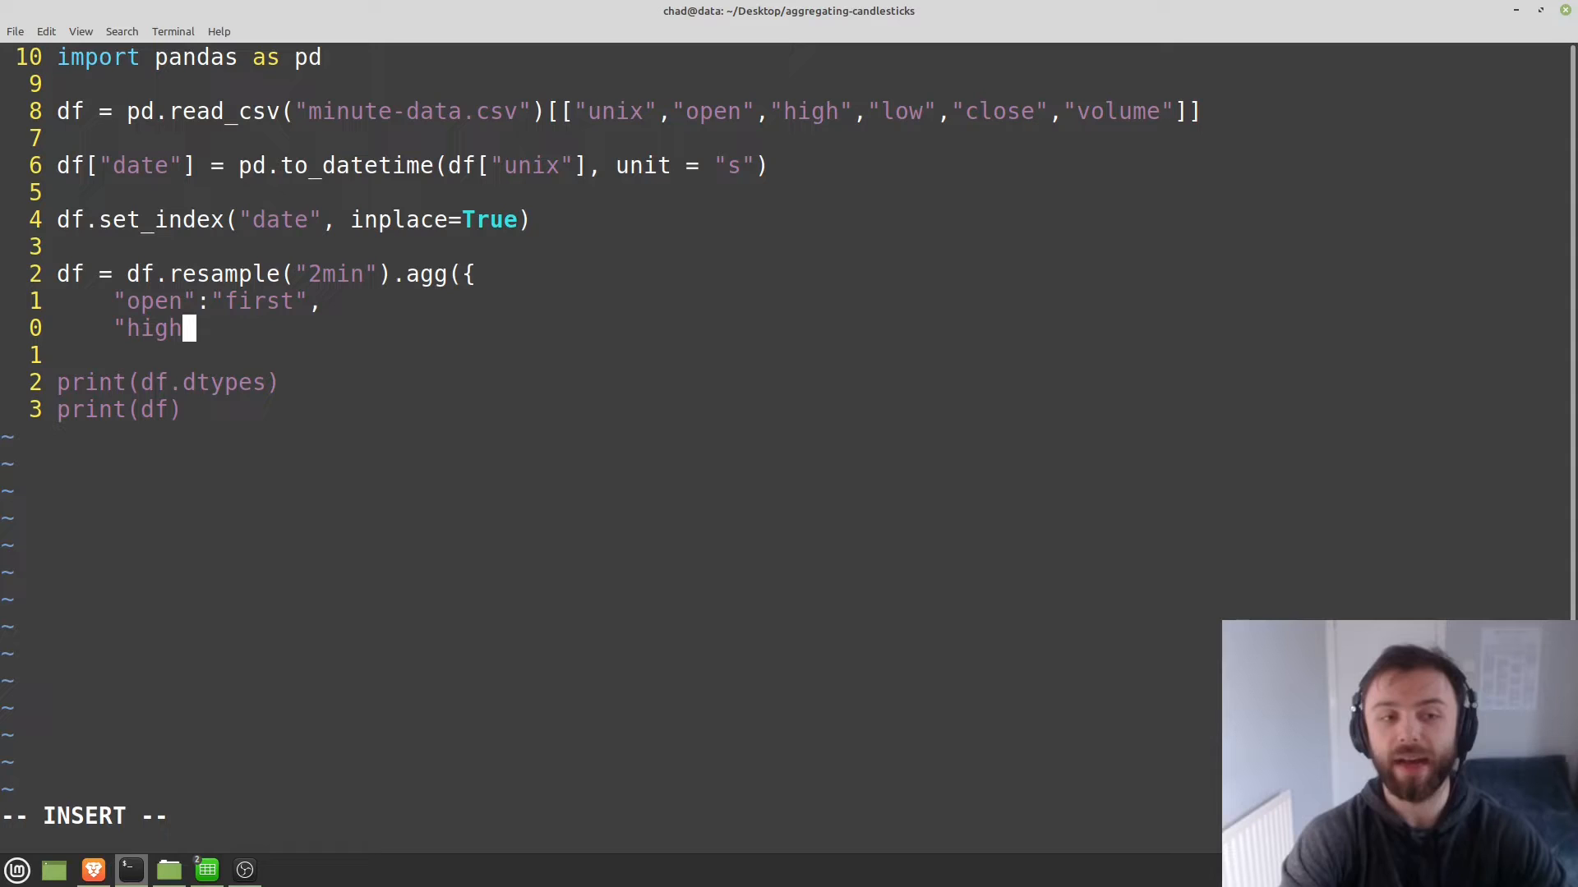
type("\":\"max\",")
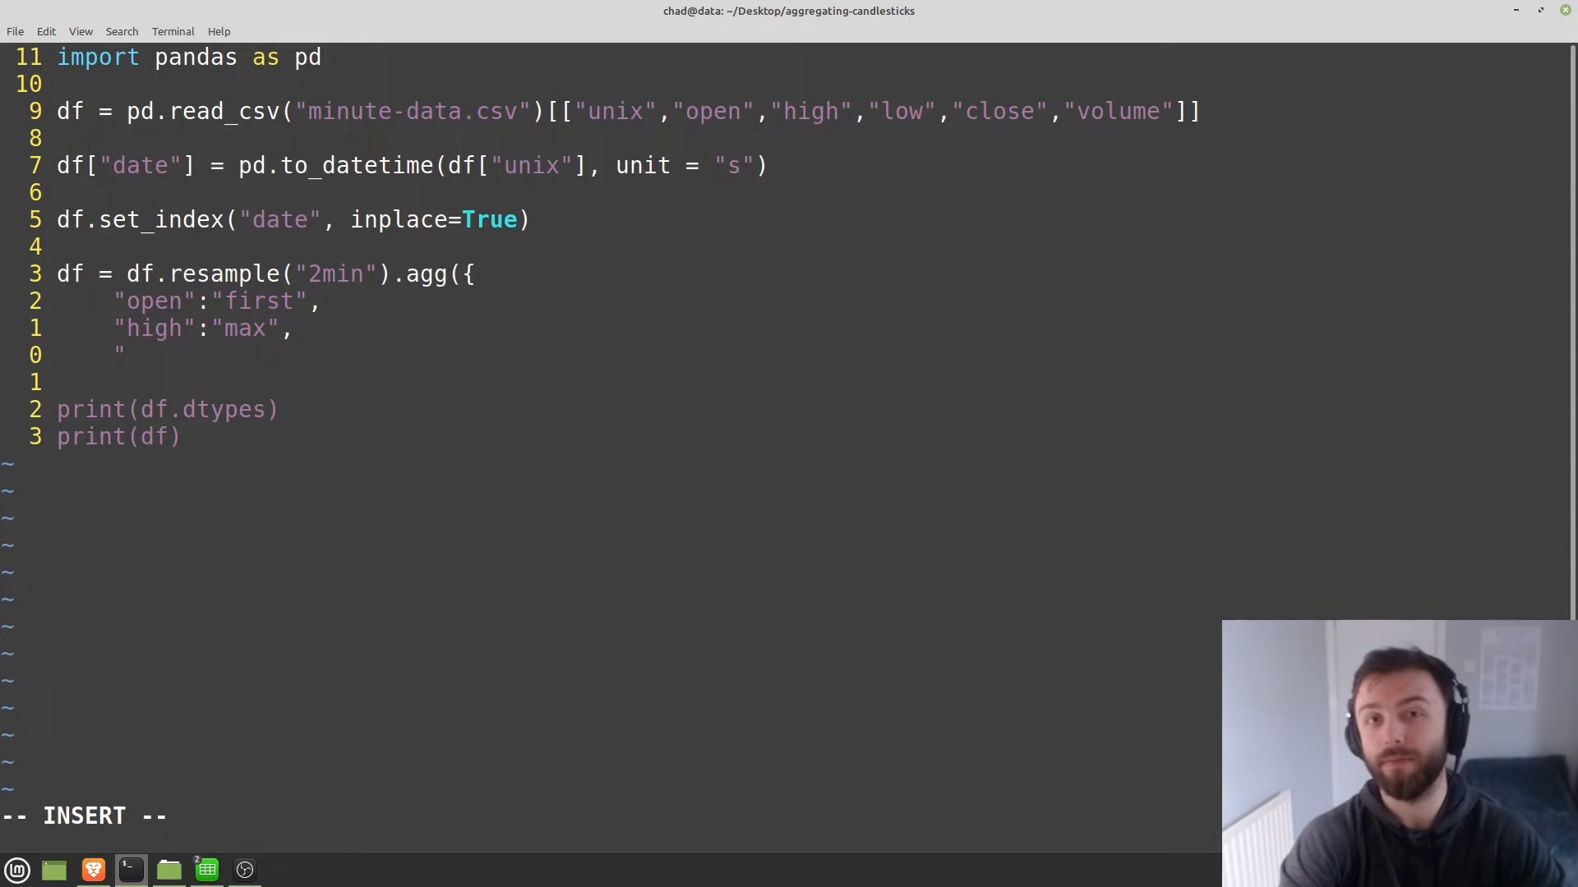
type("low\":\"min\",")
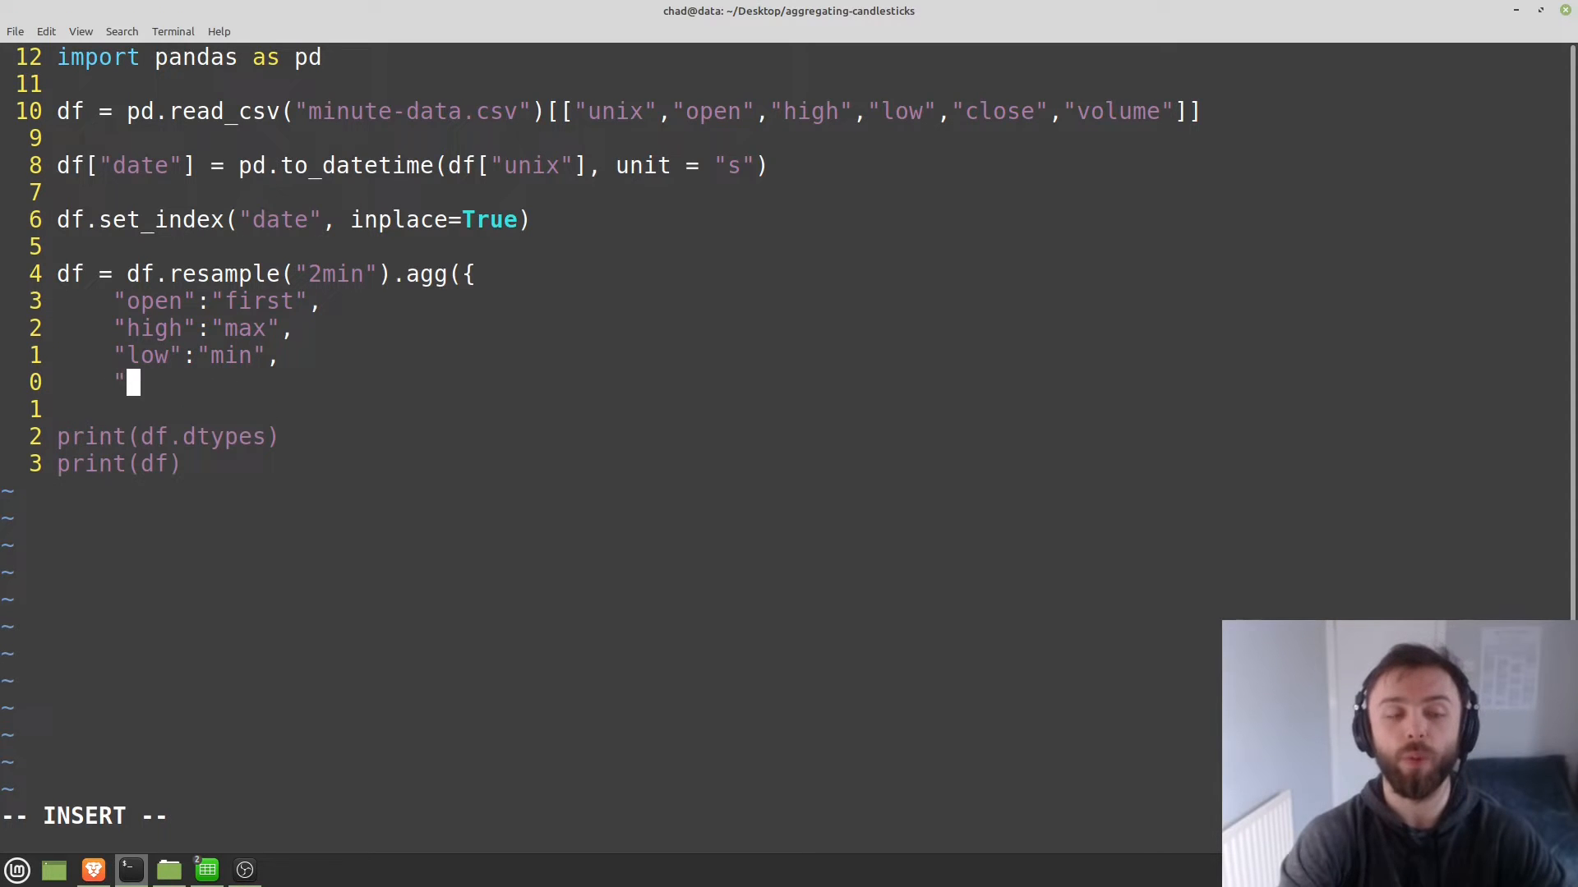
type("close\"")
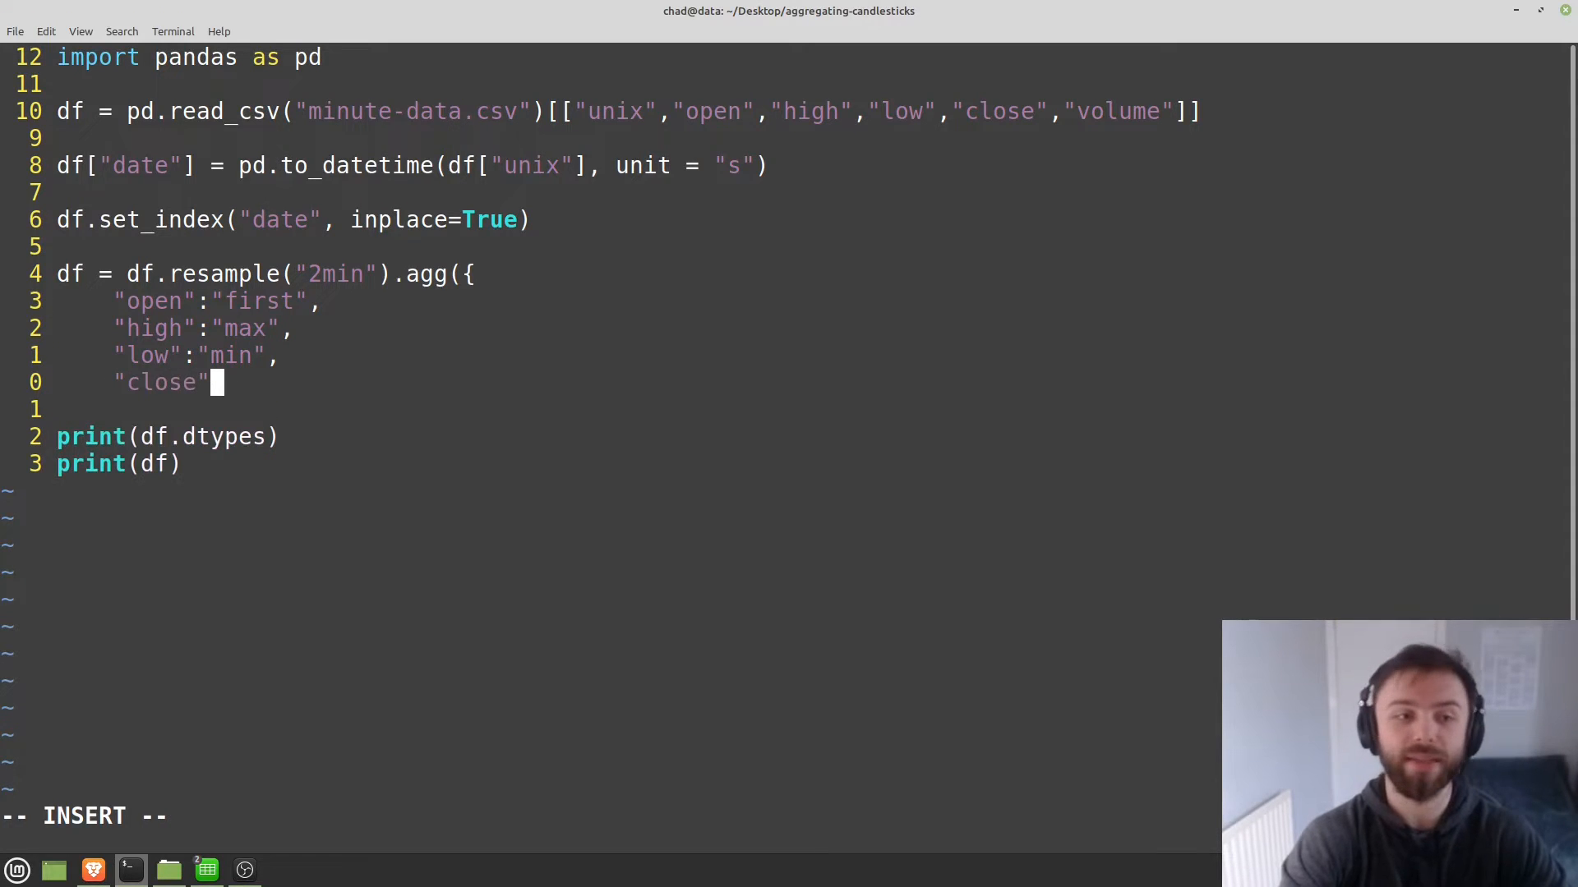
type(":\"last\"")
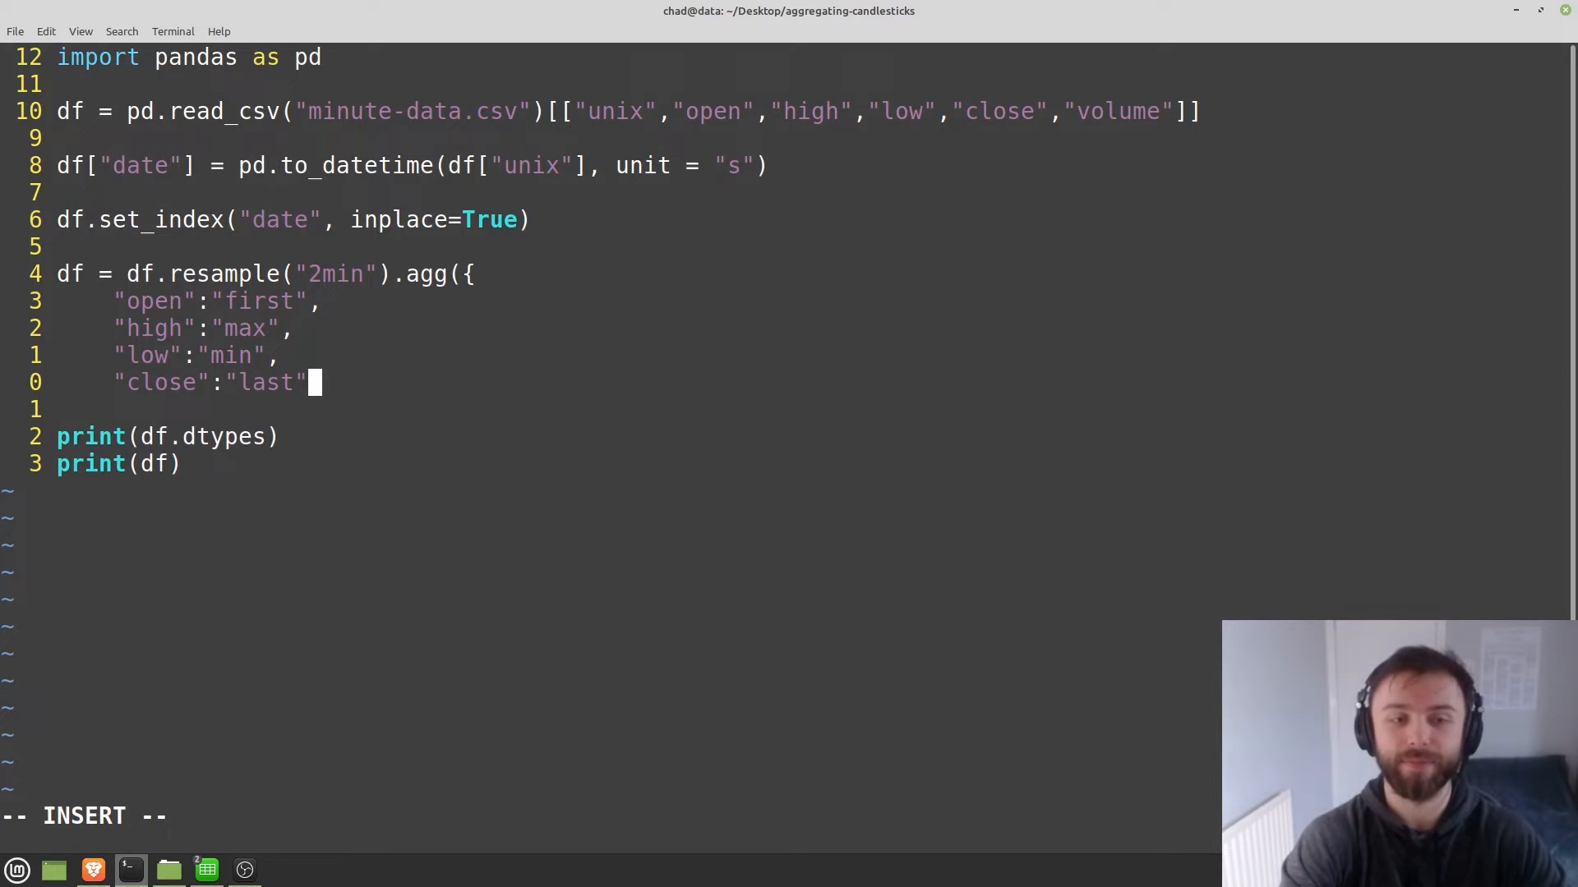
type(",⏎")
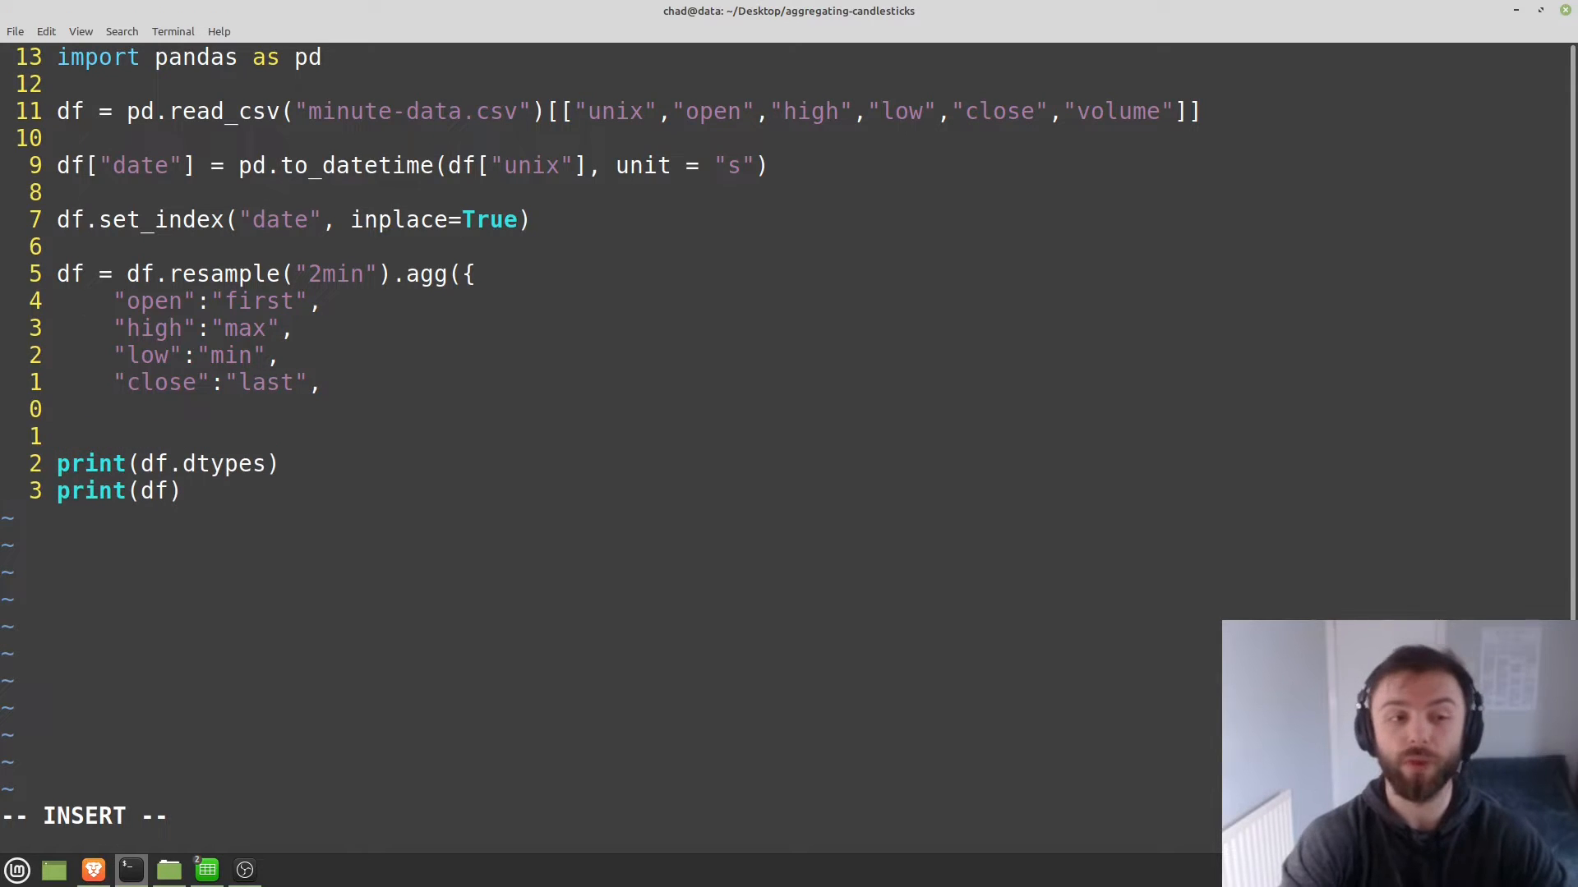
type("\"v")
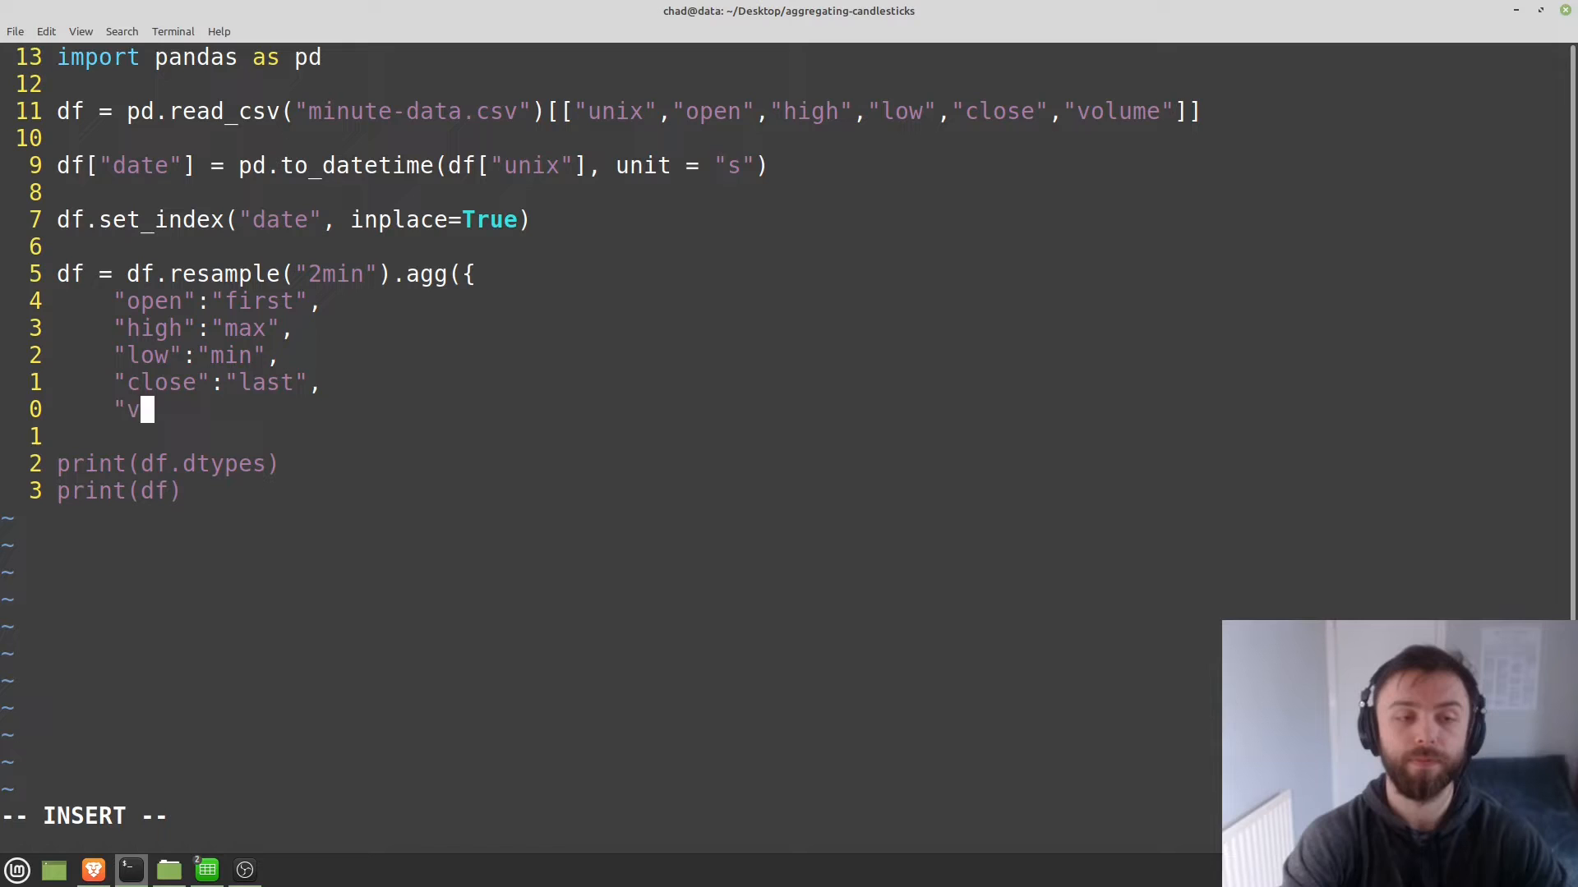
type("olume\"")
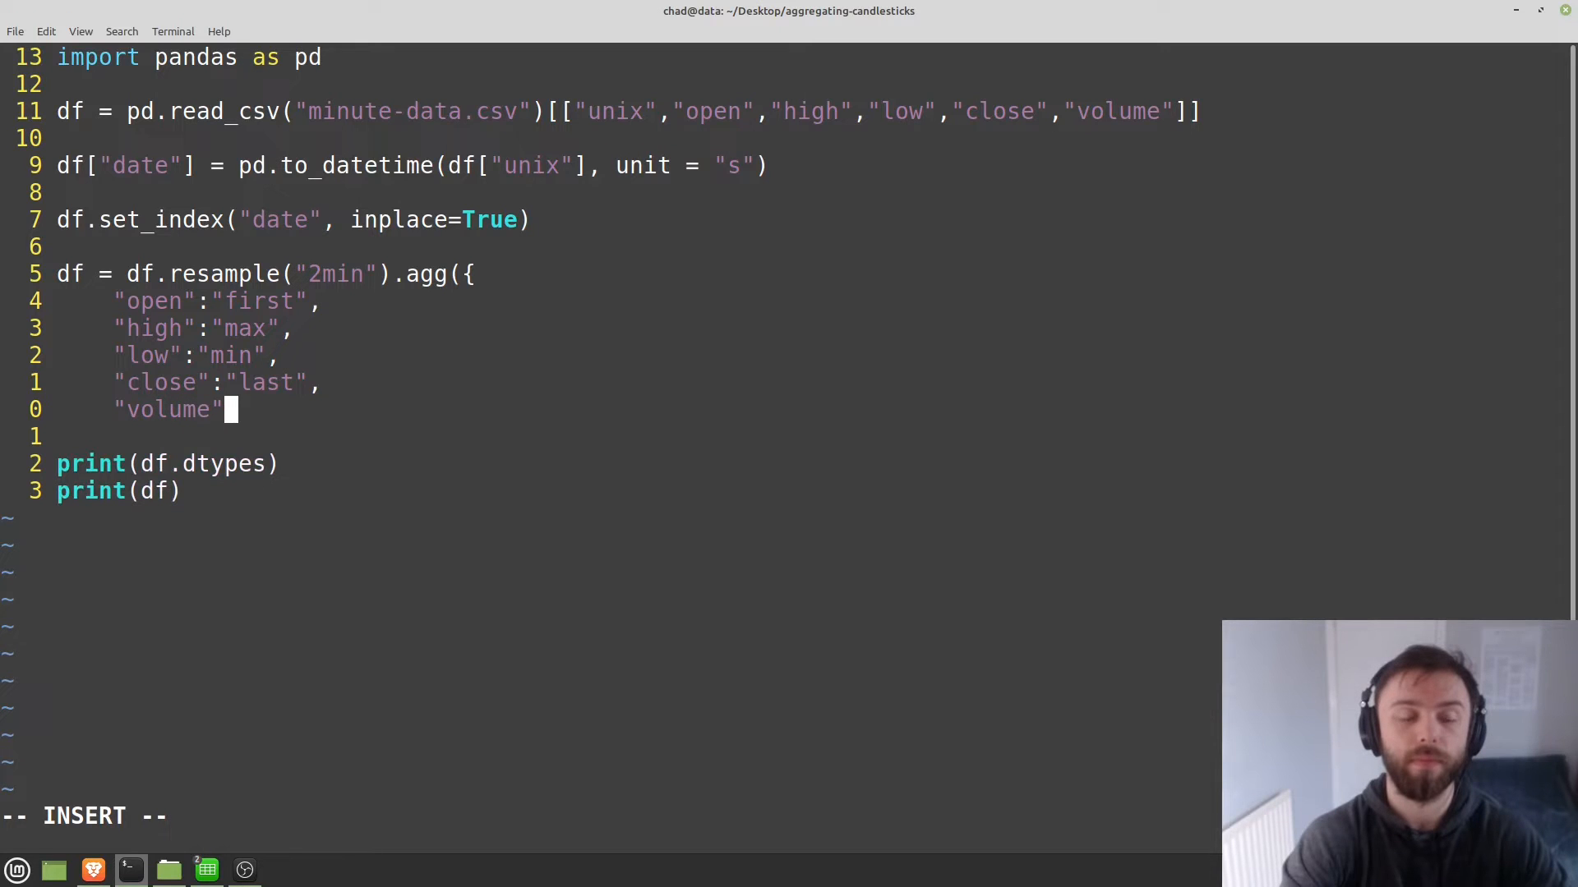
type(":\"sum\"")
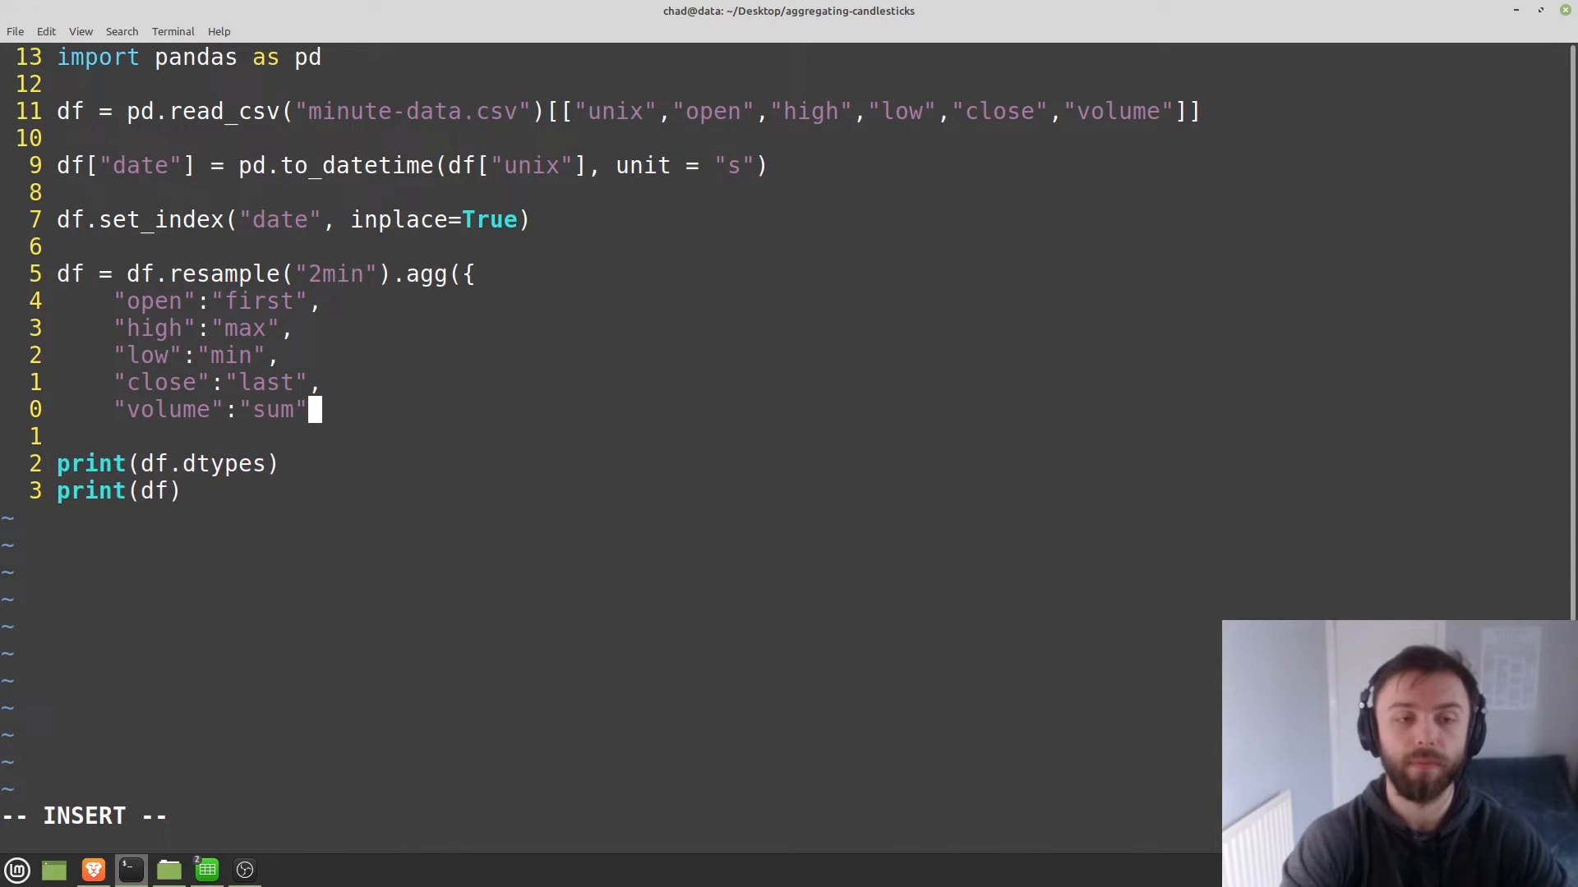
type("})")
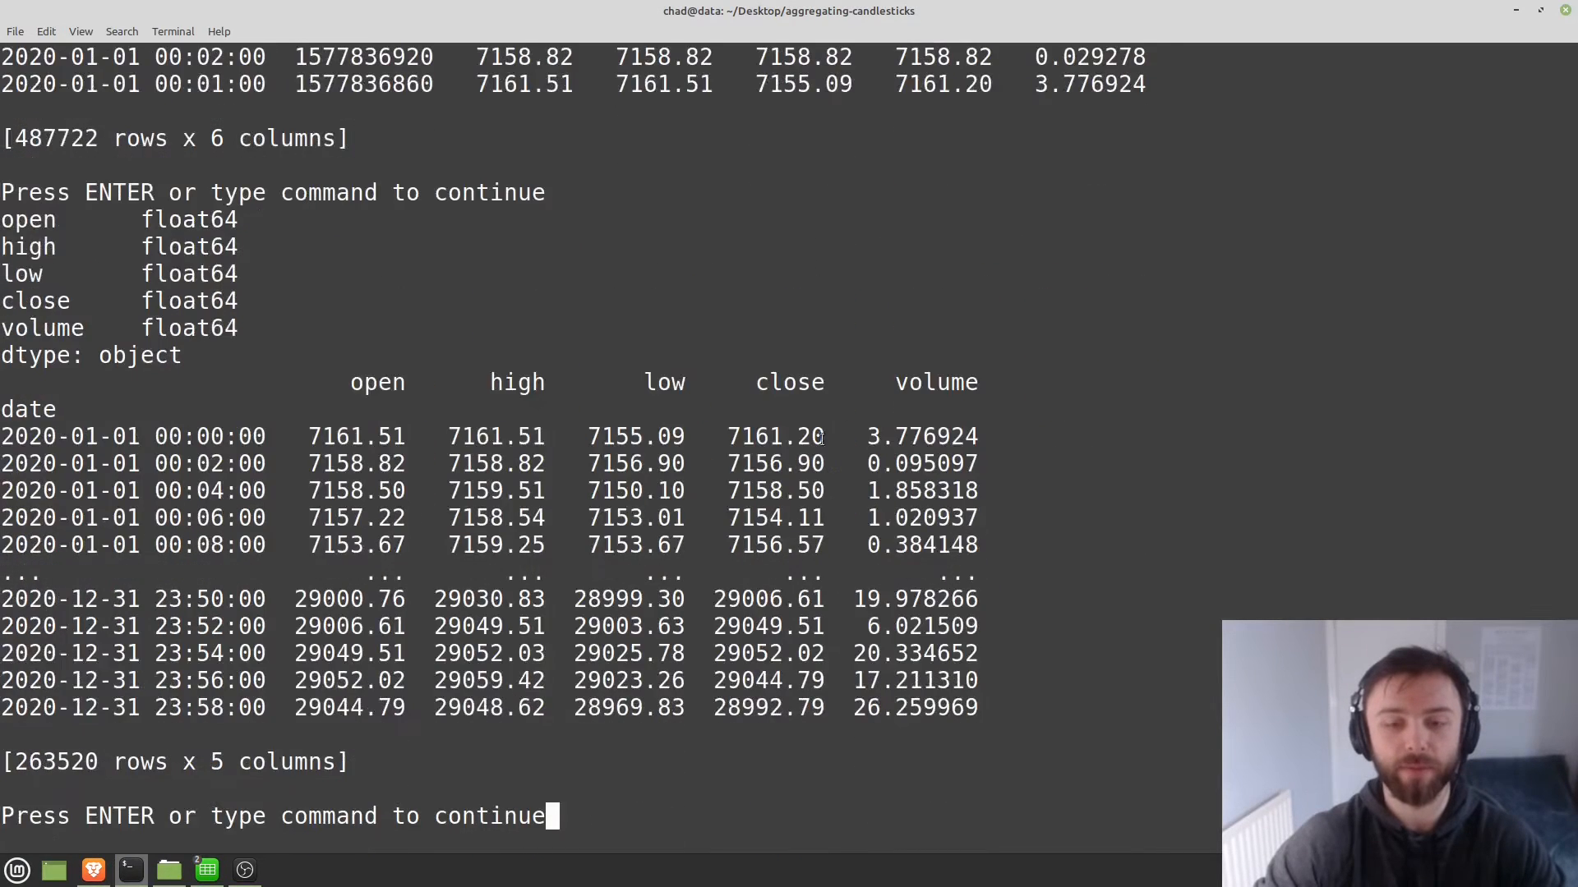
double_click(768, 708)
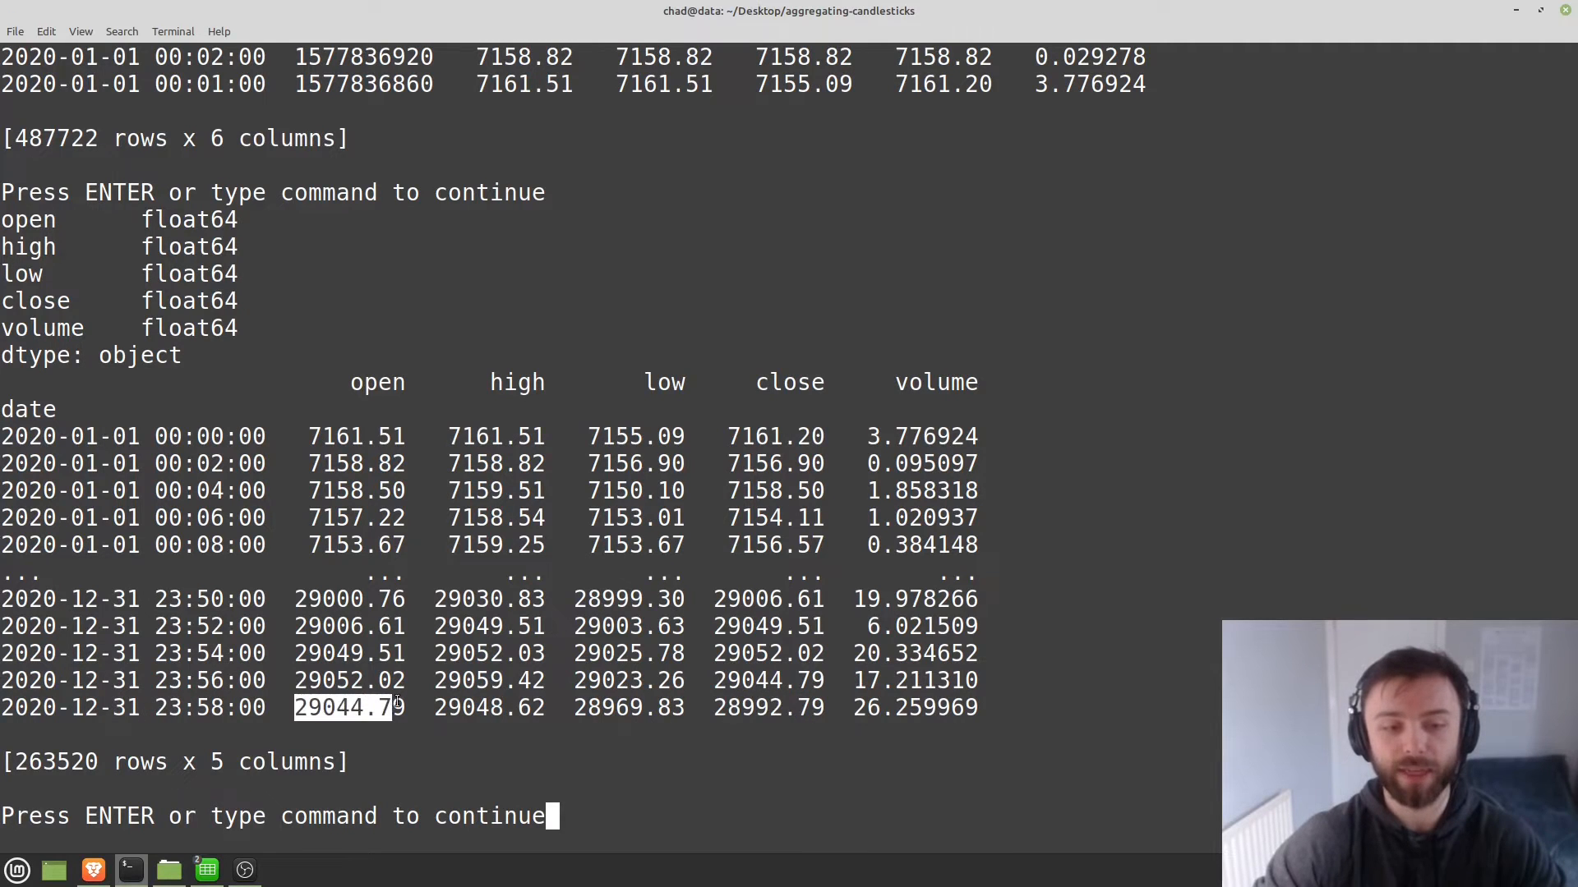
key("Return")
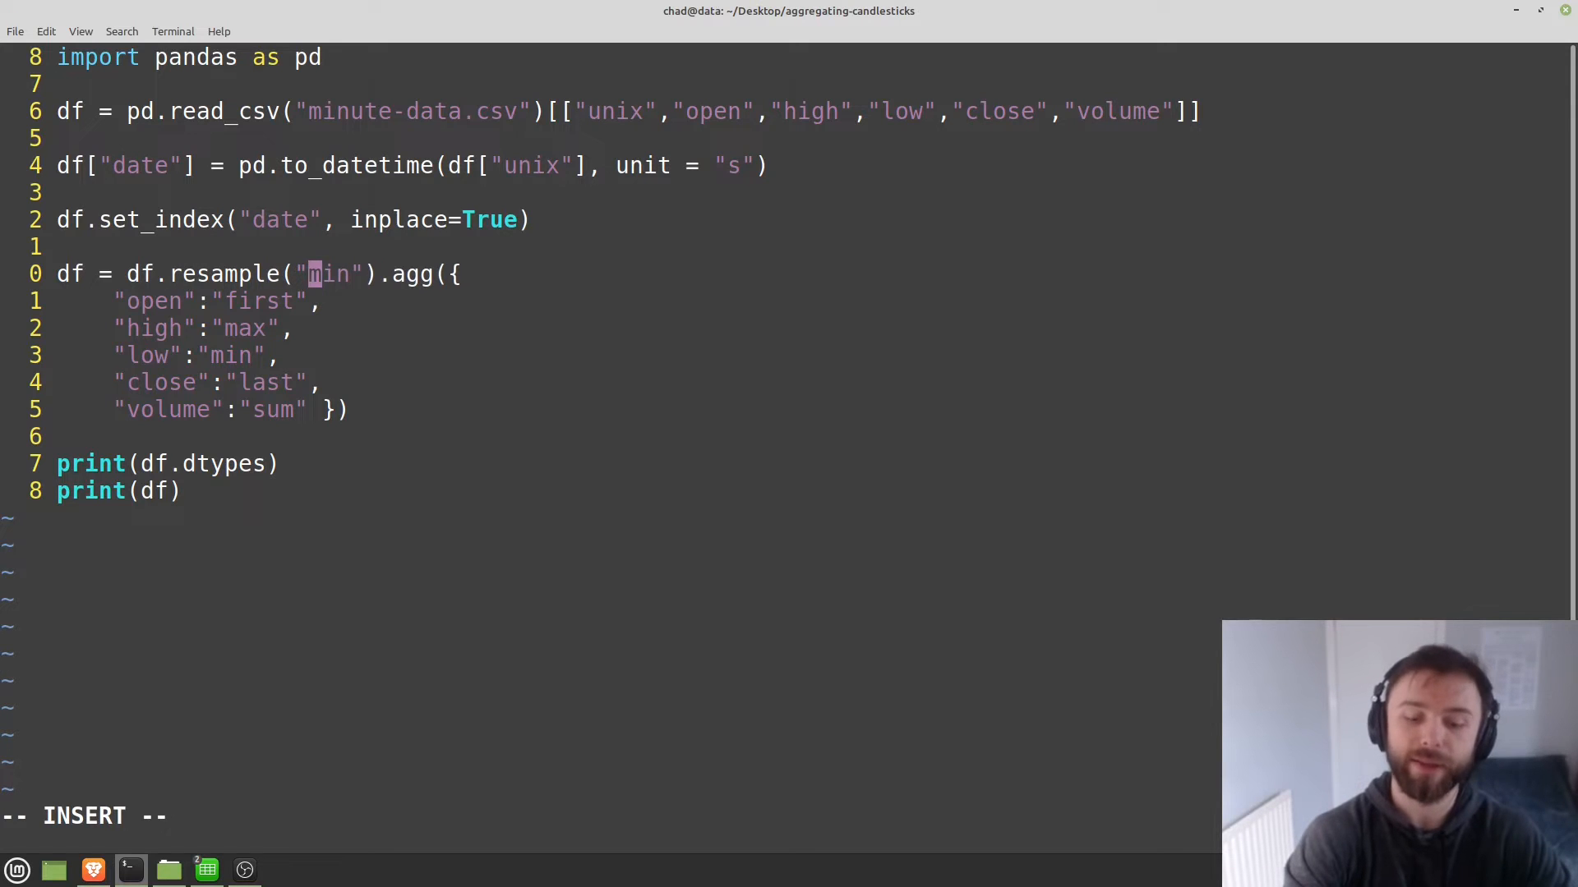
type("10")
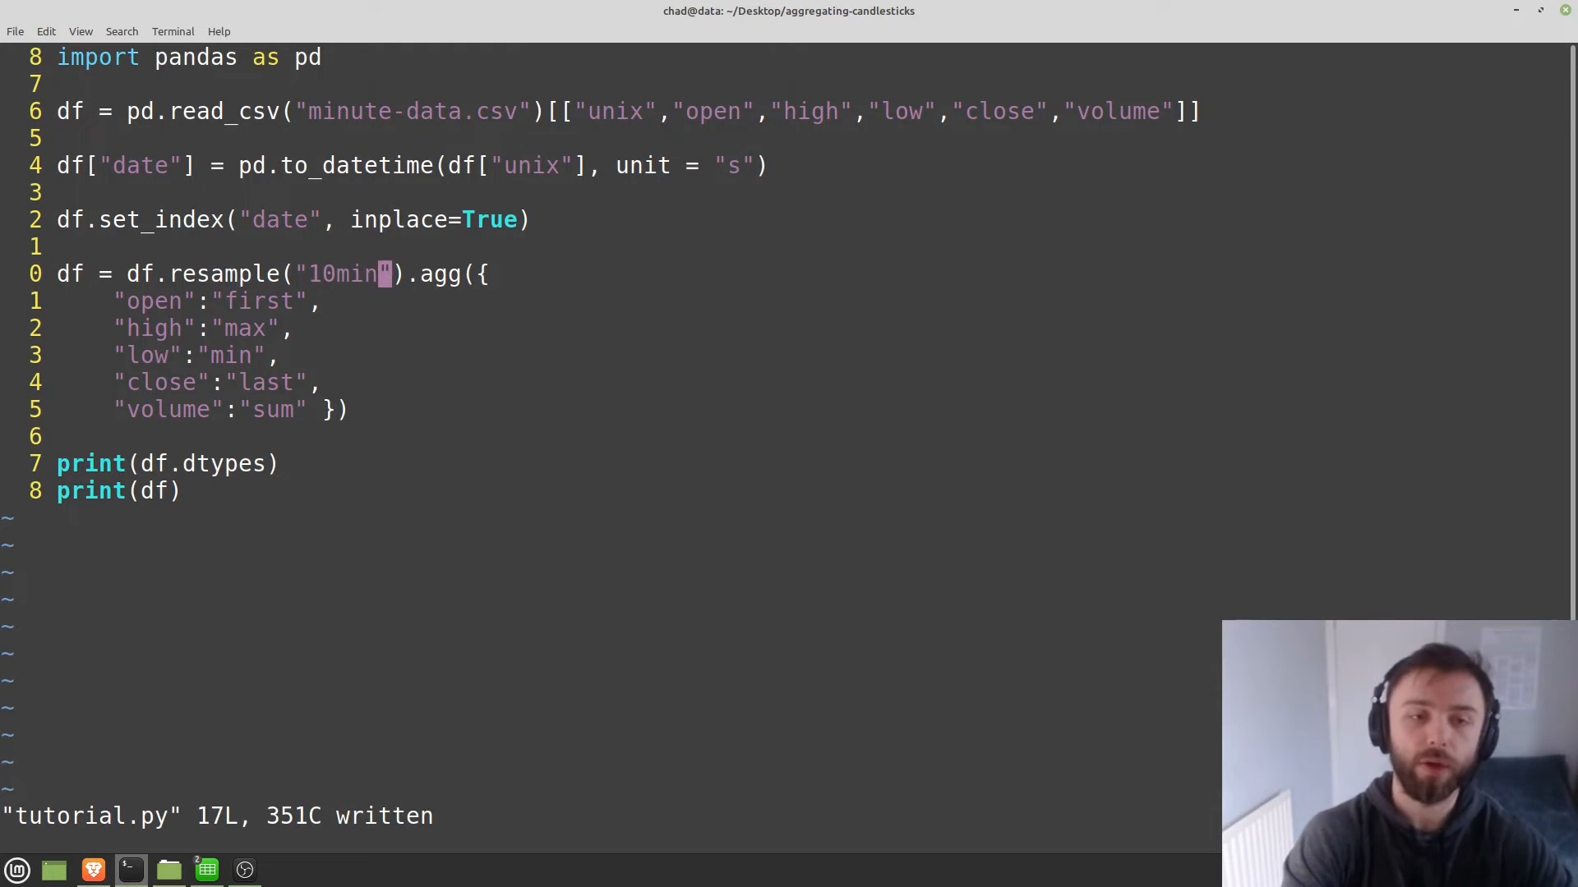
type("1")
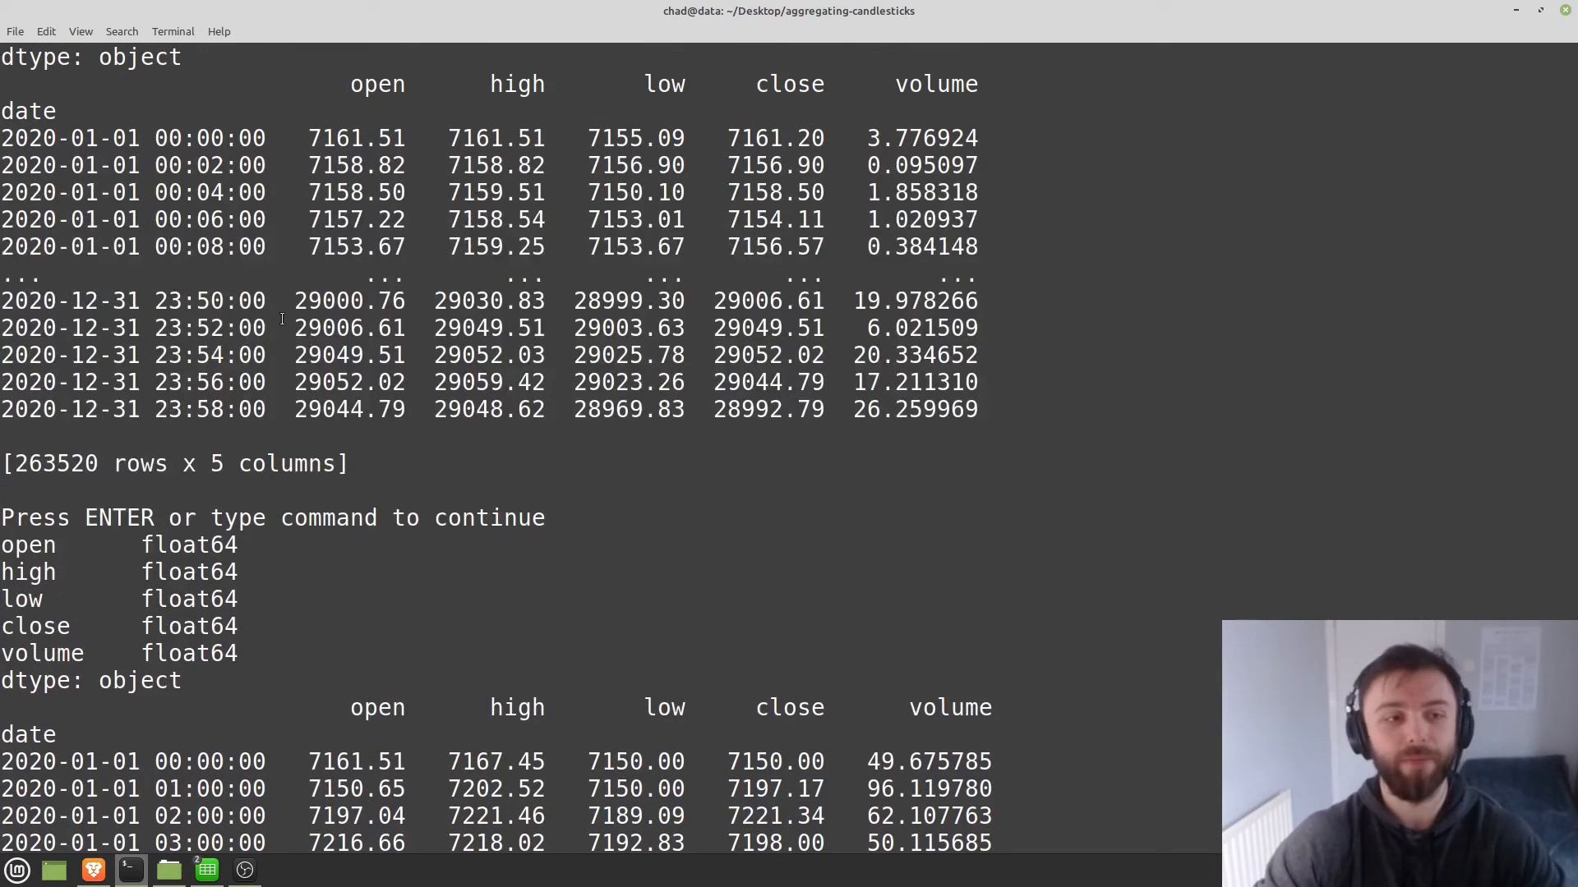
key("Return")
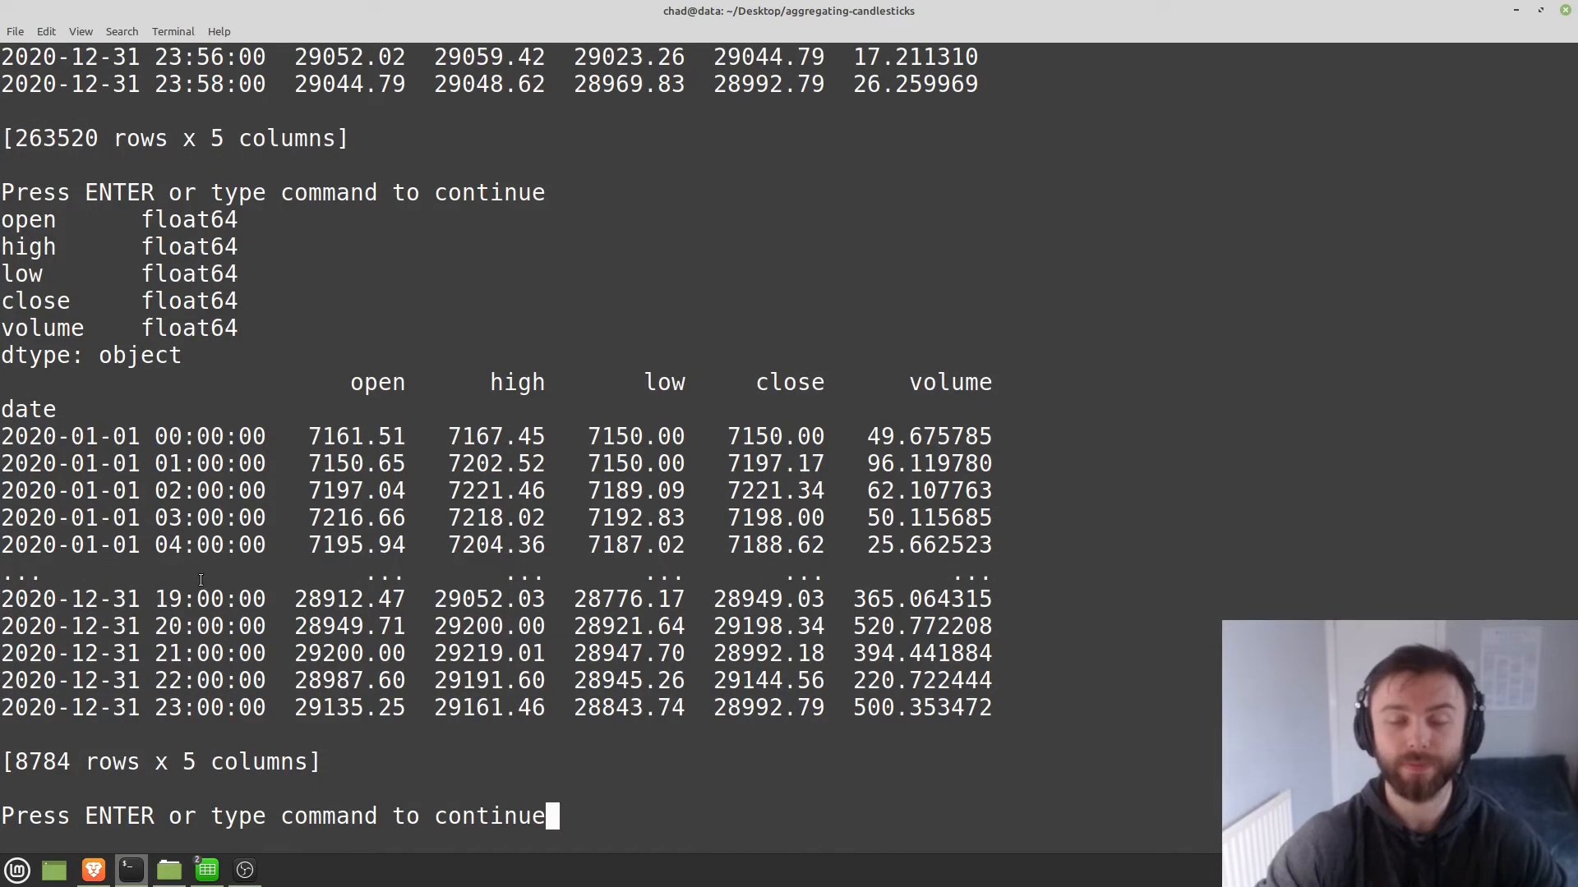
mouse_move(363, 524)
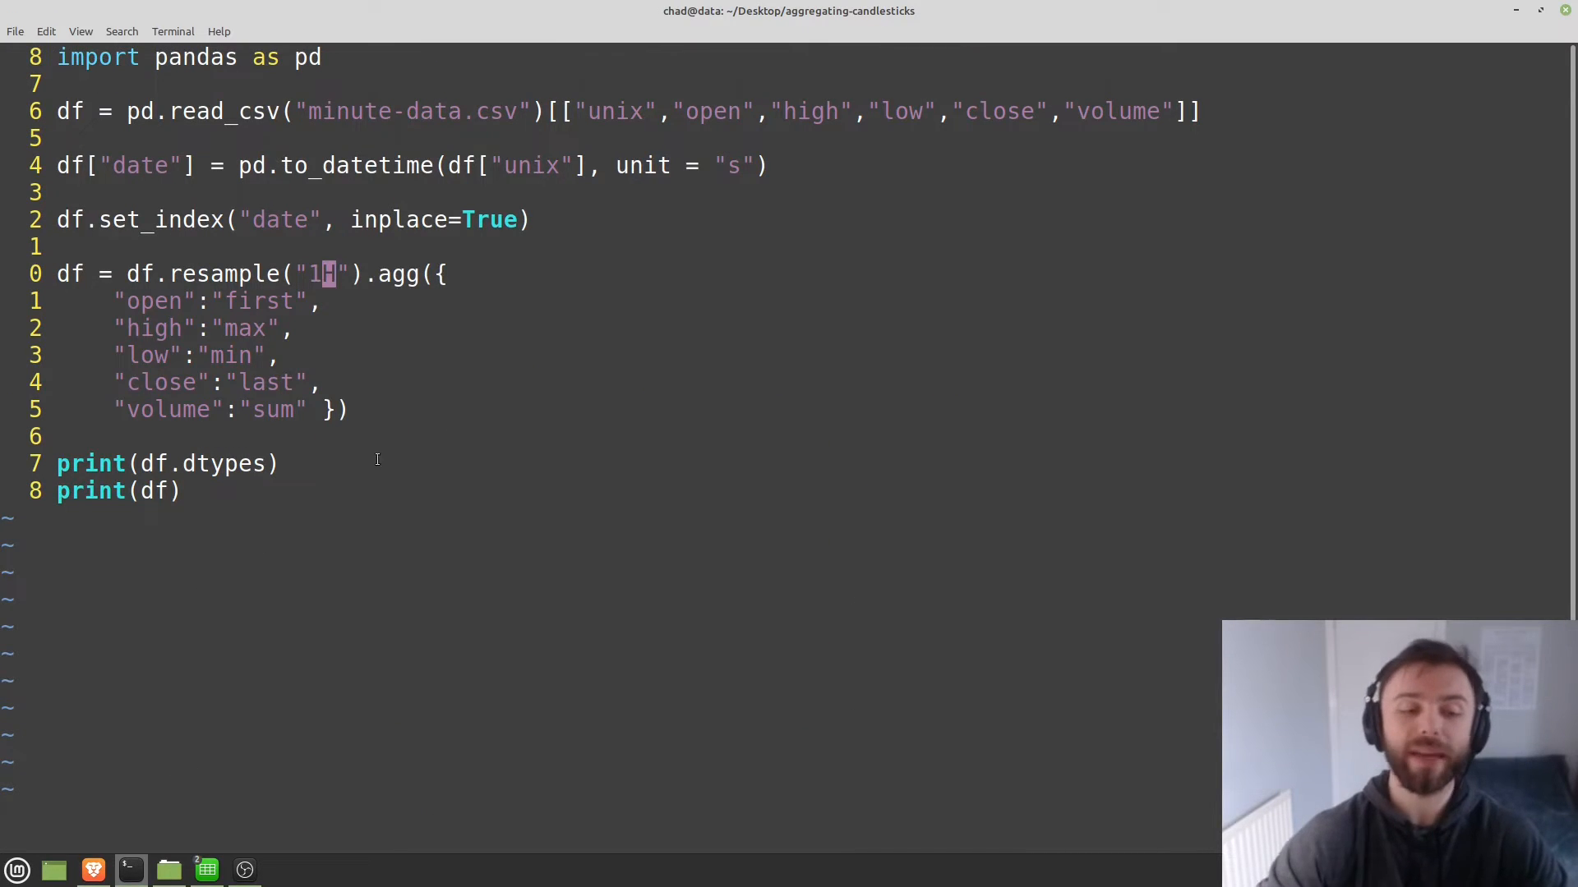
left_click(206, 870)
type("S")
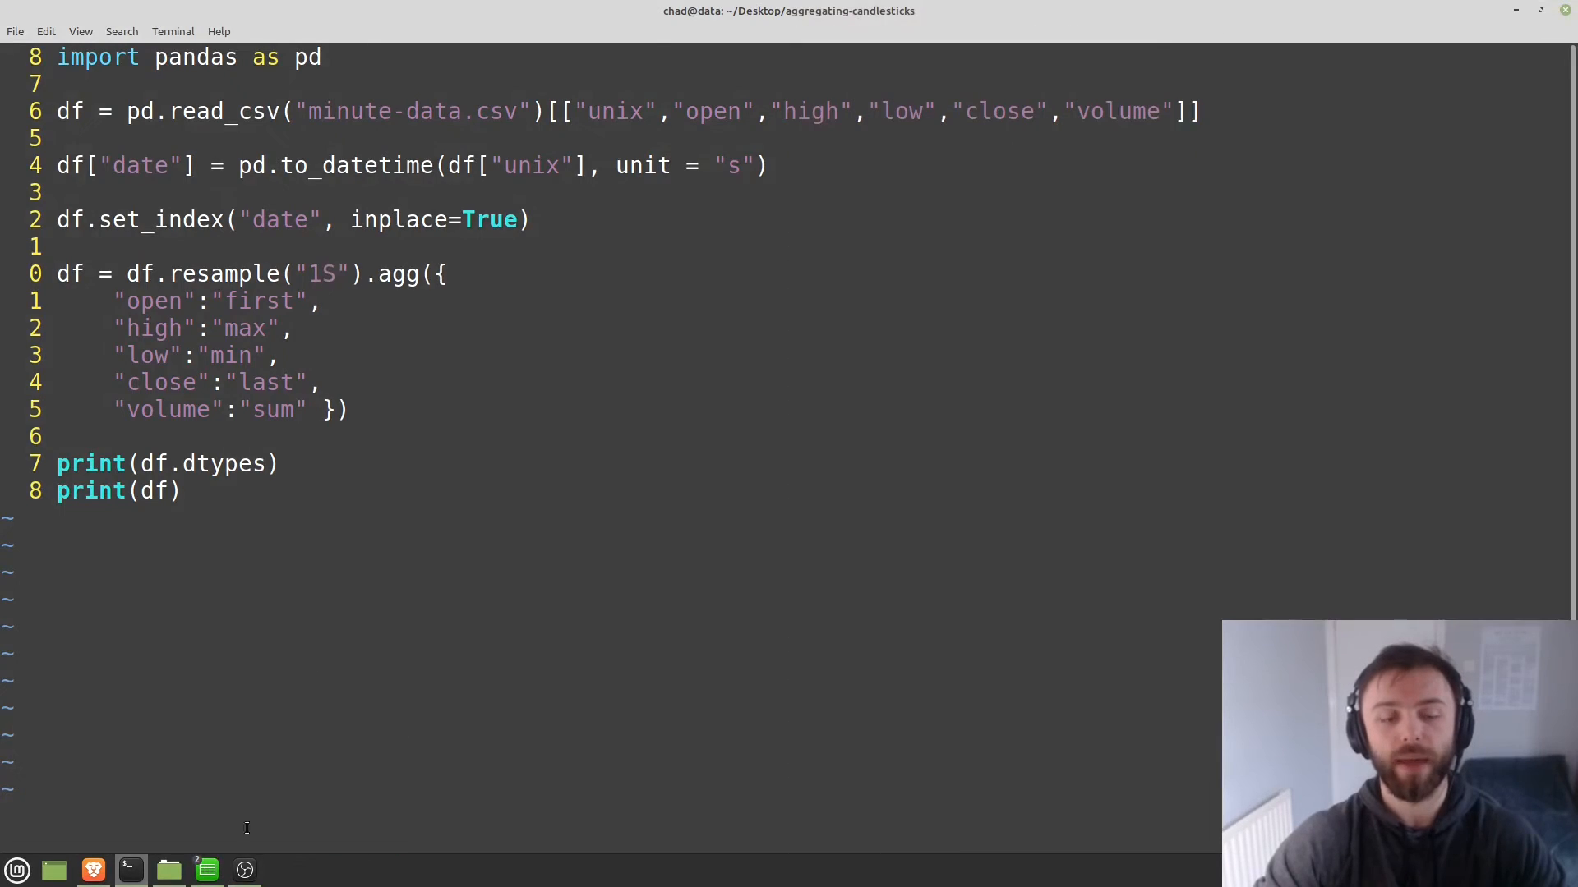
left_click(206, 869)
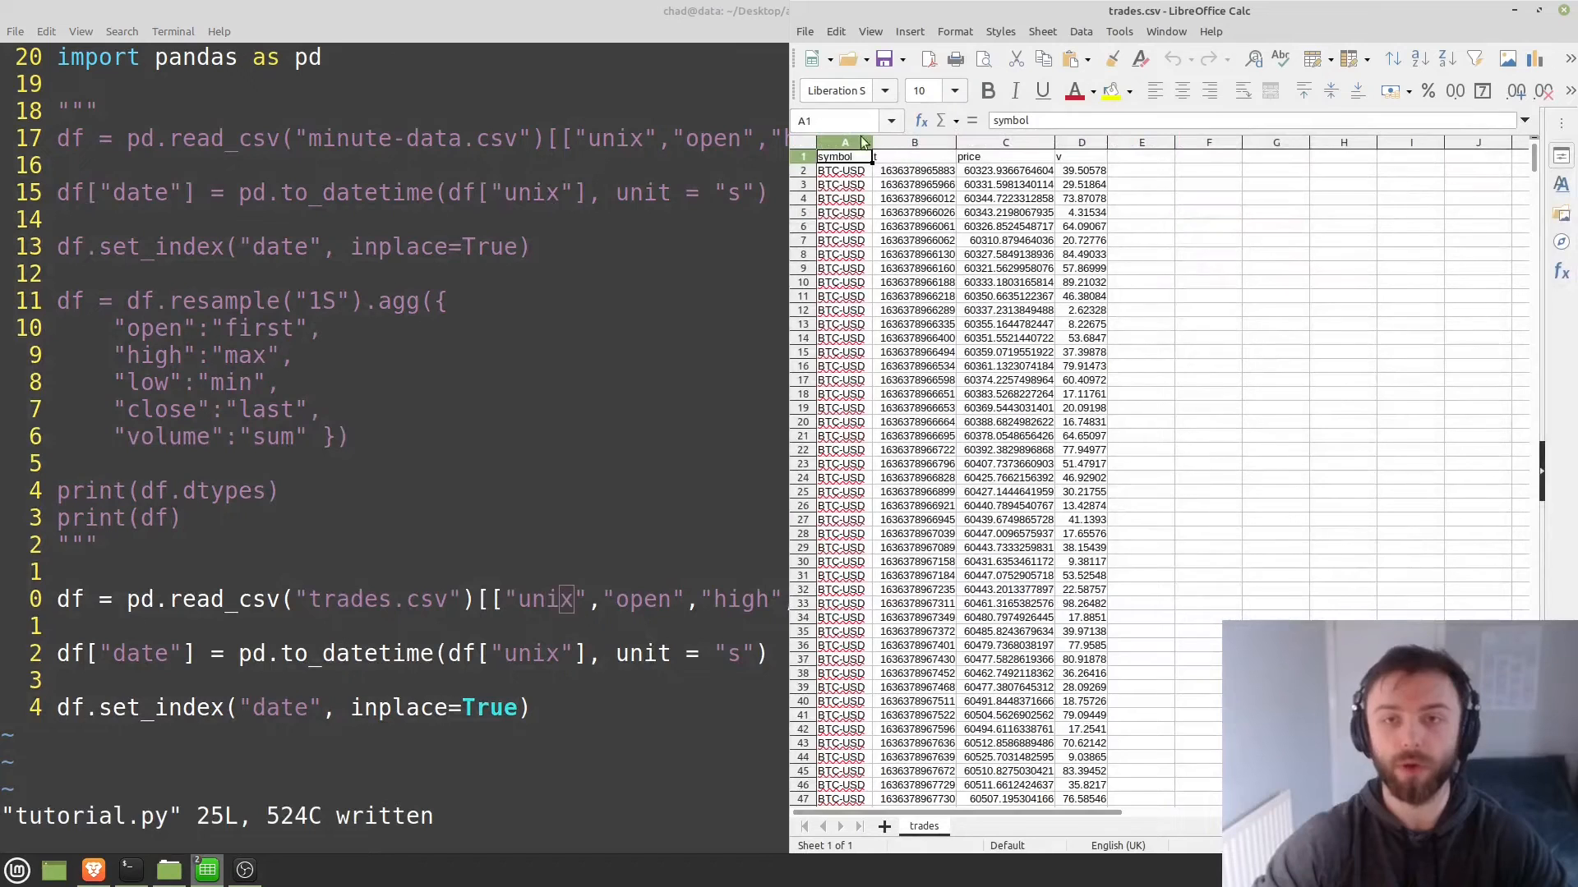
left_click(914, 156)
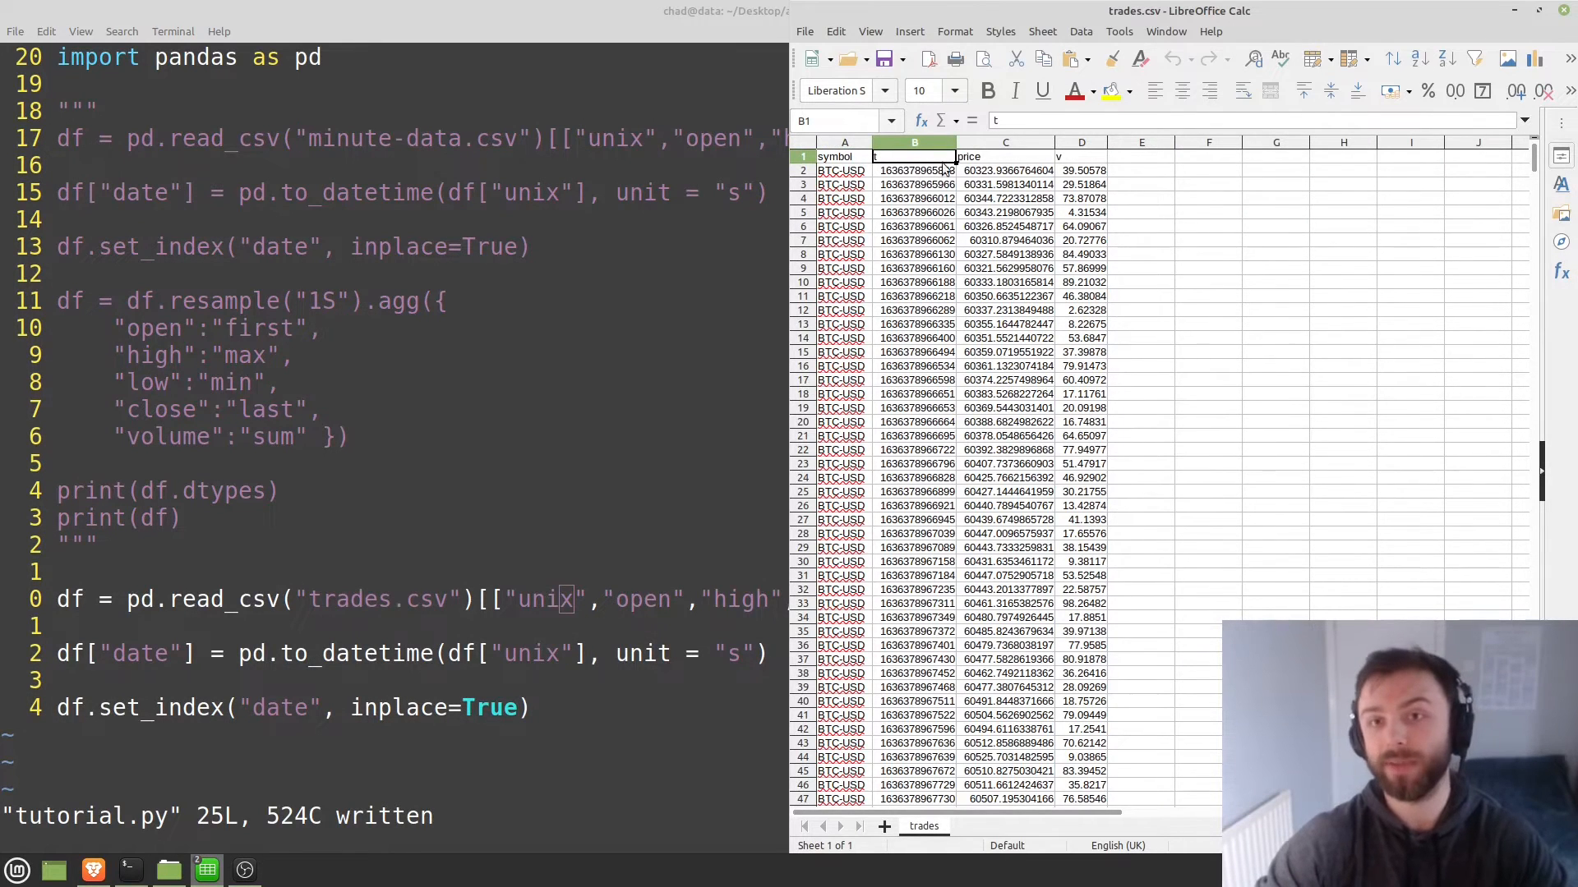
left_click(1081, 156)
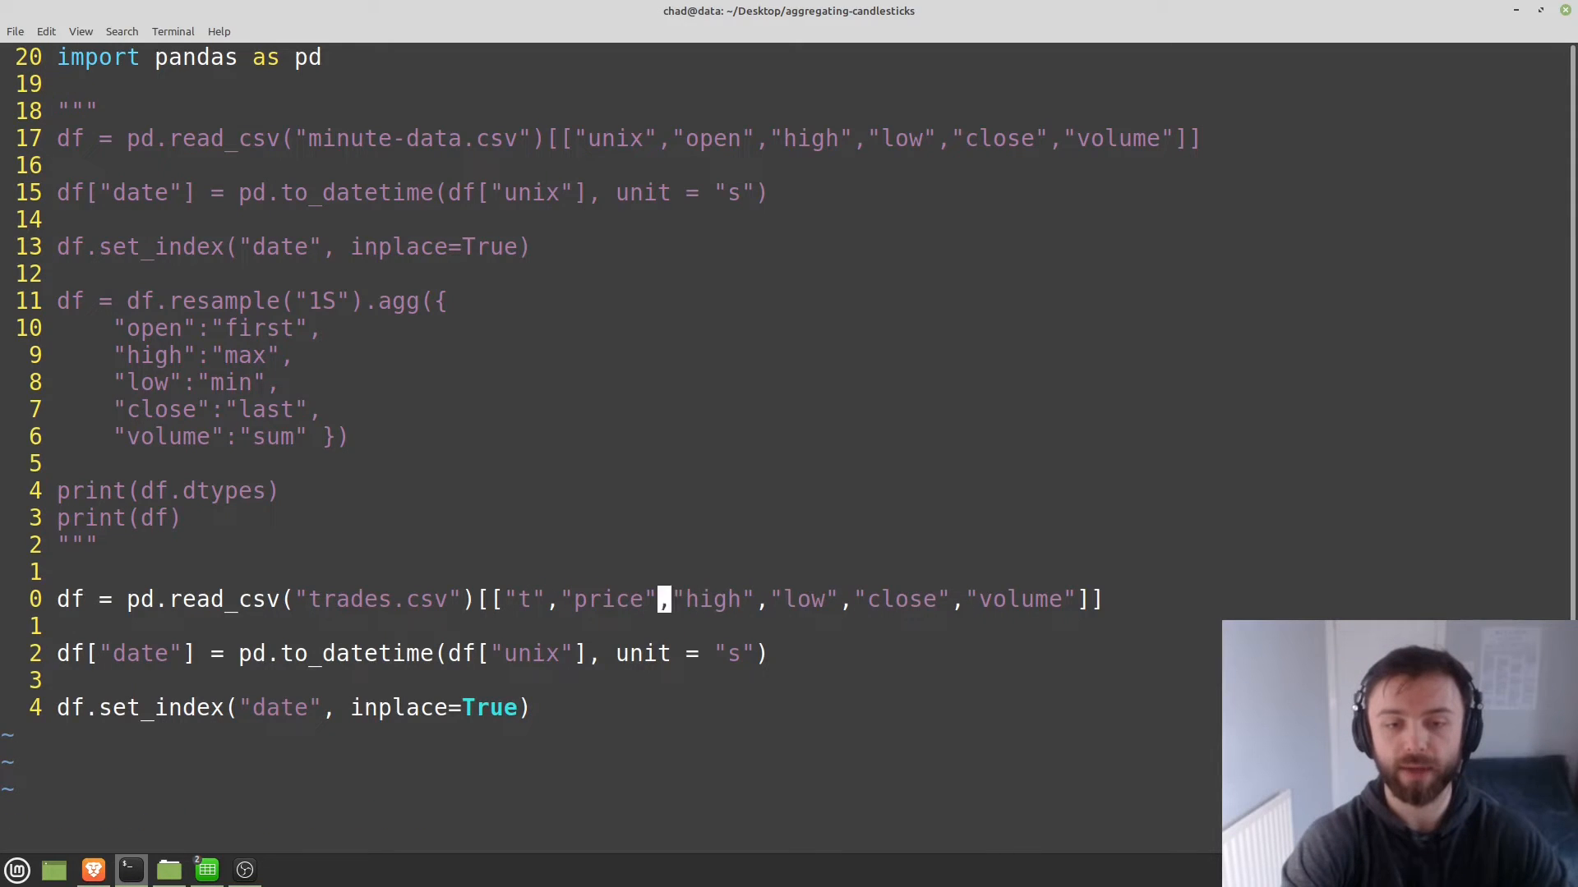
type("volum")
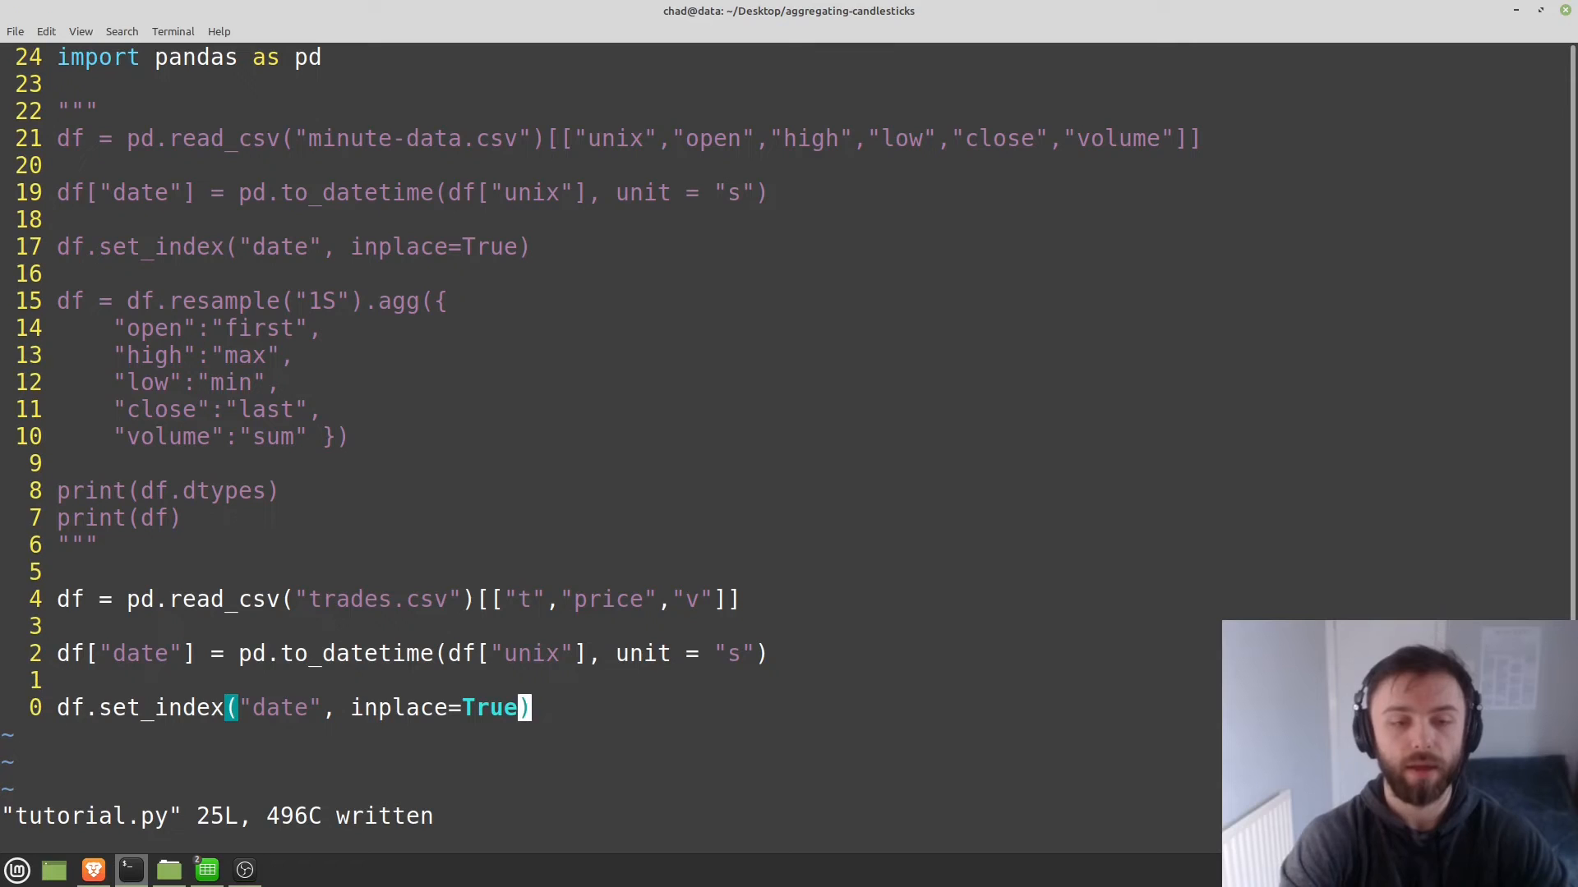
type("print@(df")
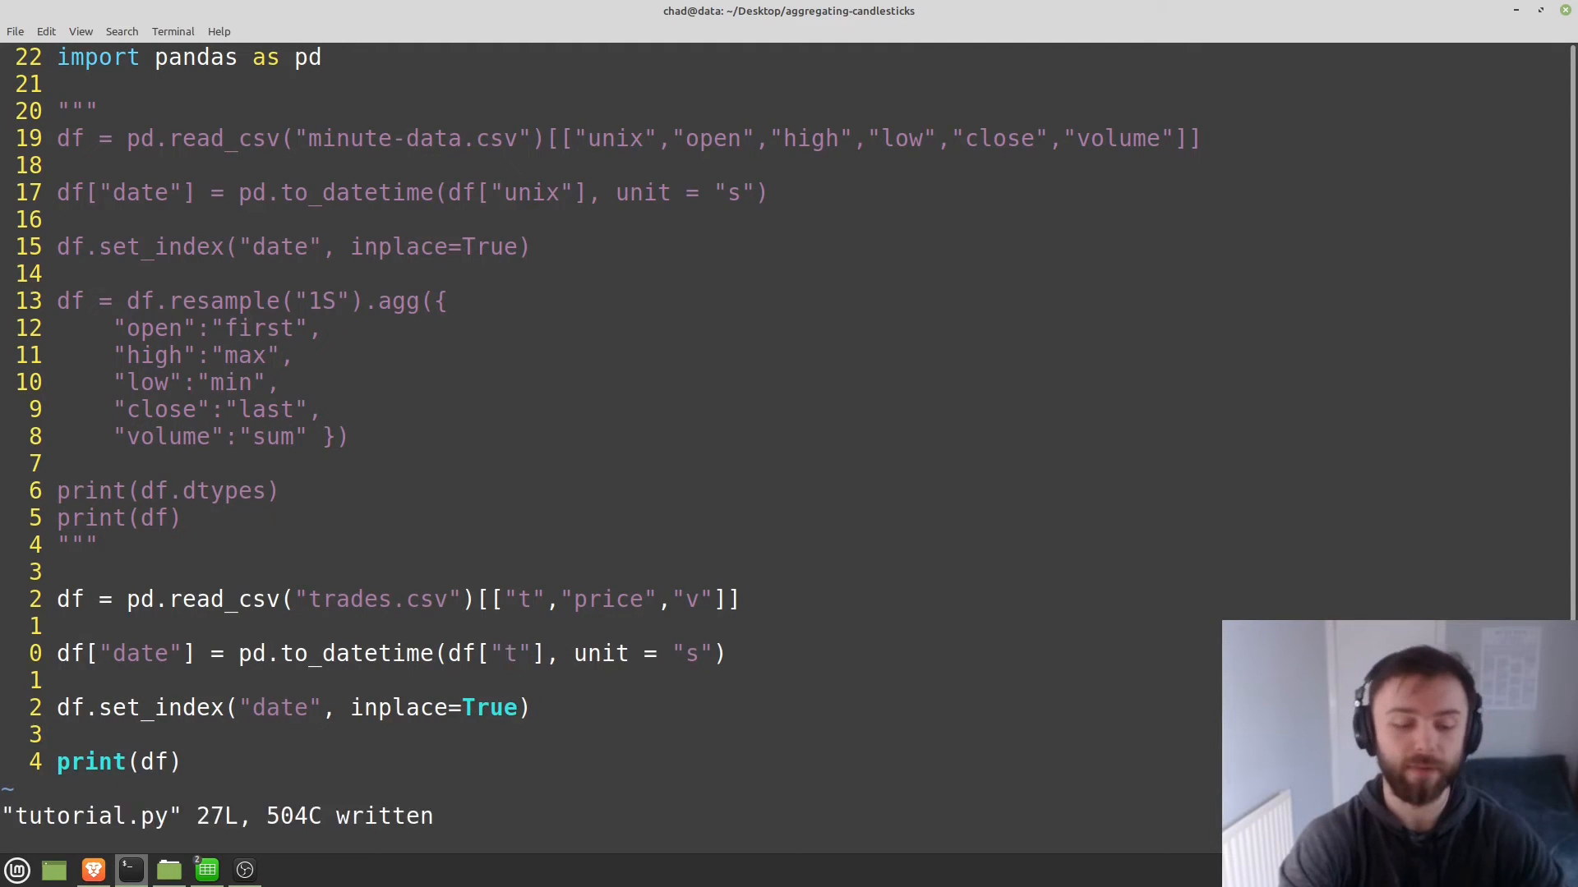
key("Return")
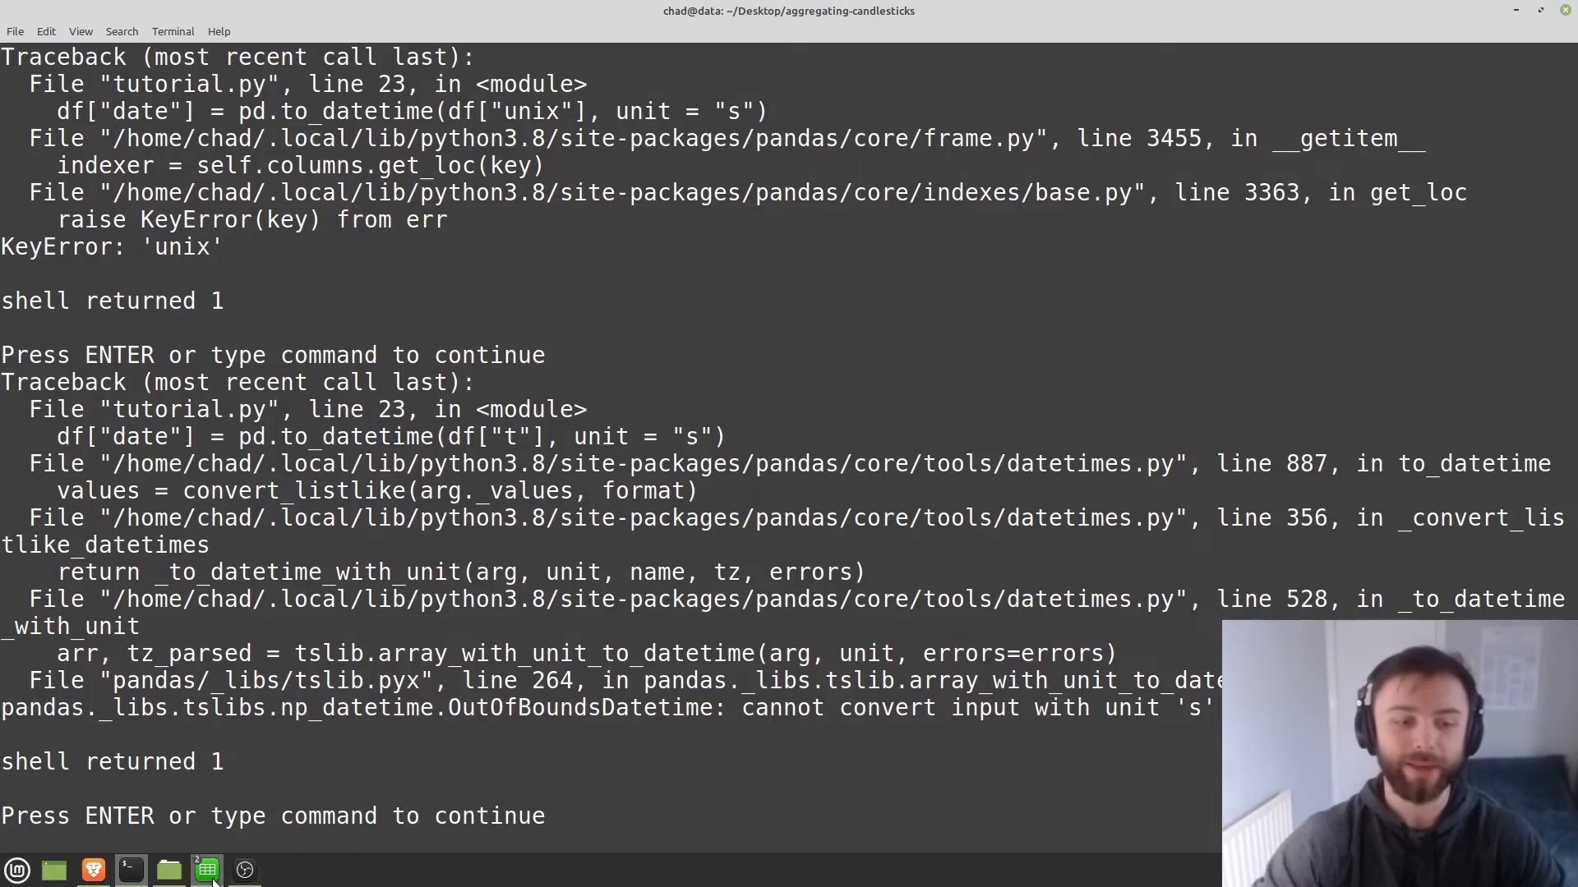
left_click(207, 868)
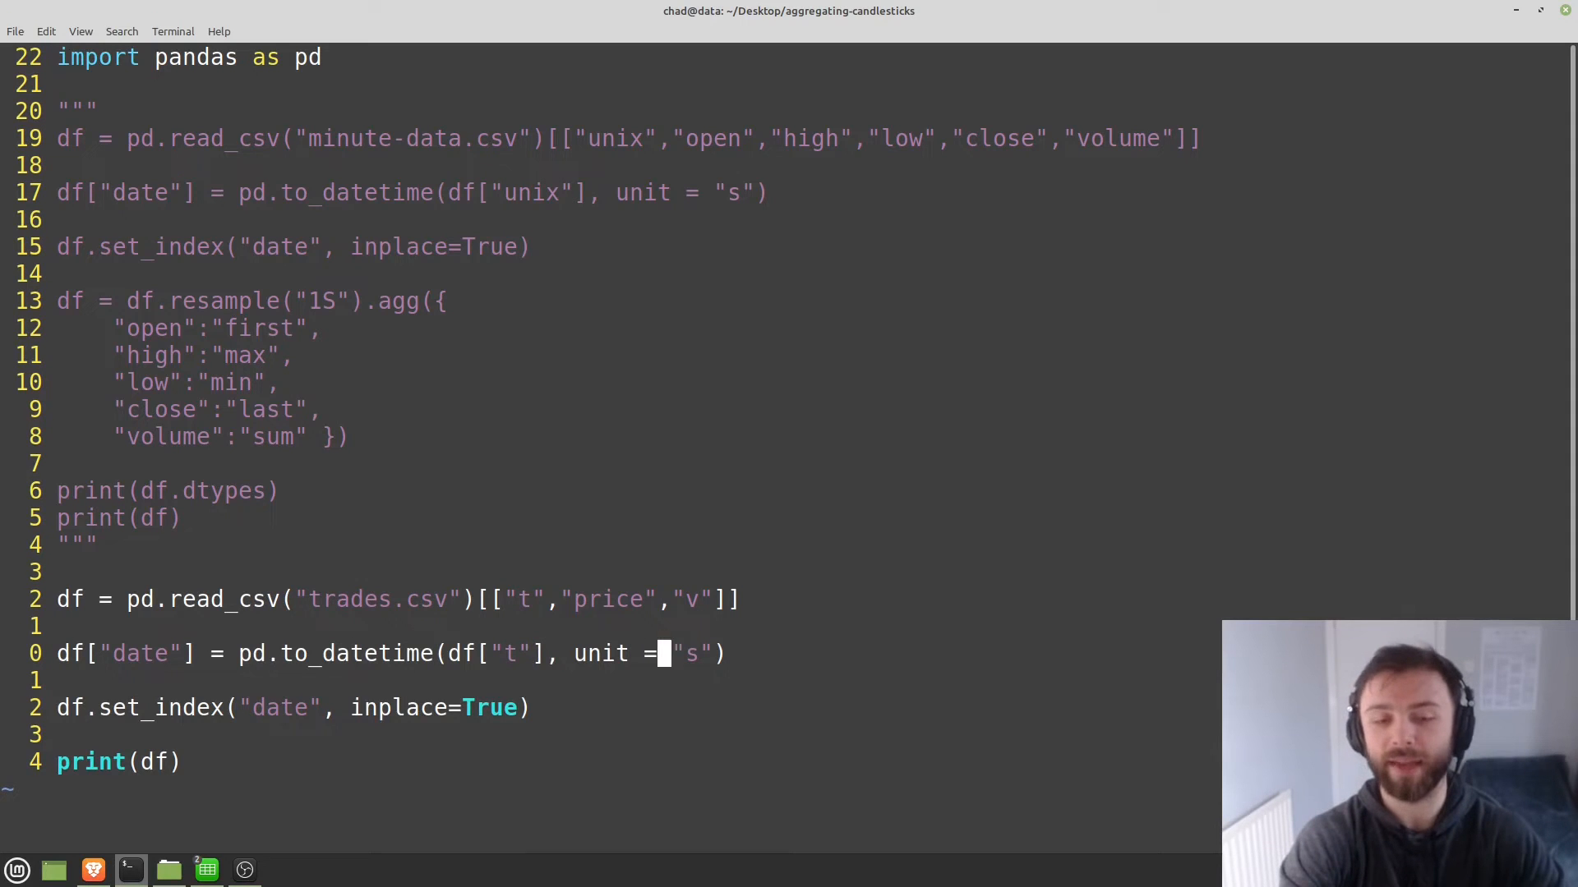
type("s")
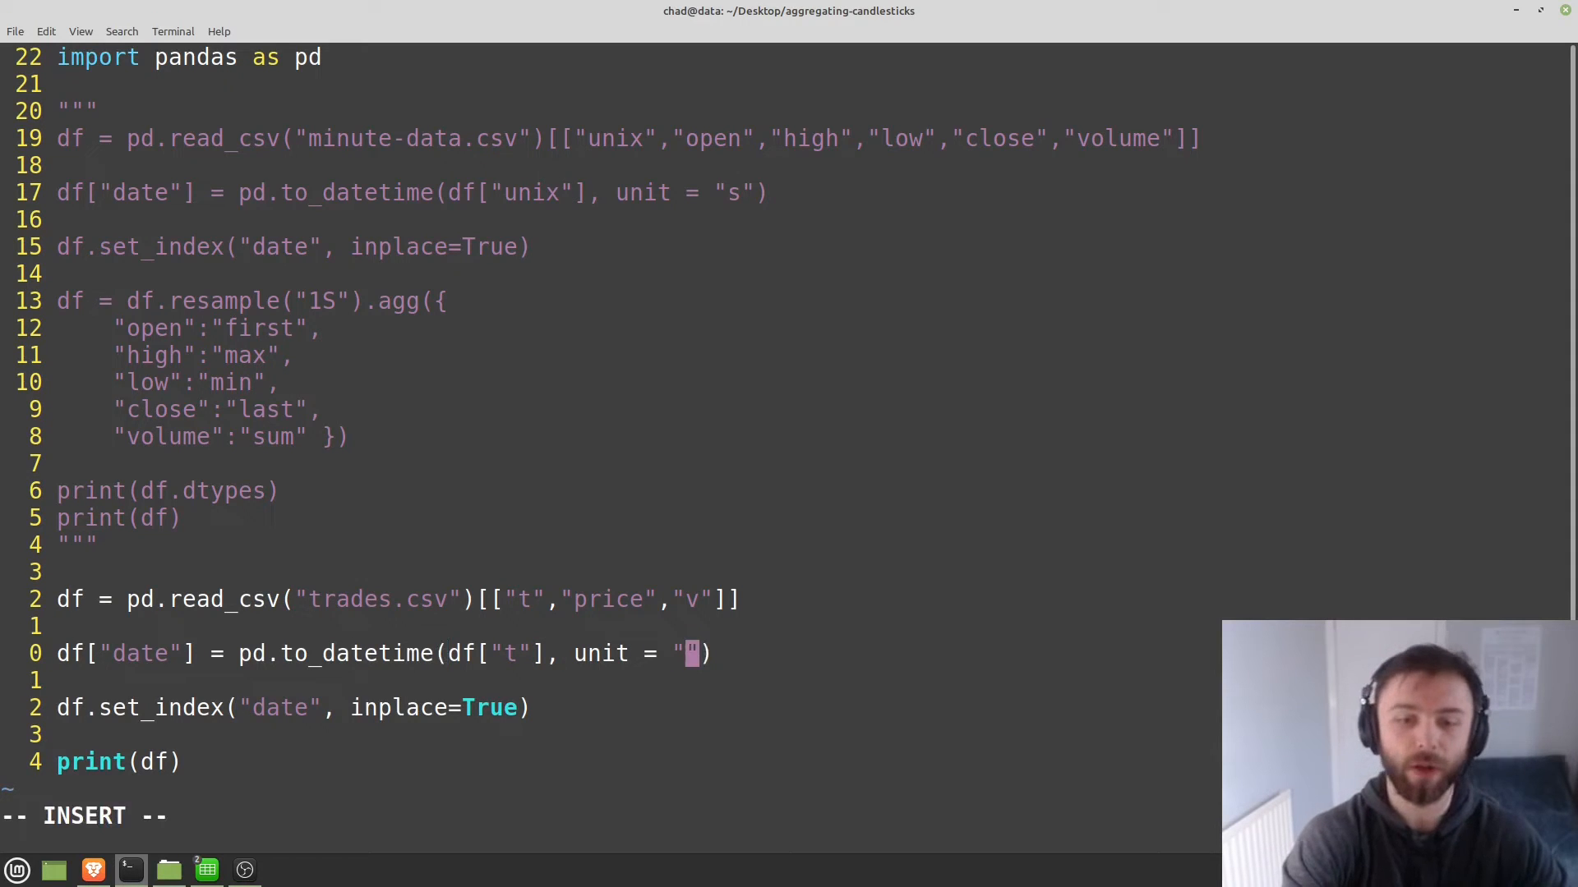
type("ms")
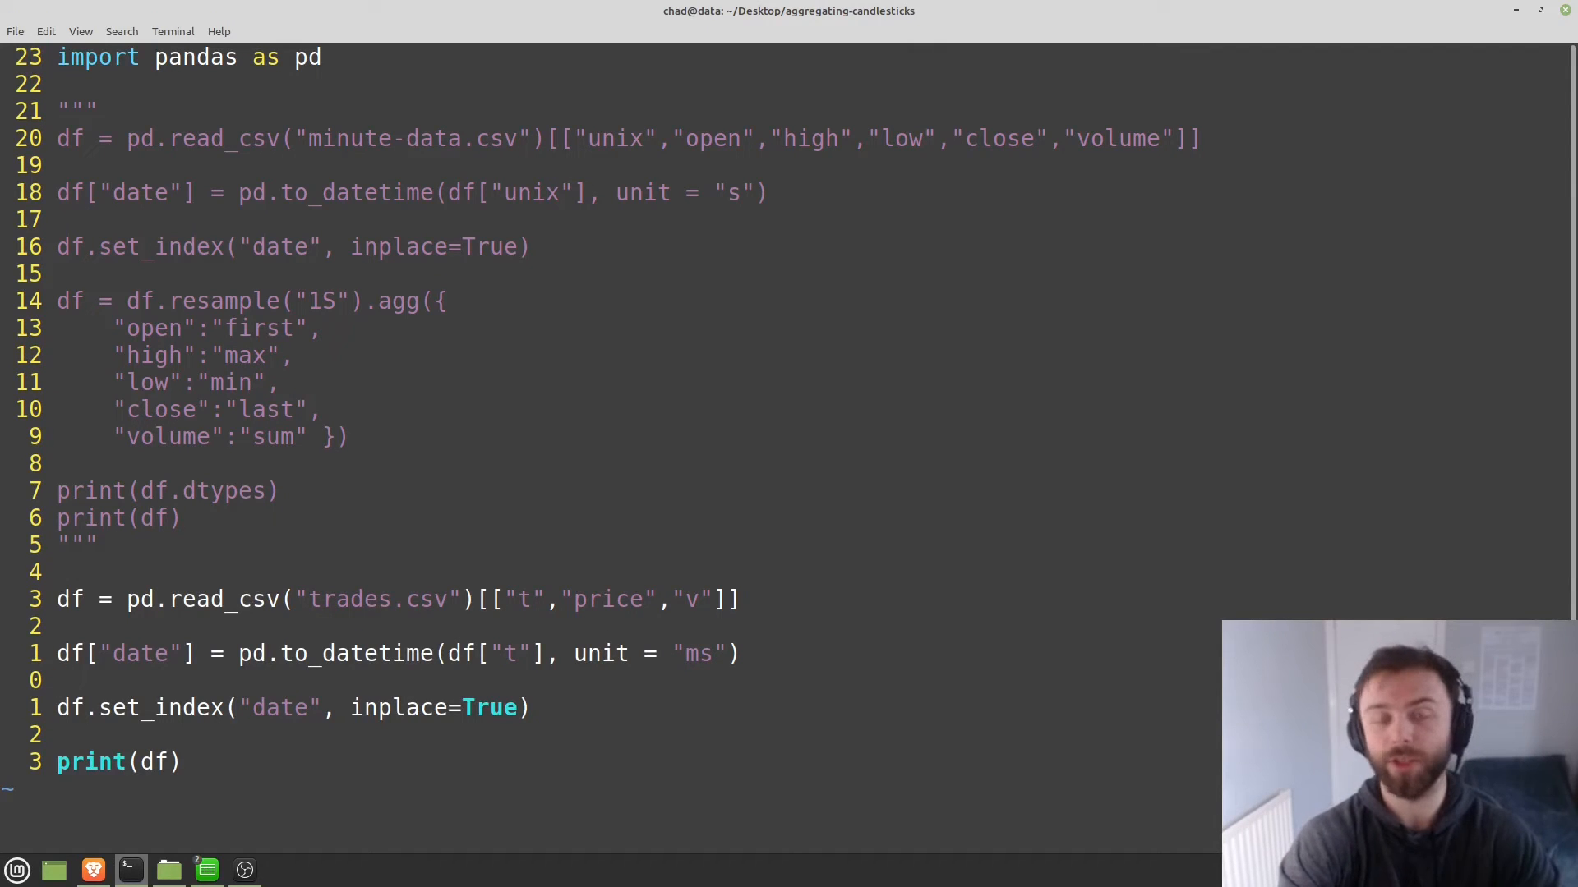
left_click(66, 681)
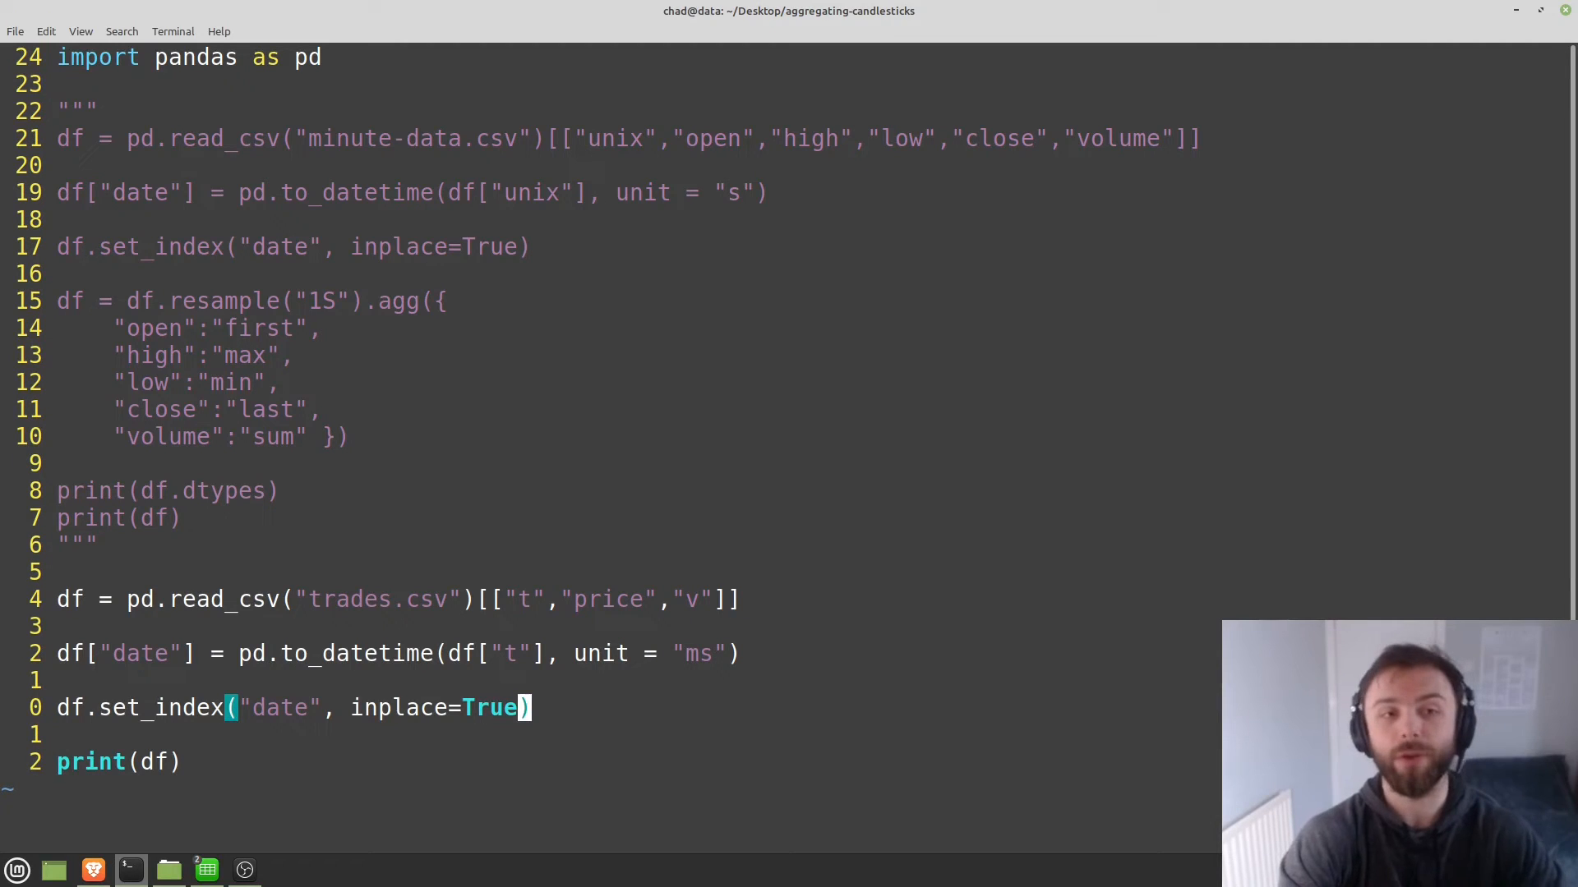
Add a new line df2 = df.resample("1T").
key("o")
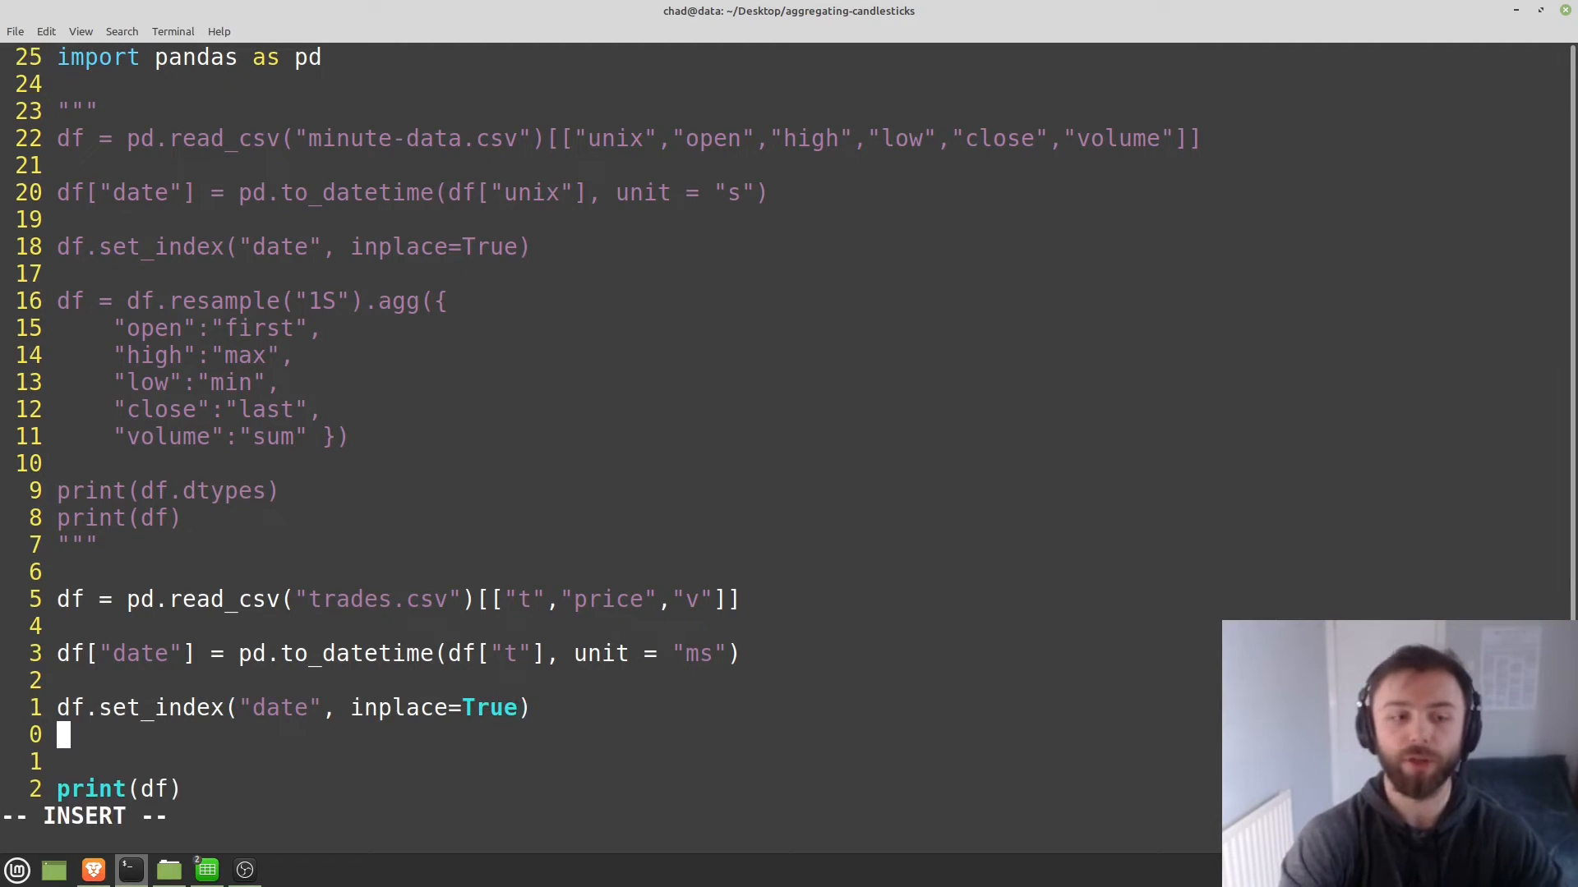
type("df")
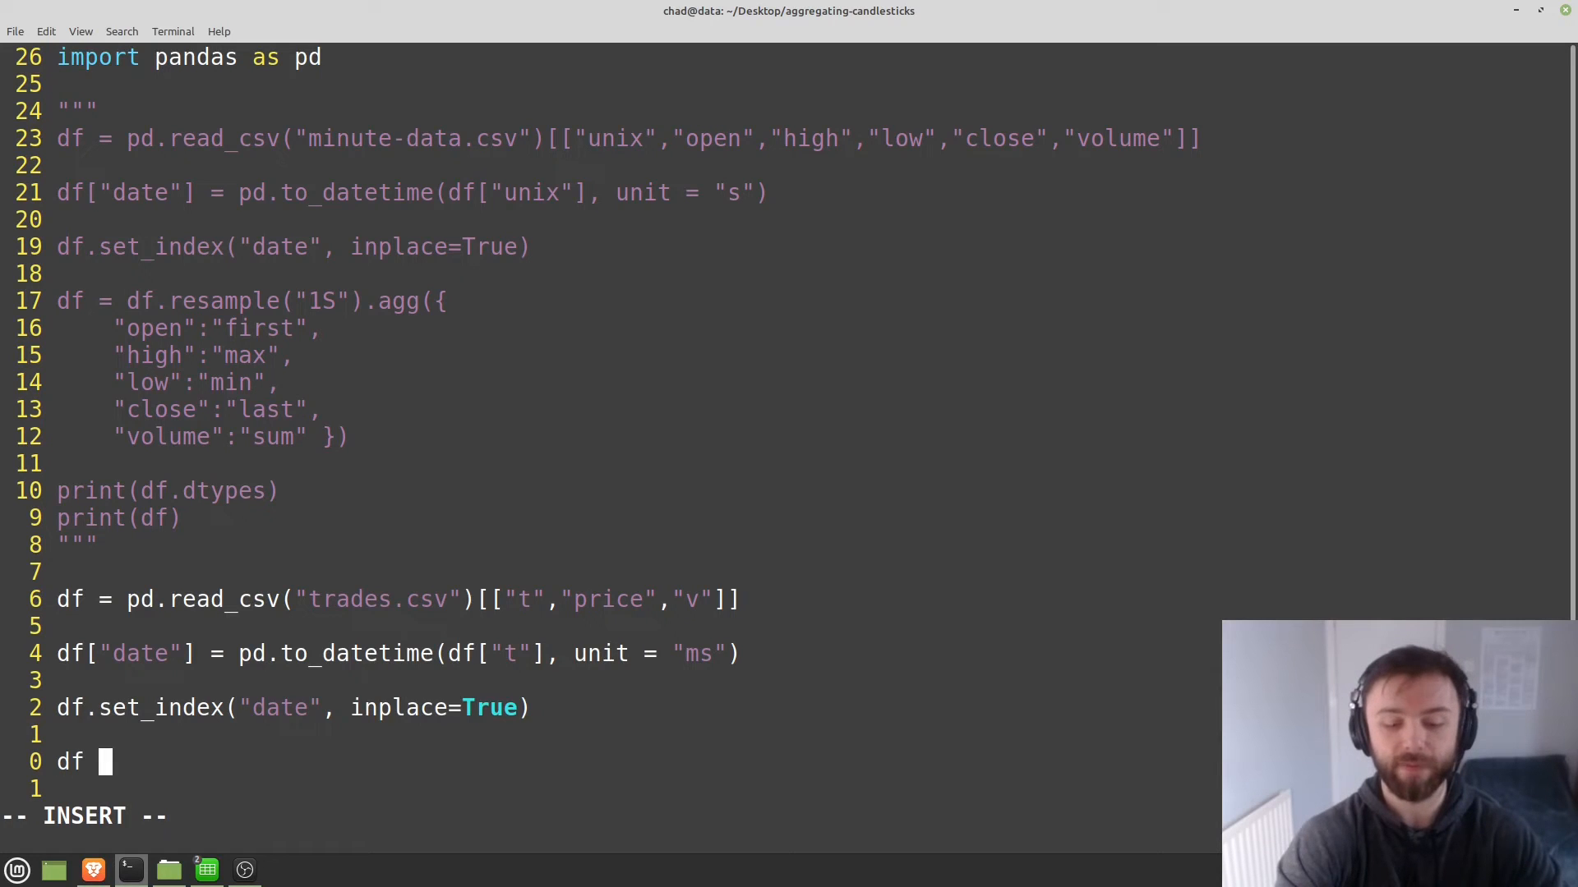
type("2 =")
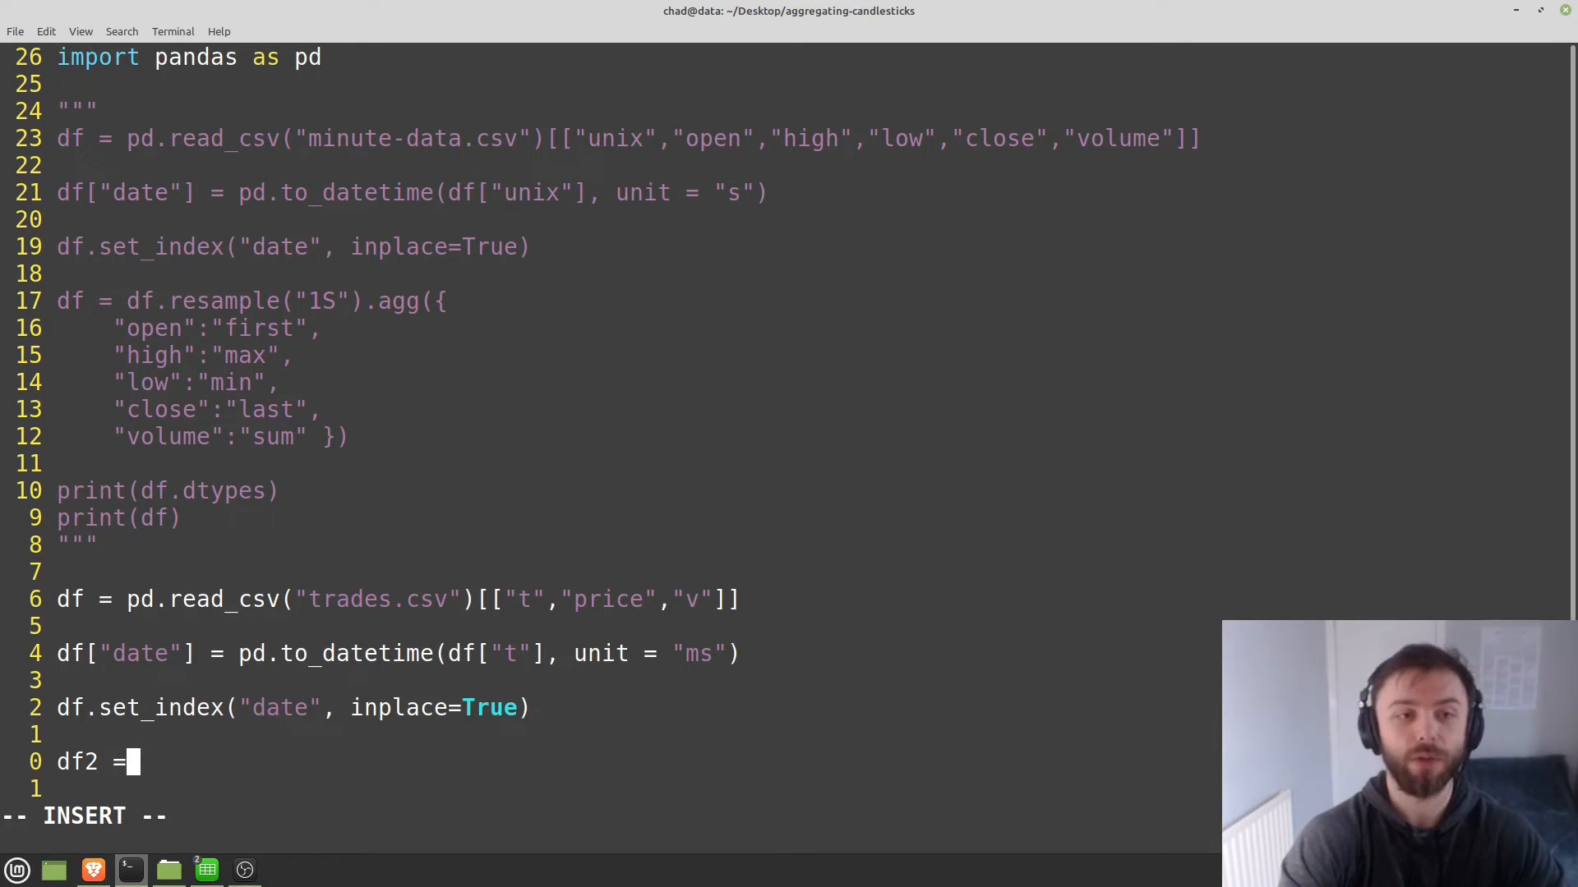
type("df.resa")
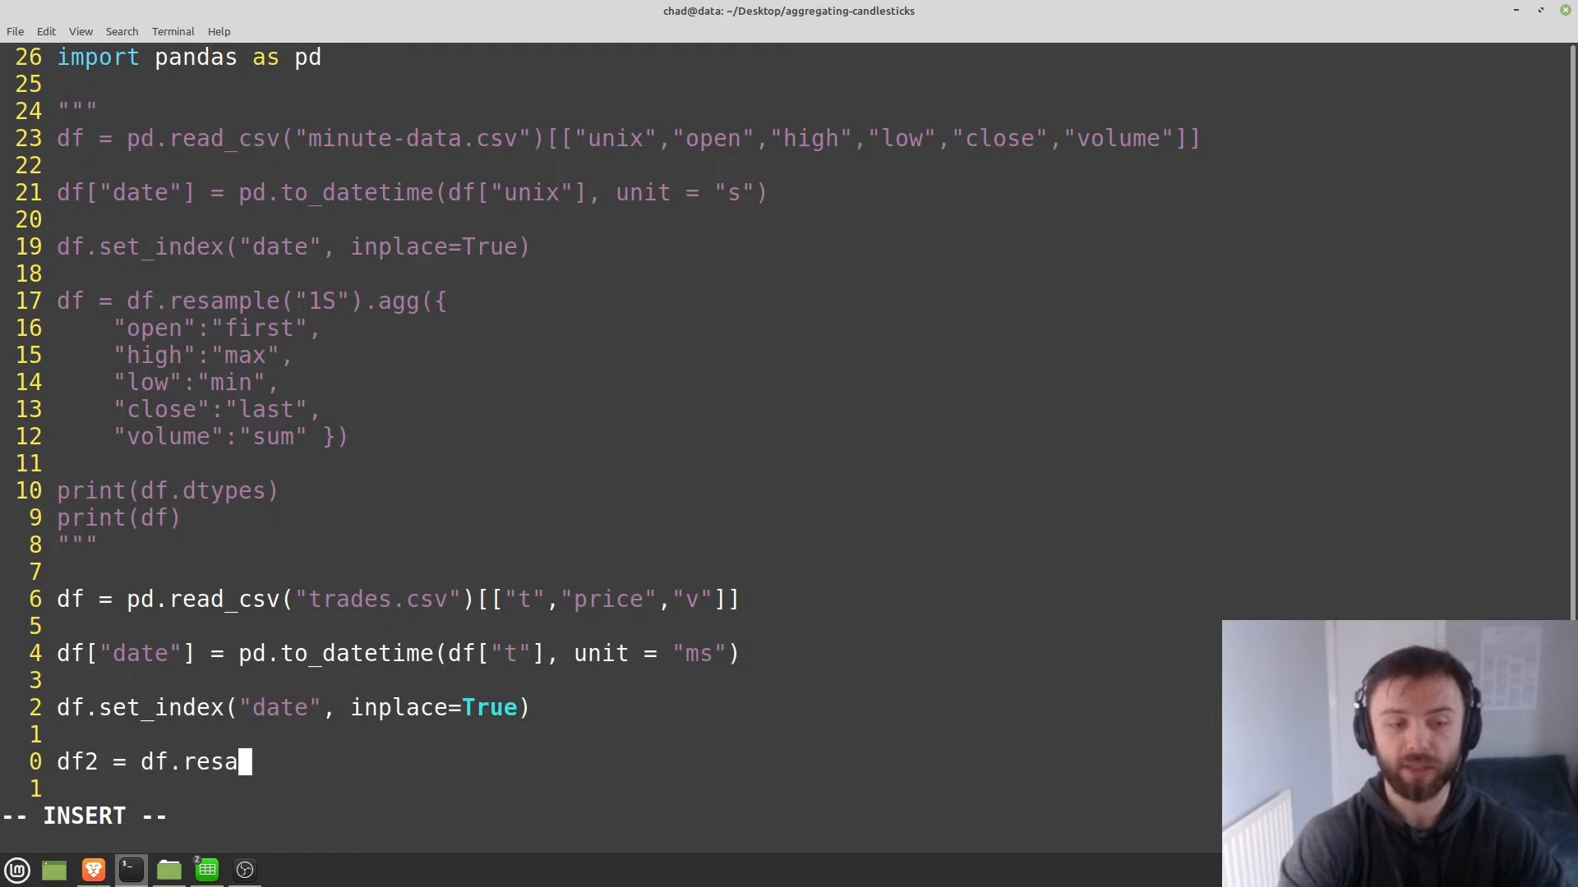
type("mple")
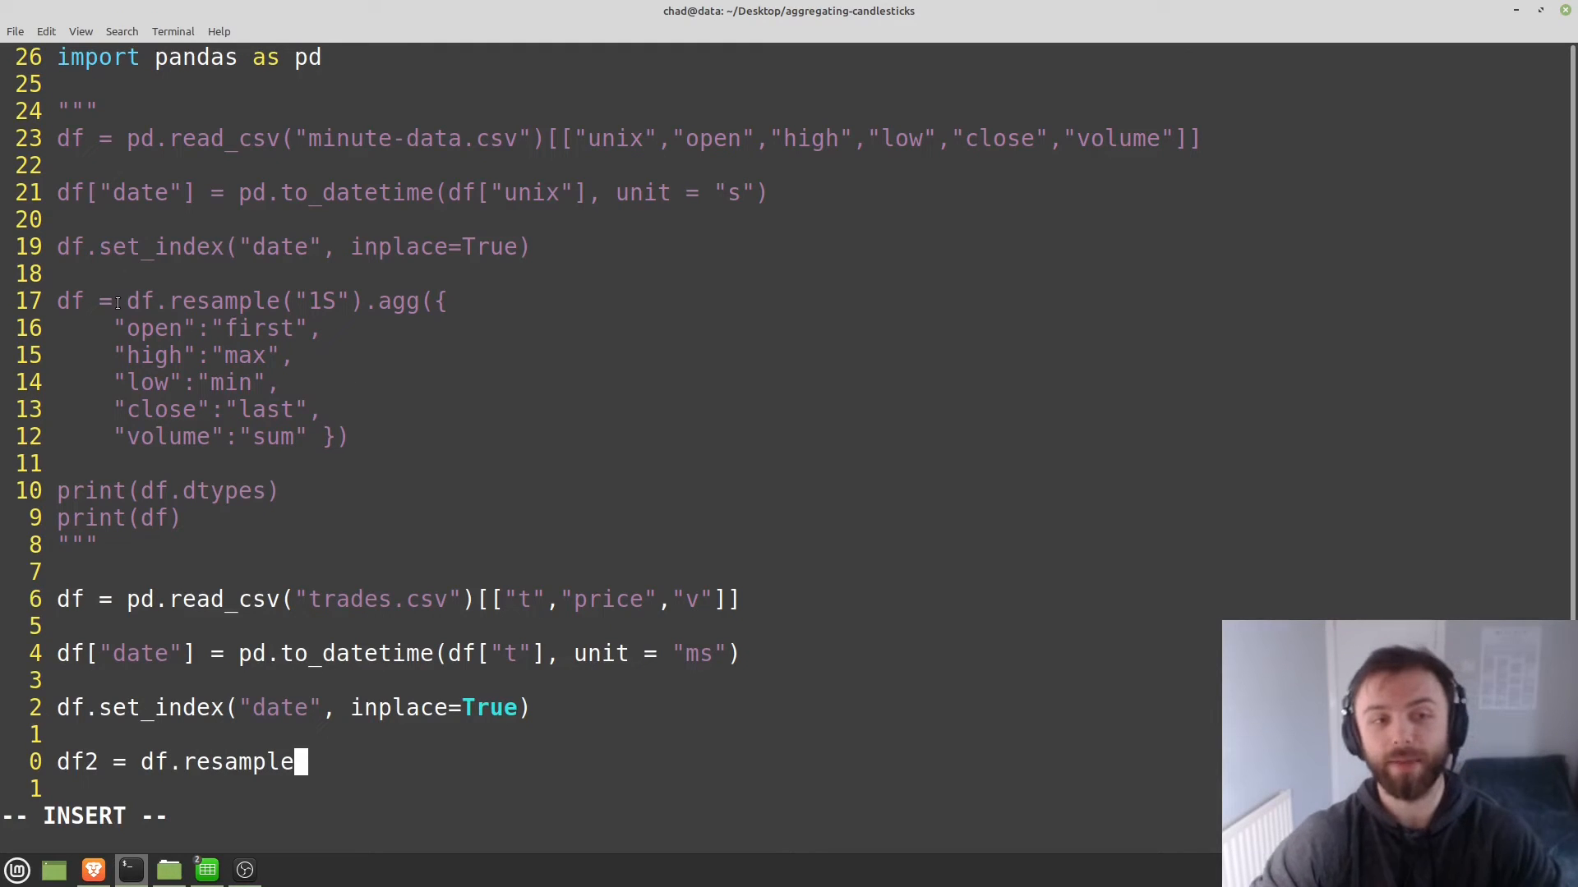
double_click(394, 301)
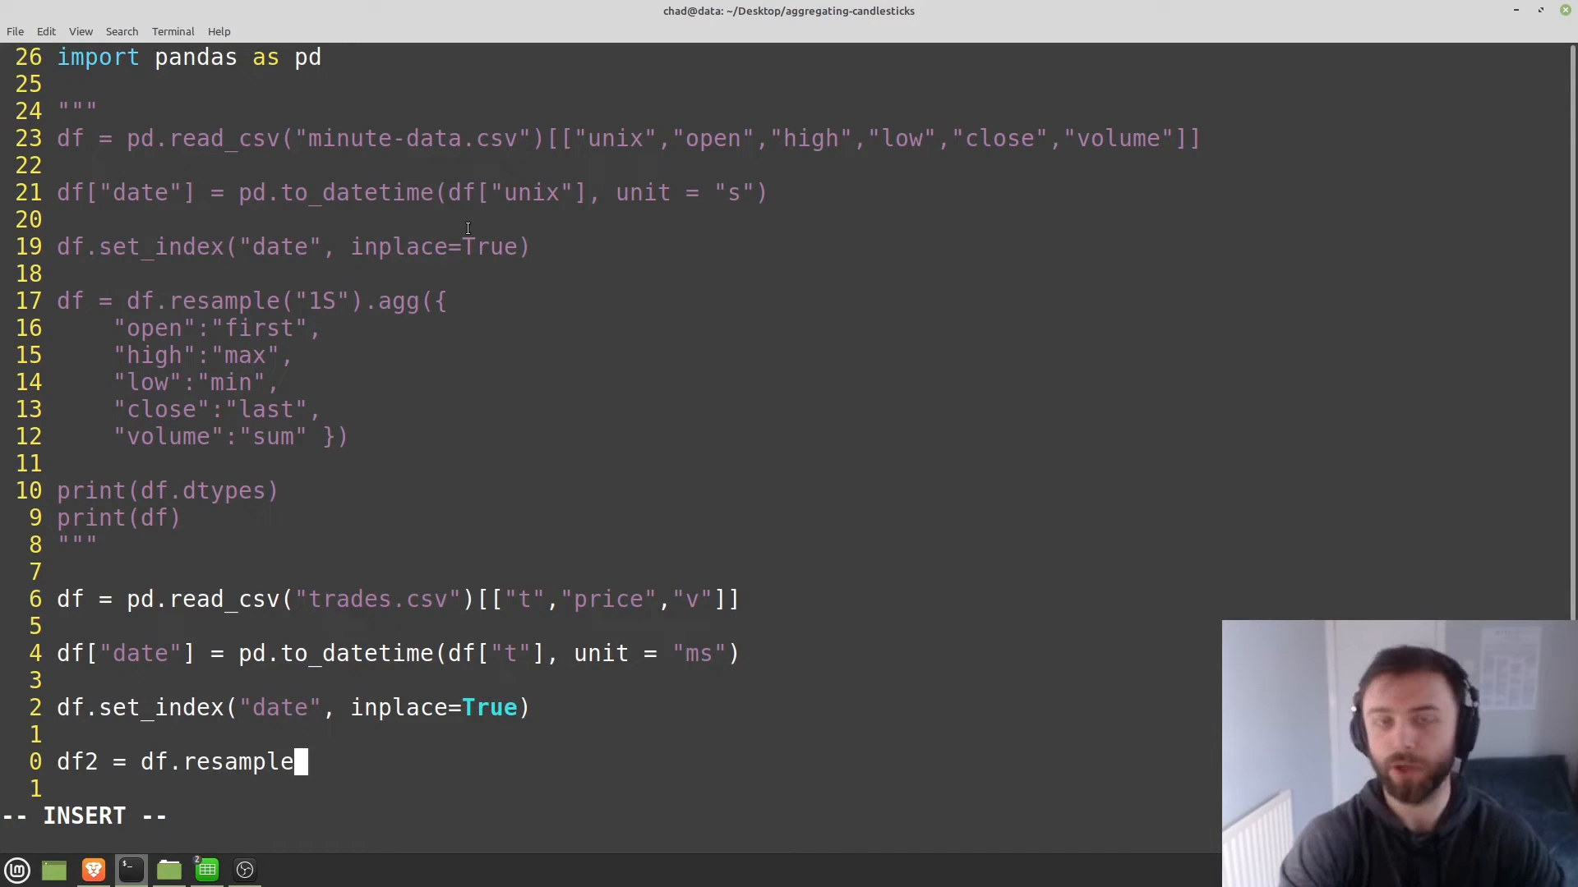
type("(\"")
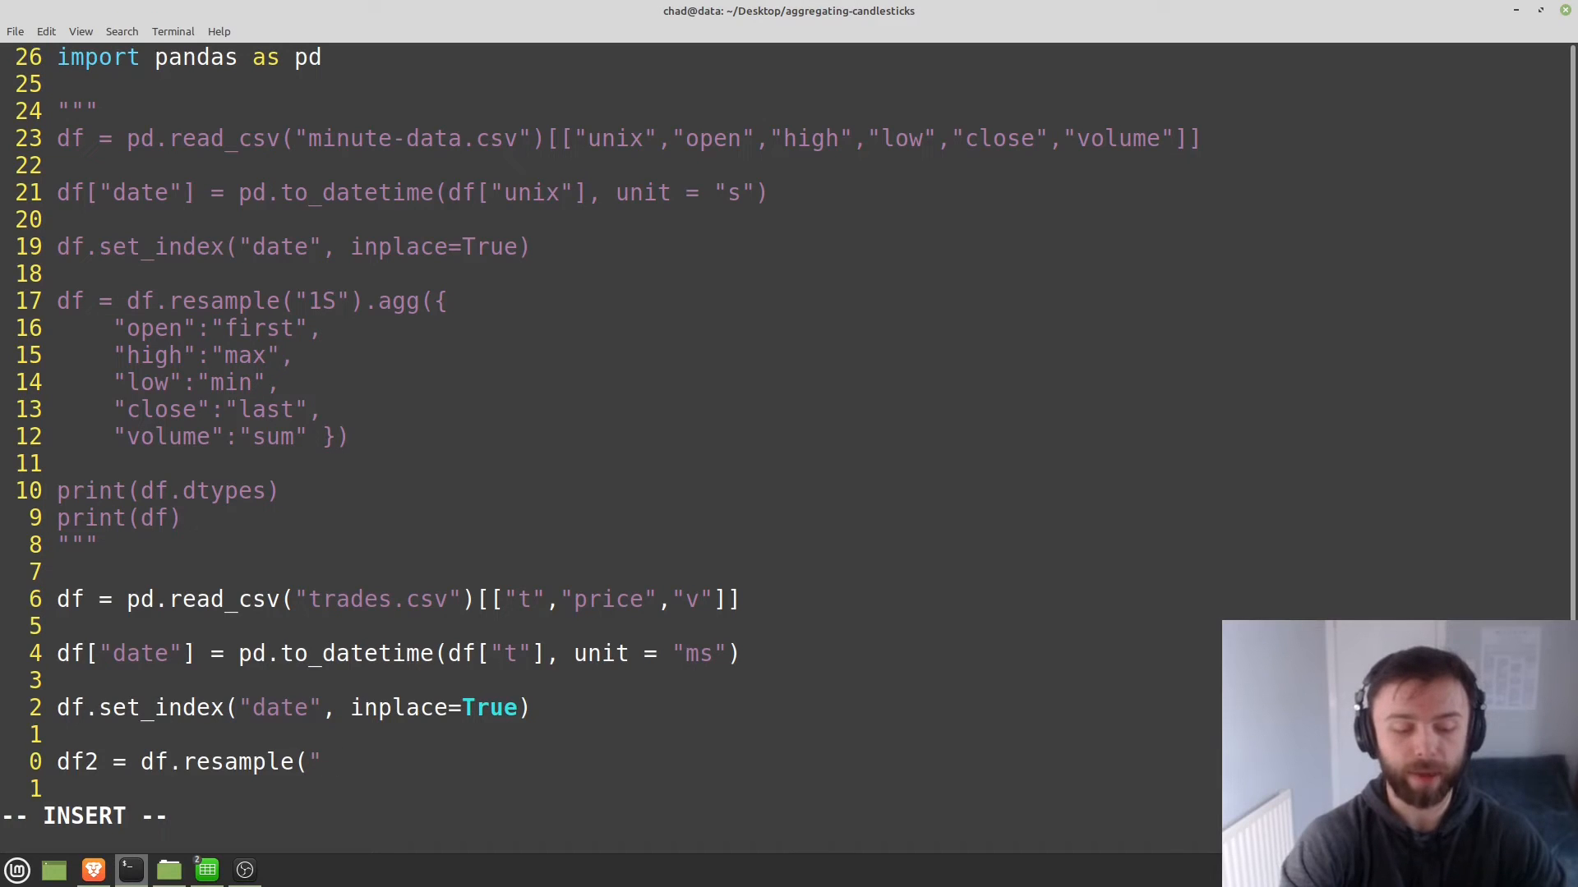
type("1T")
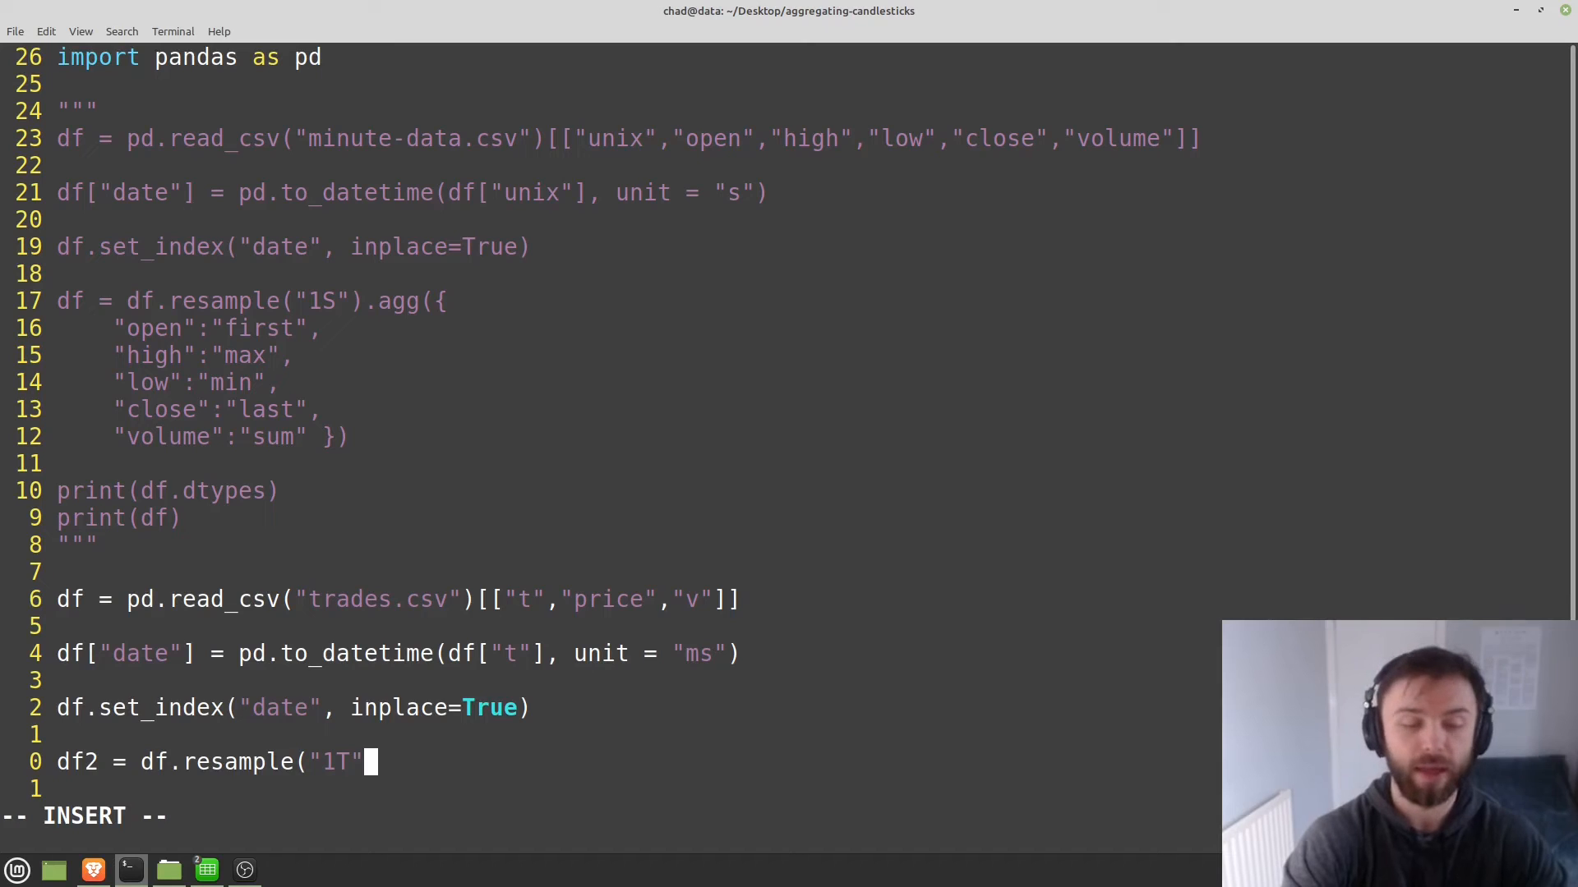
type(")")
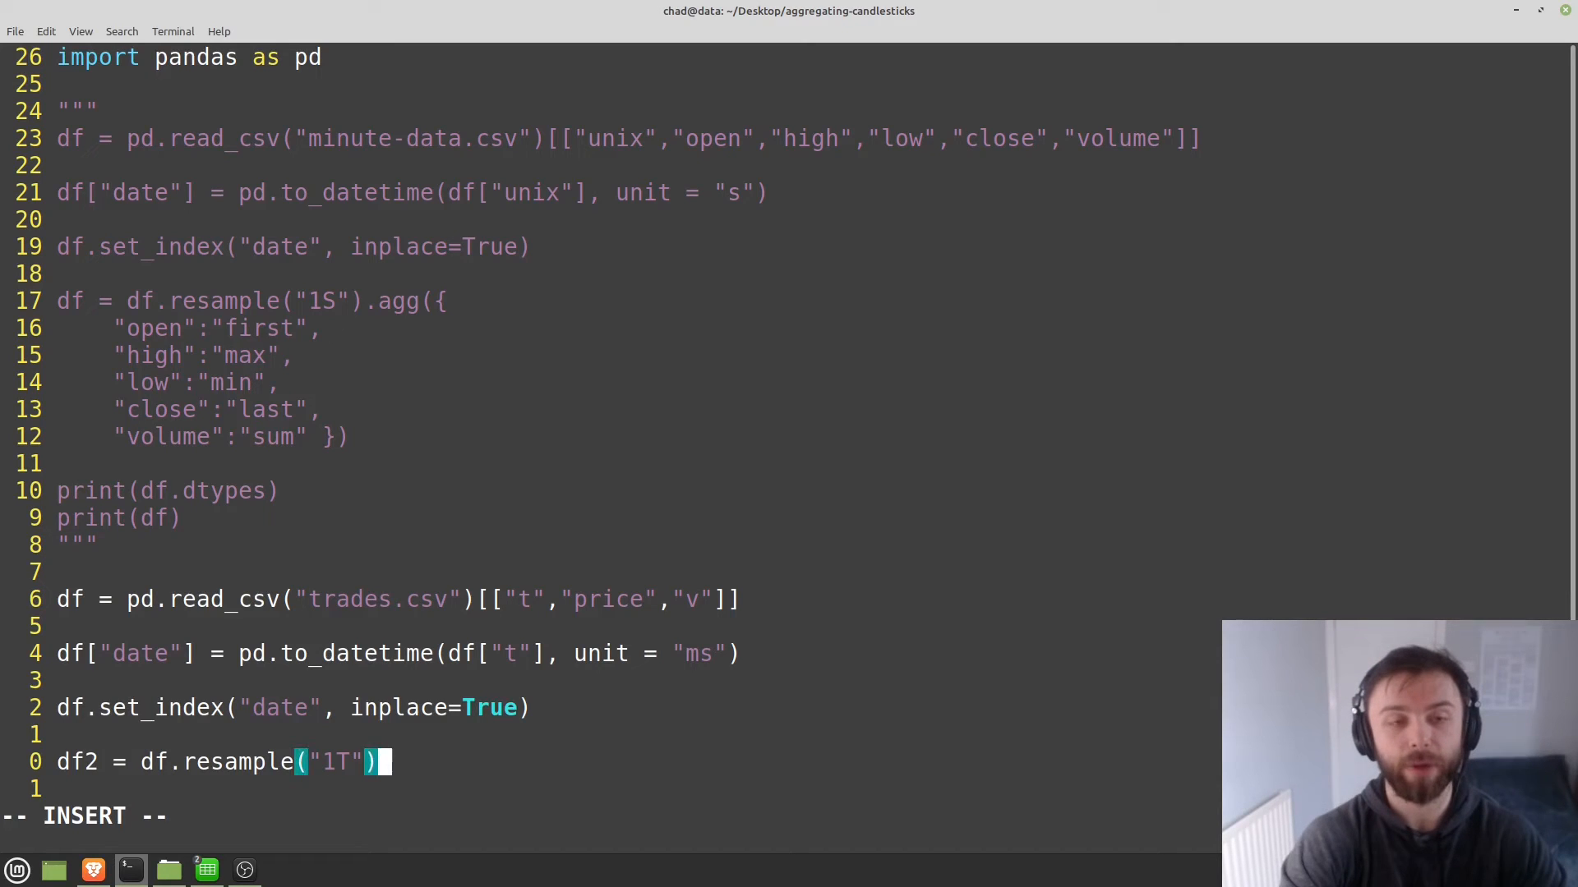
Chain .ohlc() and insert the ["price"] column selection after df.
type(".")
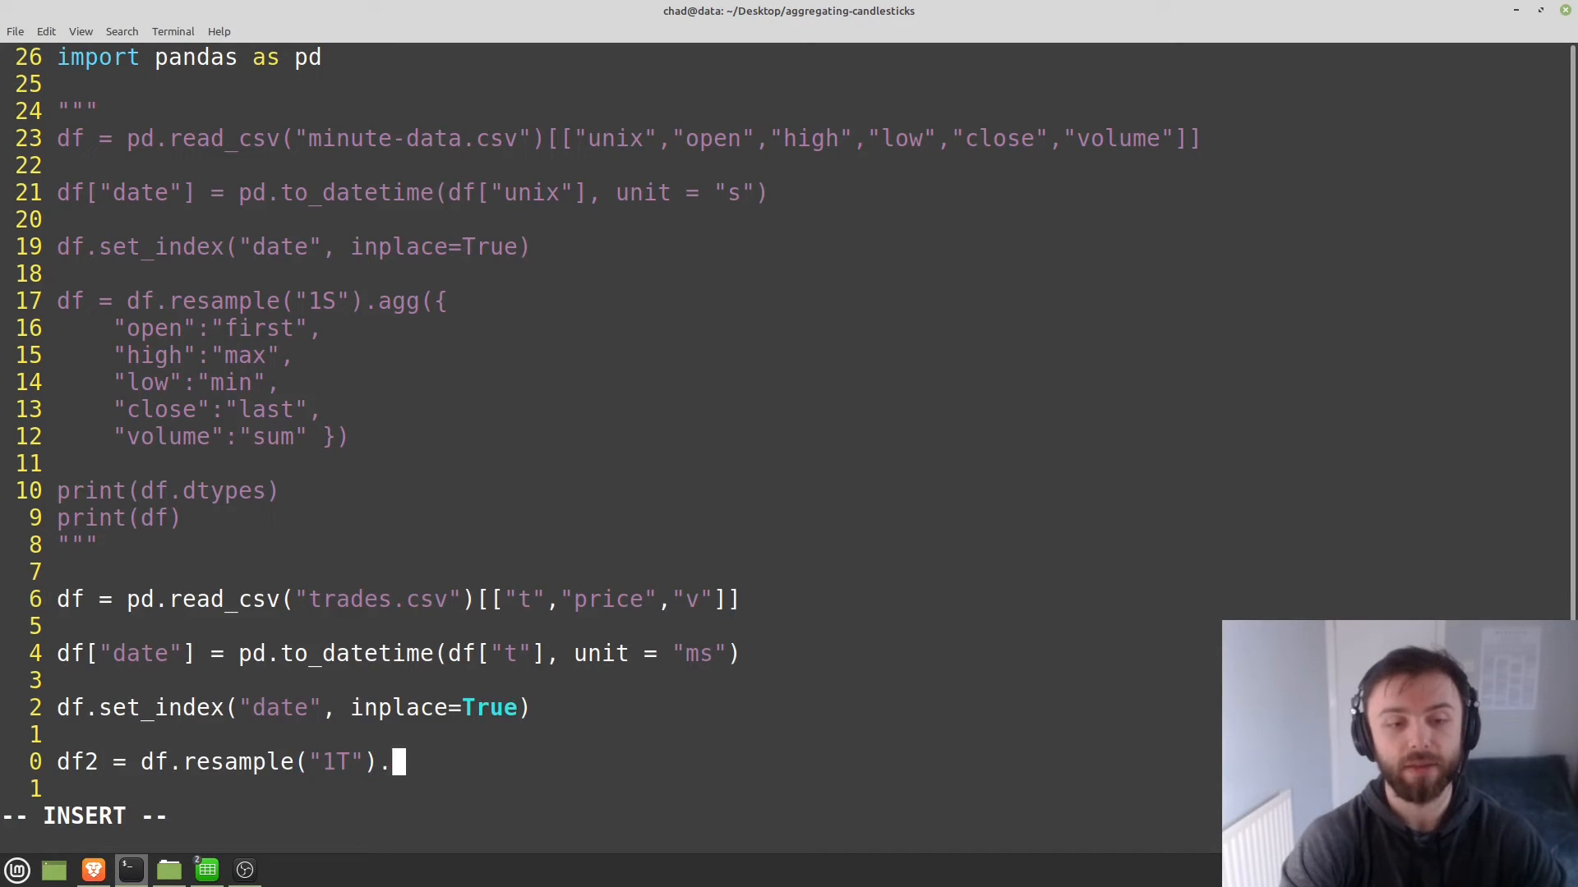
type("ohl")
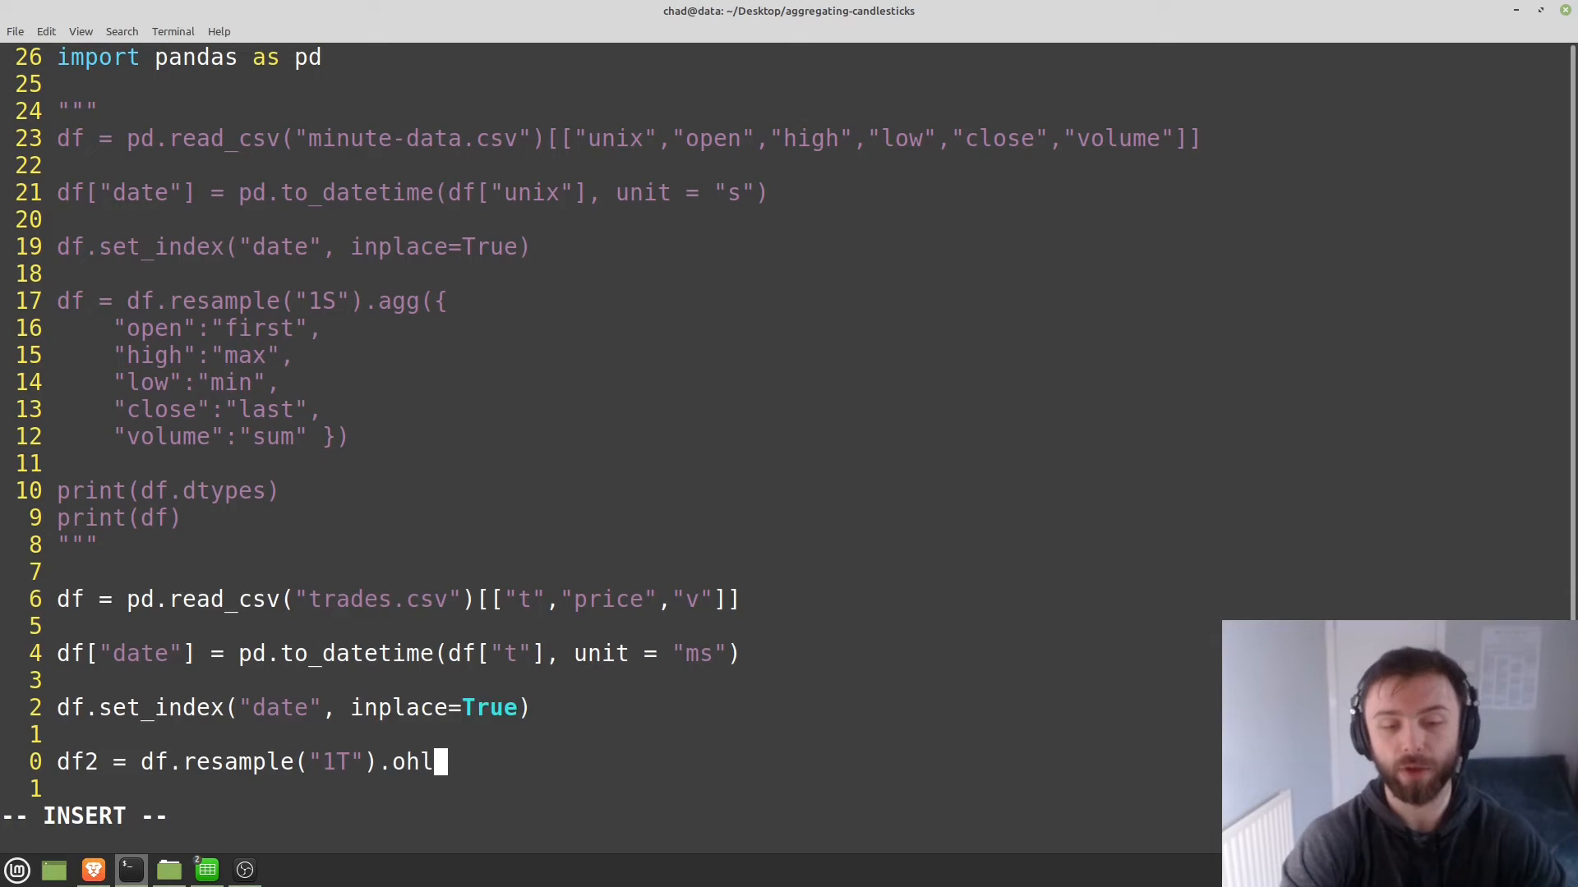
type("c()")
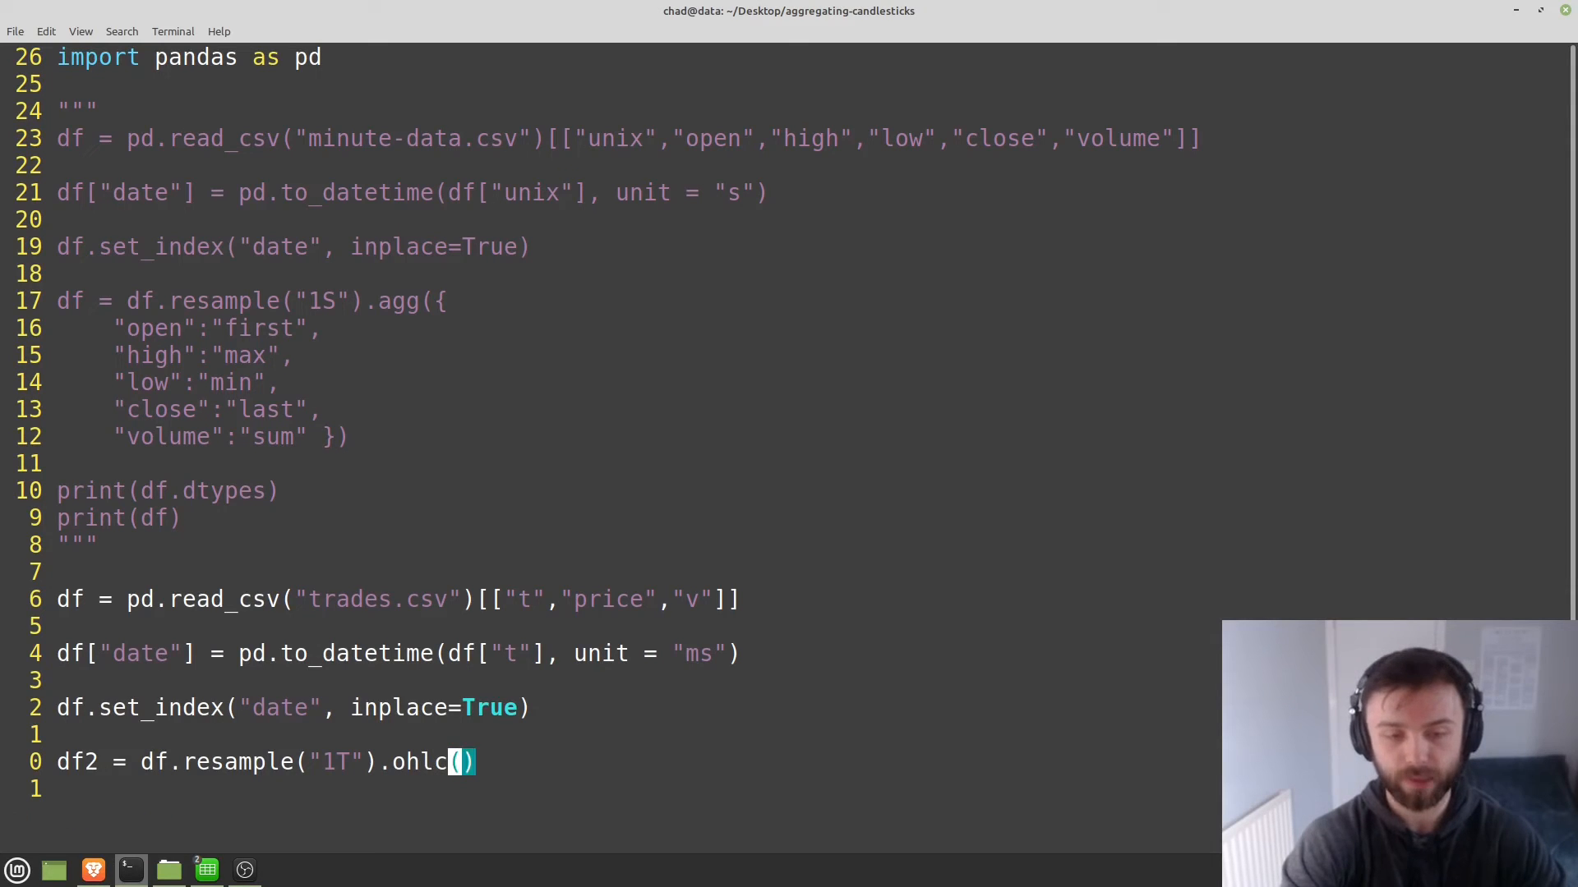
key("i")
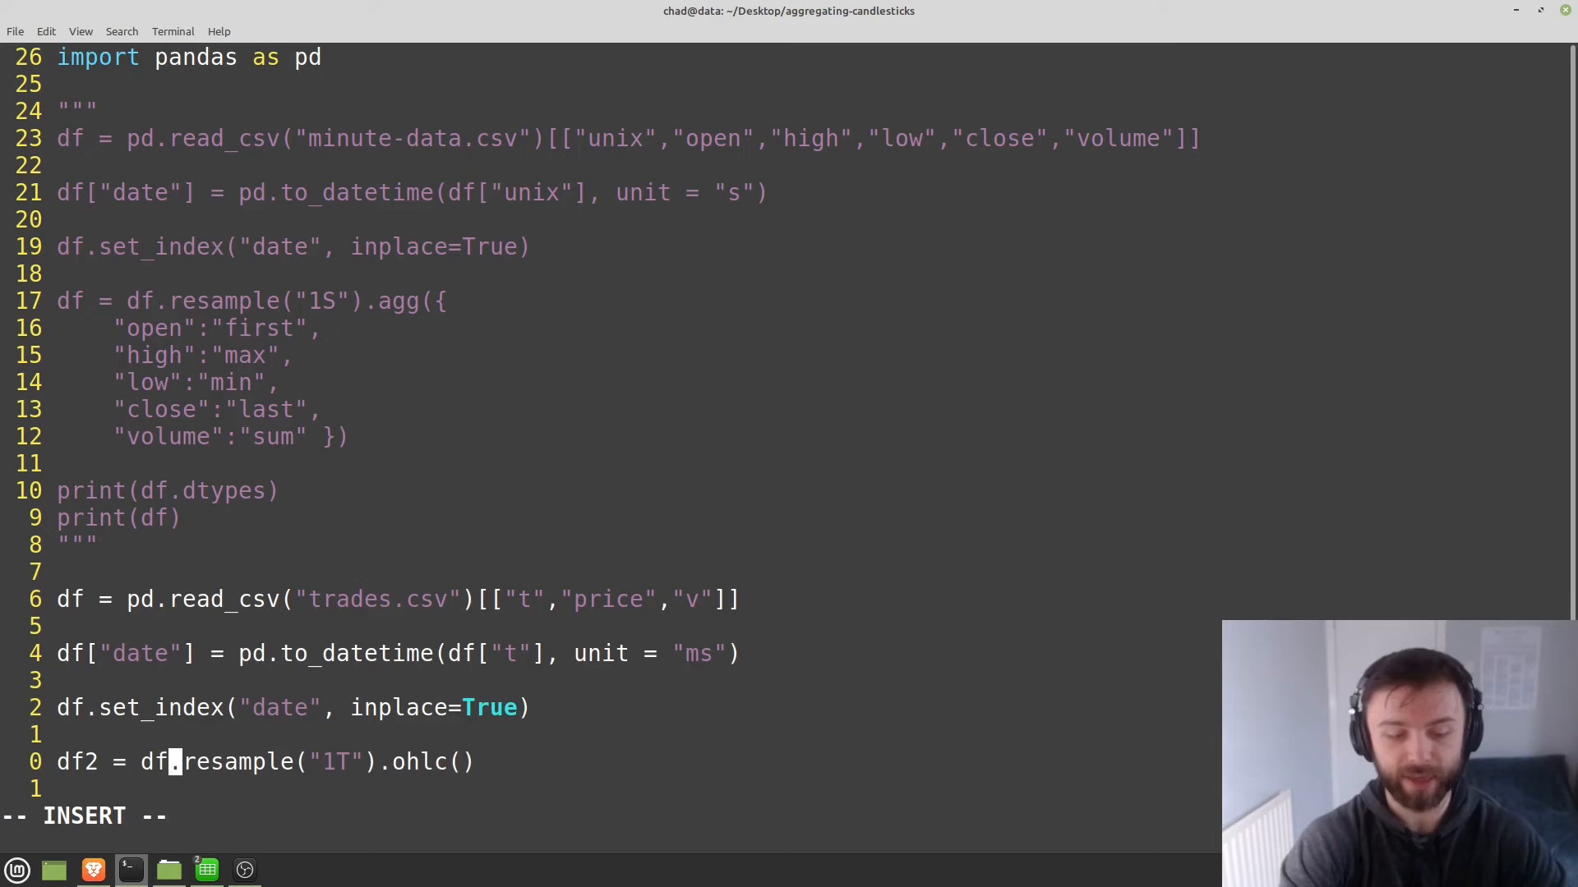
type("(\"pri")
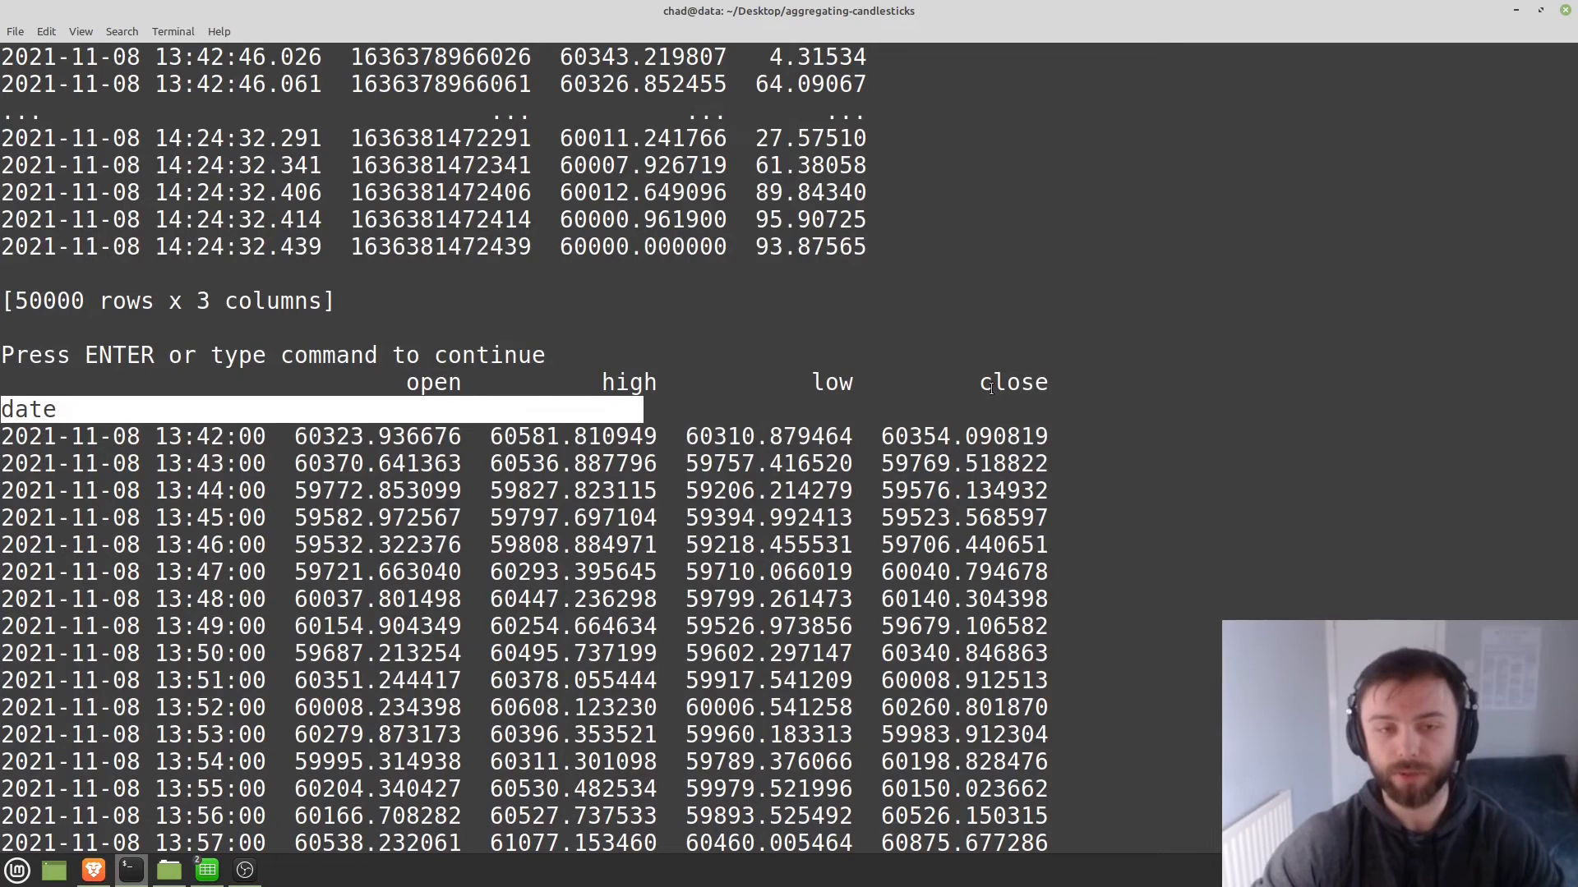
mouse_move(442, 390)
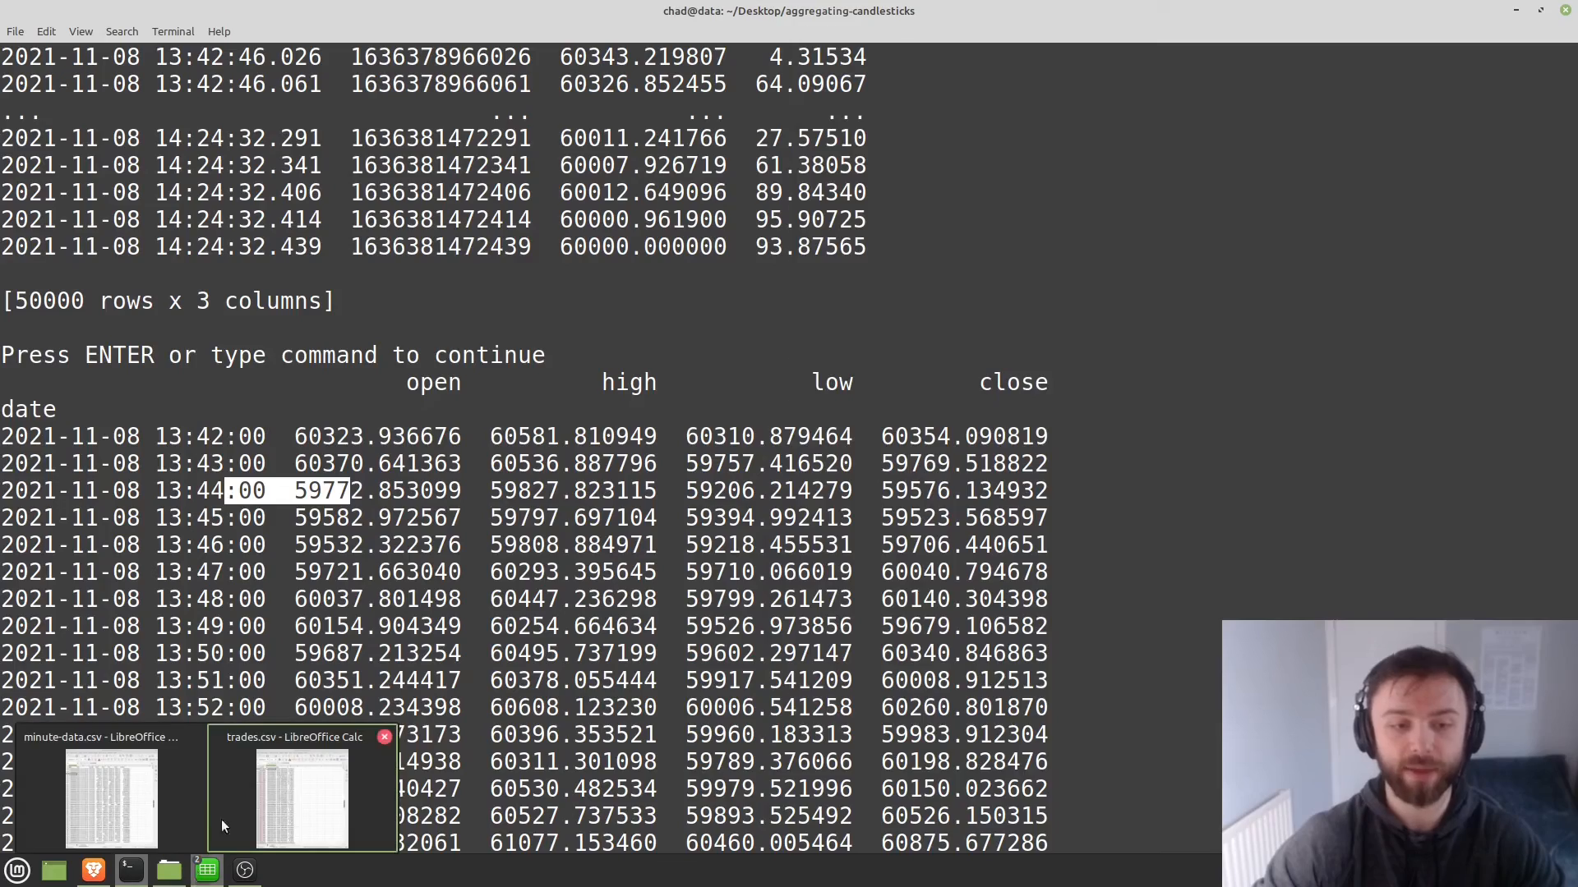
Scroll the printed minute candles from 13:42 through 14:06 on 2021-11-08.
left_click(304, 799)
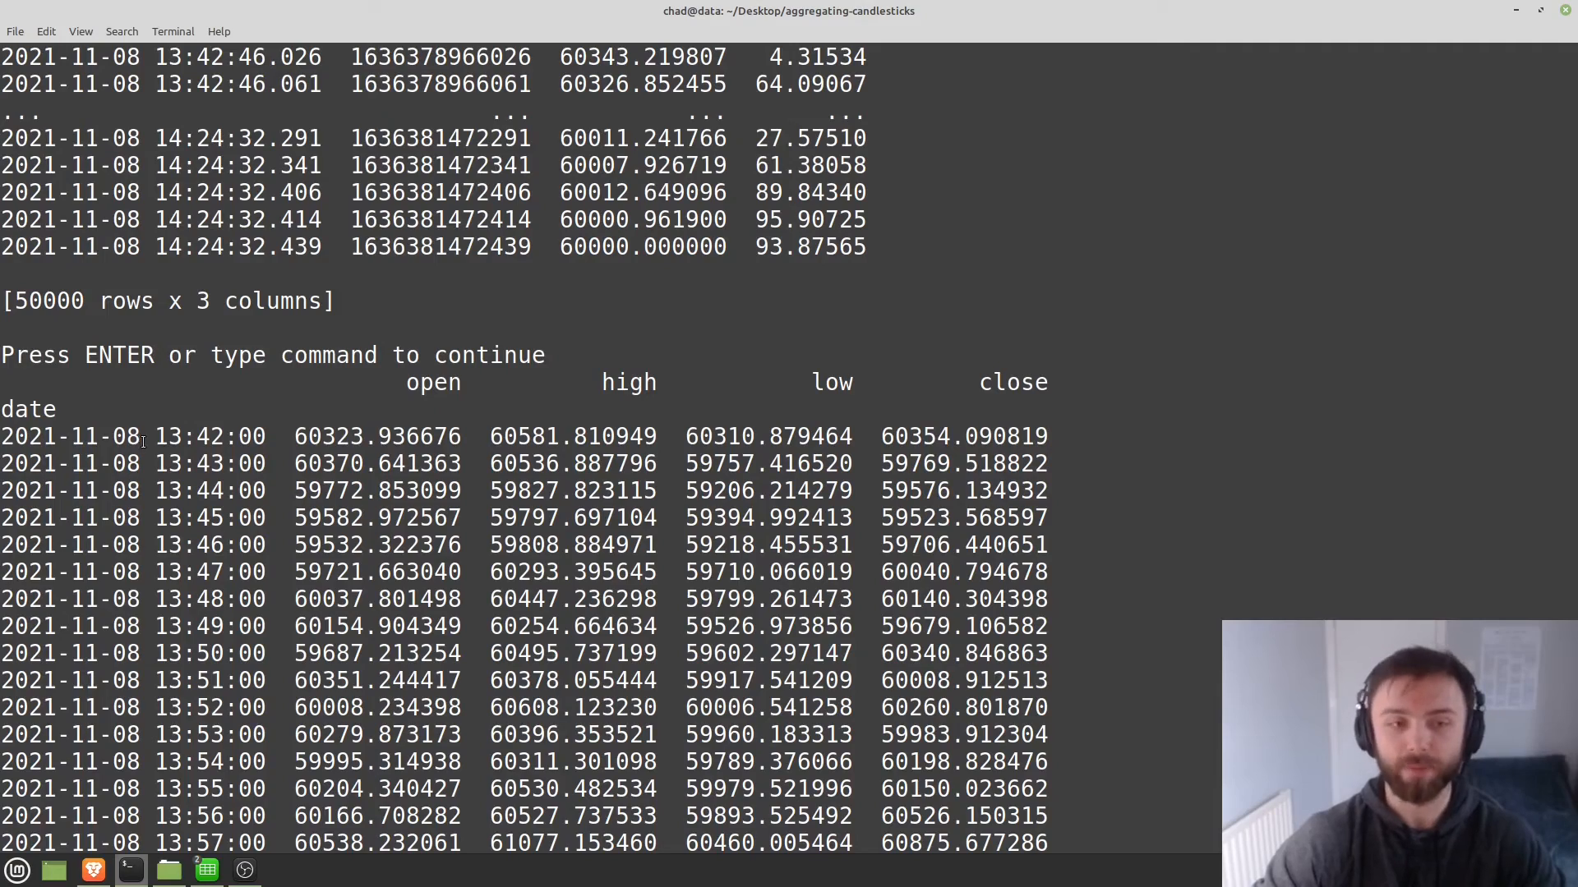
scroll("down", 3)
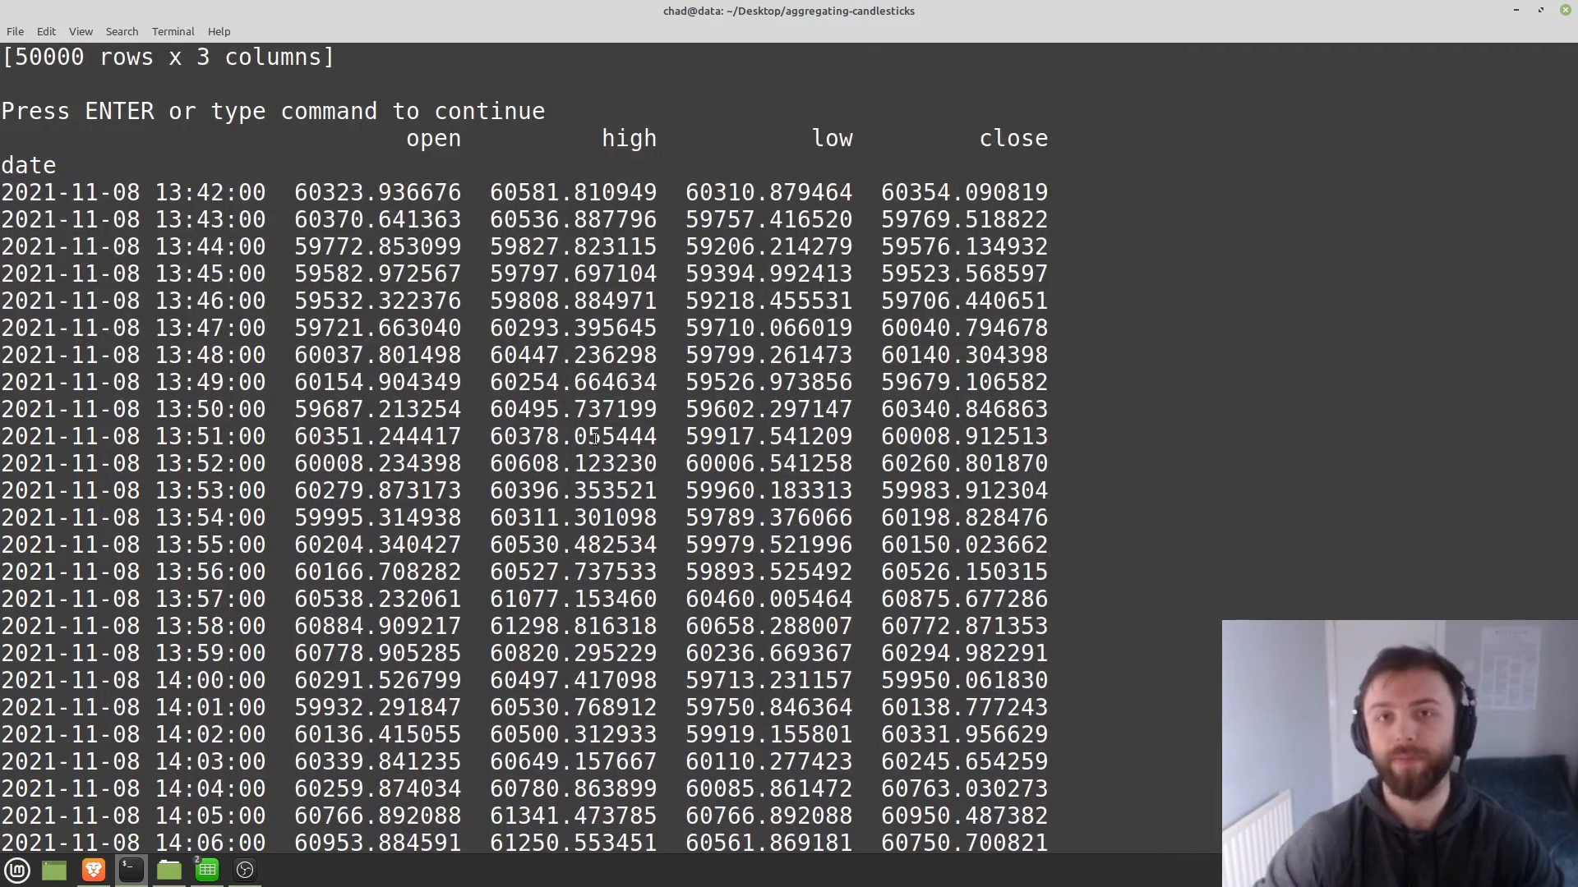
mouse_move(1105, 147)
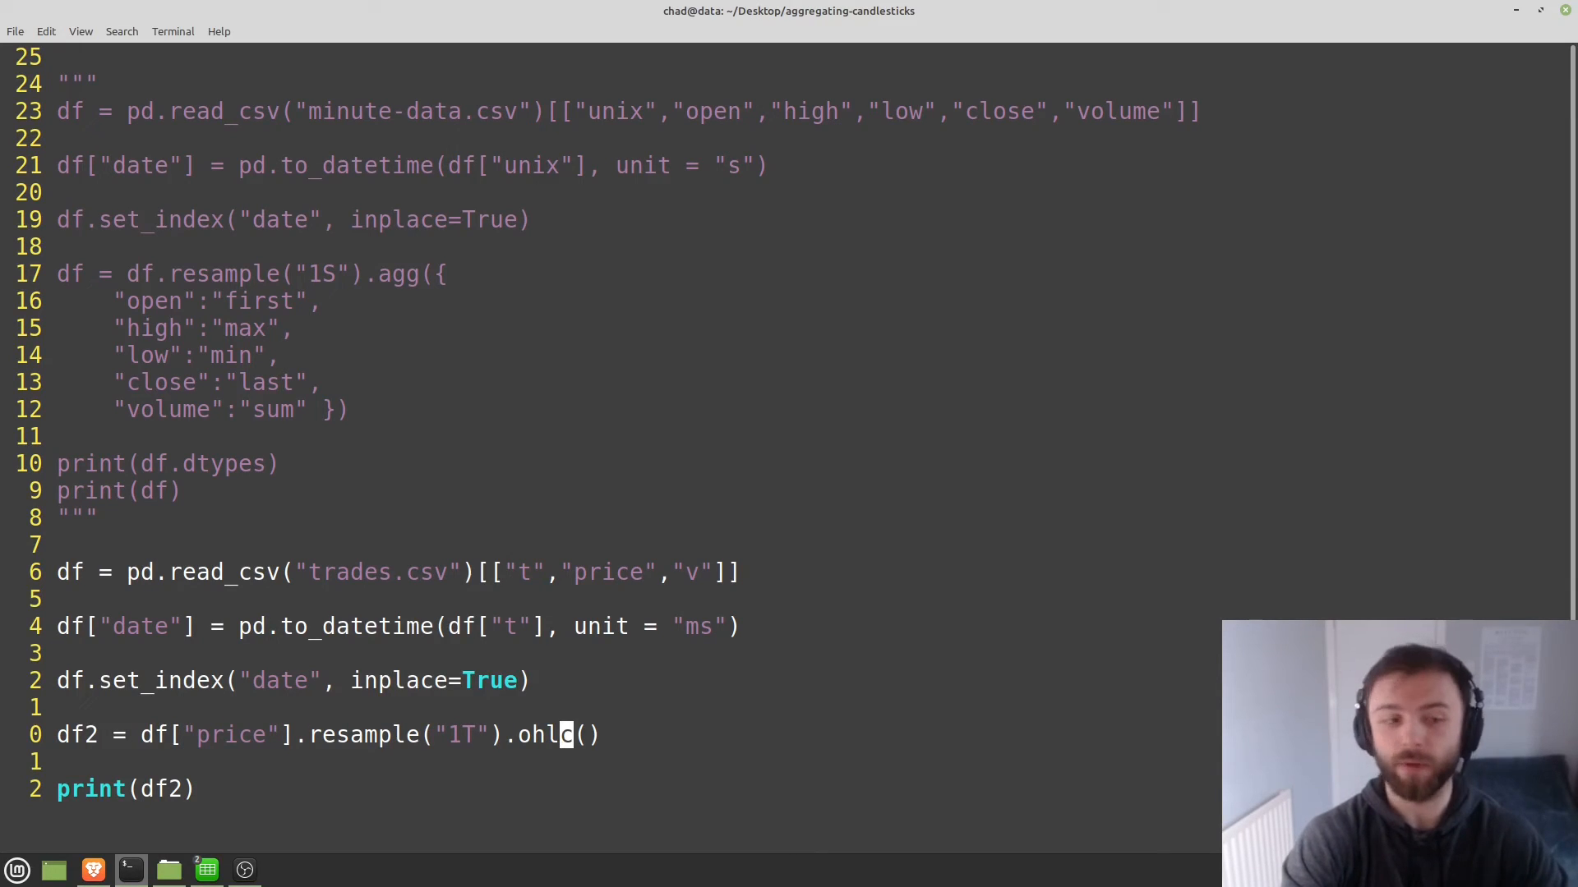
Add the line df2["volume"] = df["v"].resample("1T").sum() below the candles line.
key("Return")
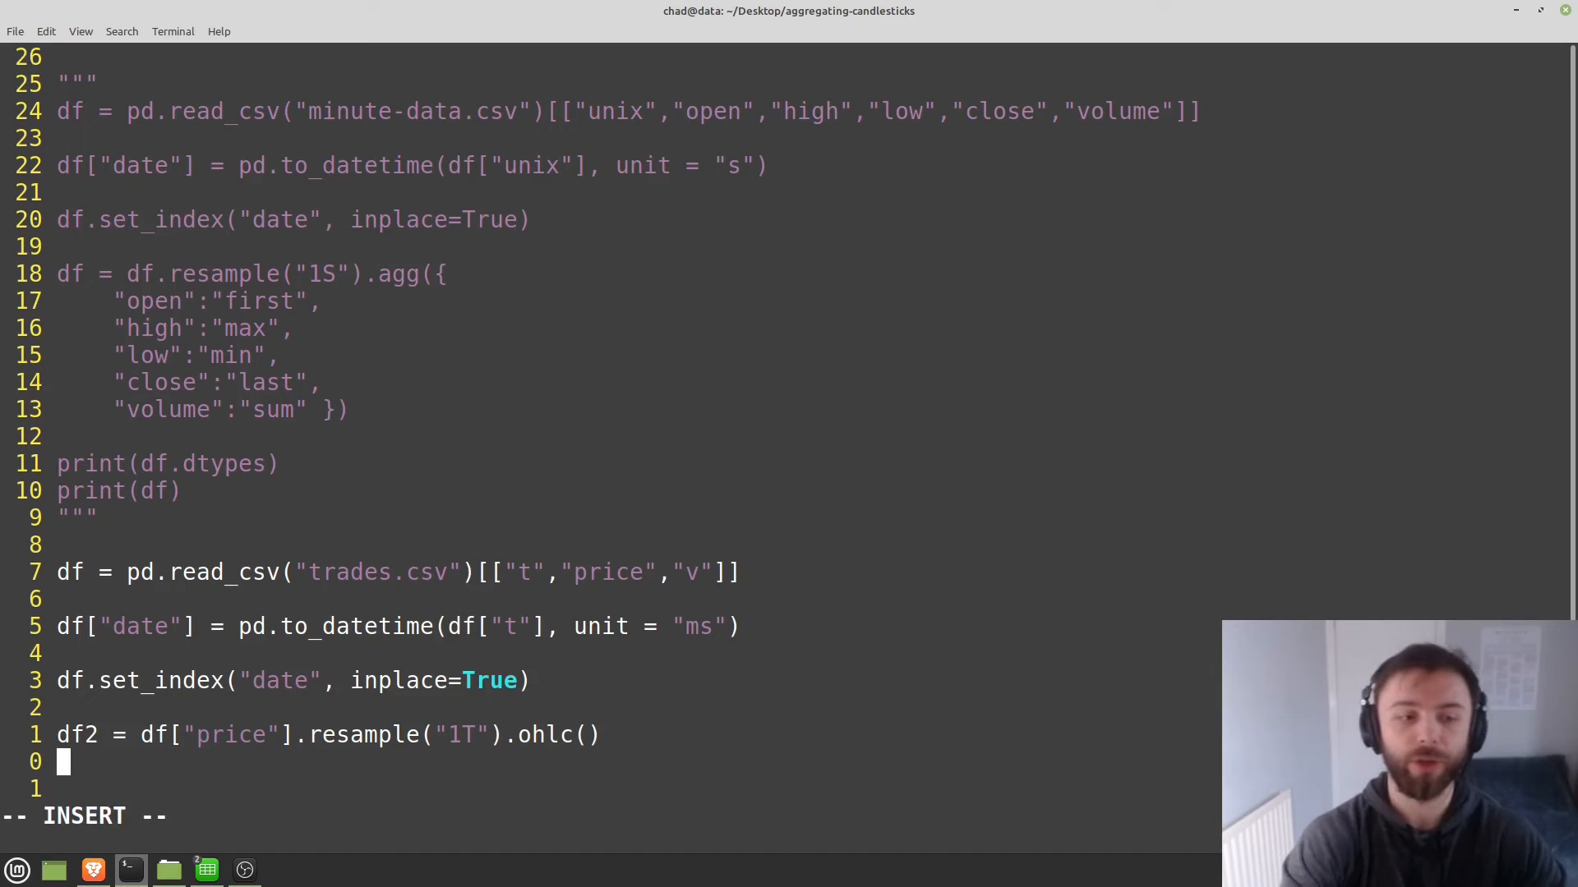
type("df2")
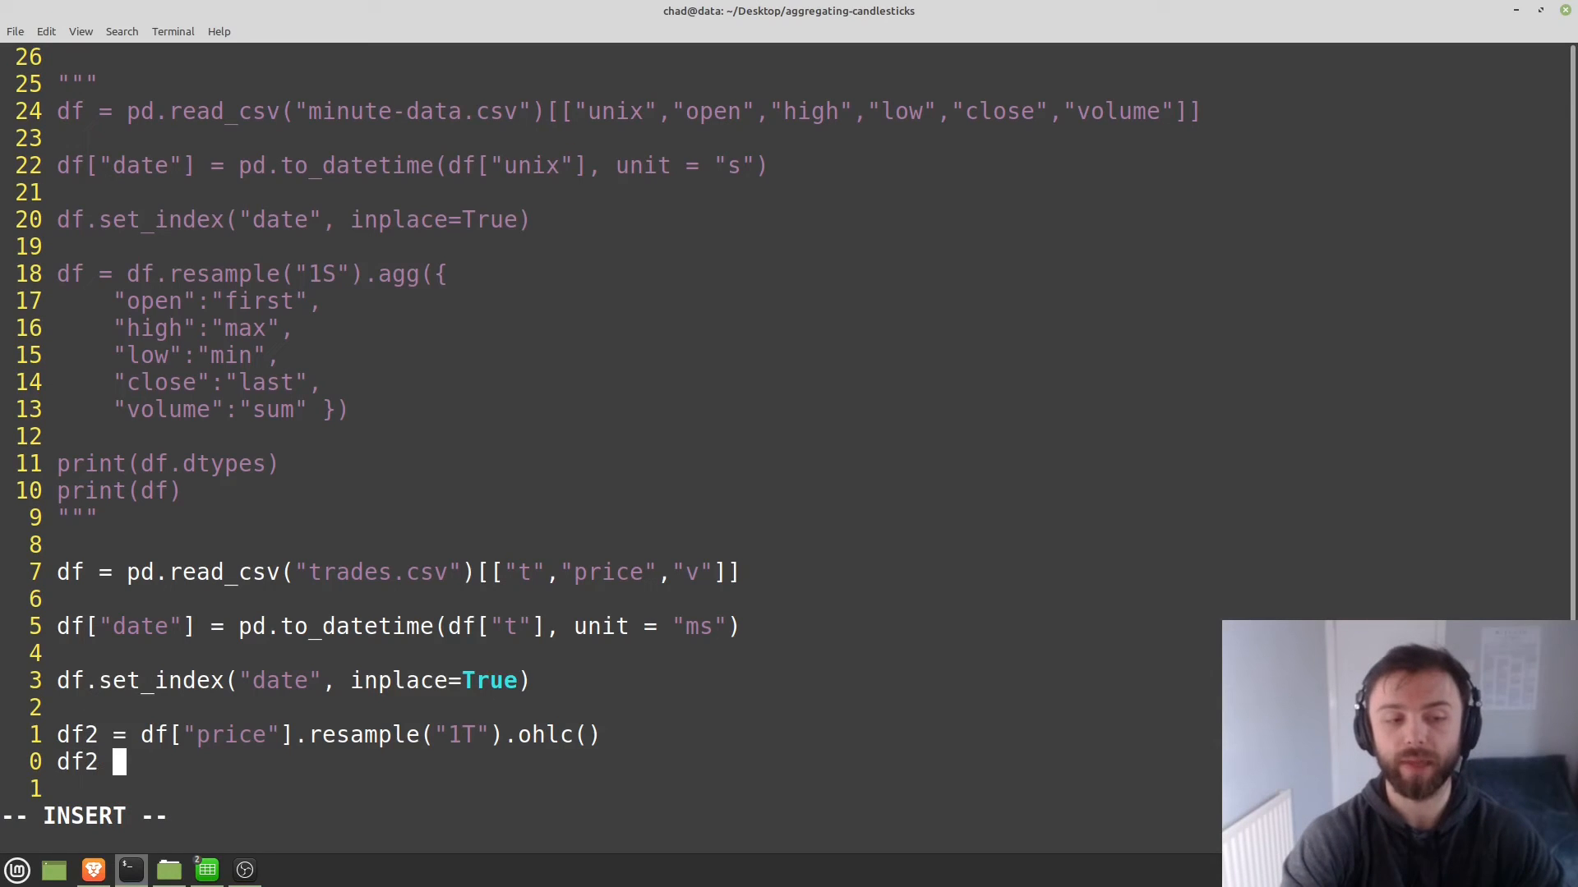
type("[\"vo")
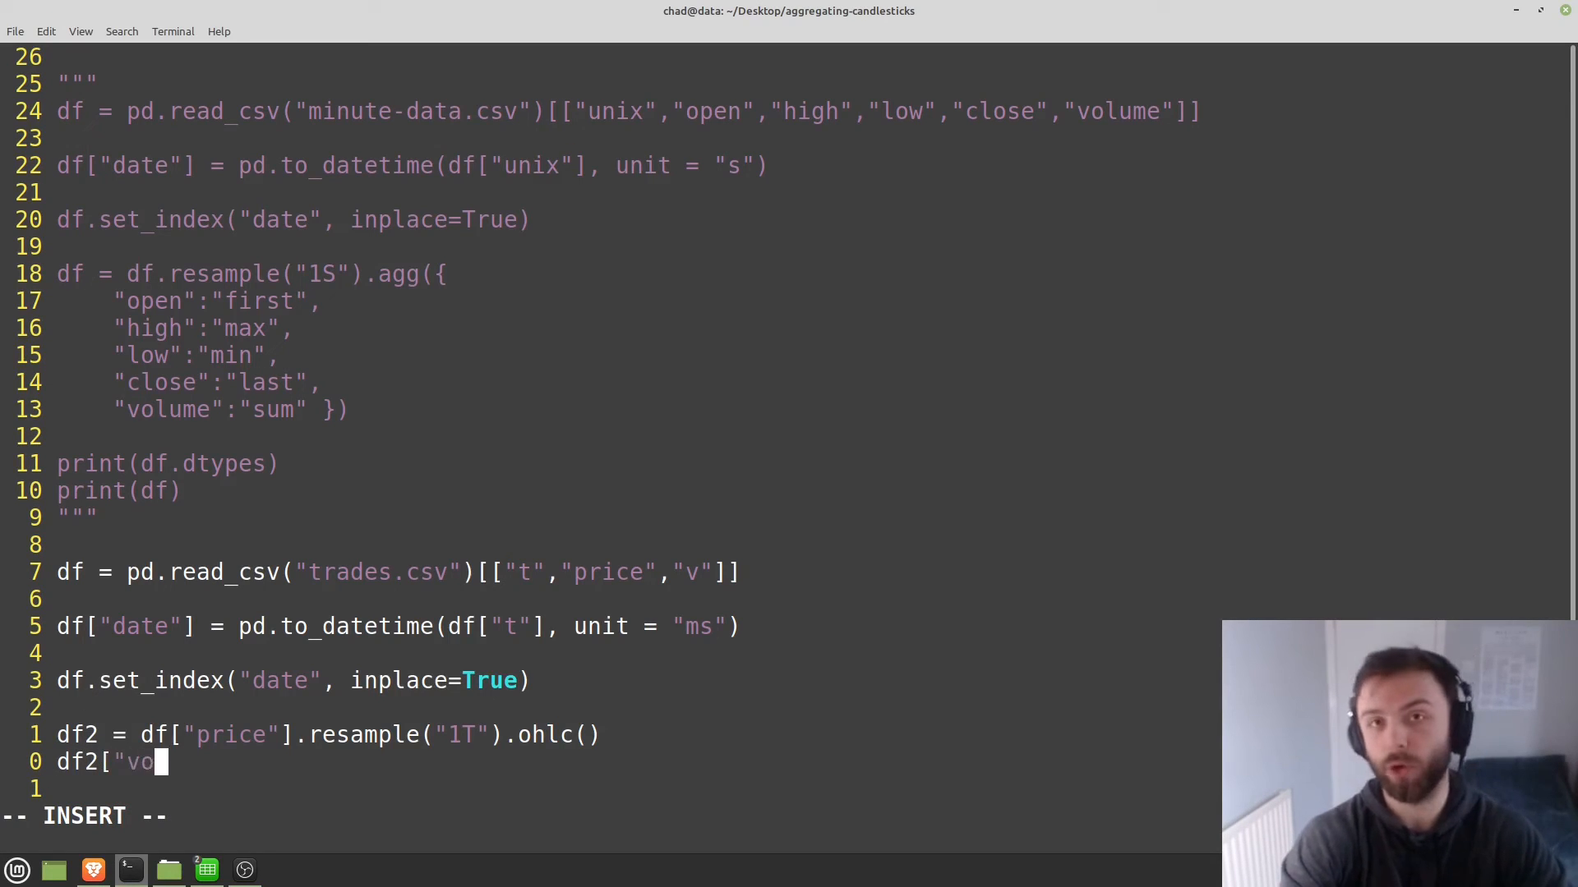
type("lume\"] =")
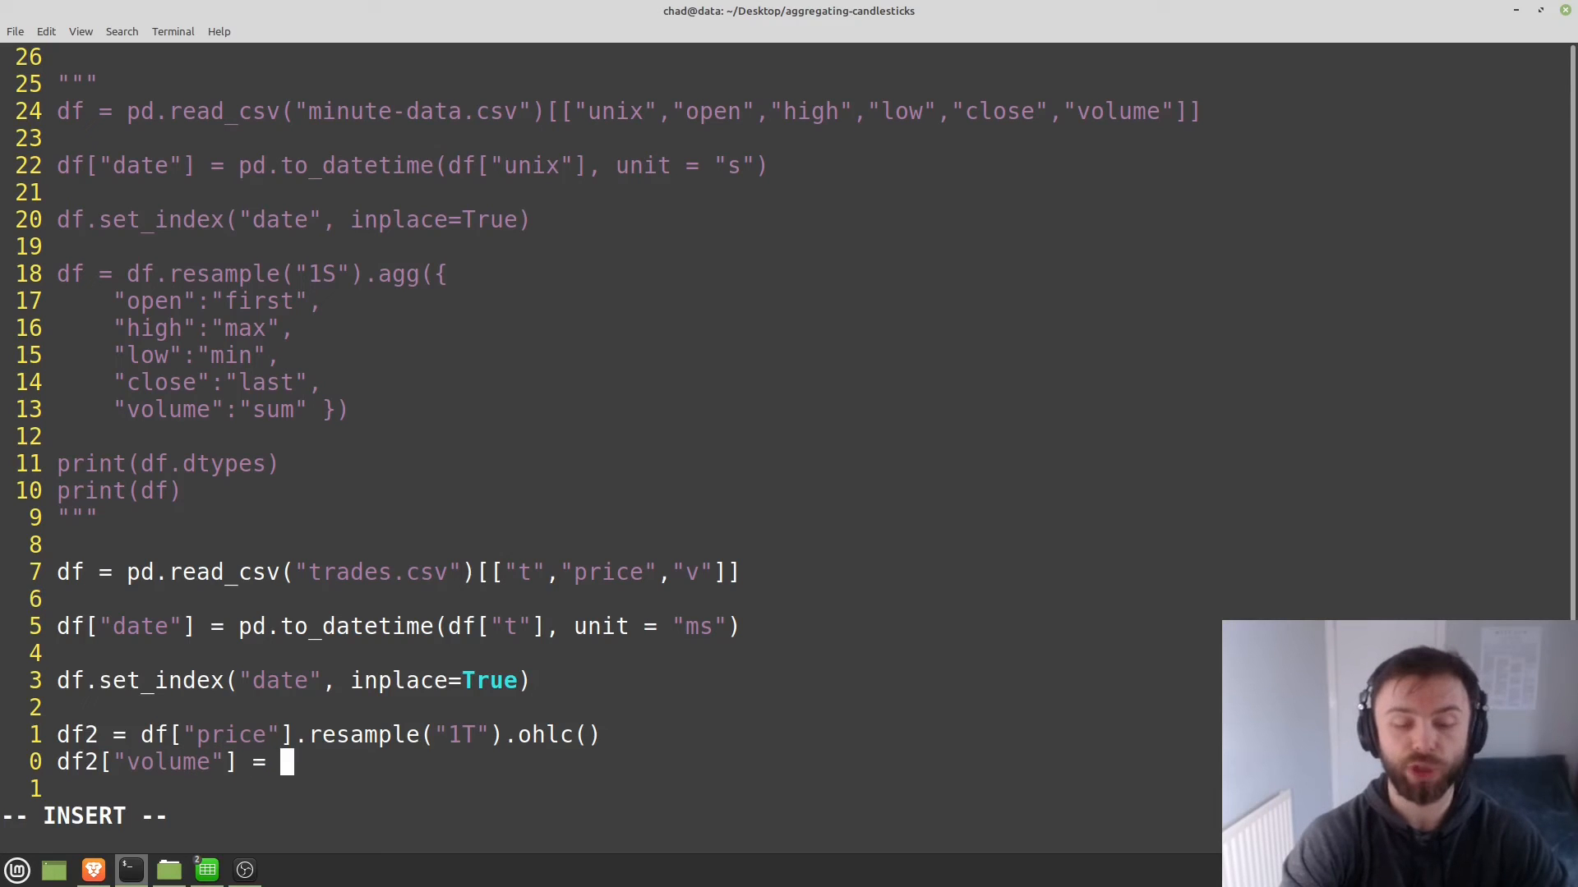
type("d")
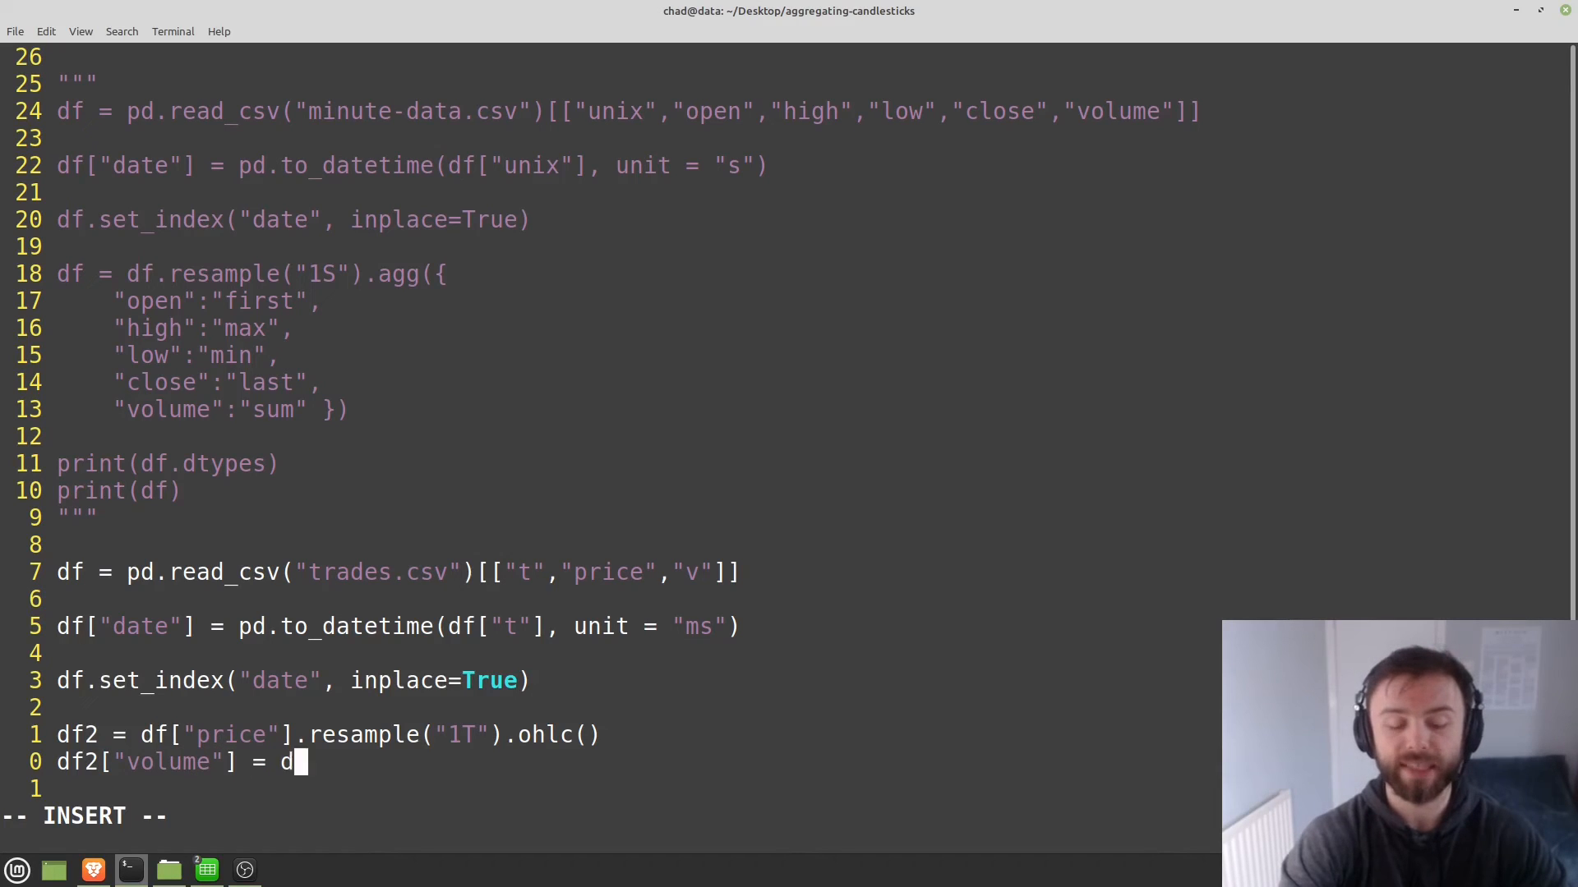
type("f[\"")
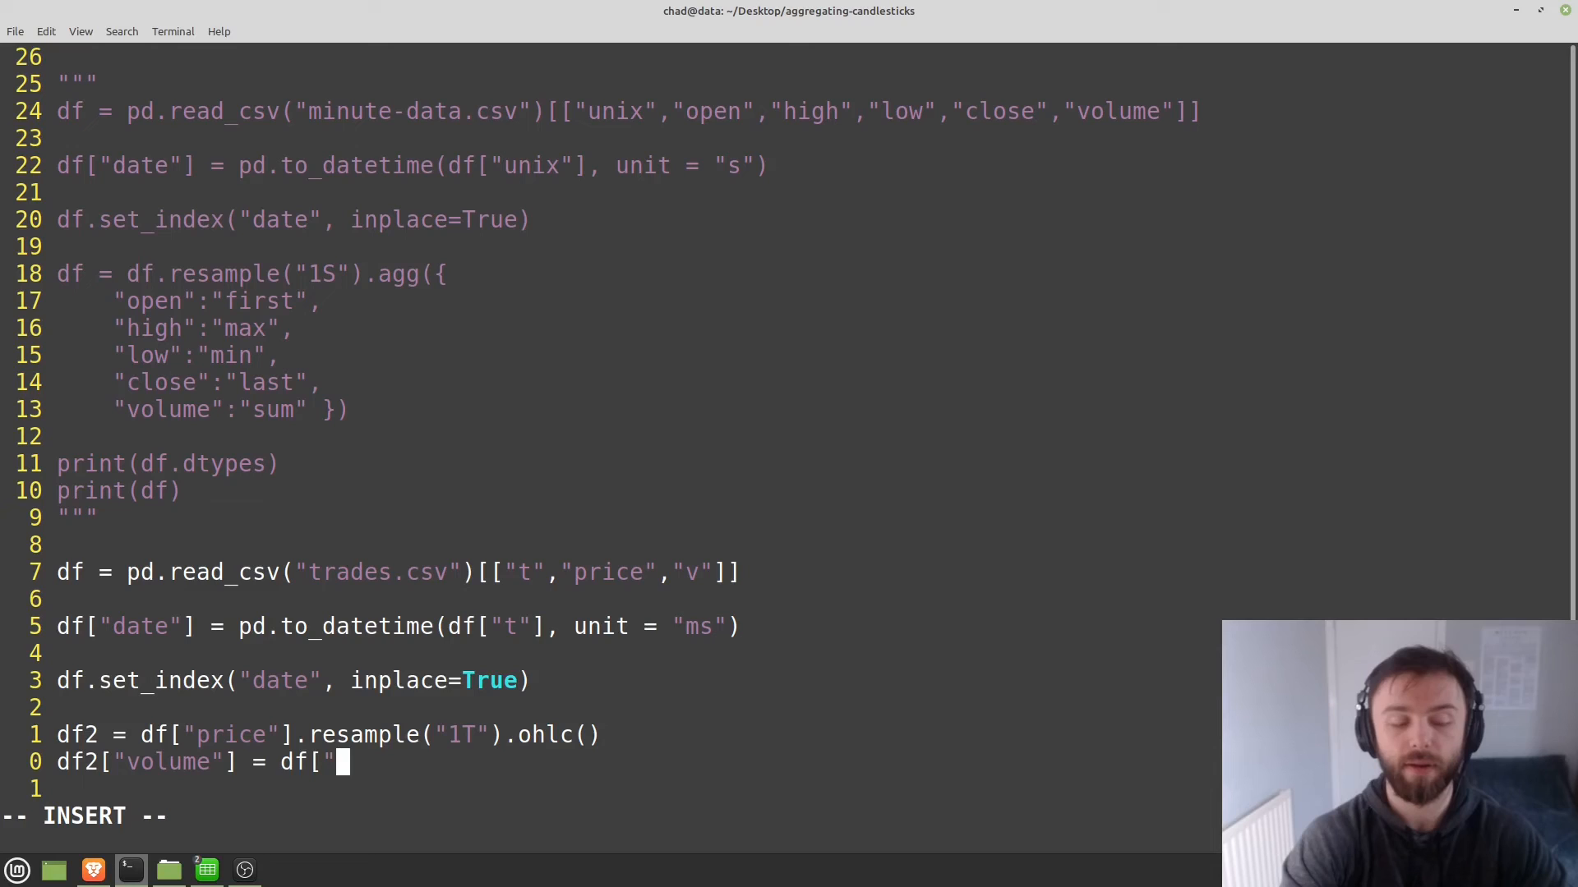
type("v\"].resa")
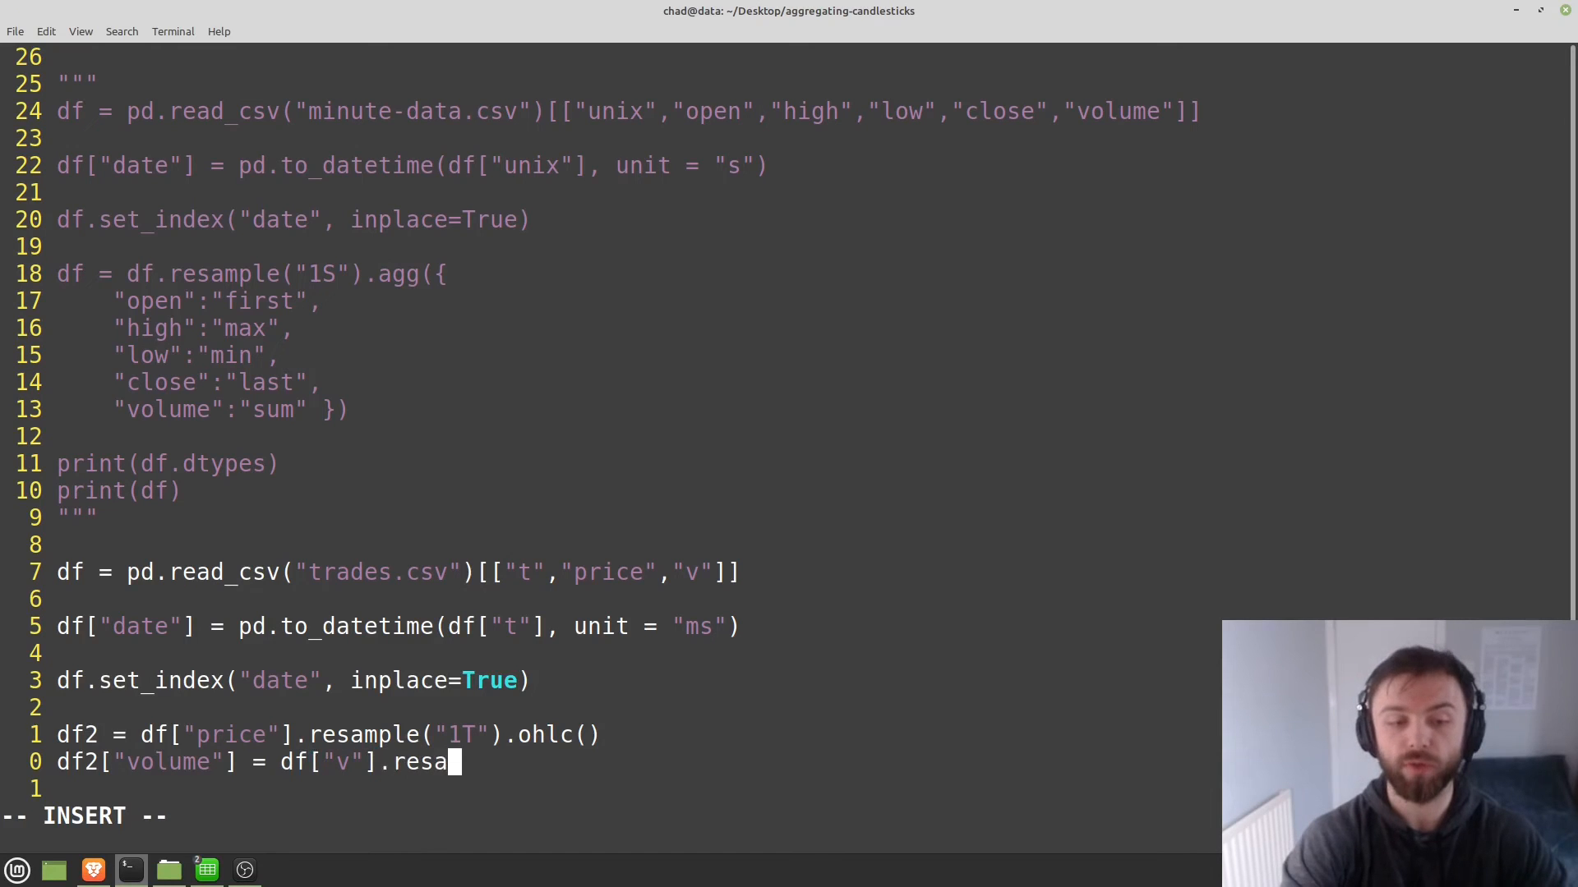
type("mple(\"")
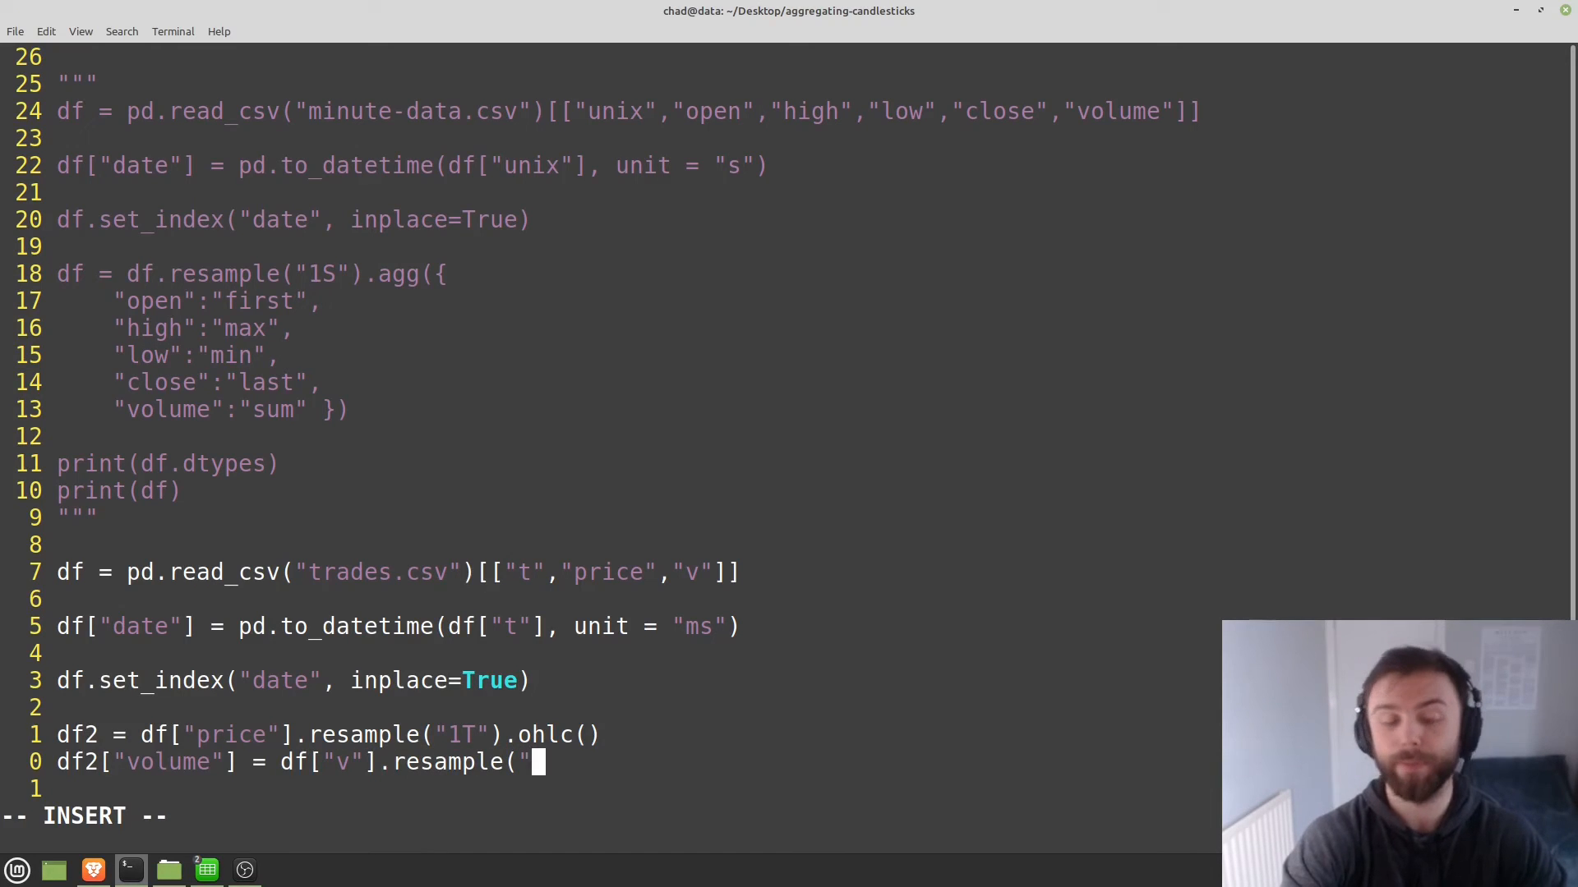
type("1T\"")
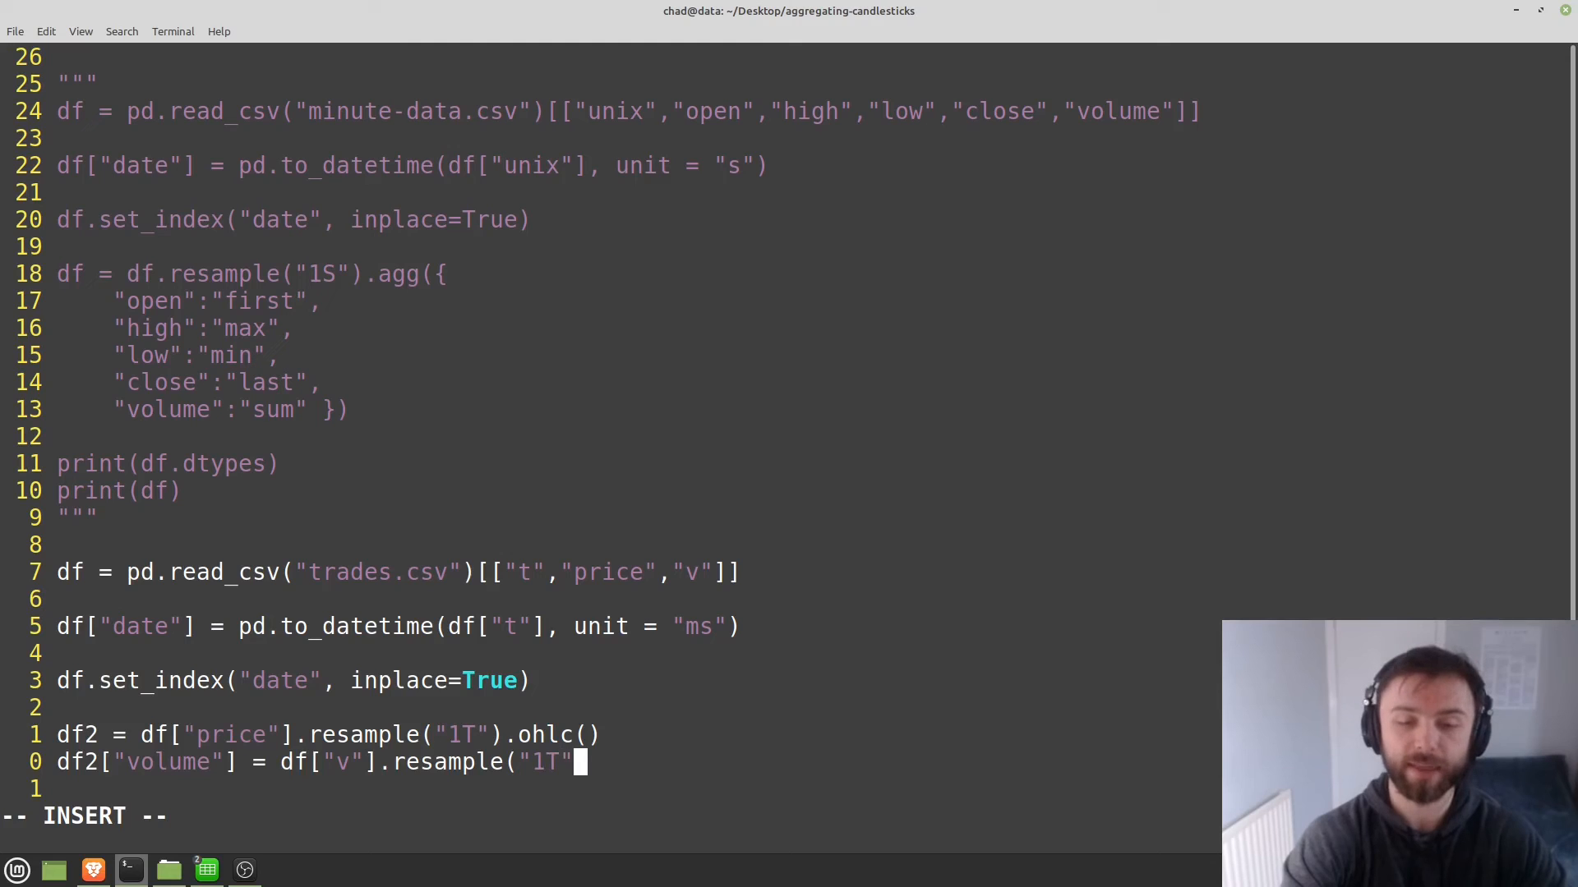
type(").sum()")
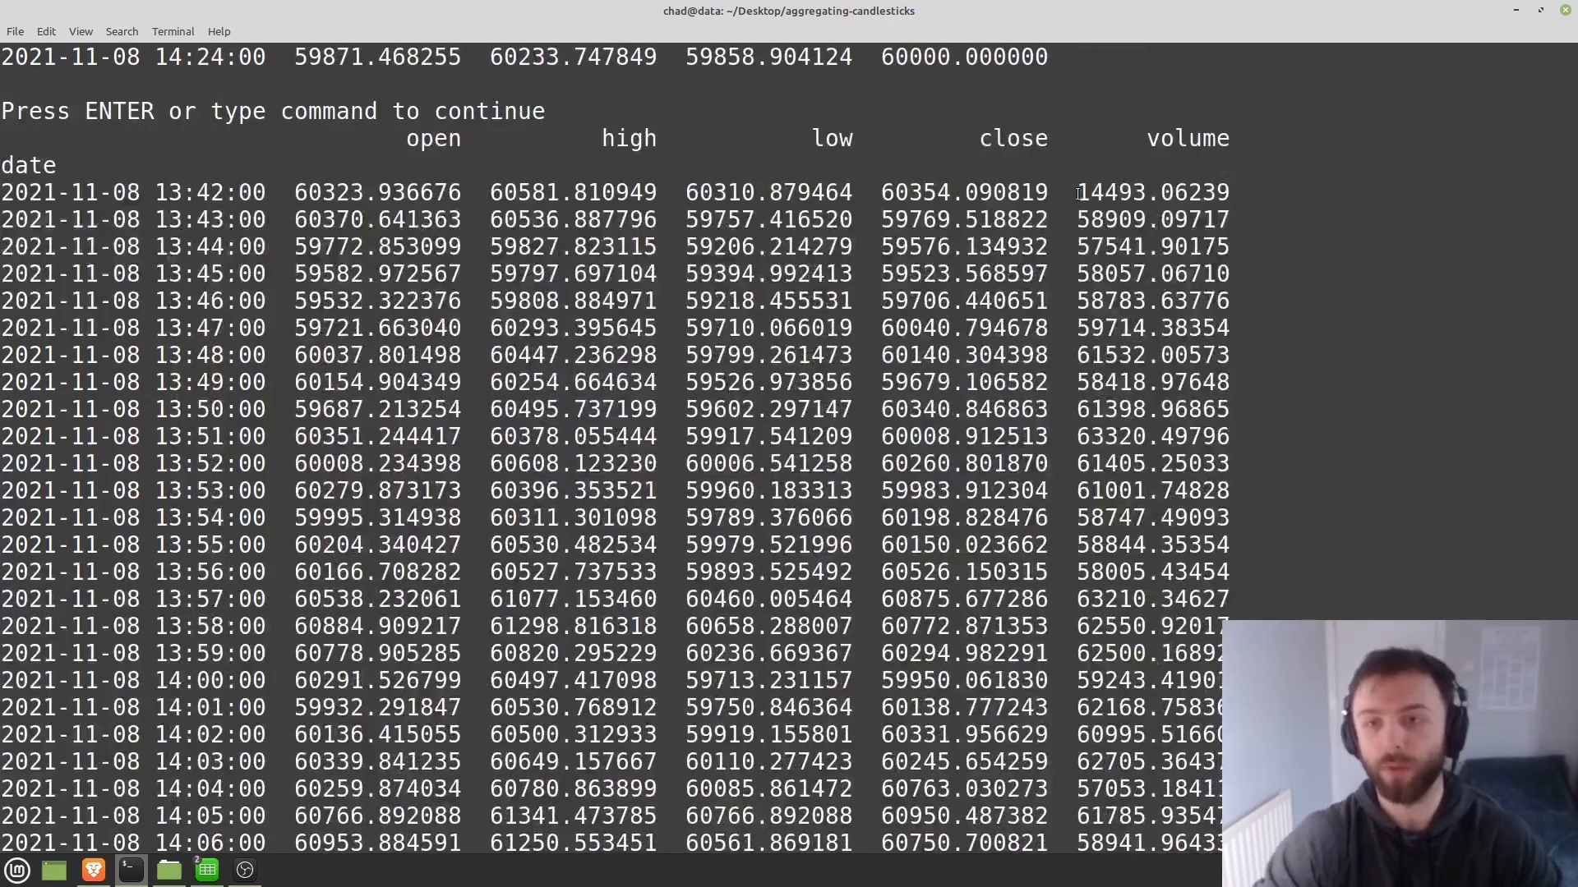
Dismiss the script output showing the volume column and return to the code.
key("Enter")
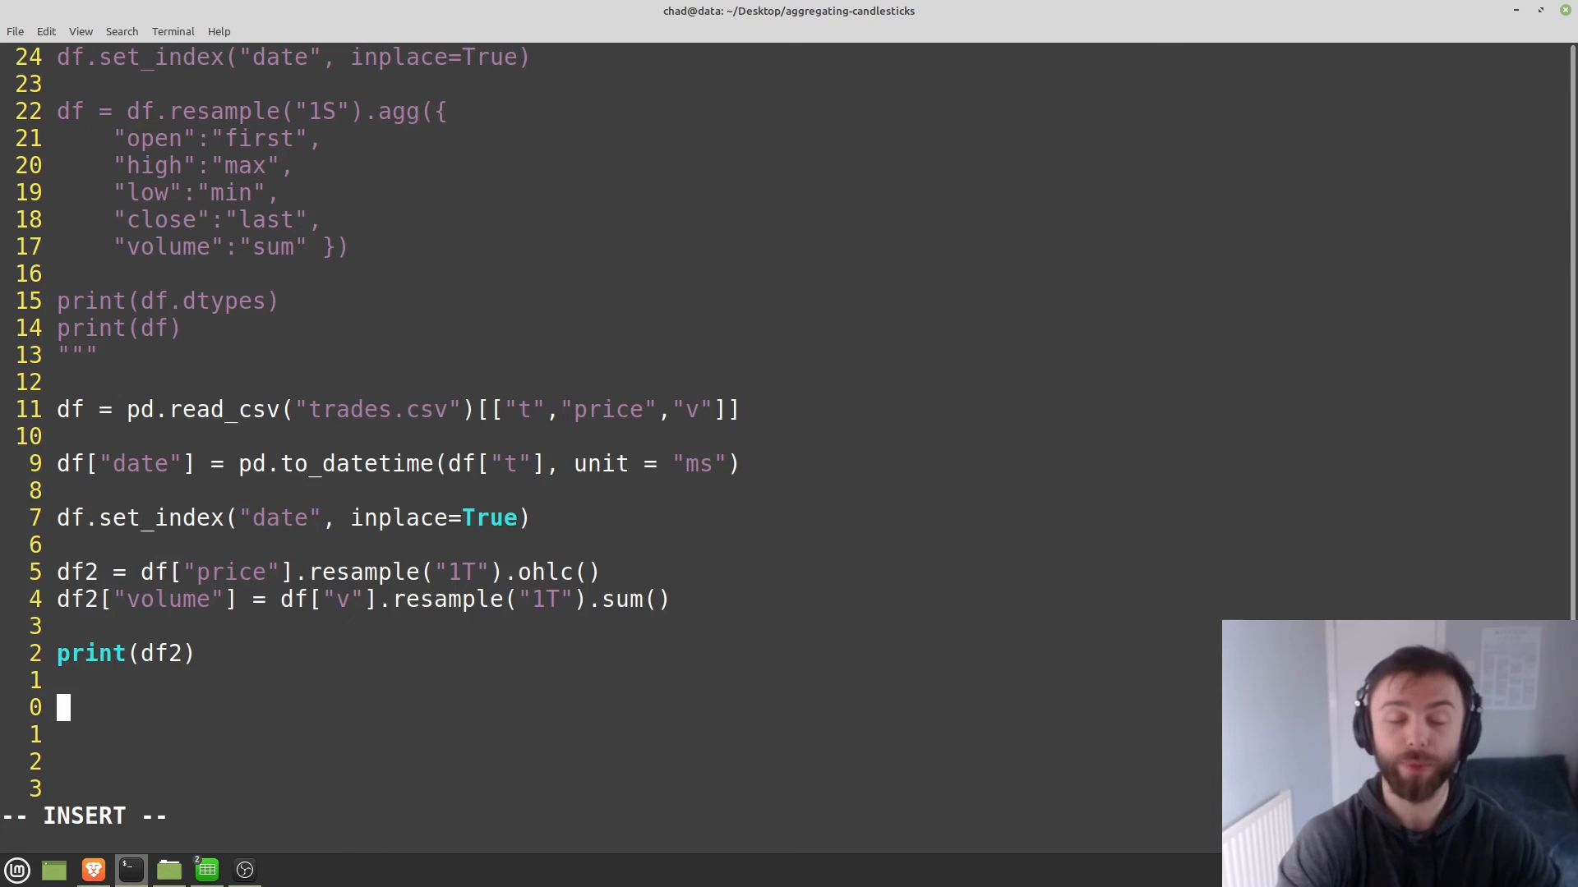
Append df2.to_csv("savedown.csv") to the script and open the project folder.
type("df2")
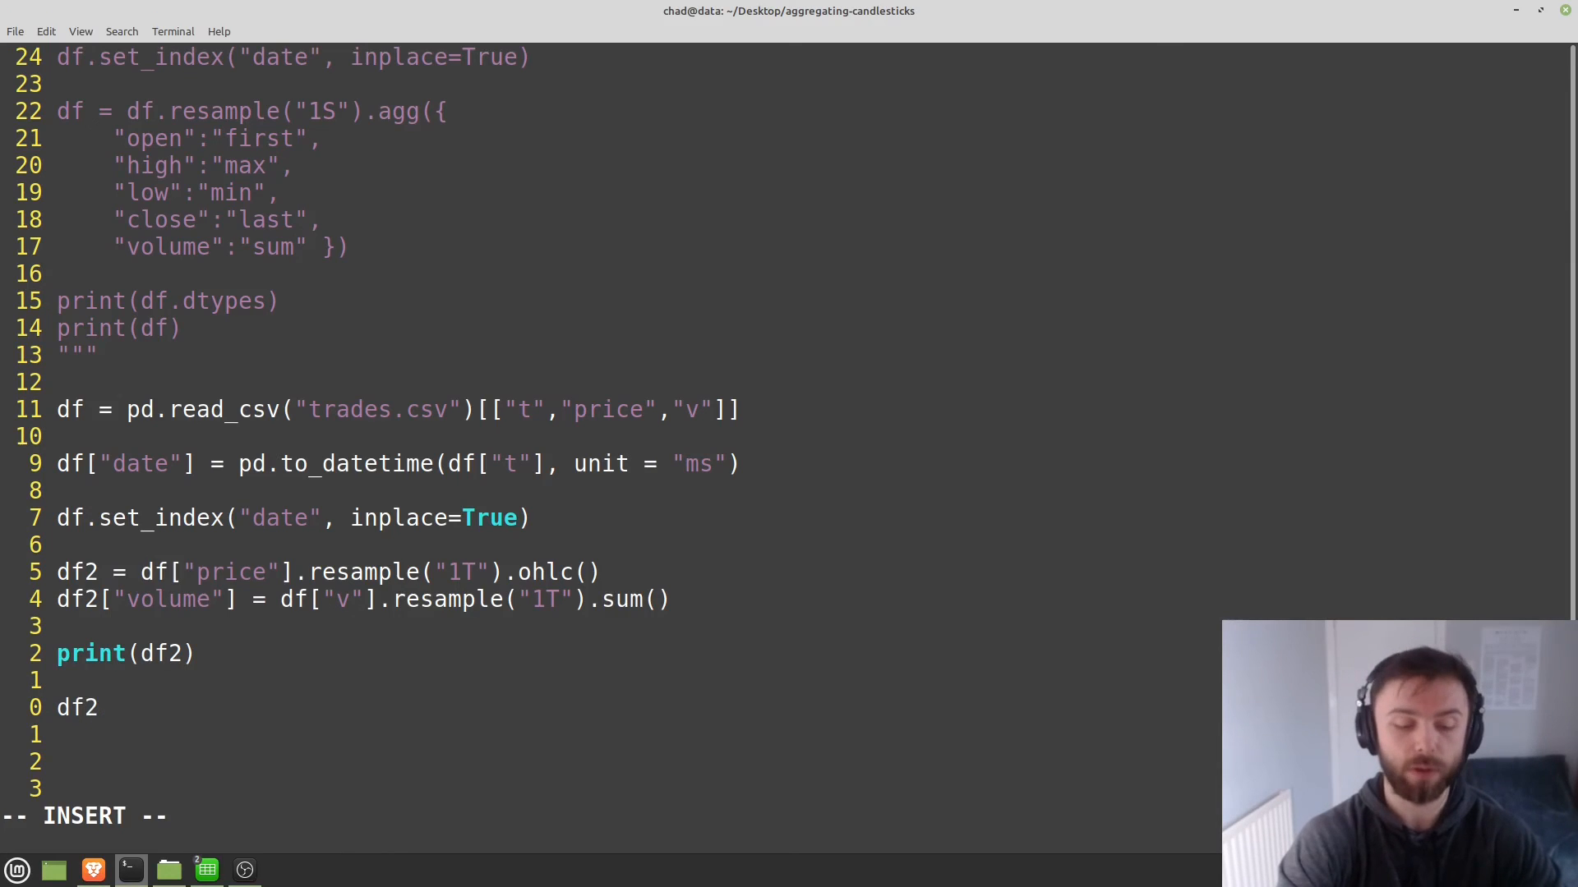
type(".to_csv")
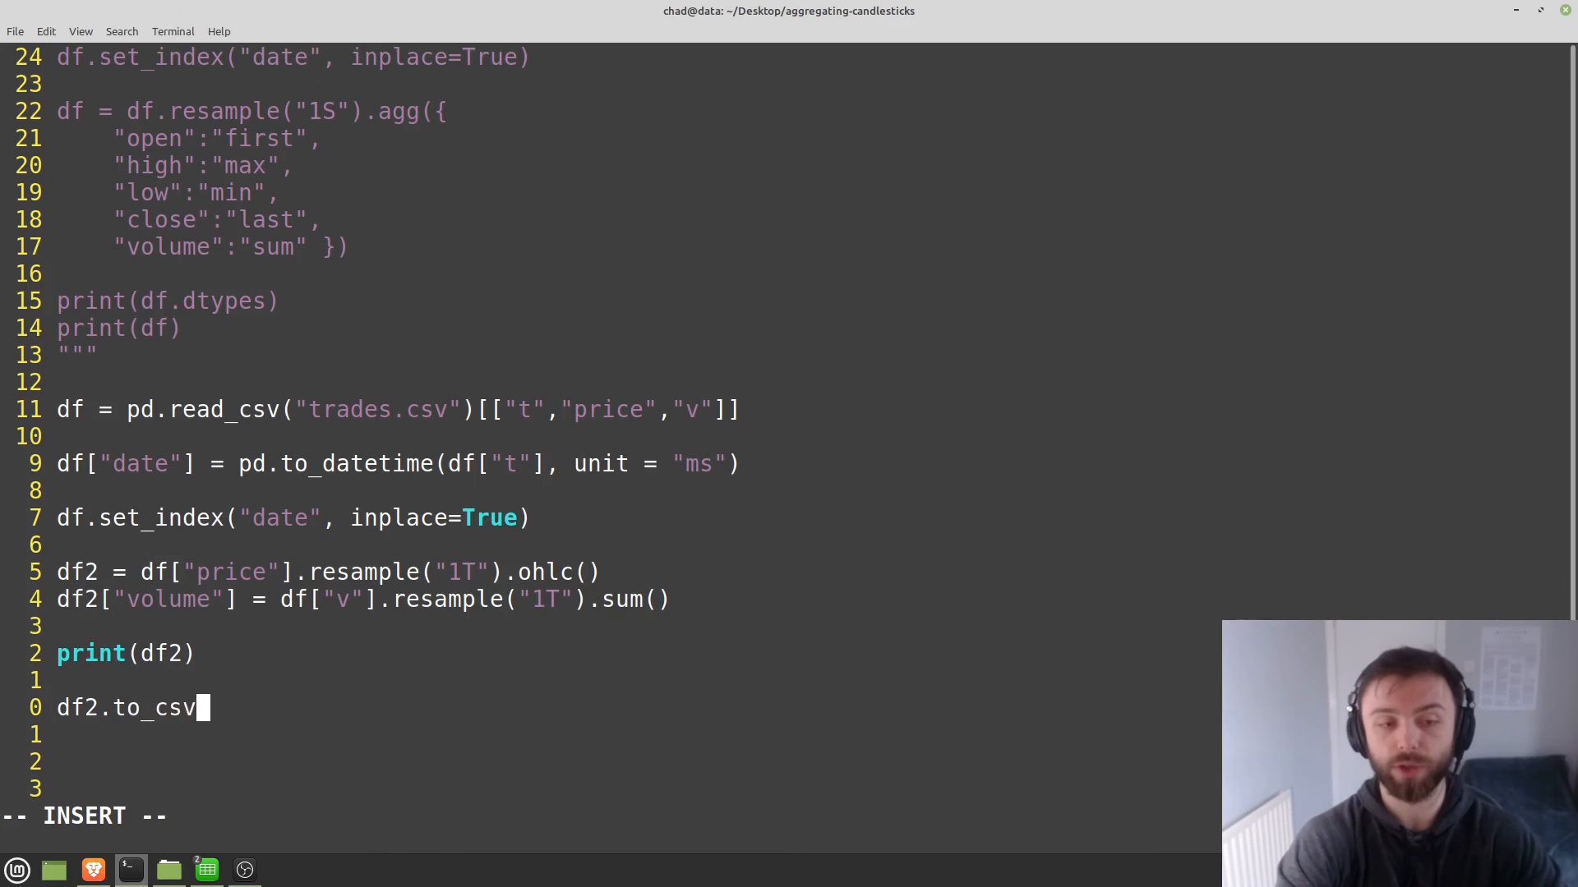
type("(\"")
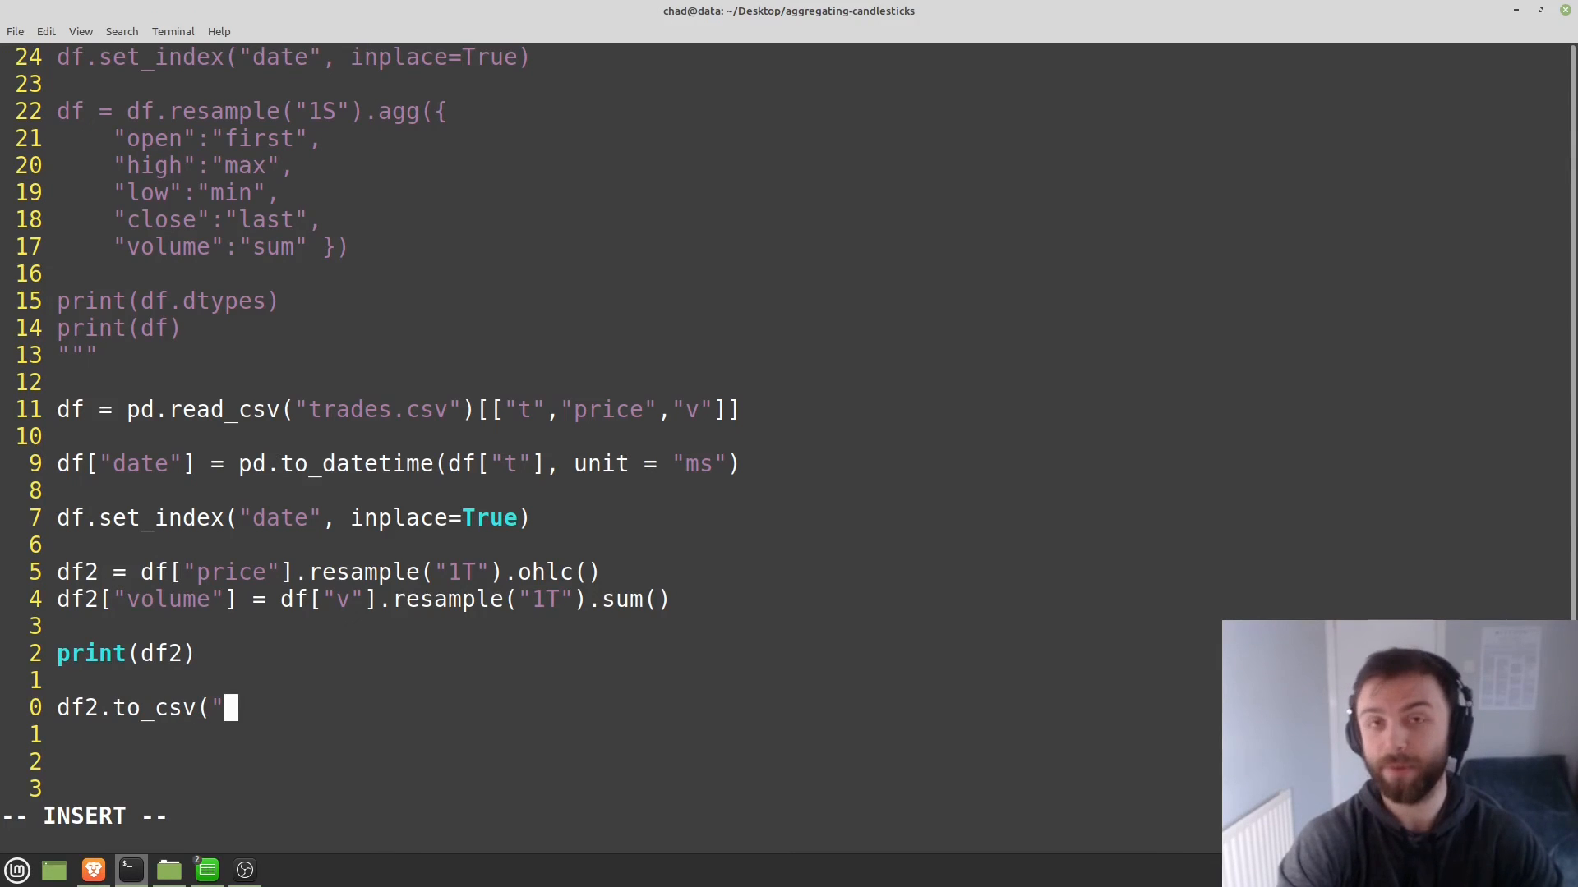
type("save")
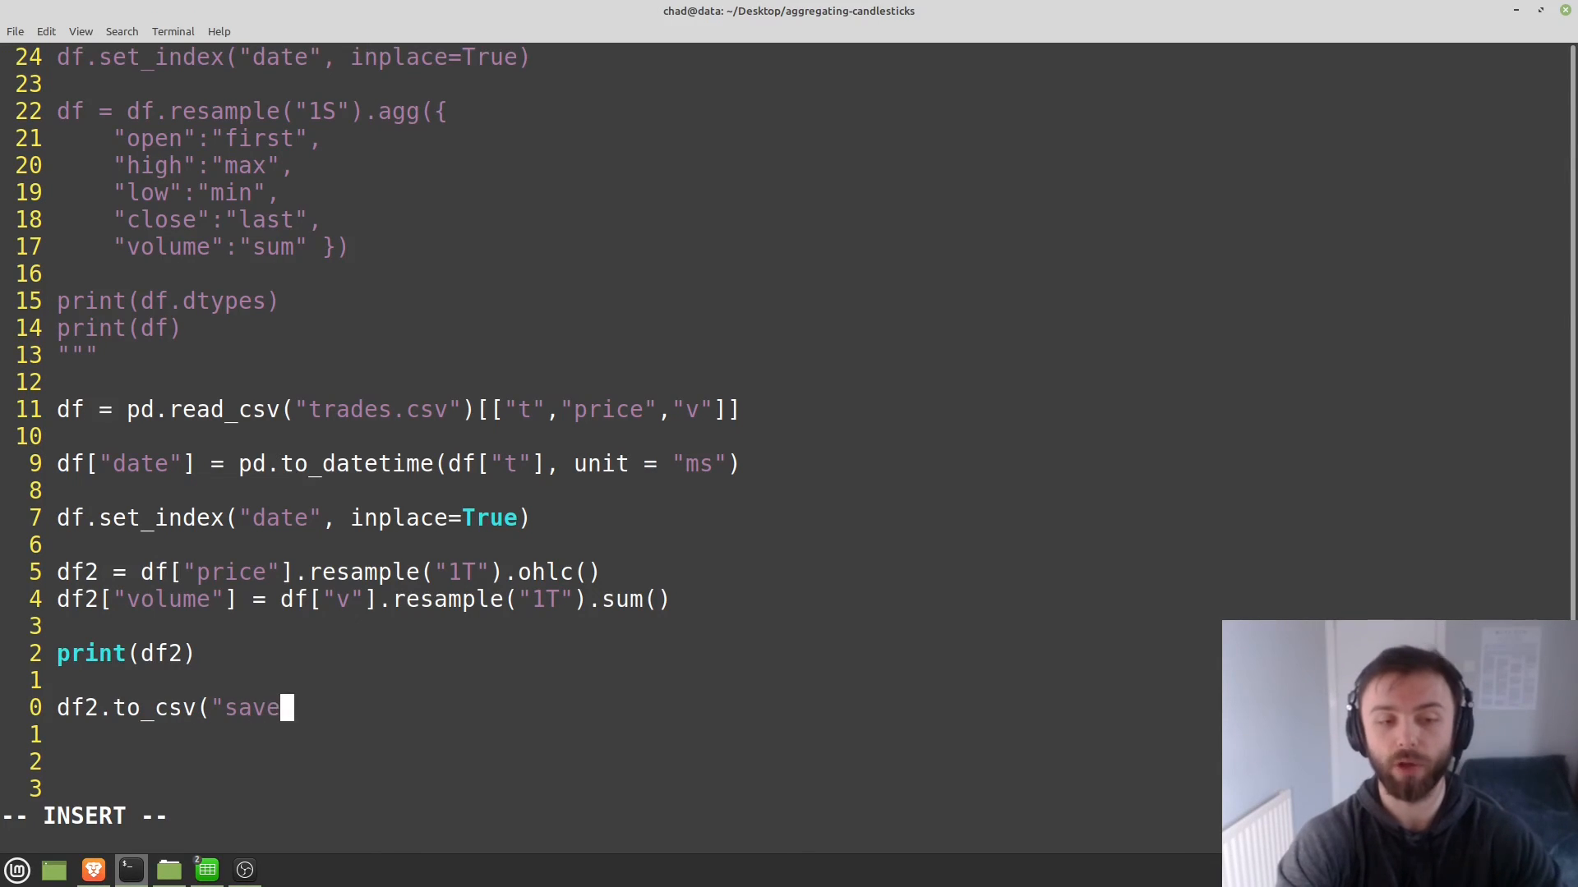
type("down.csv")
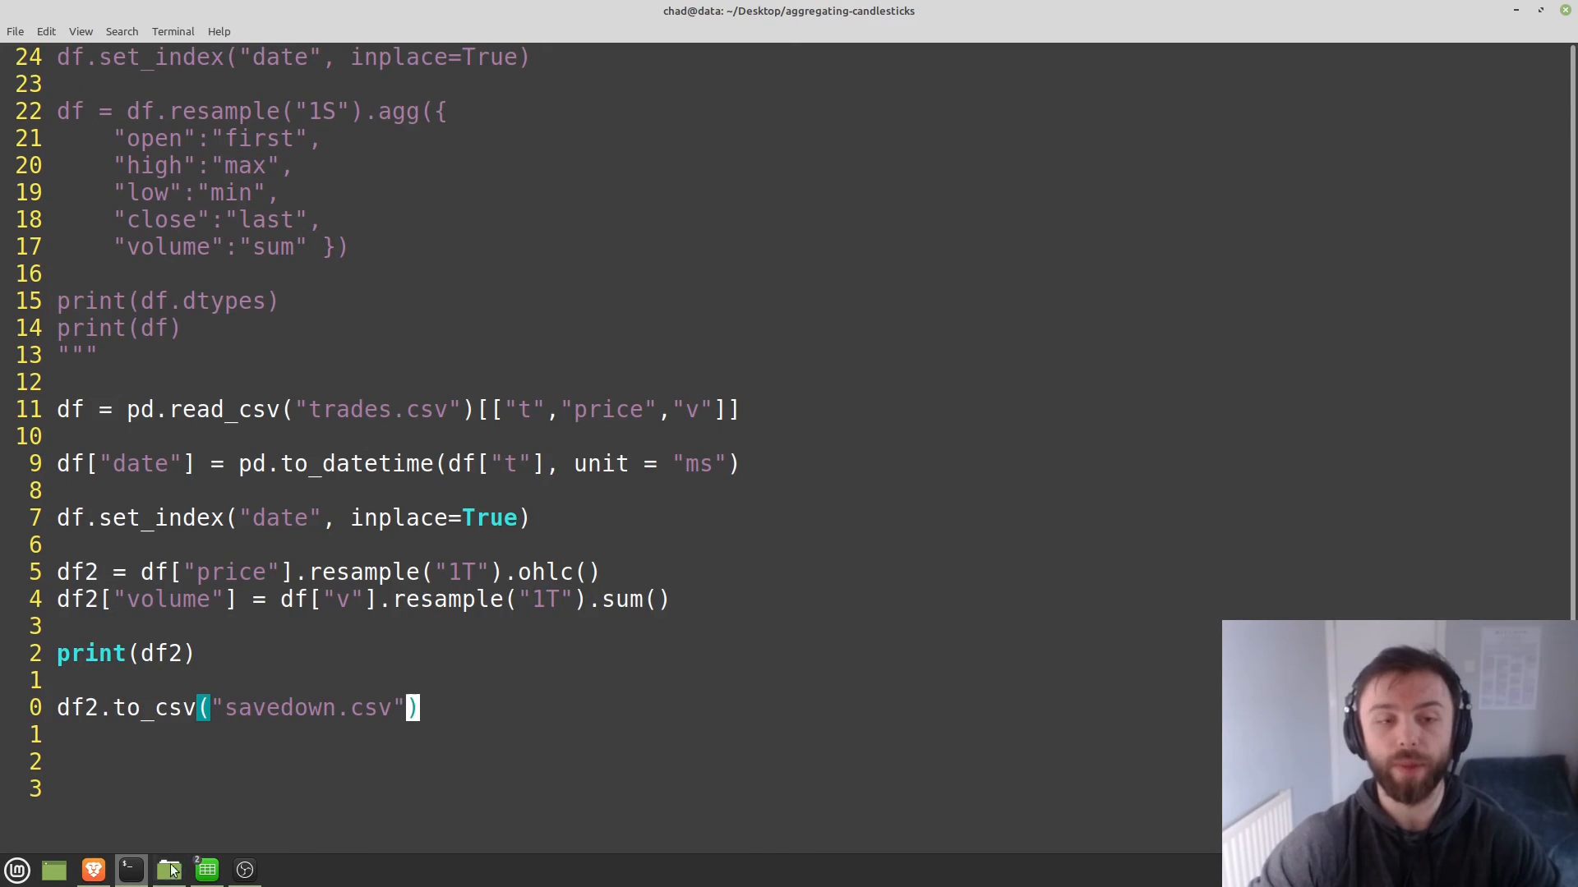
left_click(170, 870)
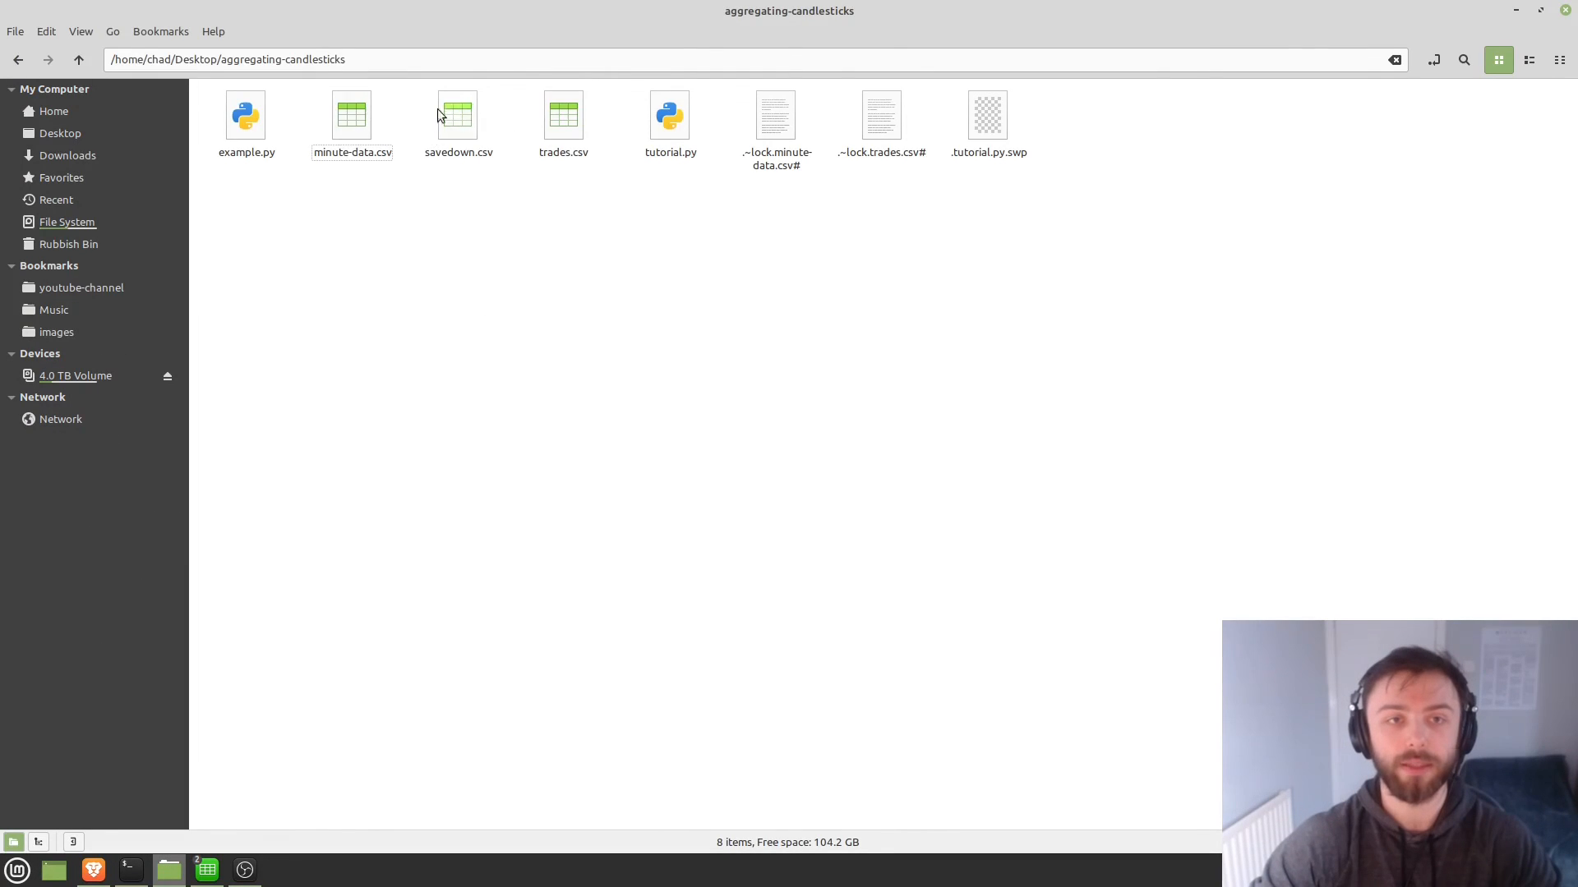
Open savedown.csv in LibreOffice Calc and inspect a low value among the candles.
double_click(458, 115)
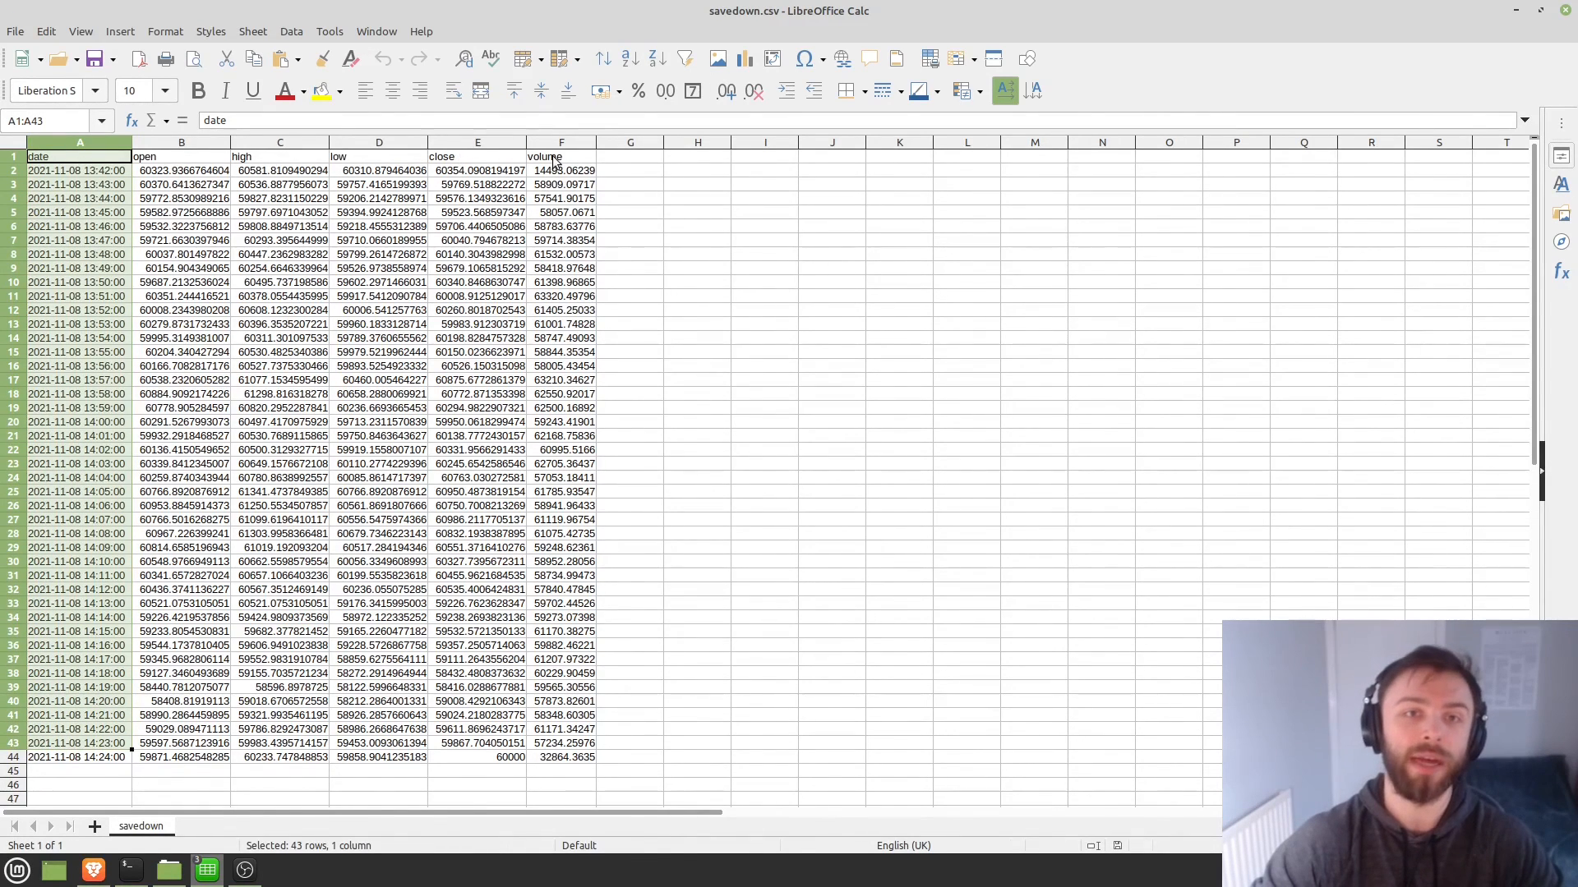
left_click(378, 253)
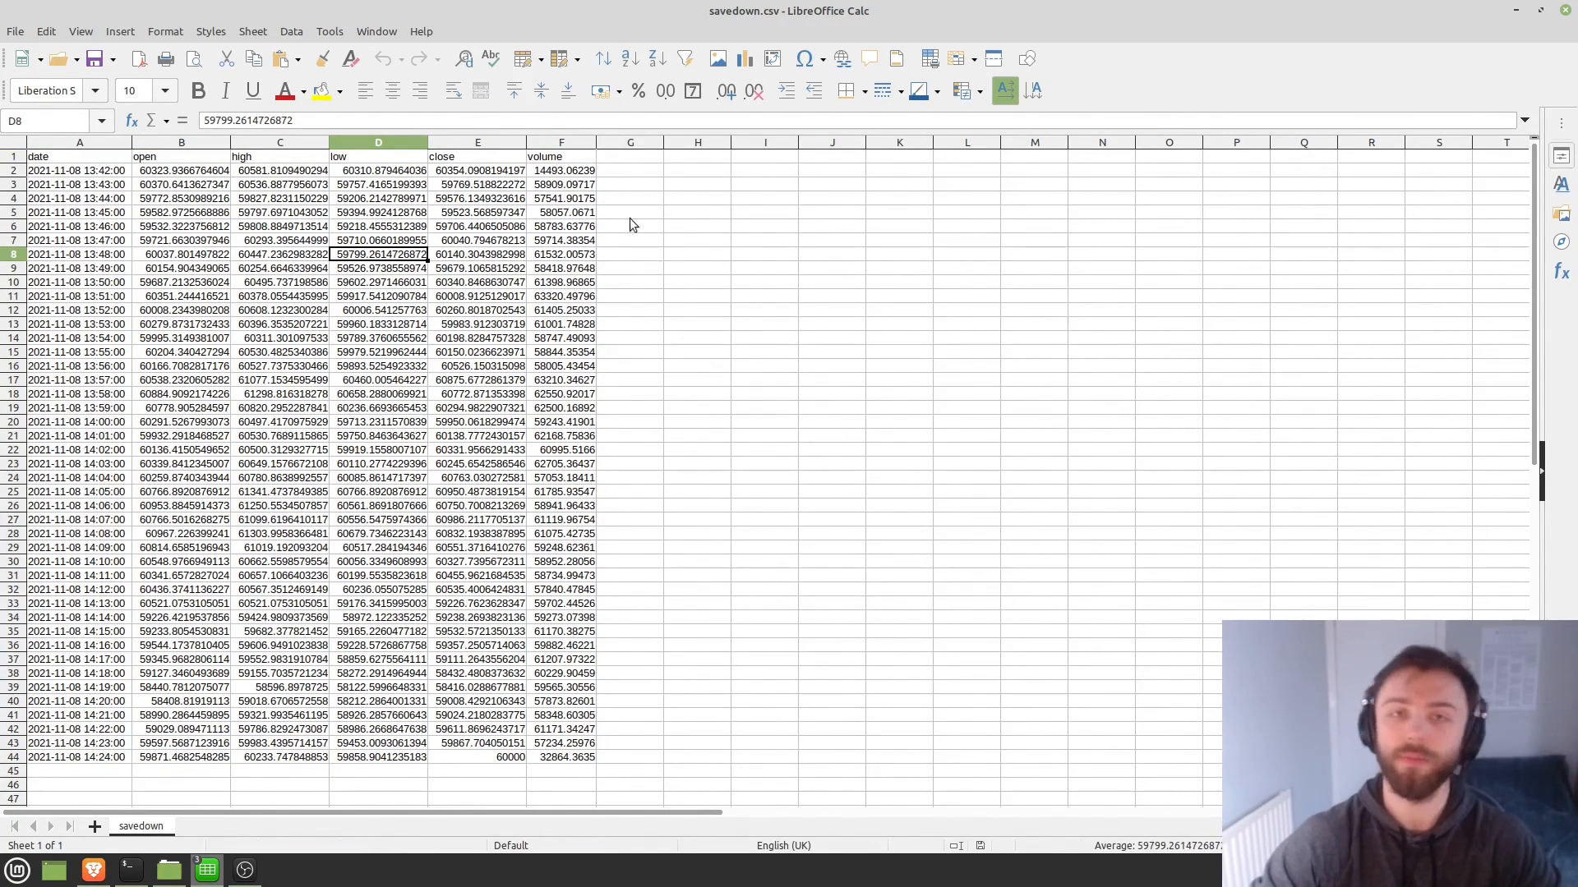